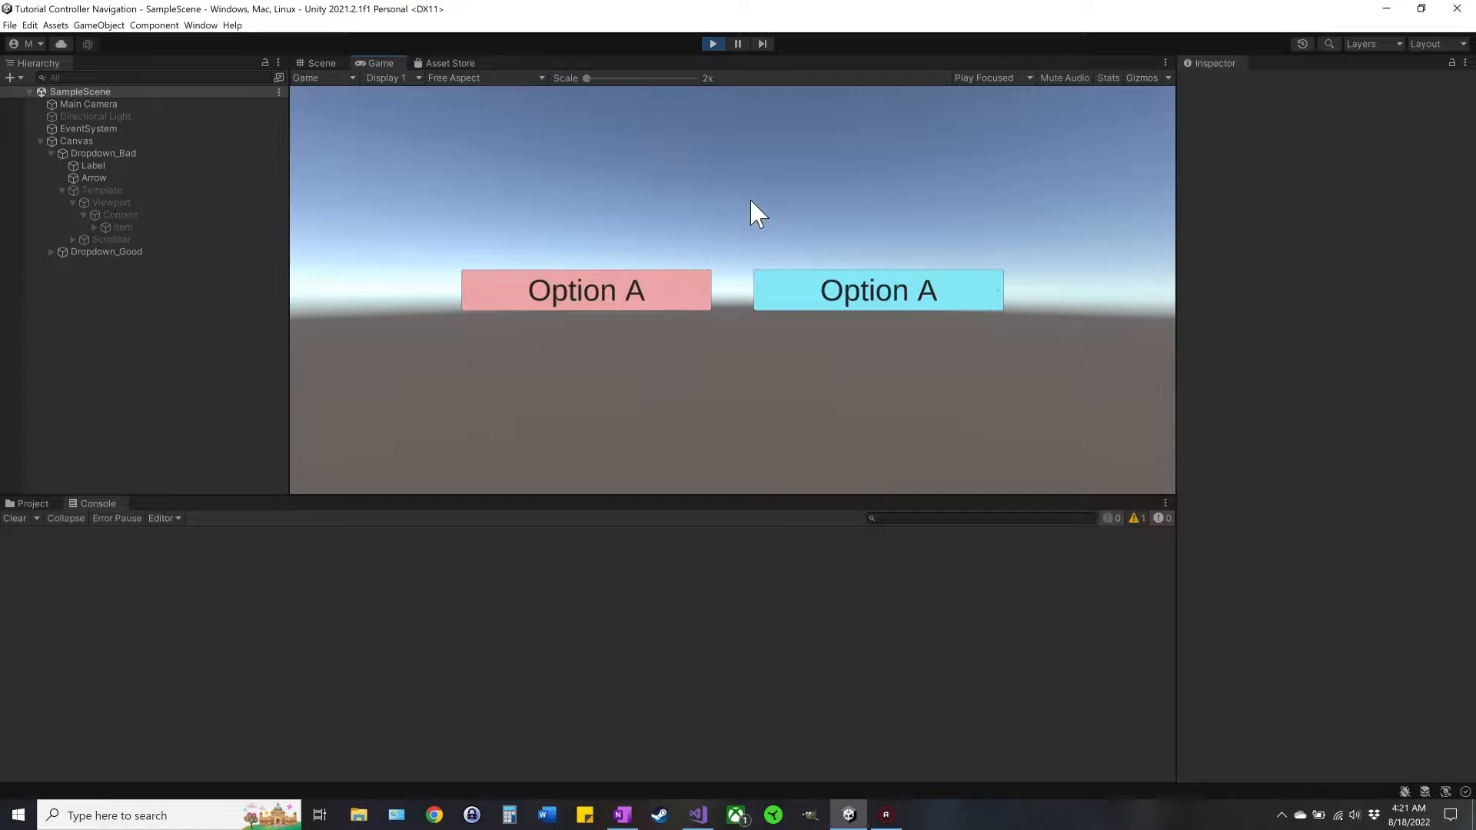
Step: Choose Option D in the blue dropdown, producing NullReferenceException errors in the Console
{"action": "left_click", "coordinate": [586, 290]}
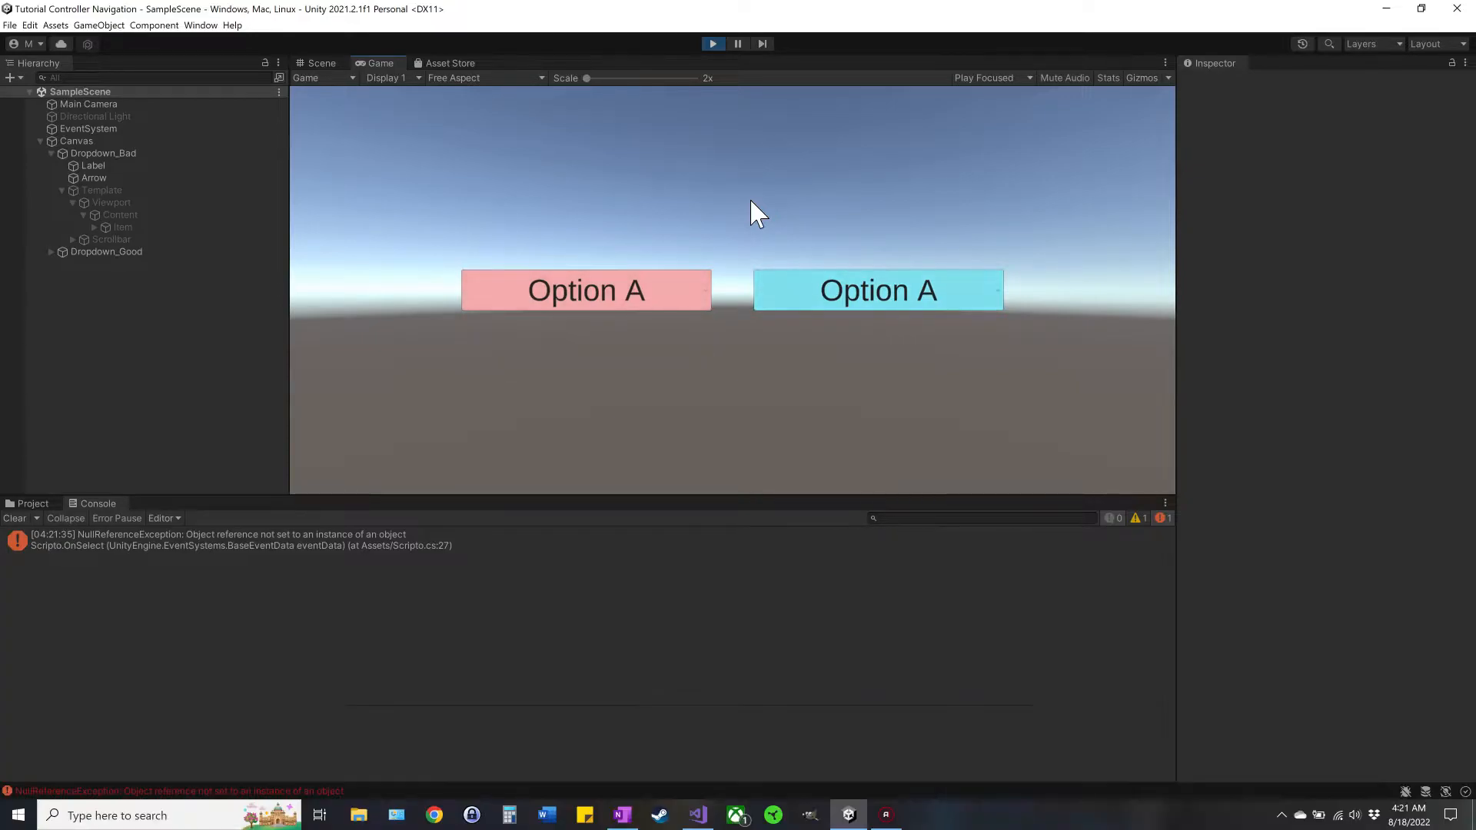
{"action": "left_click", "coordinate": [876, 291]}
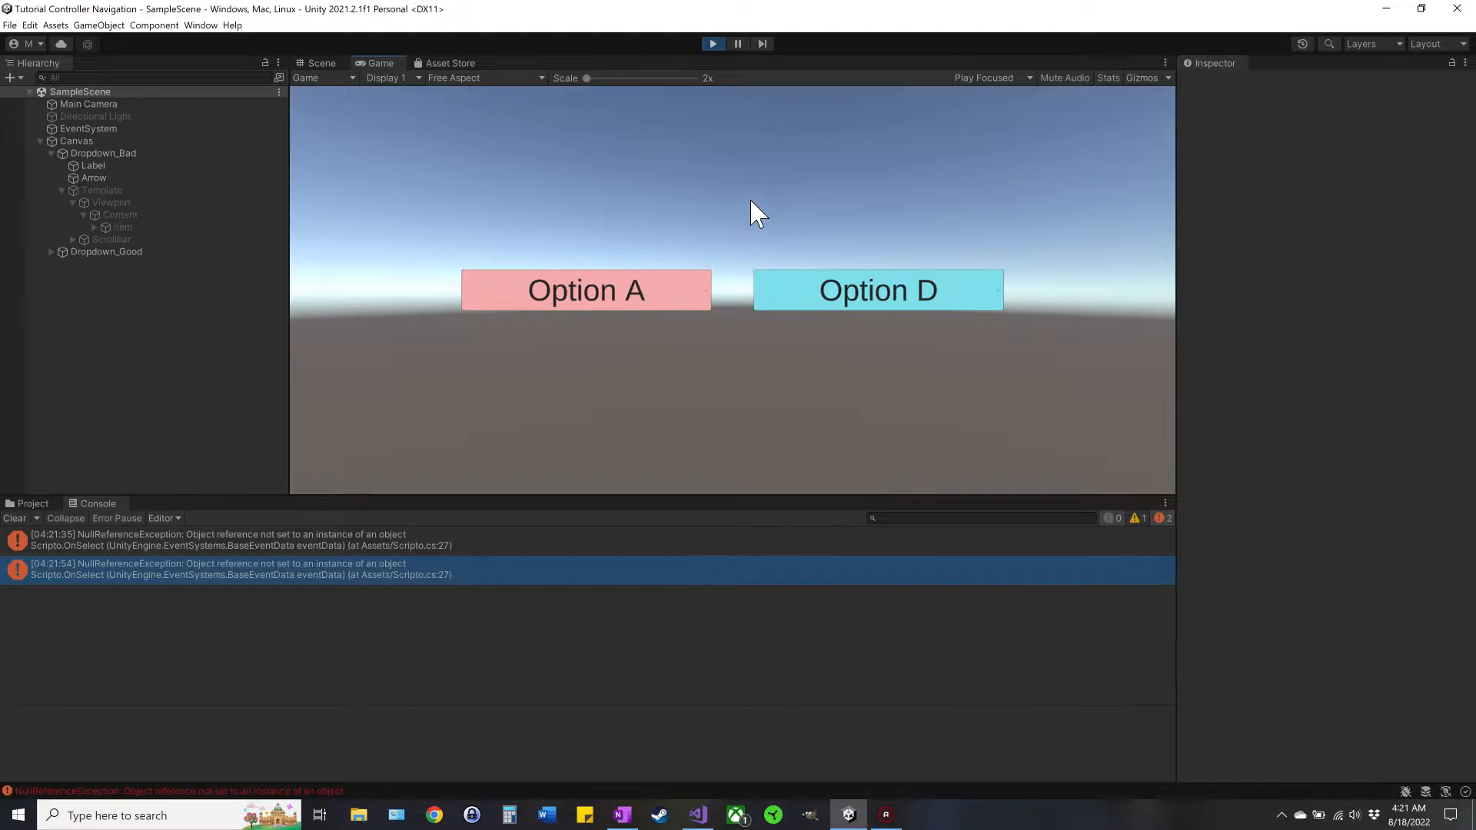
{"action": "mouse_move", "coordinate": [744, 154]}
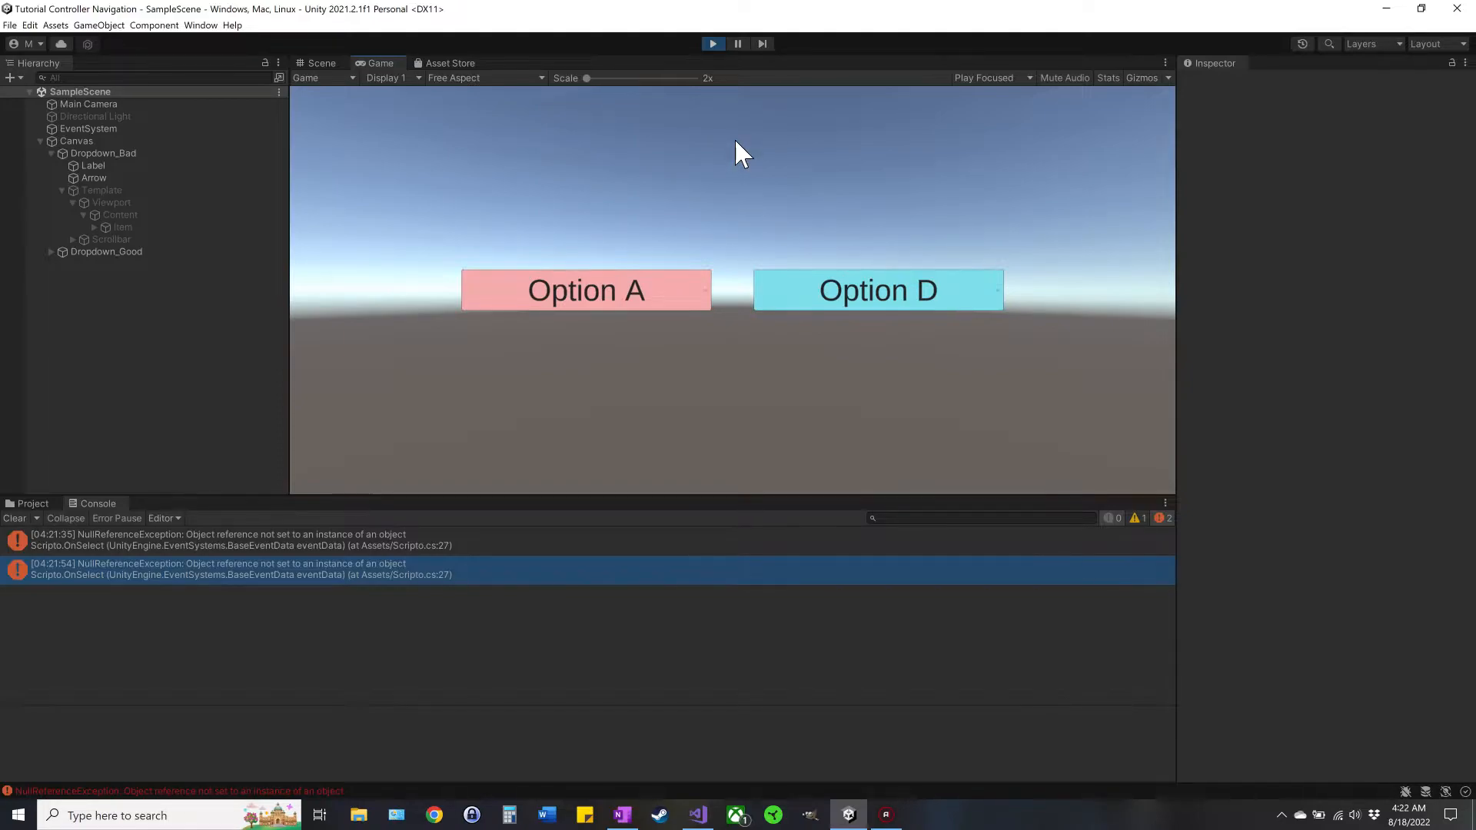
Step: Stop Play mode and expand Dropdown_Good in the Hierarchy to view its template
{"action": "left_click", "coordinate": [322, 63]}
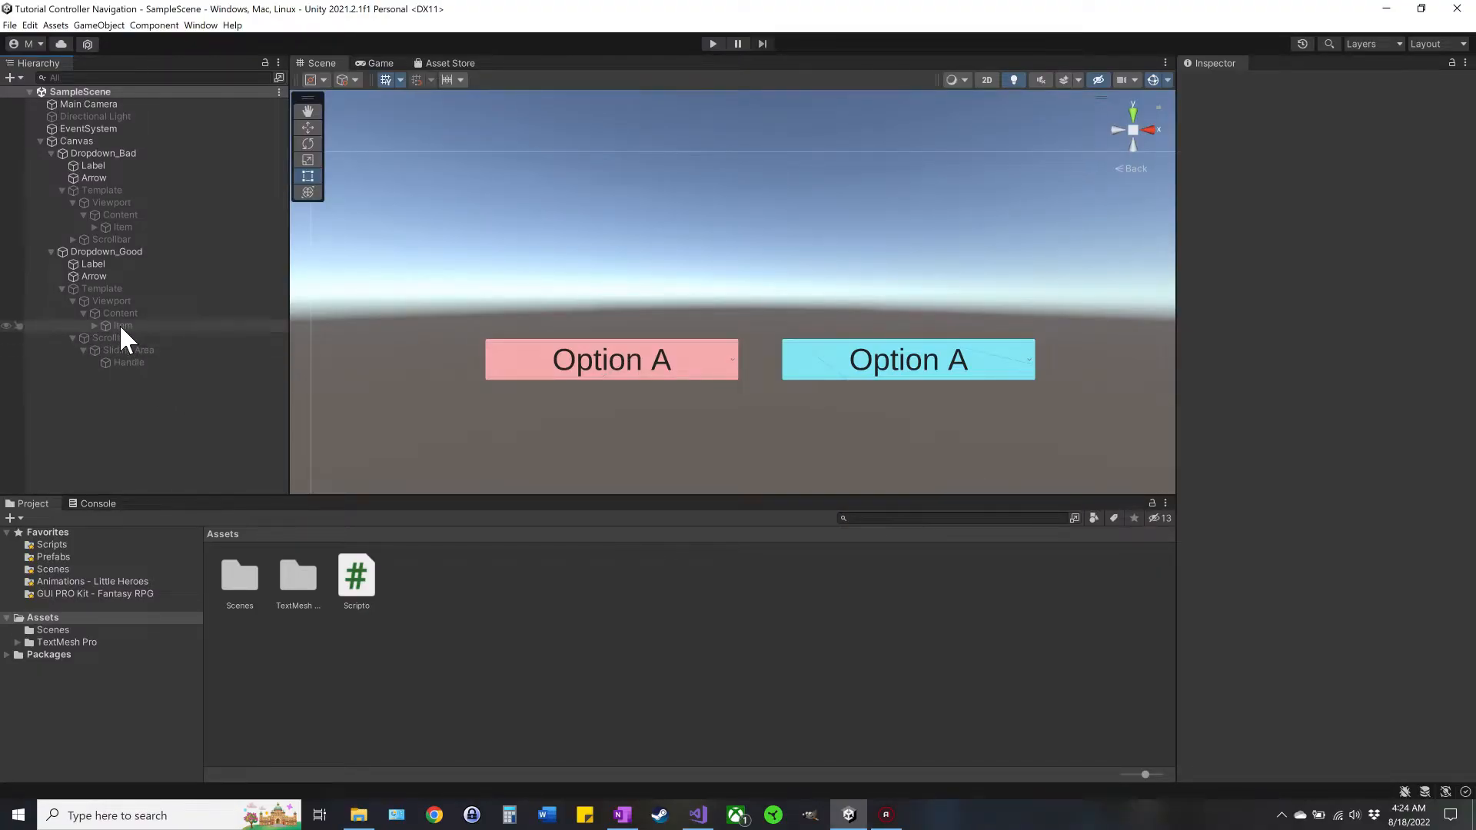
{"action": "left_click", "coordinate": [123, 326]}
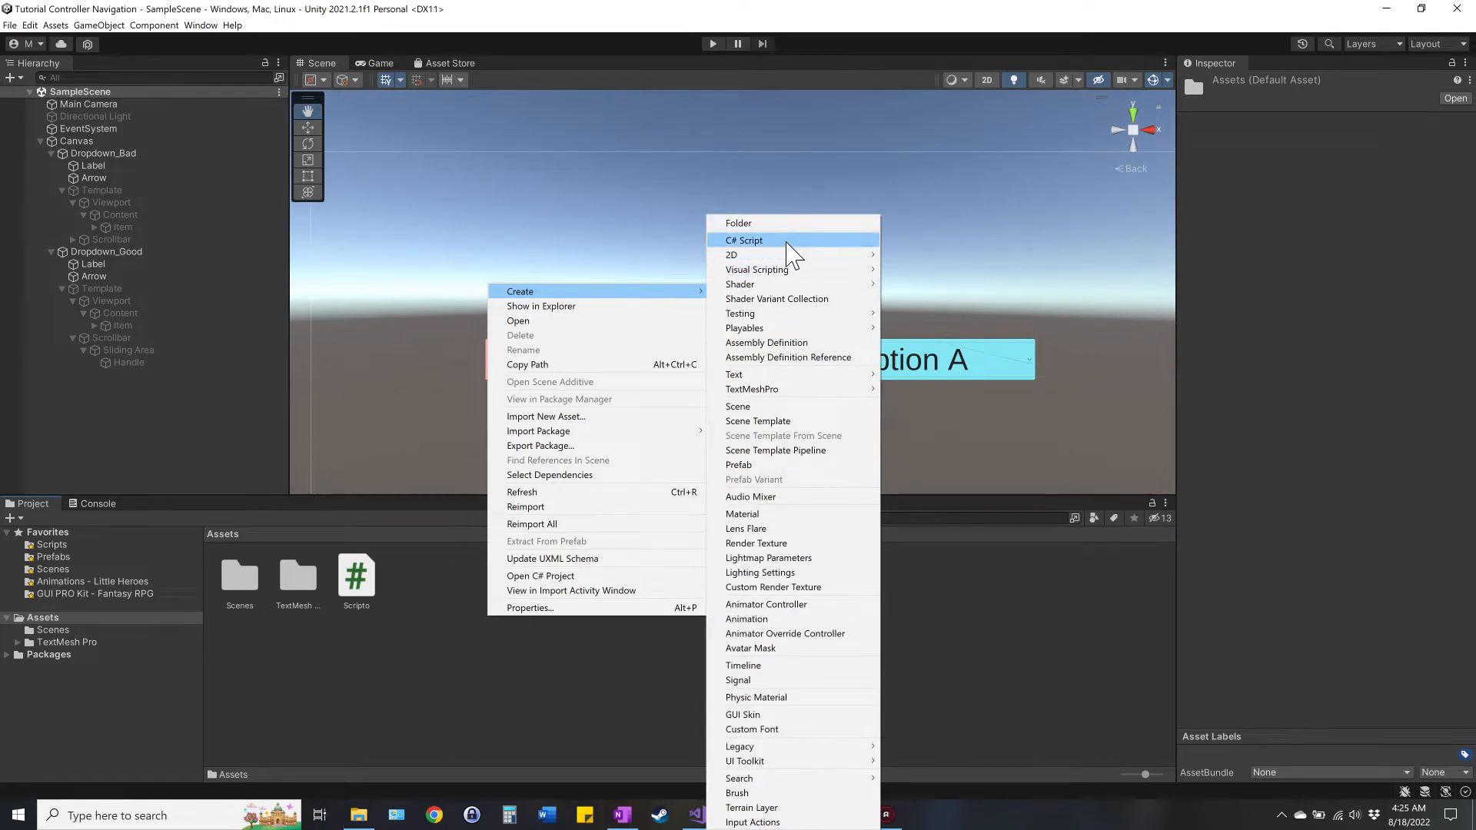
Step: Create the UIDropdownScroller C# script and select the Item inside Dropdown_Bad's template
{"action": "left_click", "coordinate": [743, 240]}
{"action": "type", "text": "UIDropdownScroller"}
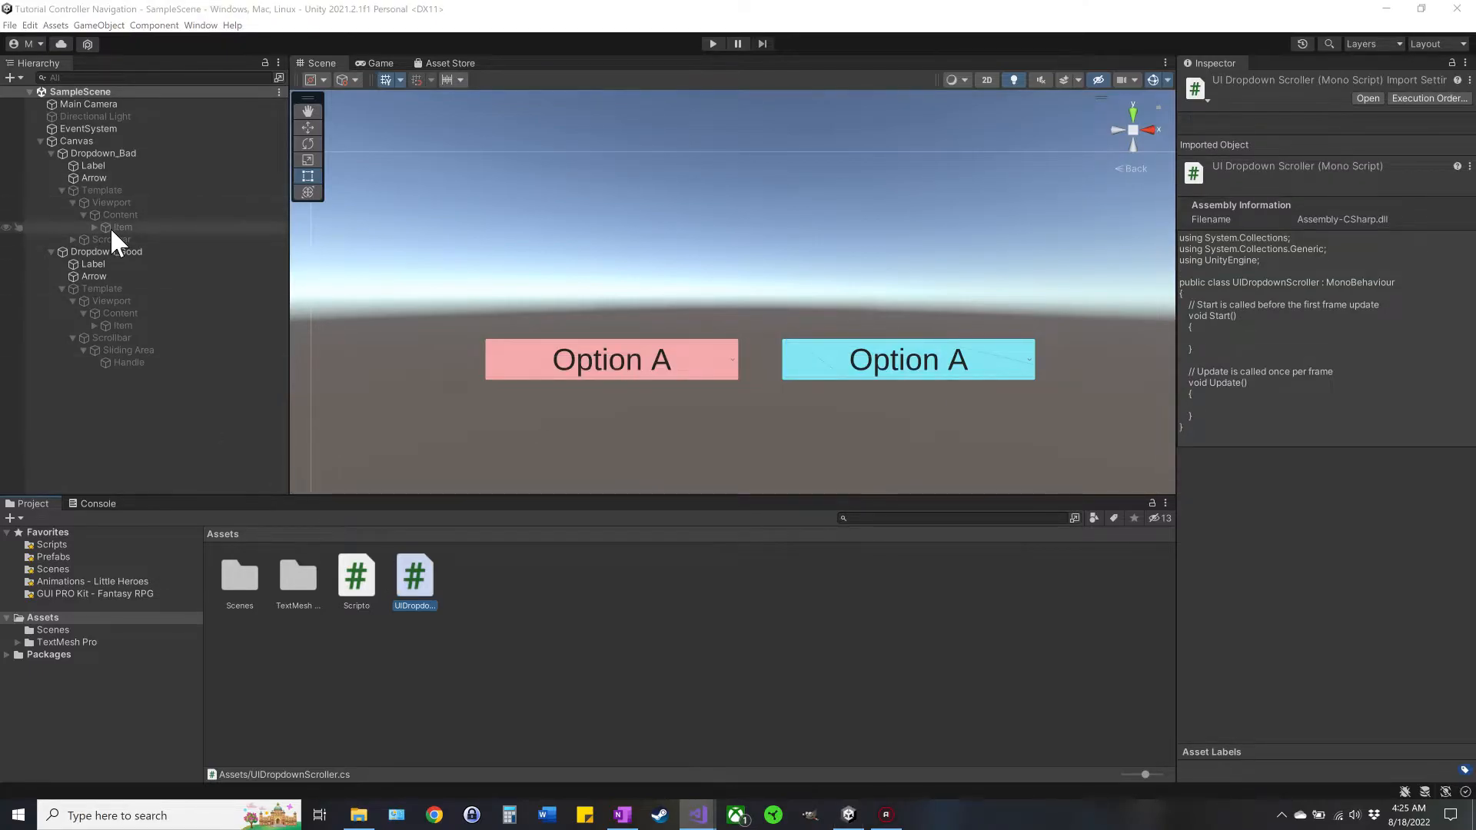
{"action": "left_click", "coordinate": [123, 227]}
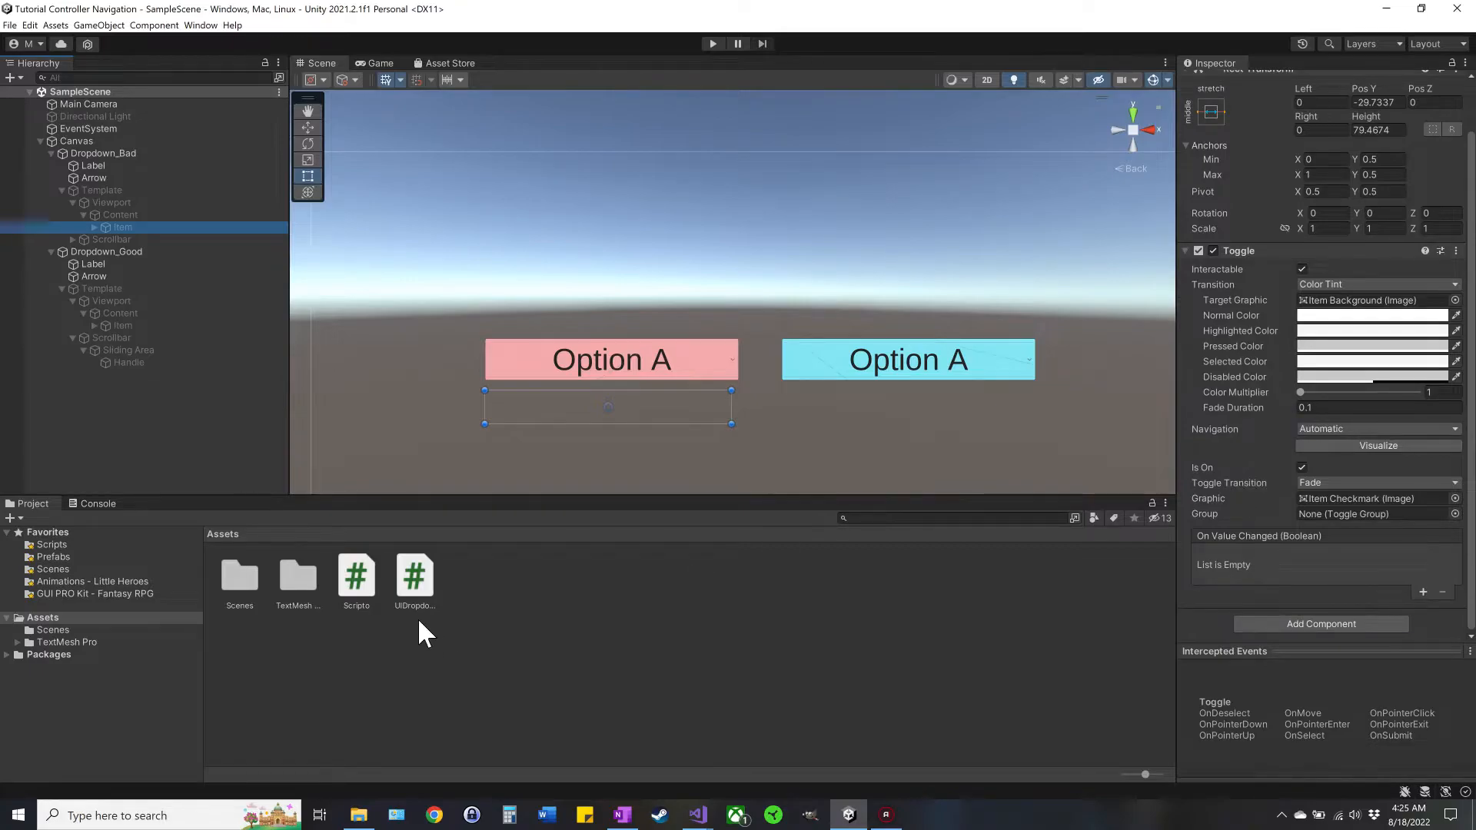
{"action": "mouse_move", "coordinate": [415, 574]}
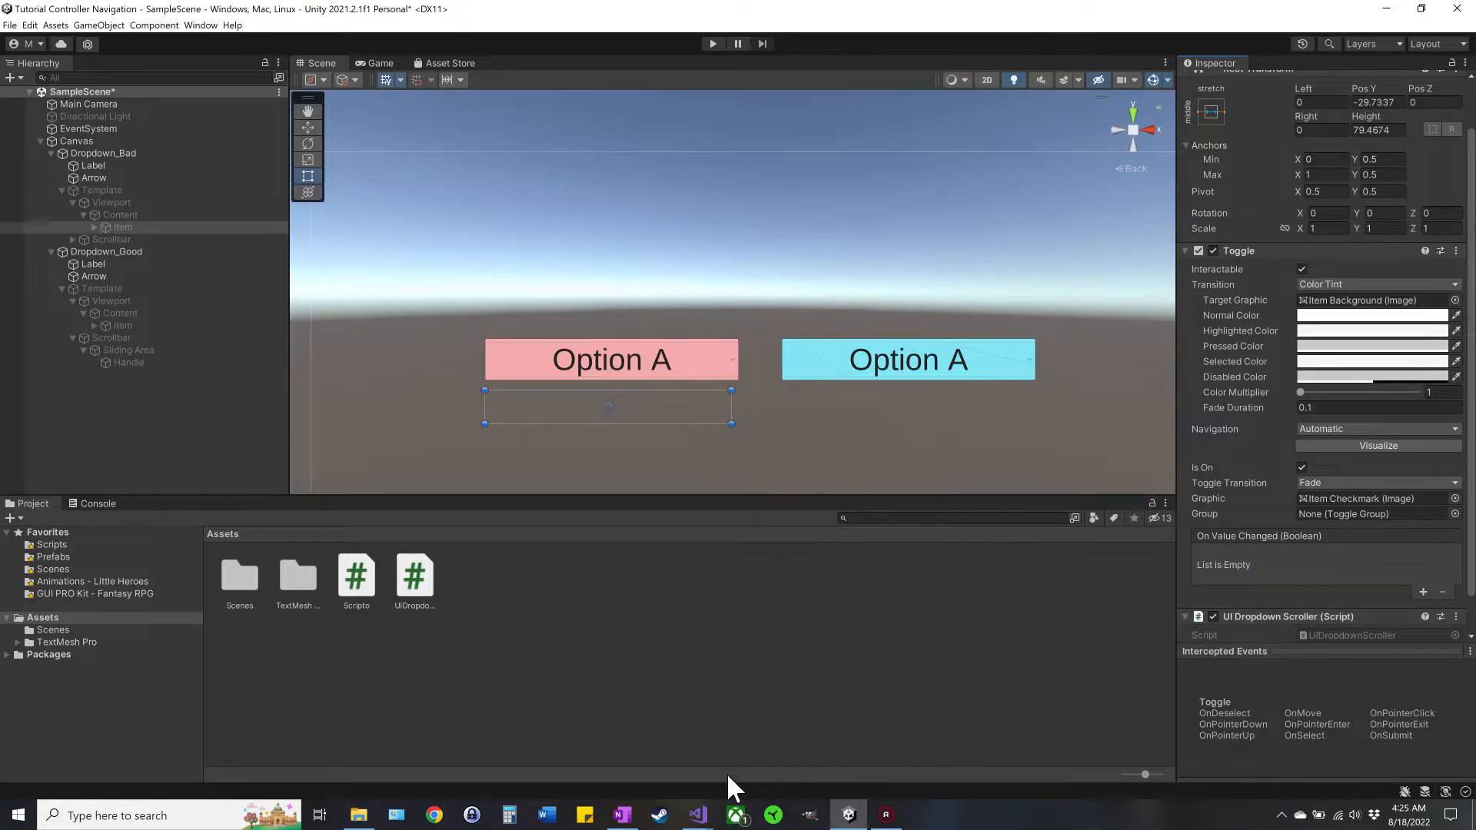
Step: Remove Update and add using UnityEngine.EventSystems and using UnityEngine.UI directives
{"action": "left_click", "coordinate": [695, 815]}
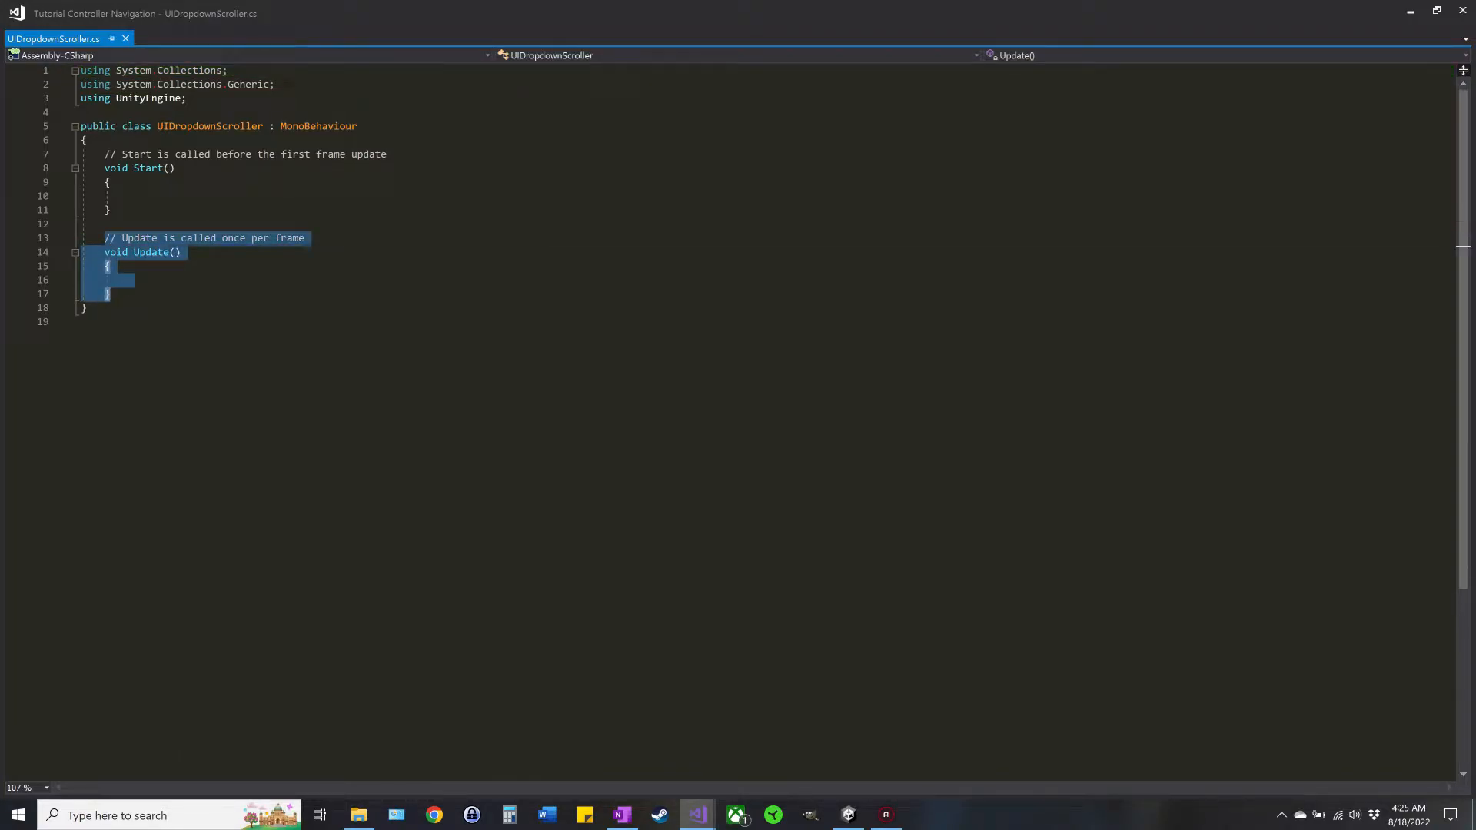
{"action": "key", "text": "Delete"}
{"action": "type", "text": "using UnityEngine."}
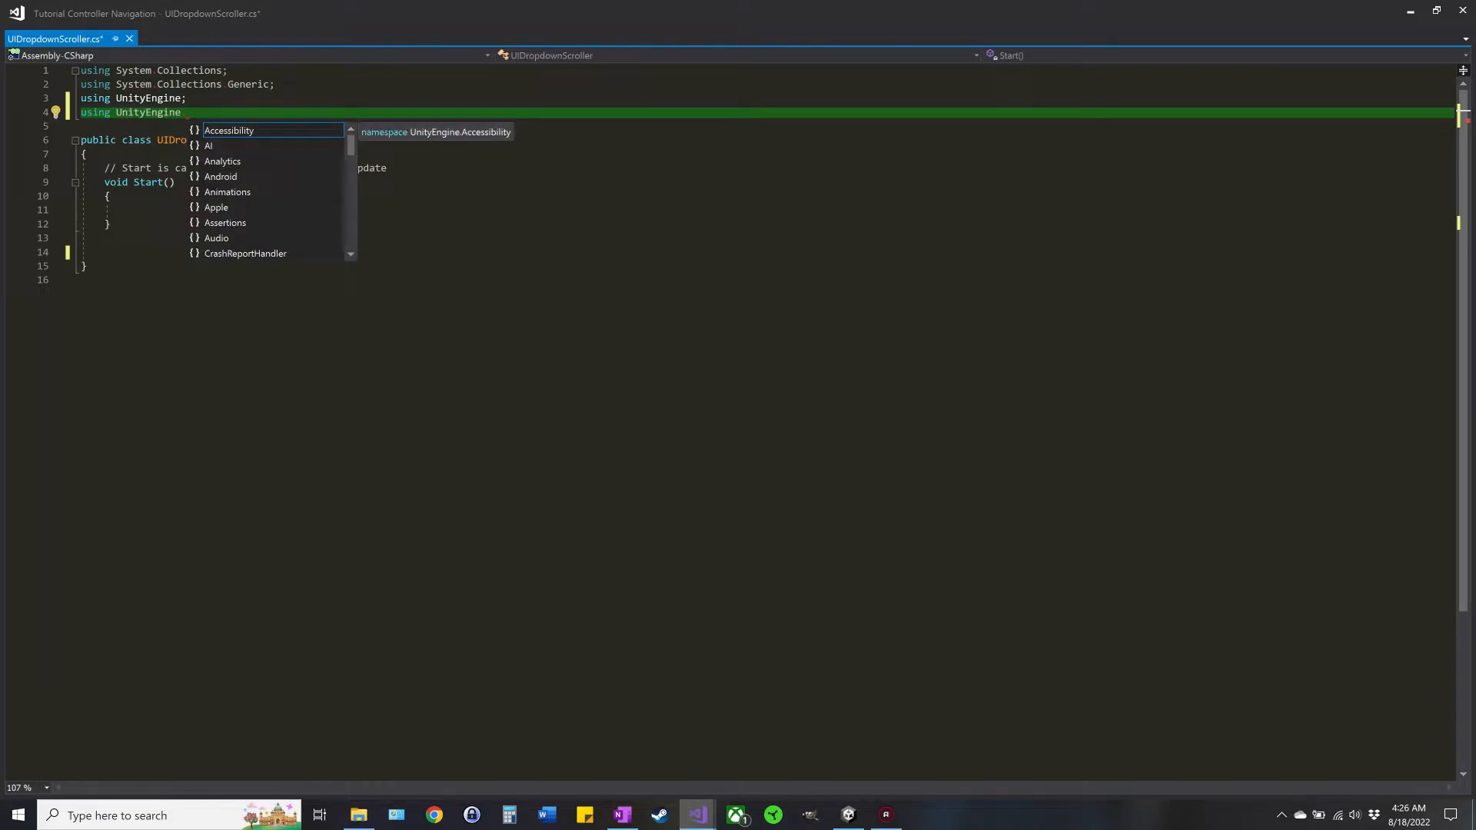
{"action": "type", "text": "Eventsy"}
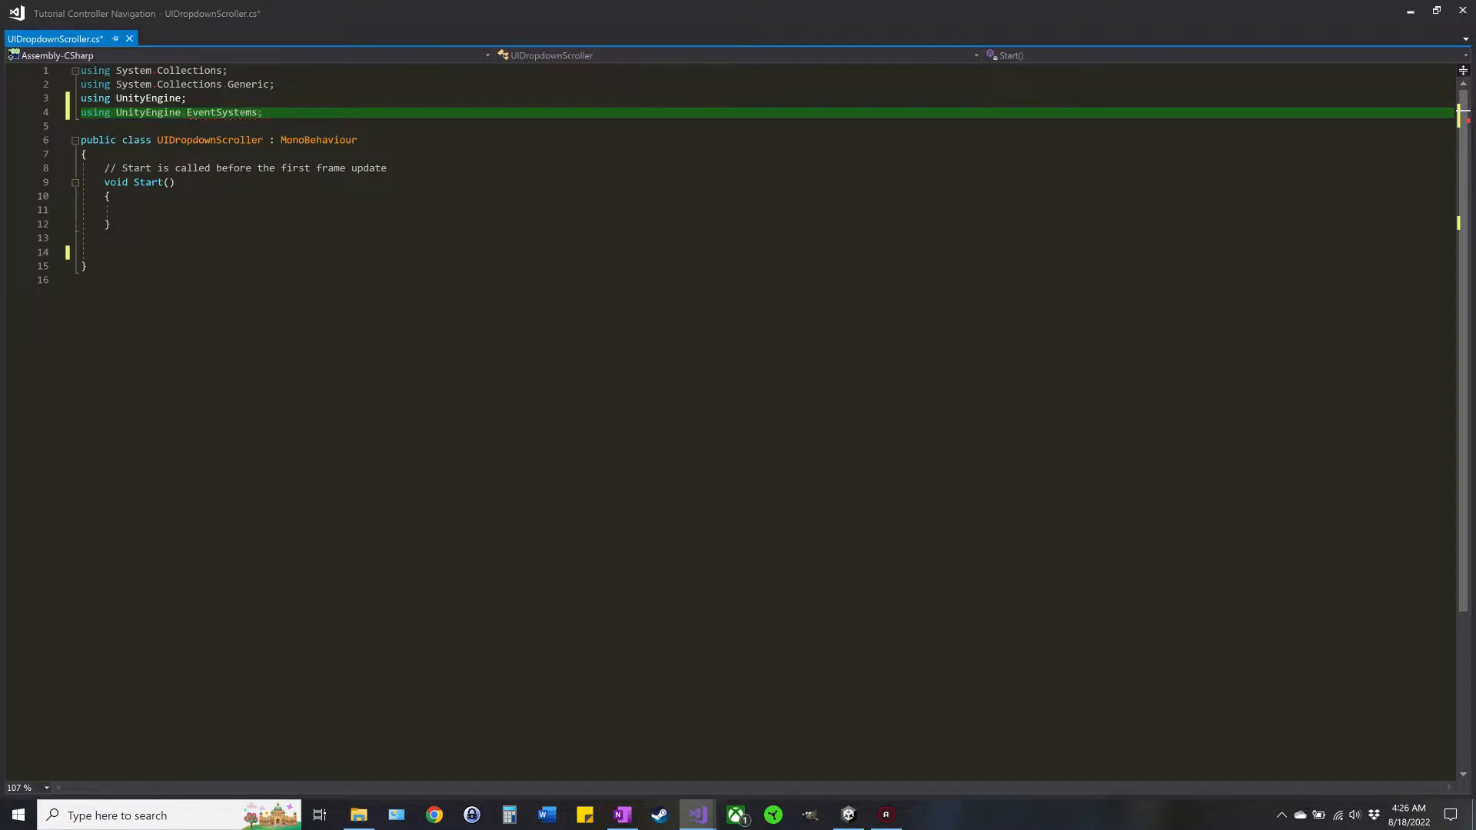
{"action": "key", "text": "enter"}
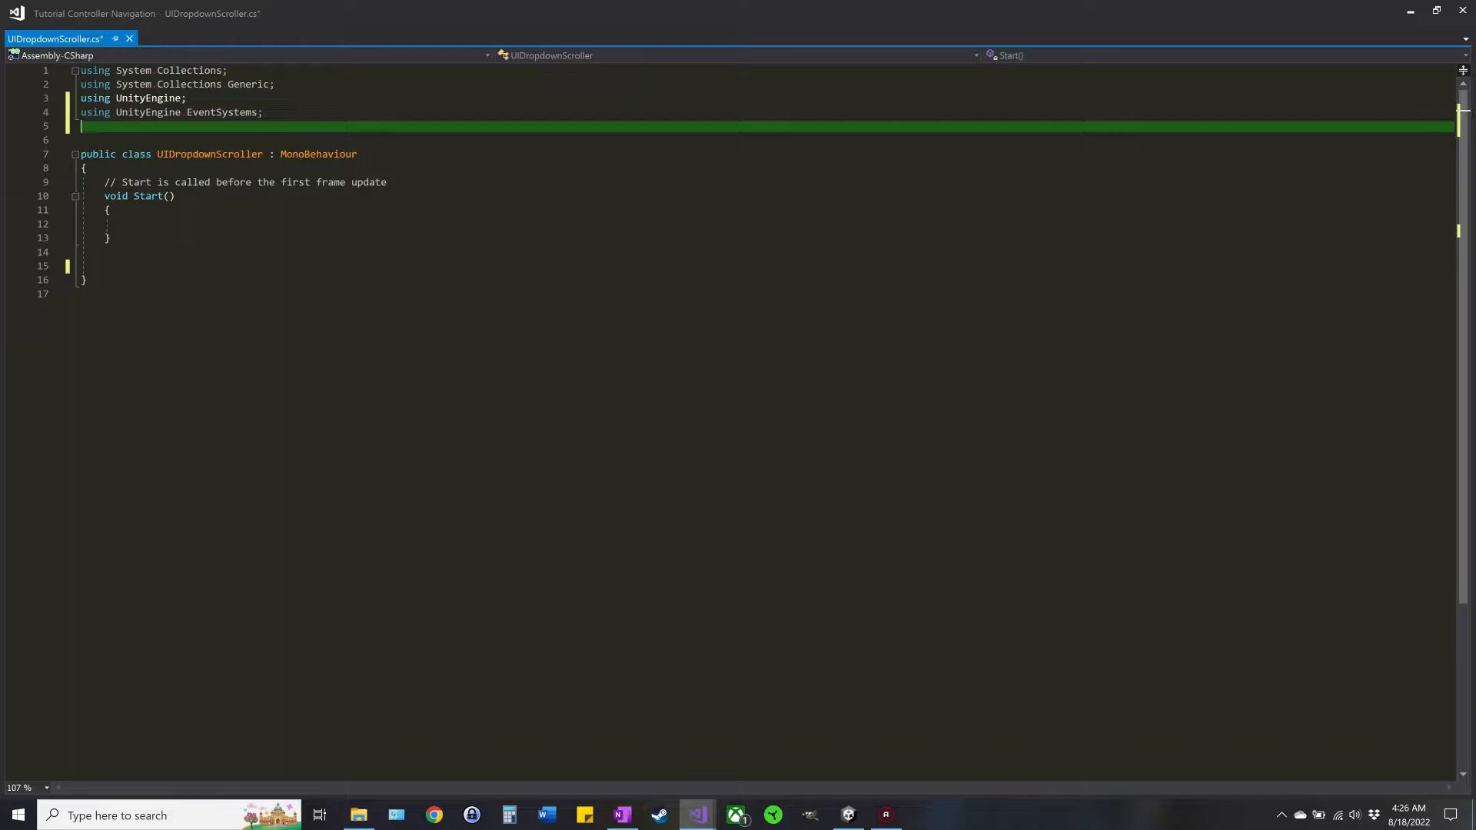
{"action": "type", "text": "UnityEngine.EventSystems"}
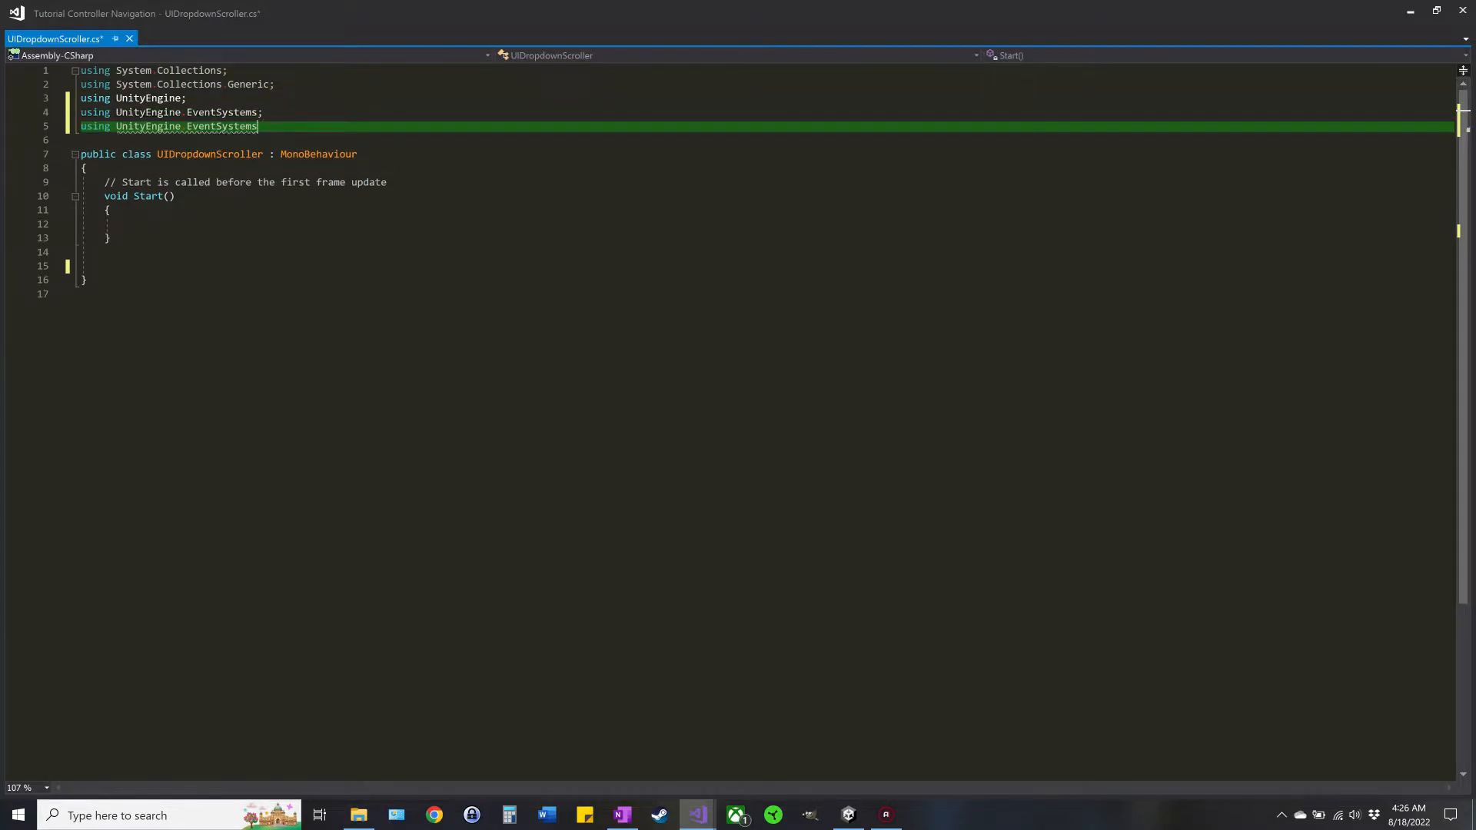
{"action": "key", "text": "Backspace"}
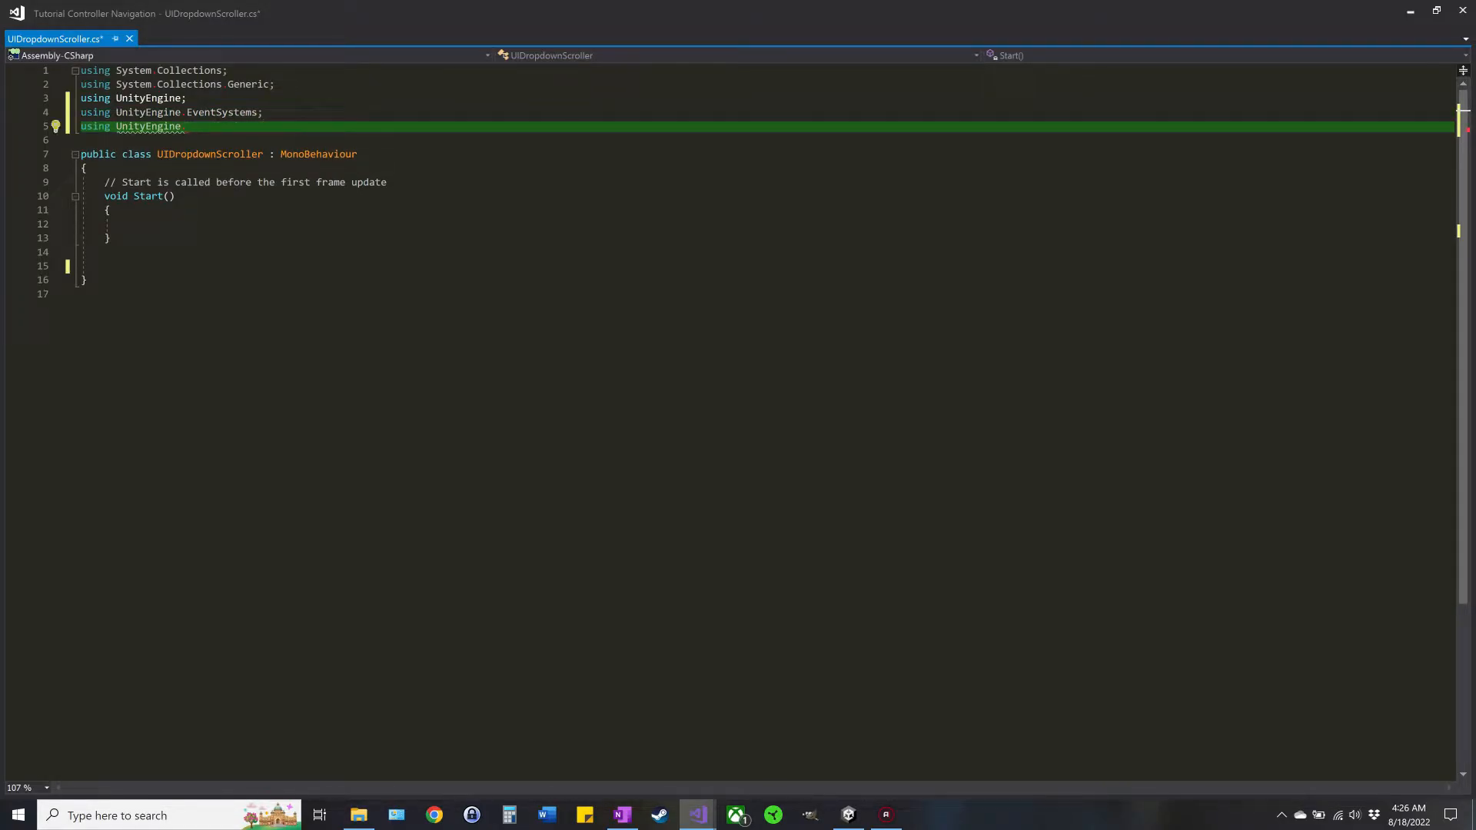
{"action": "type", "text": "UI;"}
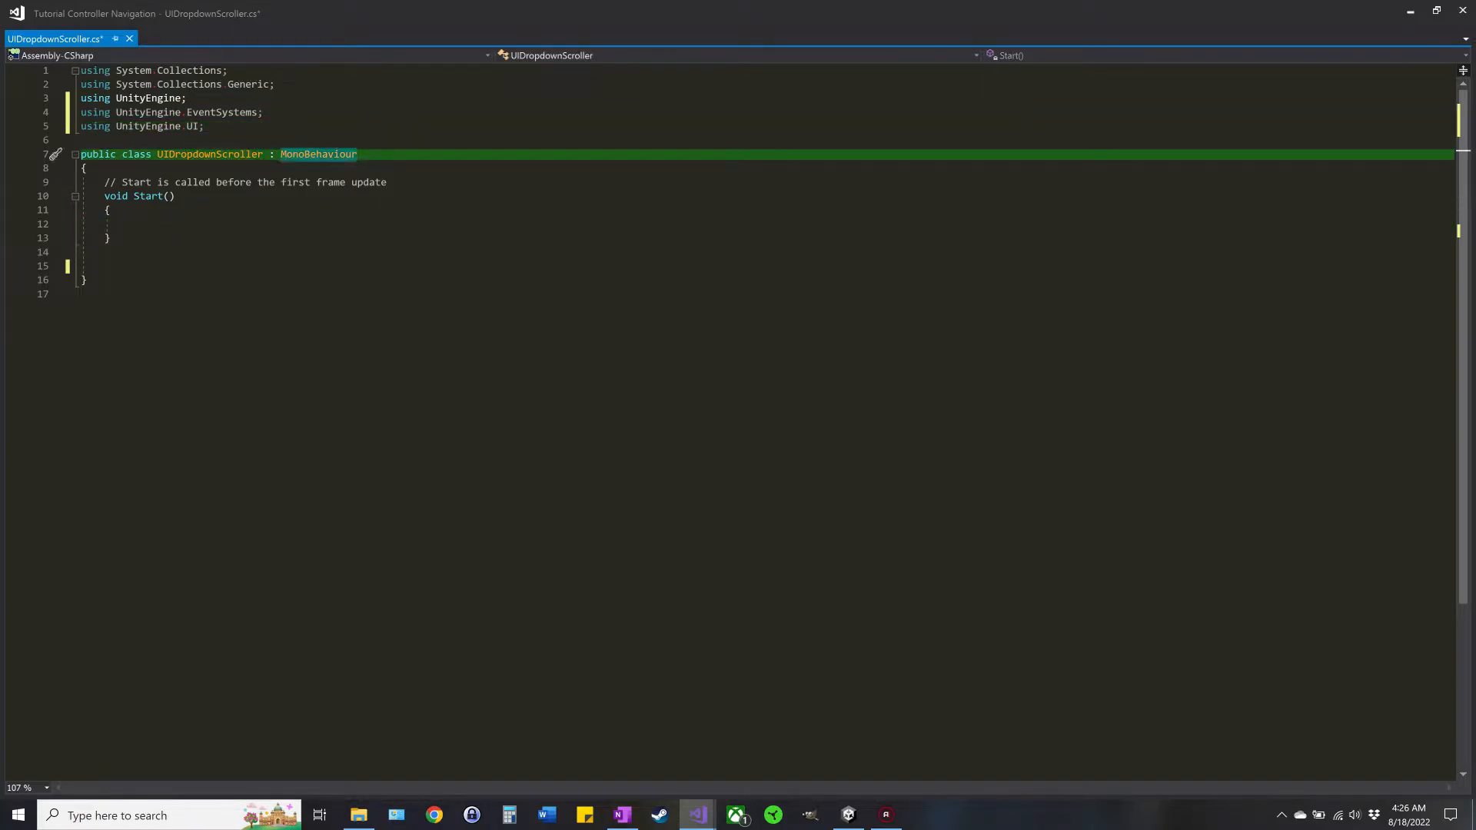
Step: Append ISelectHandler after MonoBehaviour in the class declaration
{"action": "type", "text": ","}
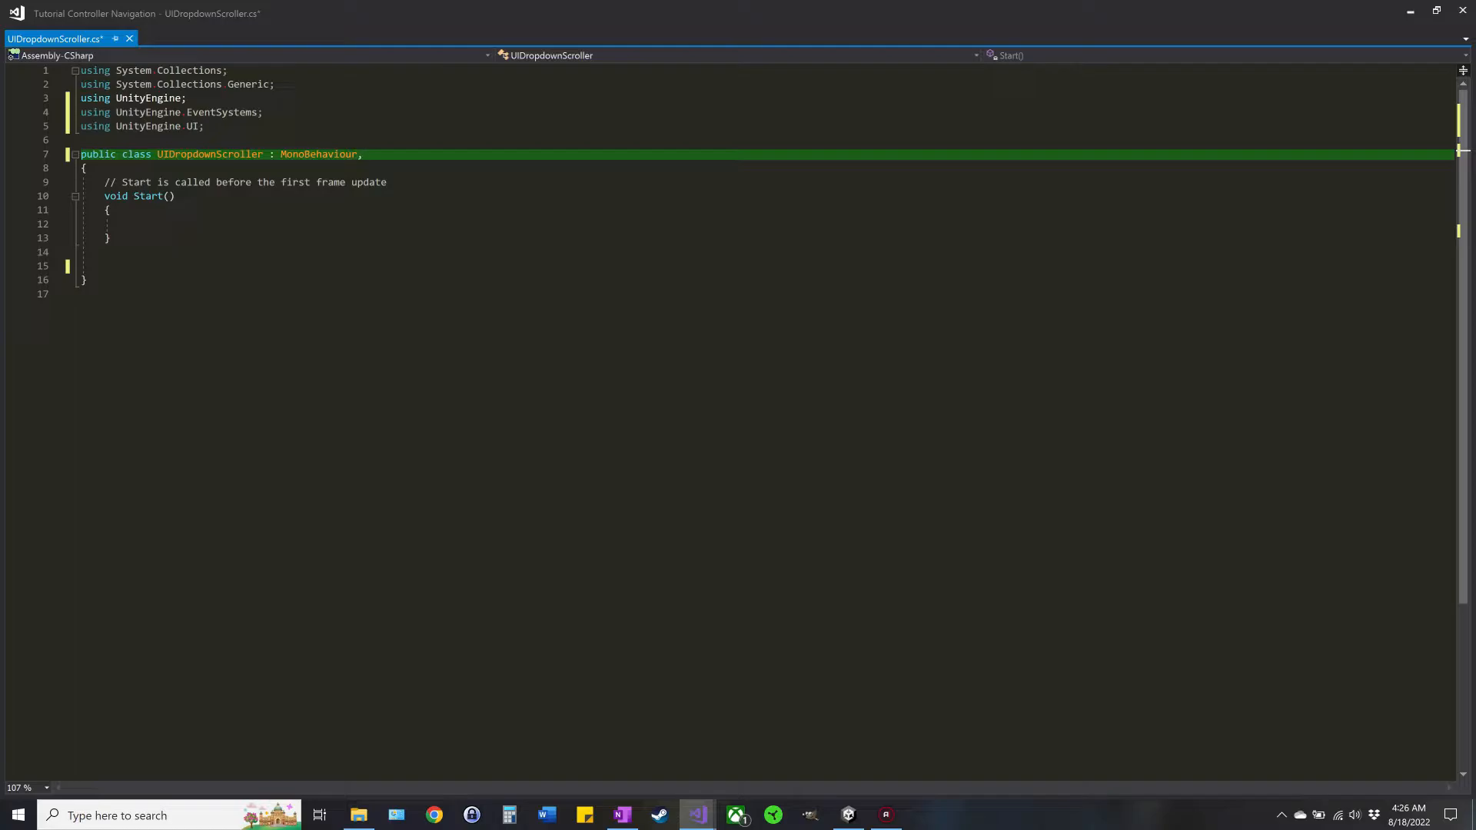
{"action": "type", "text": "Is"}
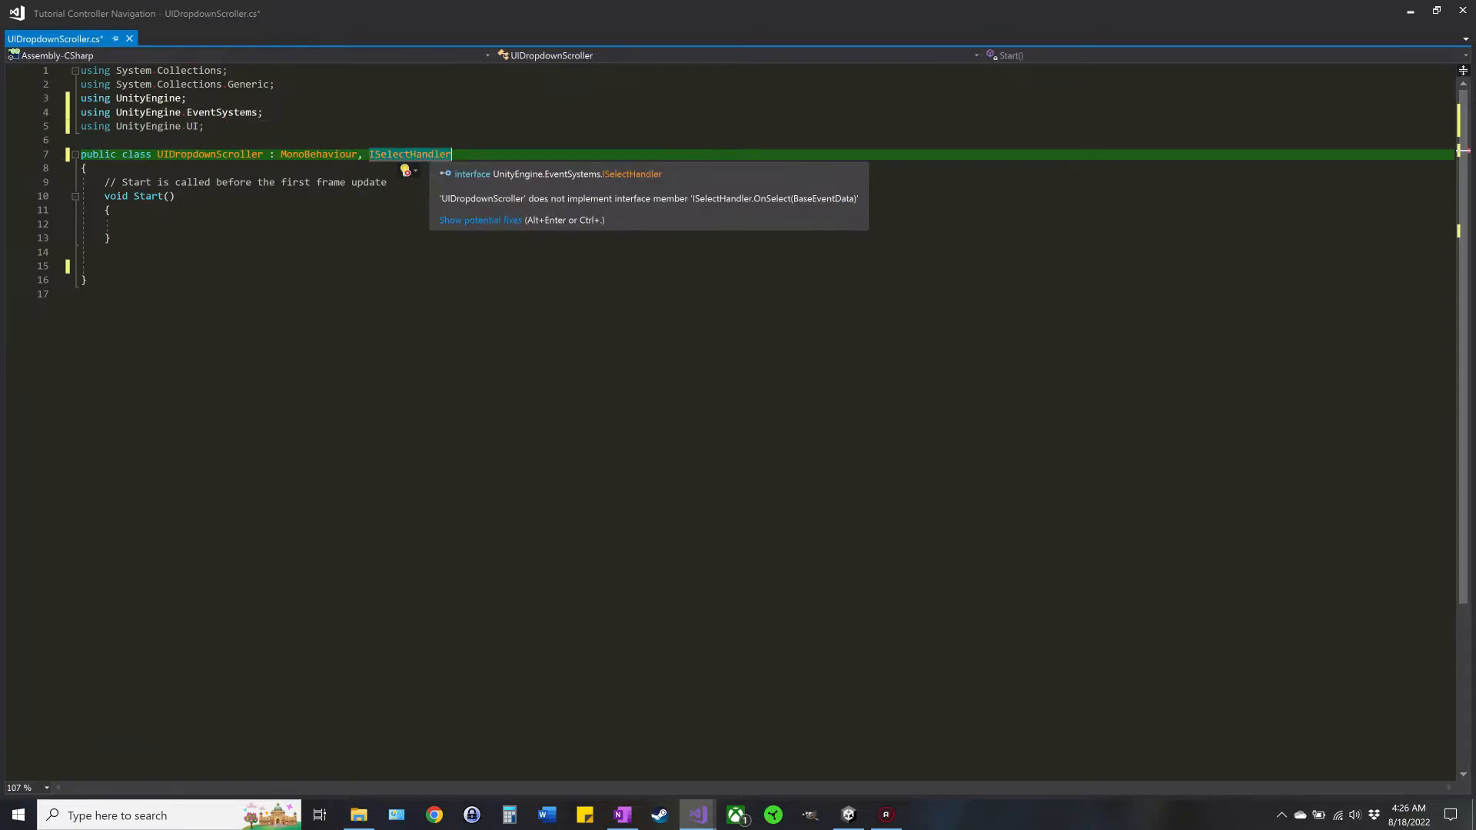
Step: Implement the ISelectHandler interface via Quick Actions to generate OnSelect
{"action": "right_click", "coordinate": [409, 154]}
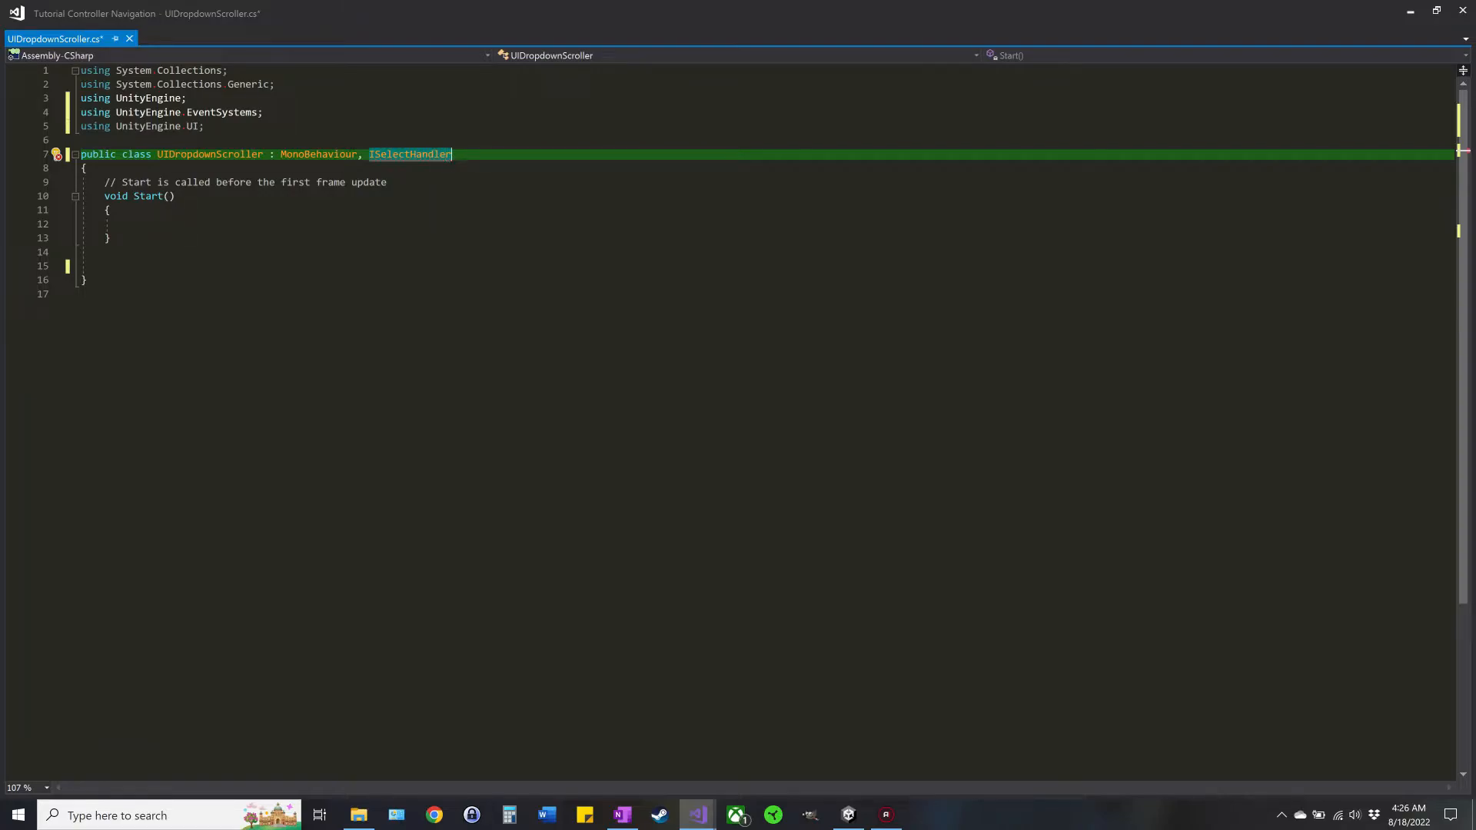
{"action": "left_click", "coordinate": [57, 154]}
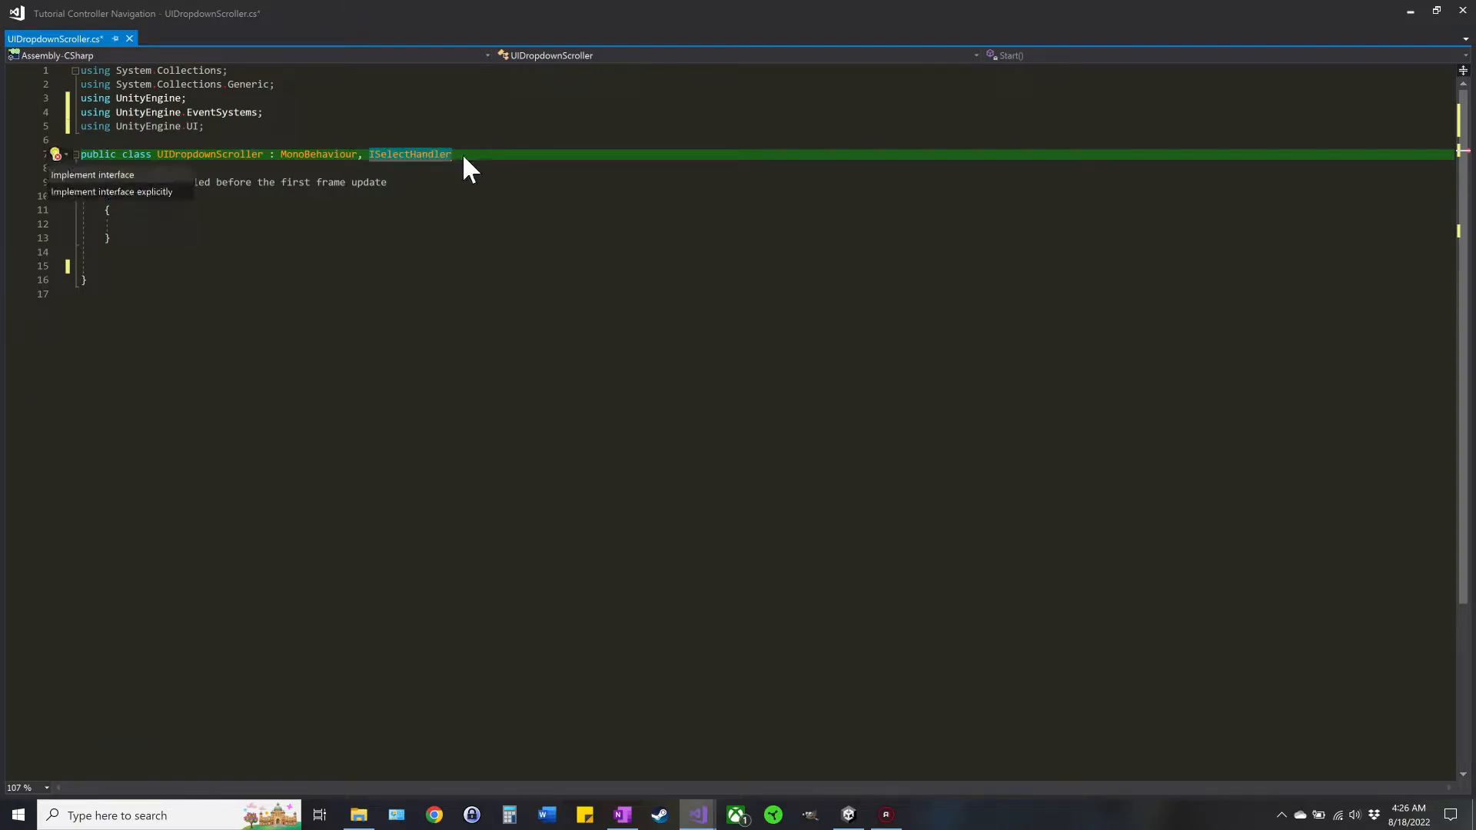
{"action": "left_click", "coordinate": [92, 174]}
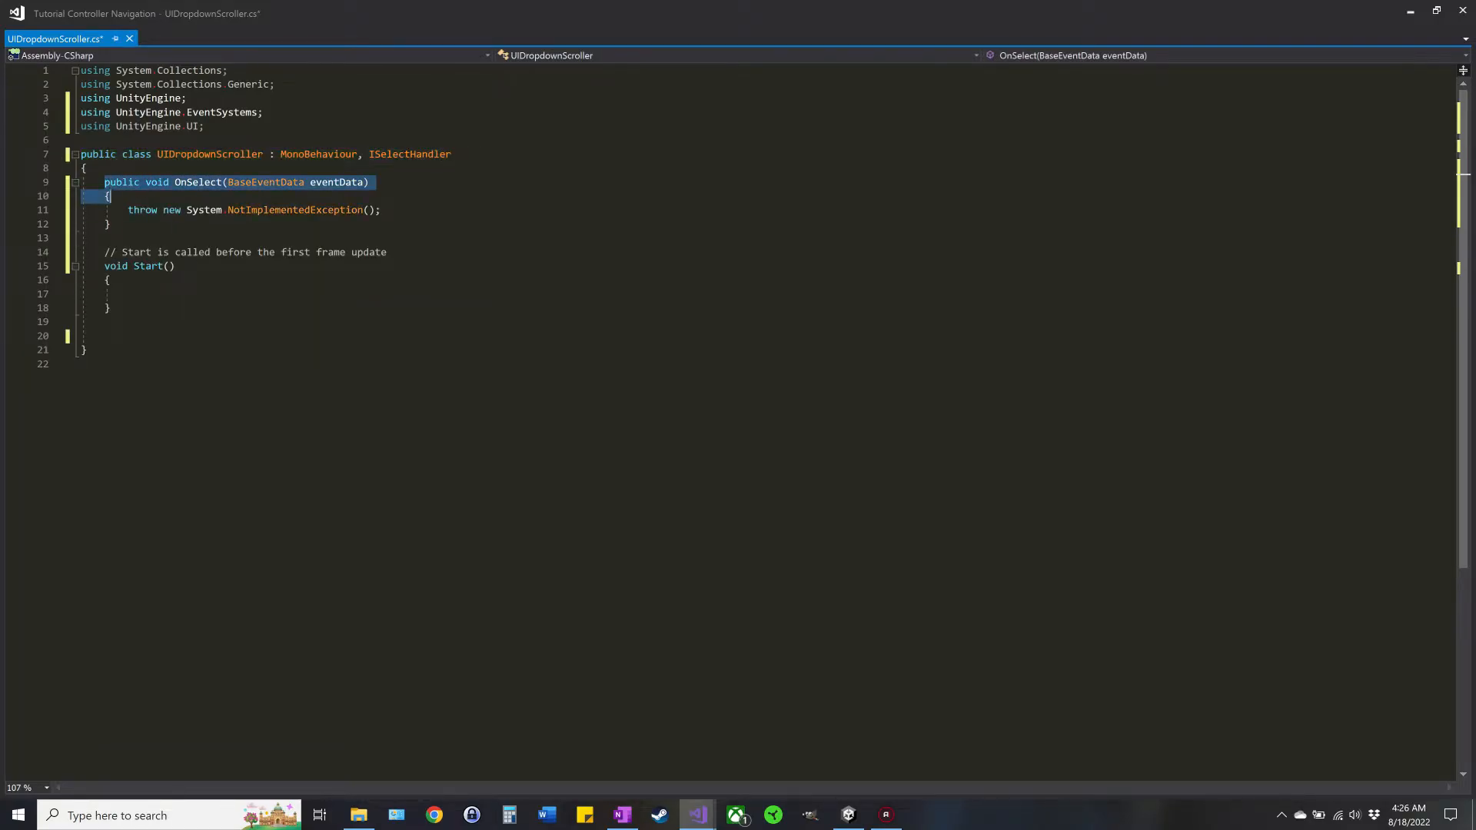
Step: Move OnSelect below Start, remove its throw line, and position at the class top for a field
{"action": "key", "text": "Delete"}
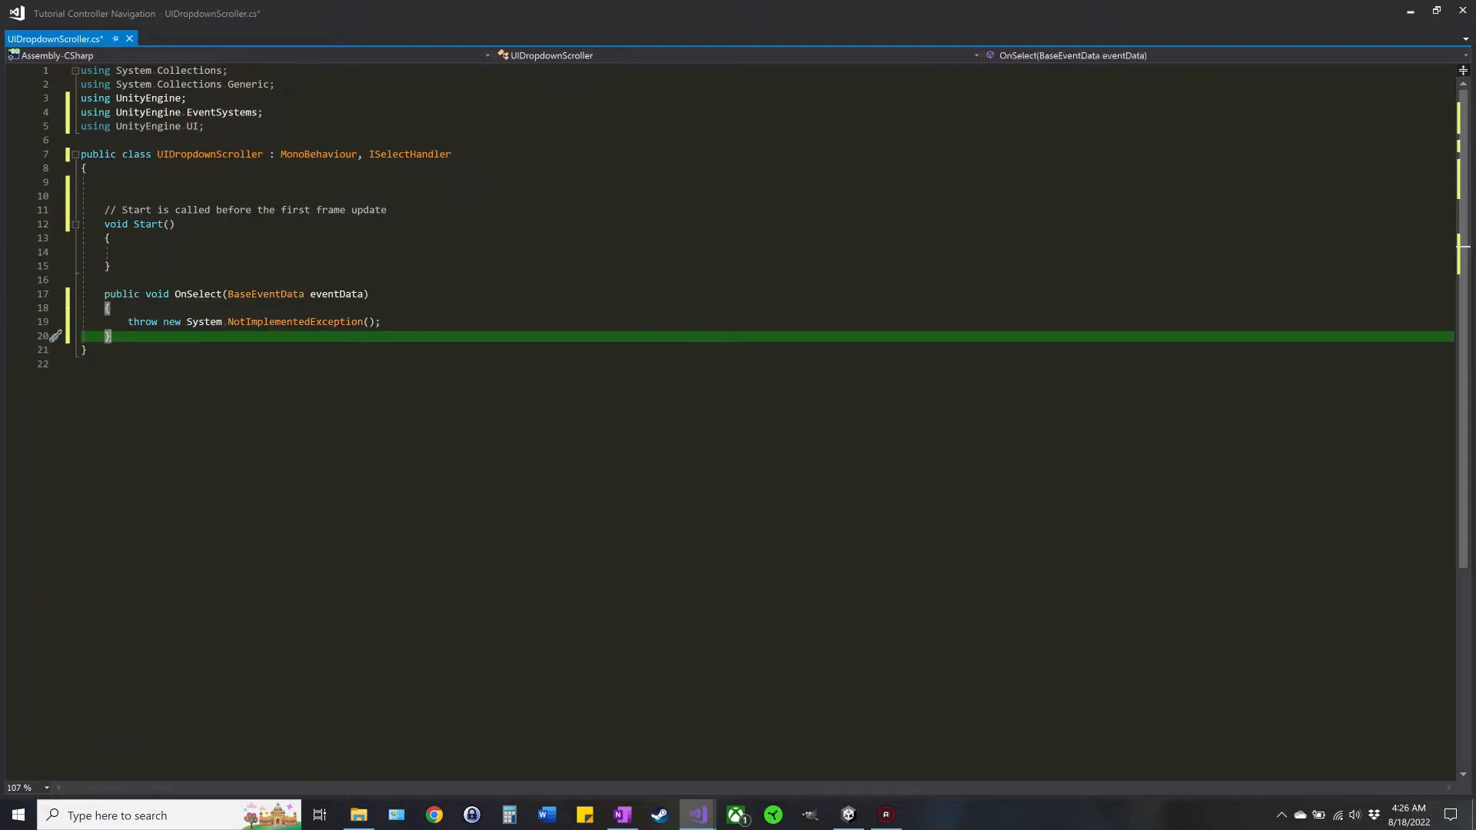
{"action": "key", "text": "Backspace"}
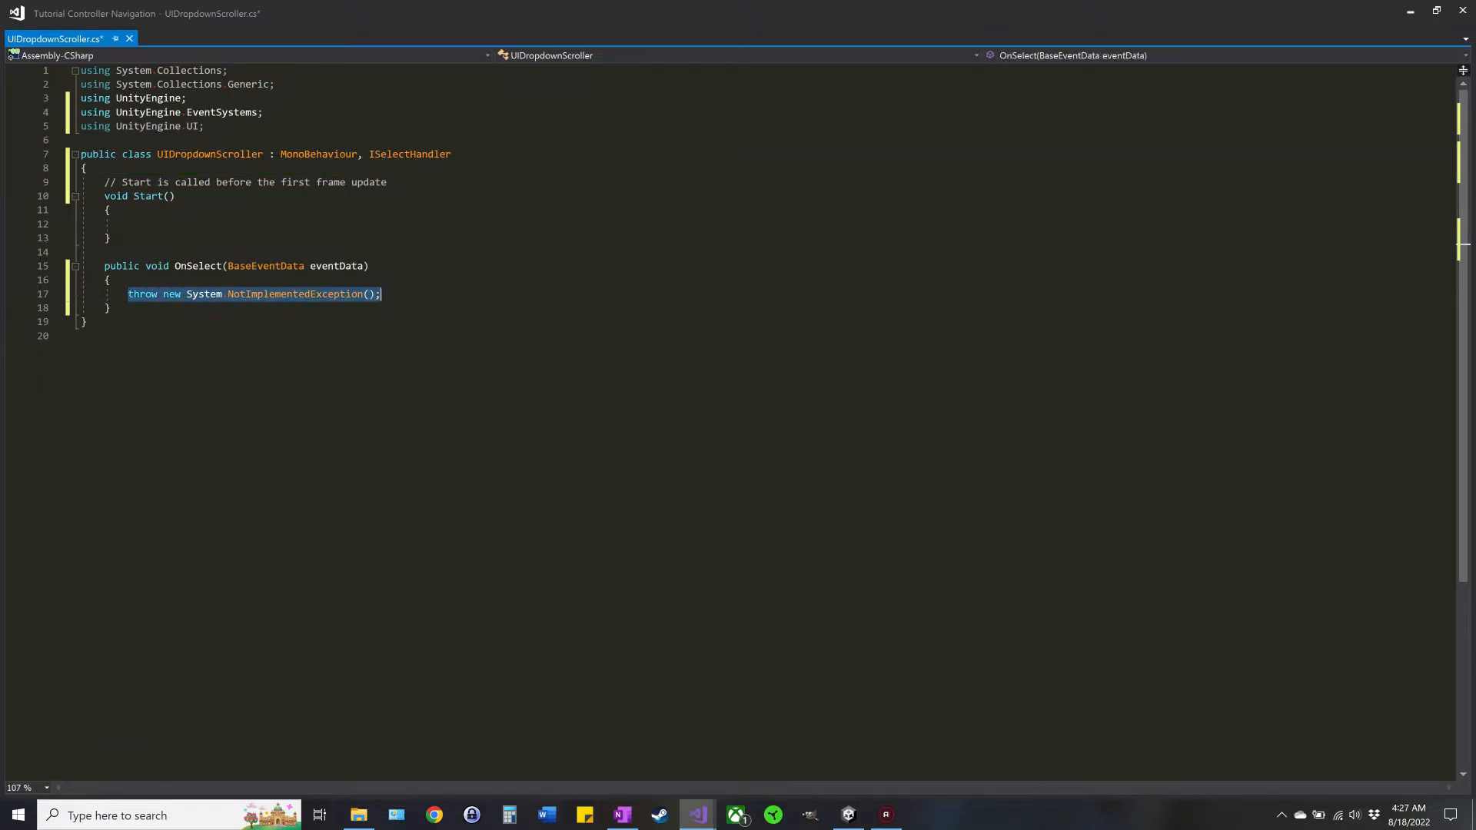
{"action": "key", "text": "Delete"}
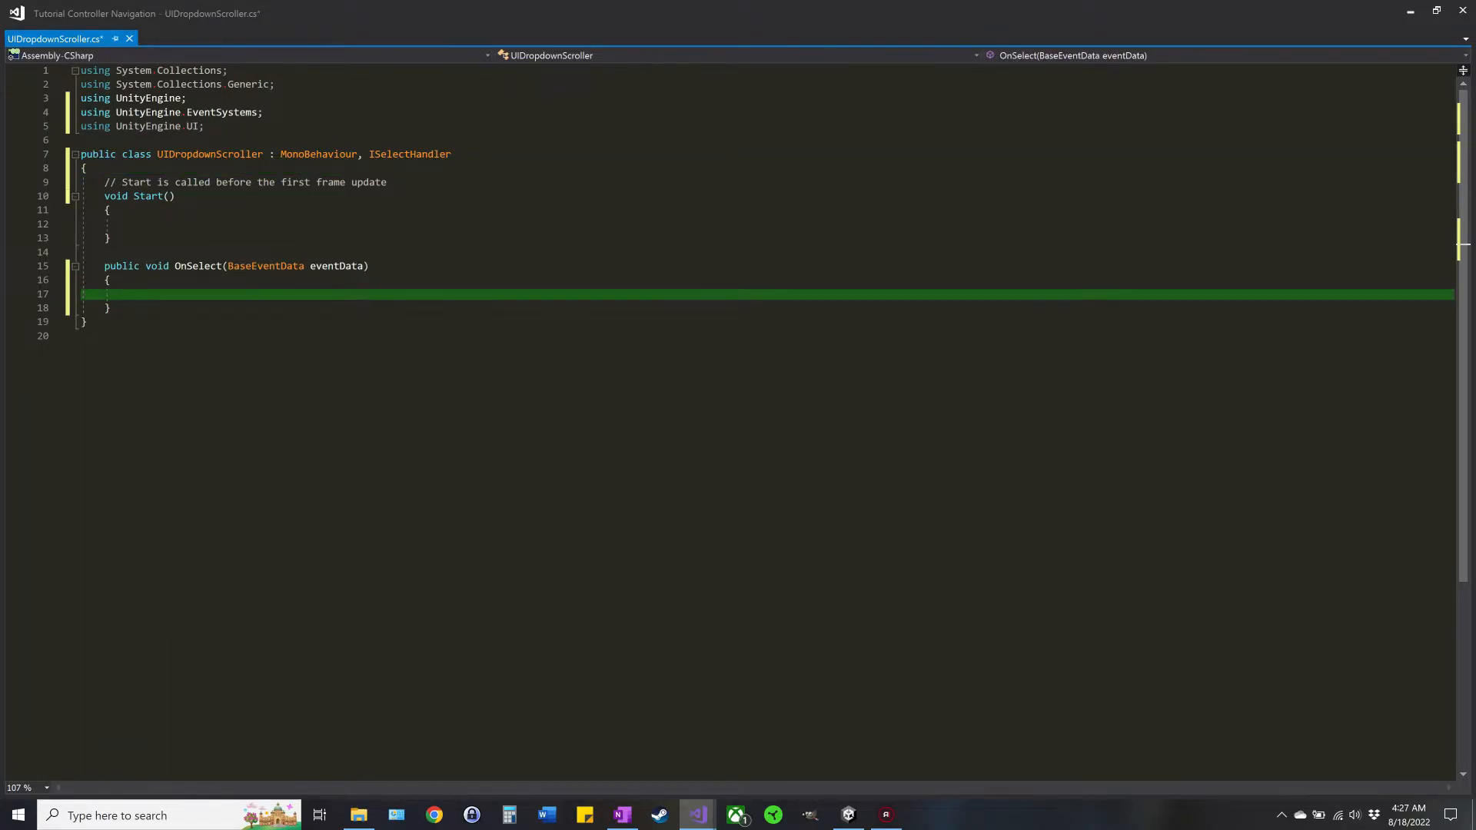
{"action": "mouse_move", "coordinate": [1150, 13]}
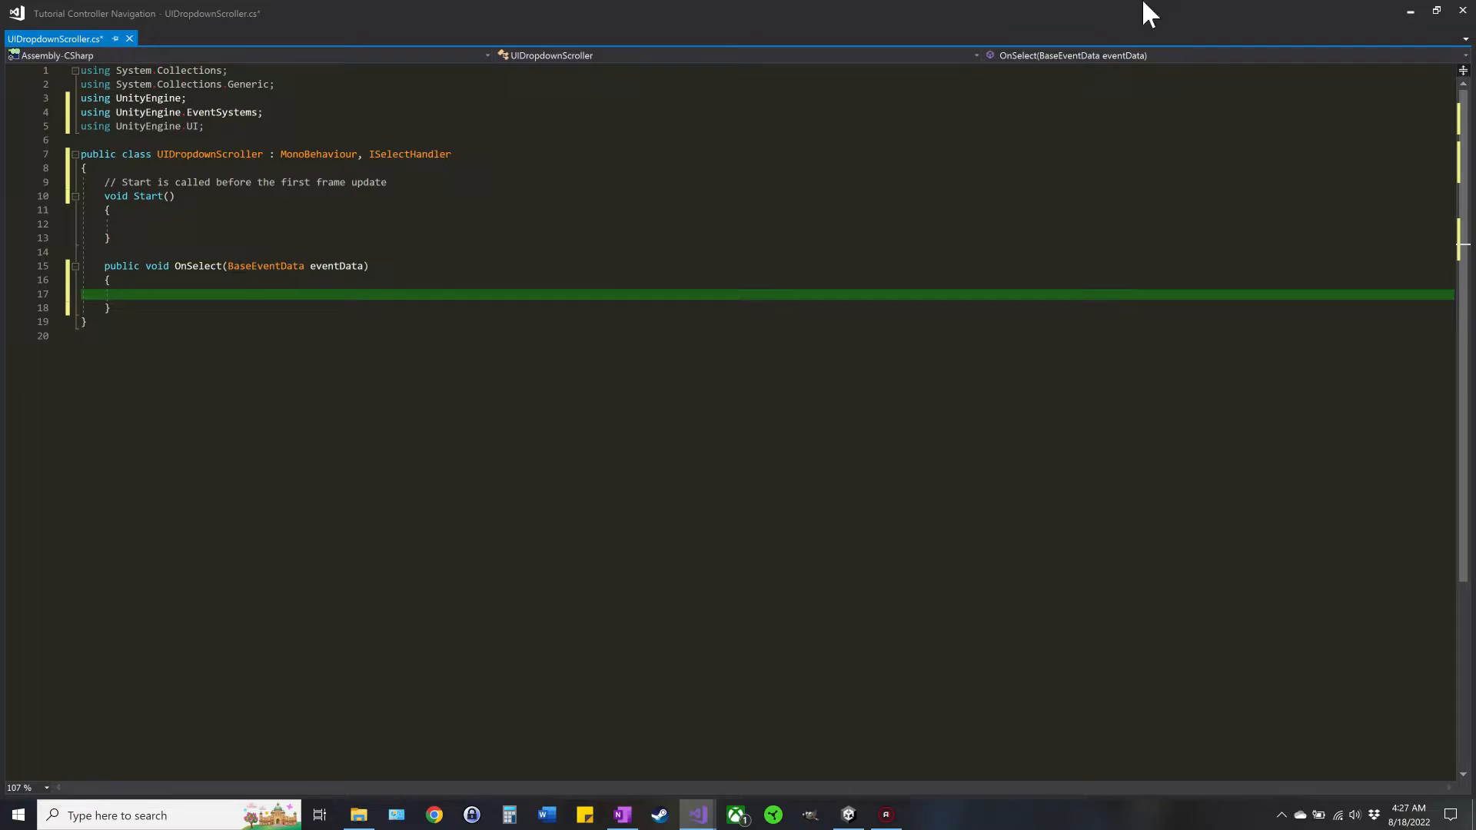
{"action": "left_click", "coordinate": [128, 294]}
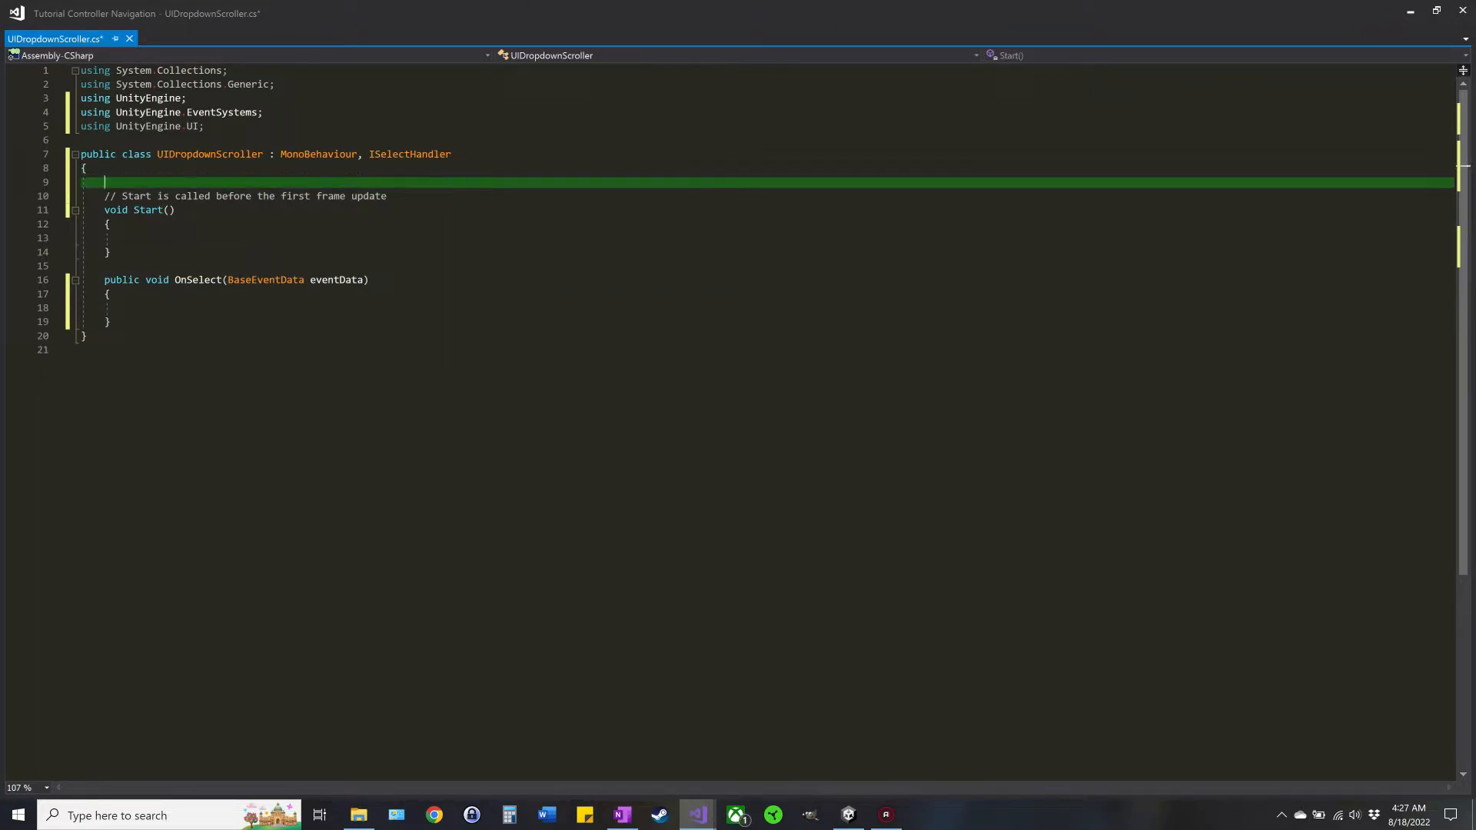
Step: Declare 'private ScrollRect scrollRect;' and 'private float scrollPosition = 1;' fields
{"action": "key", "text": "enter"}
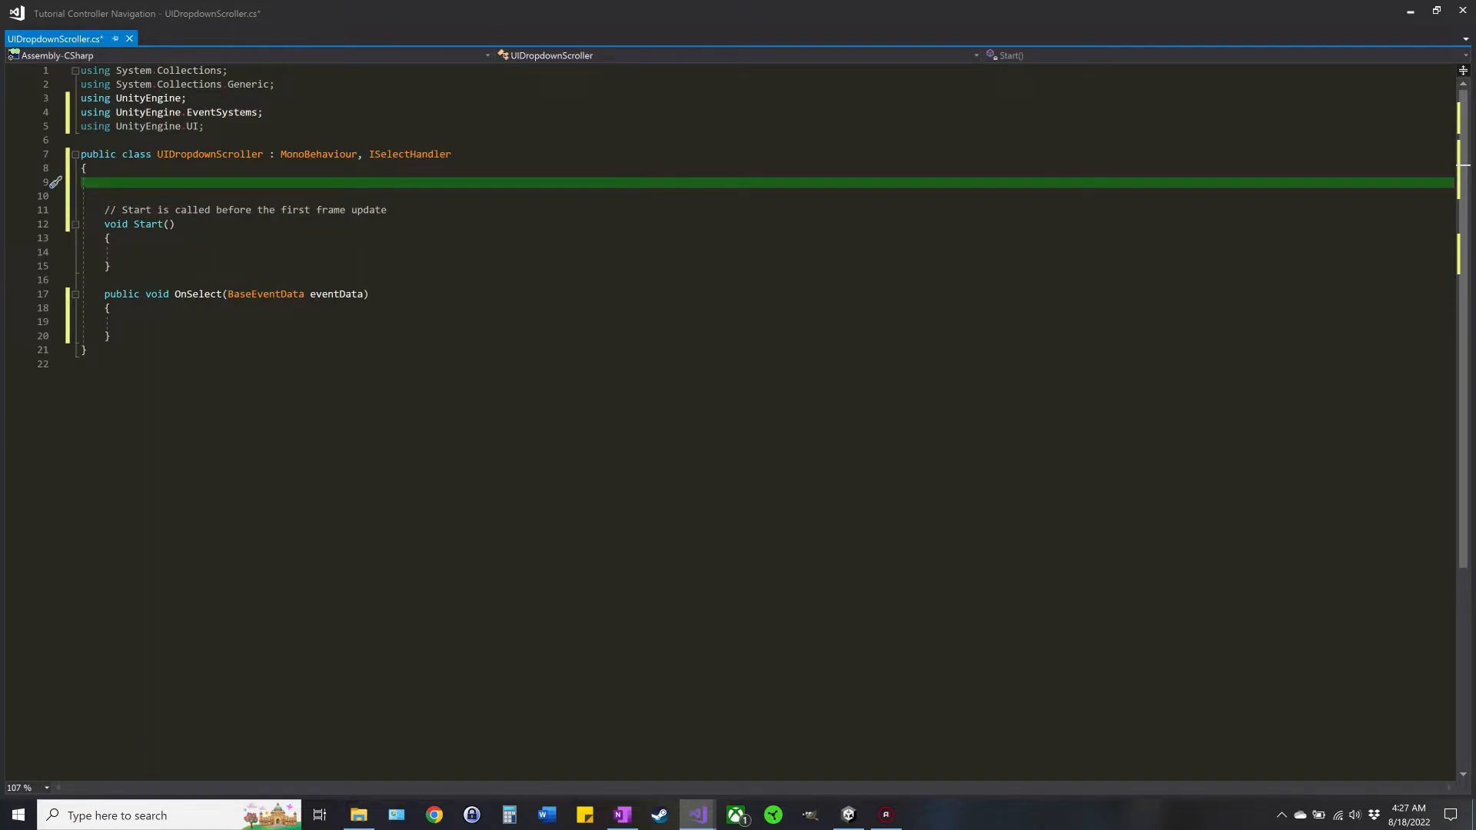
{"action": "type", "text": "private"}
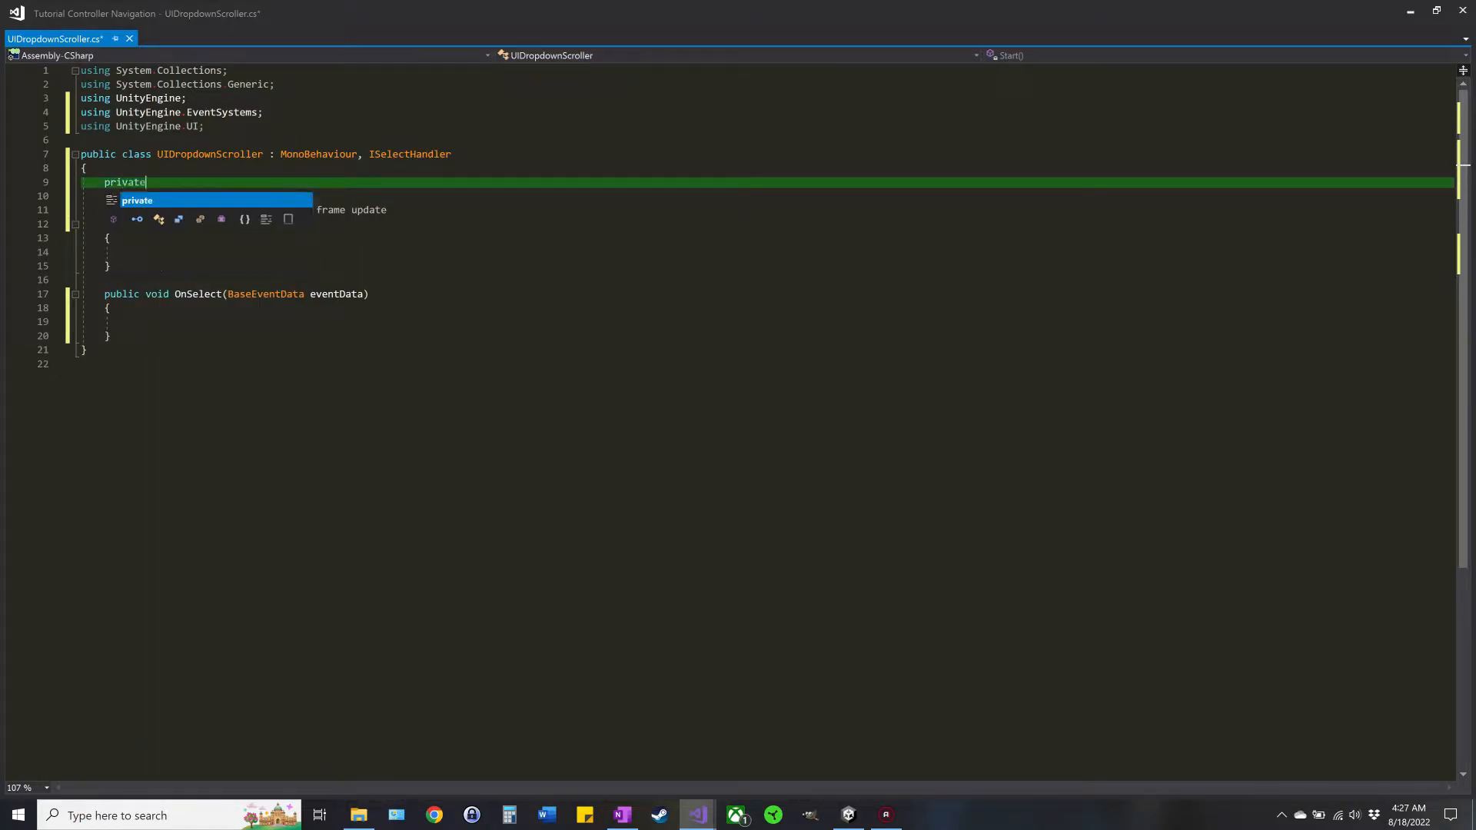
{"action": "type", "text": "scro"}
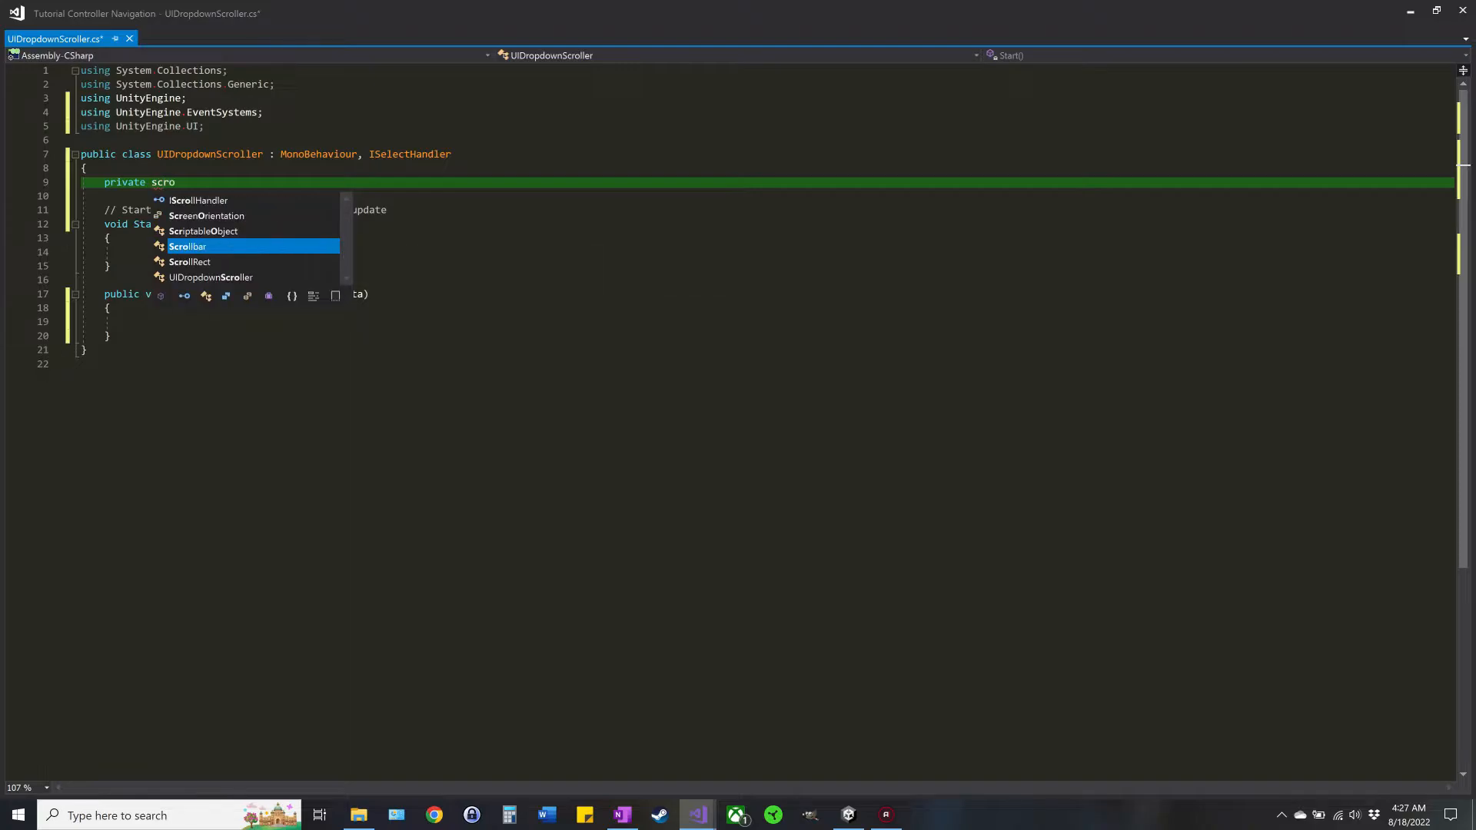
{"action": "type", "text": "llRect"}
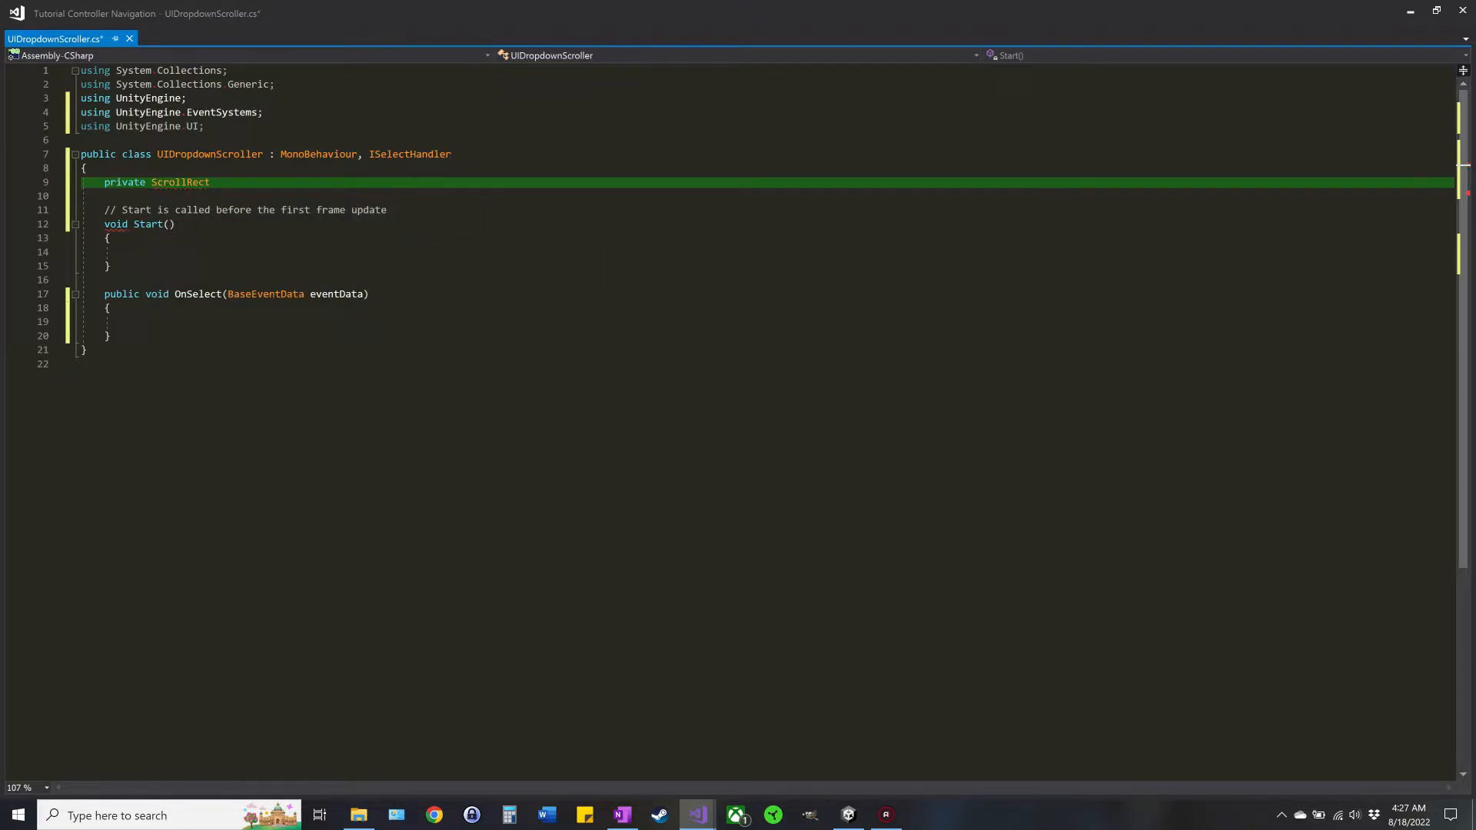
{"action": "double_click", "coordinate": [178, 181]}
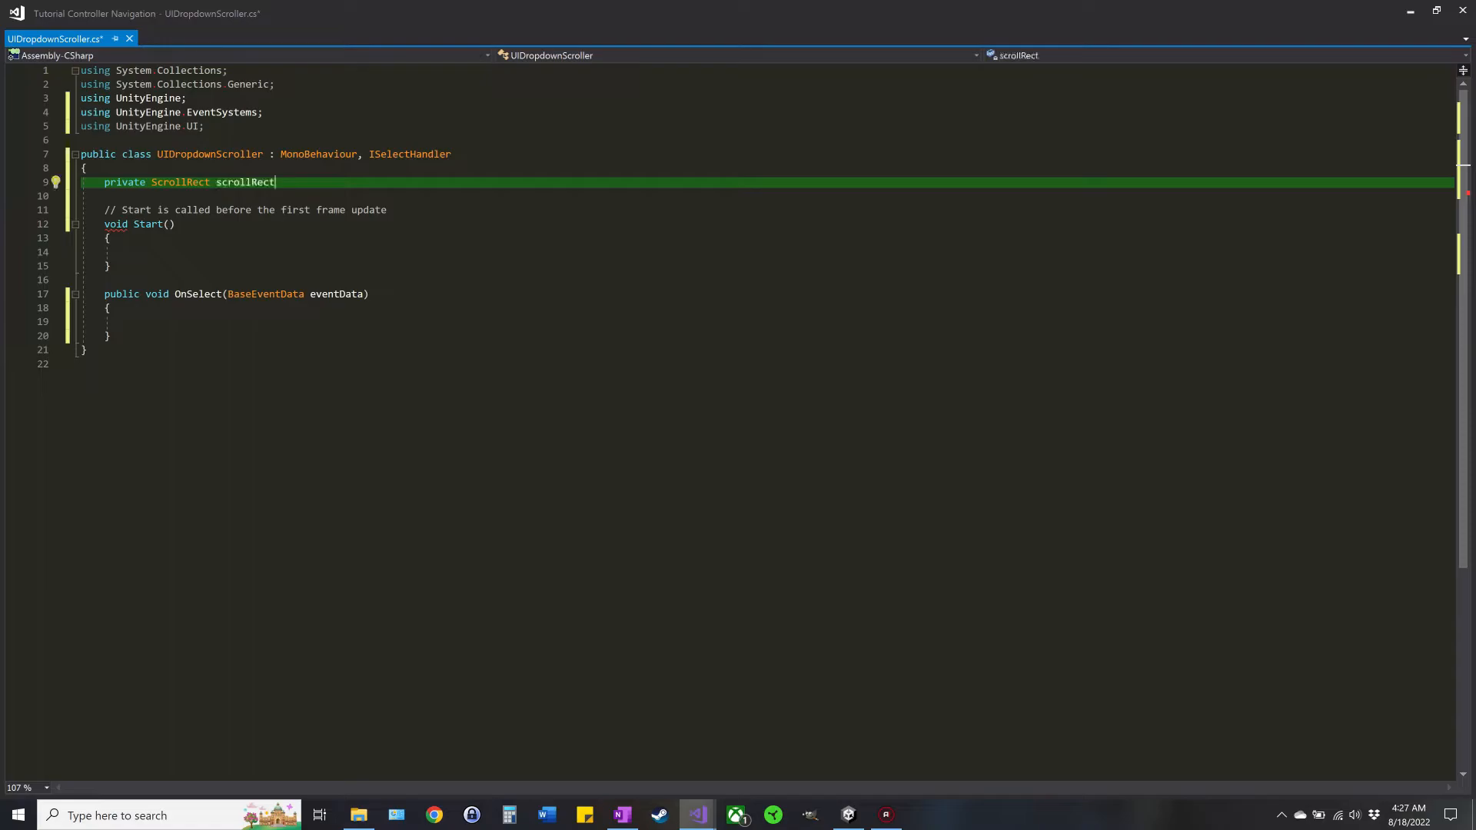
{"action": "type", "text": ";"}
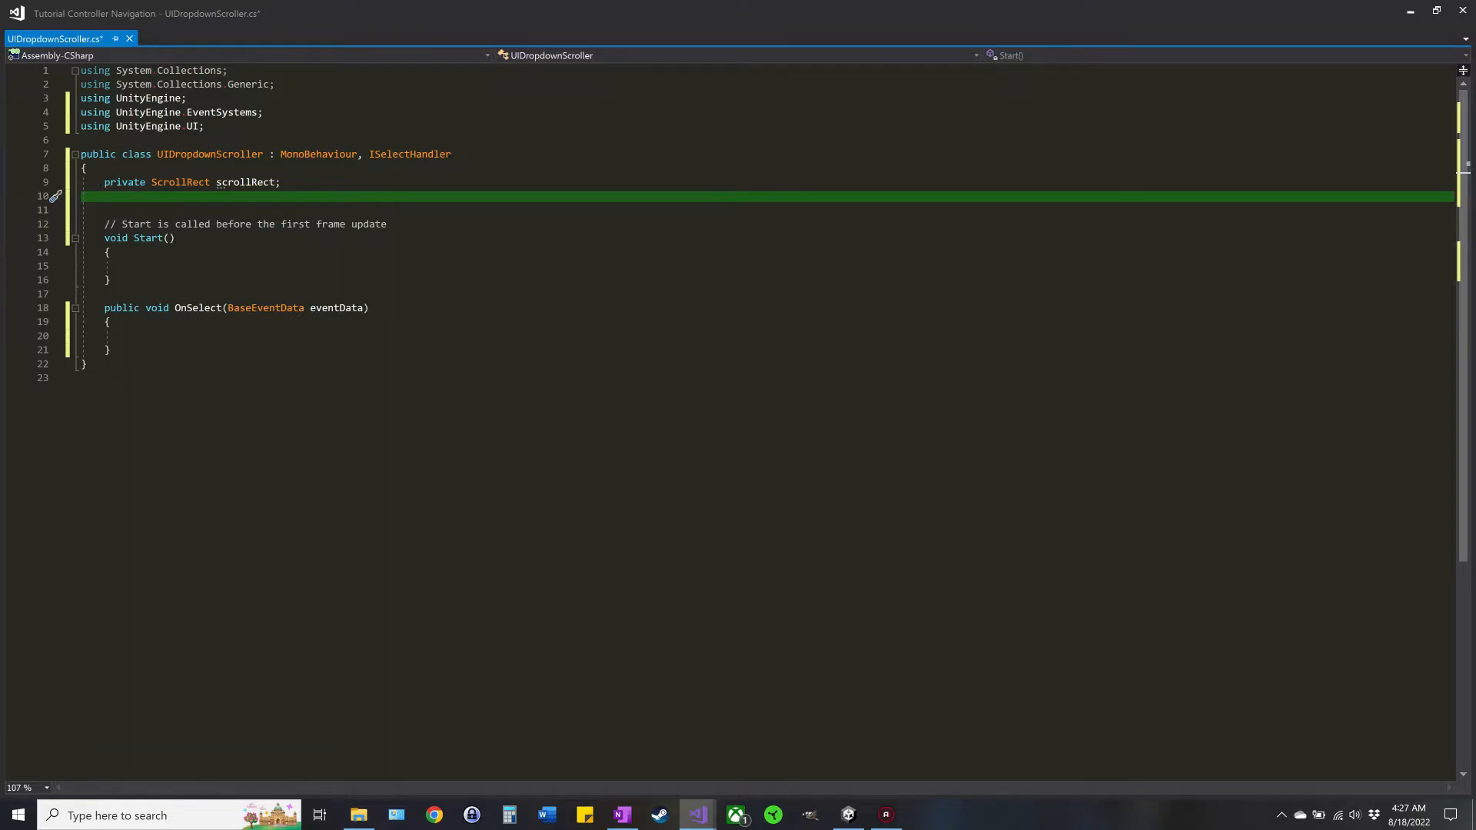
{"action": "type", "text": "p"}
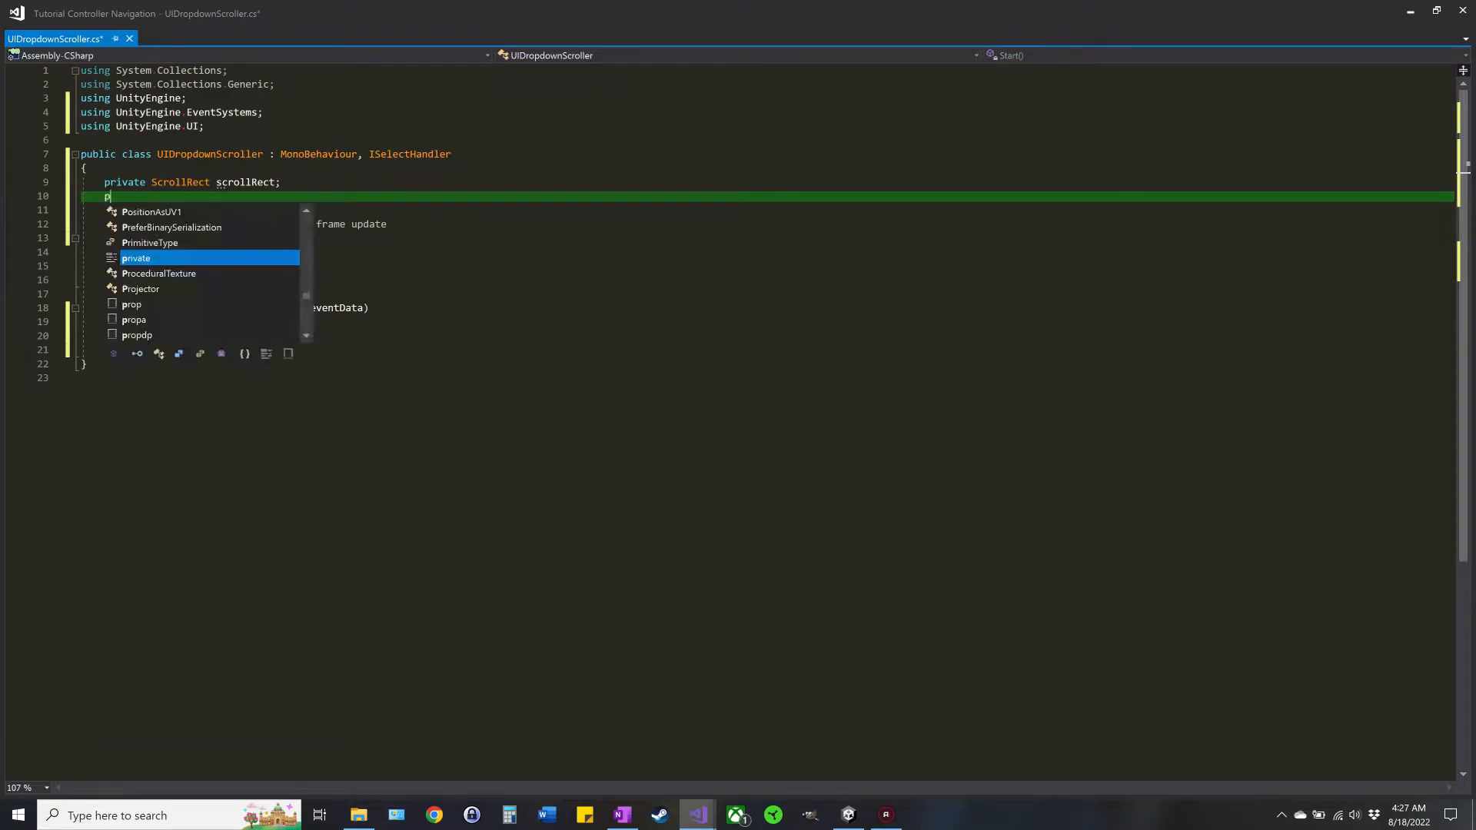
{"action": "type", "text": "rivate"}
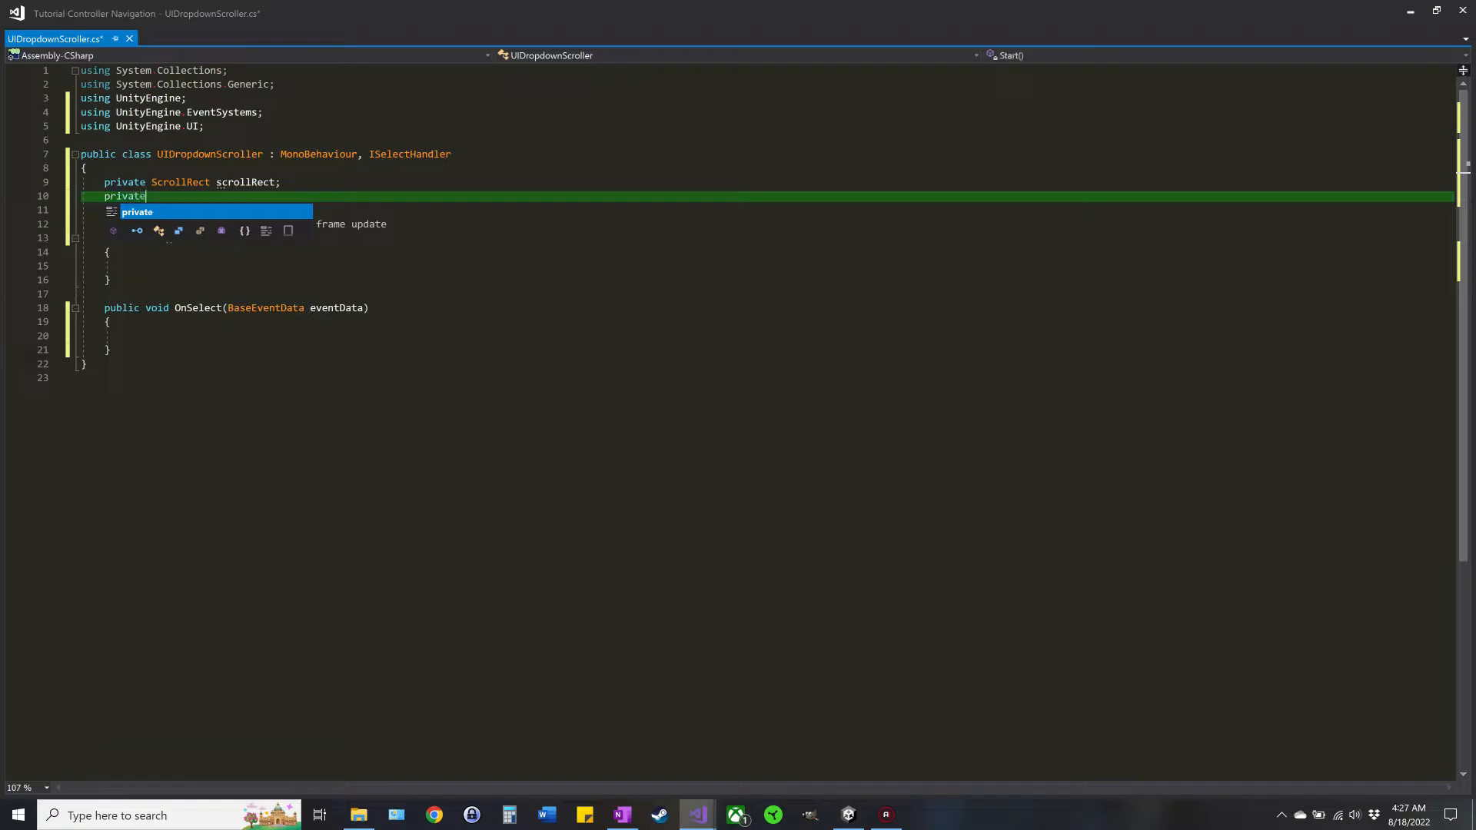
{"action": "type", "text": "float"}
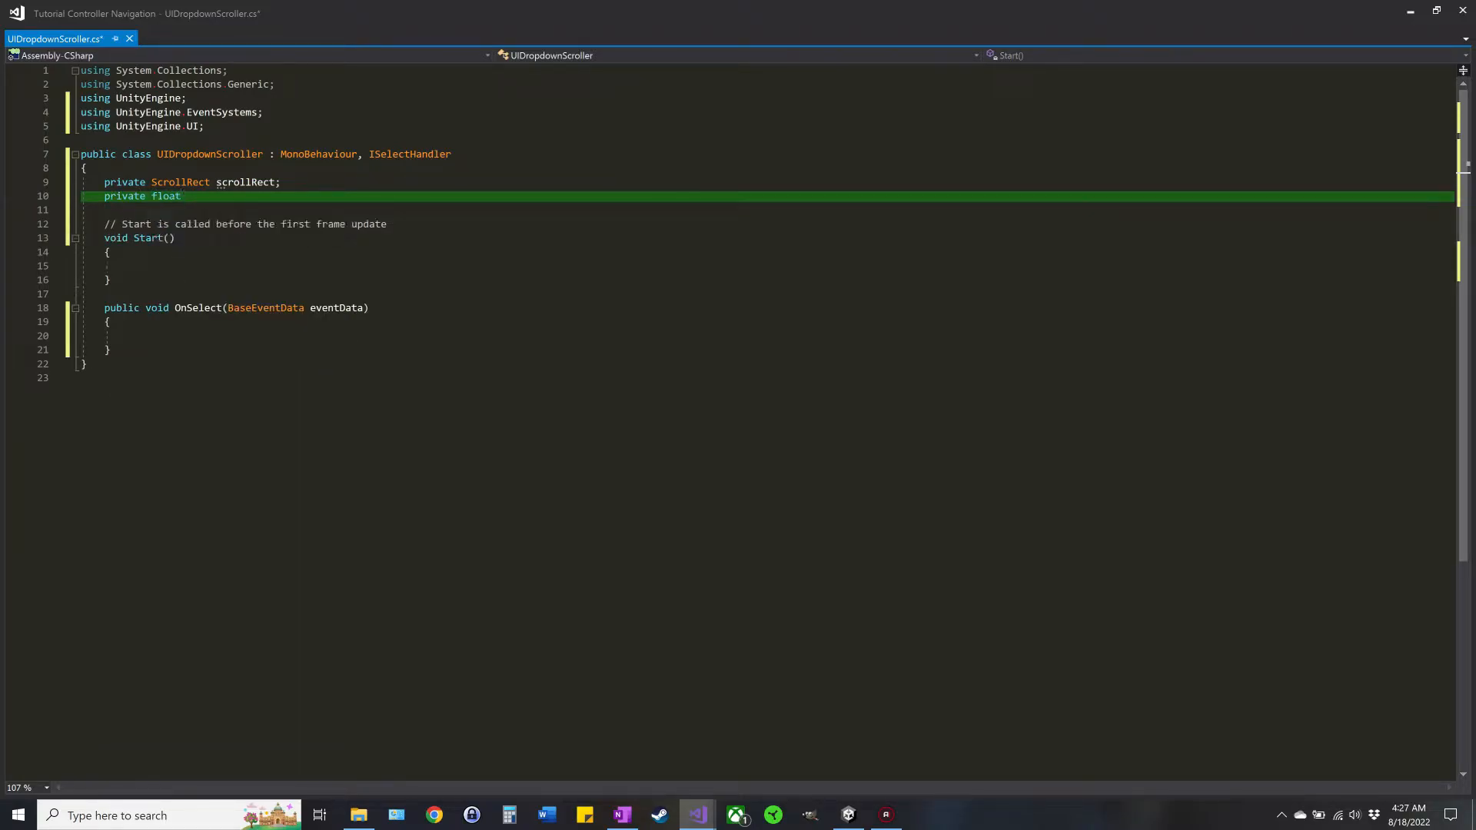
{"action": "type", "text": "scroll"}
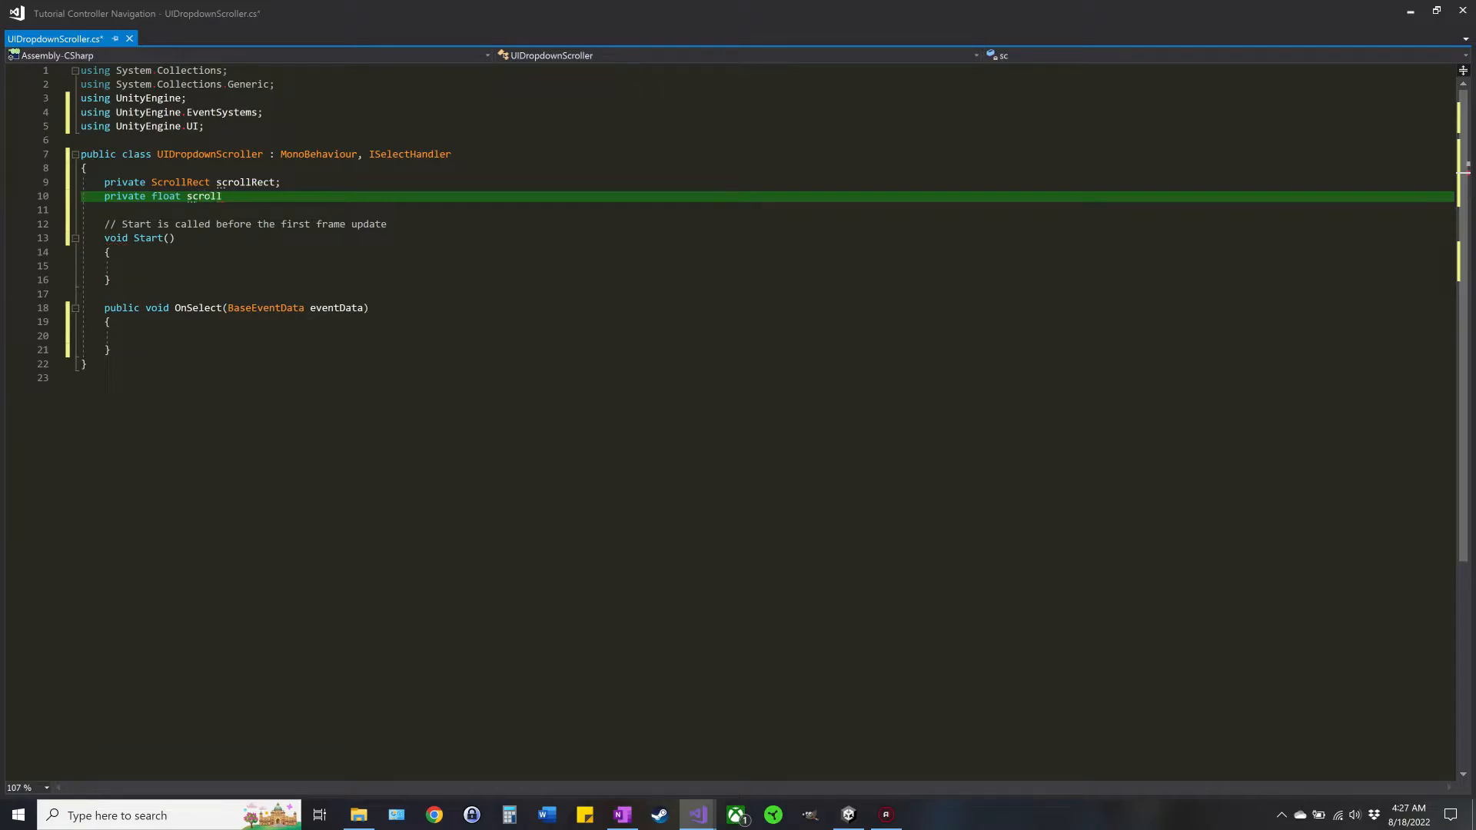
{"action": "type", "text": "Positi"}
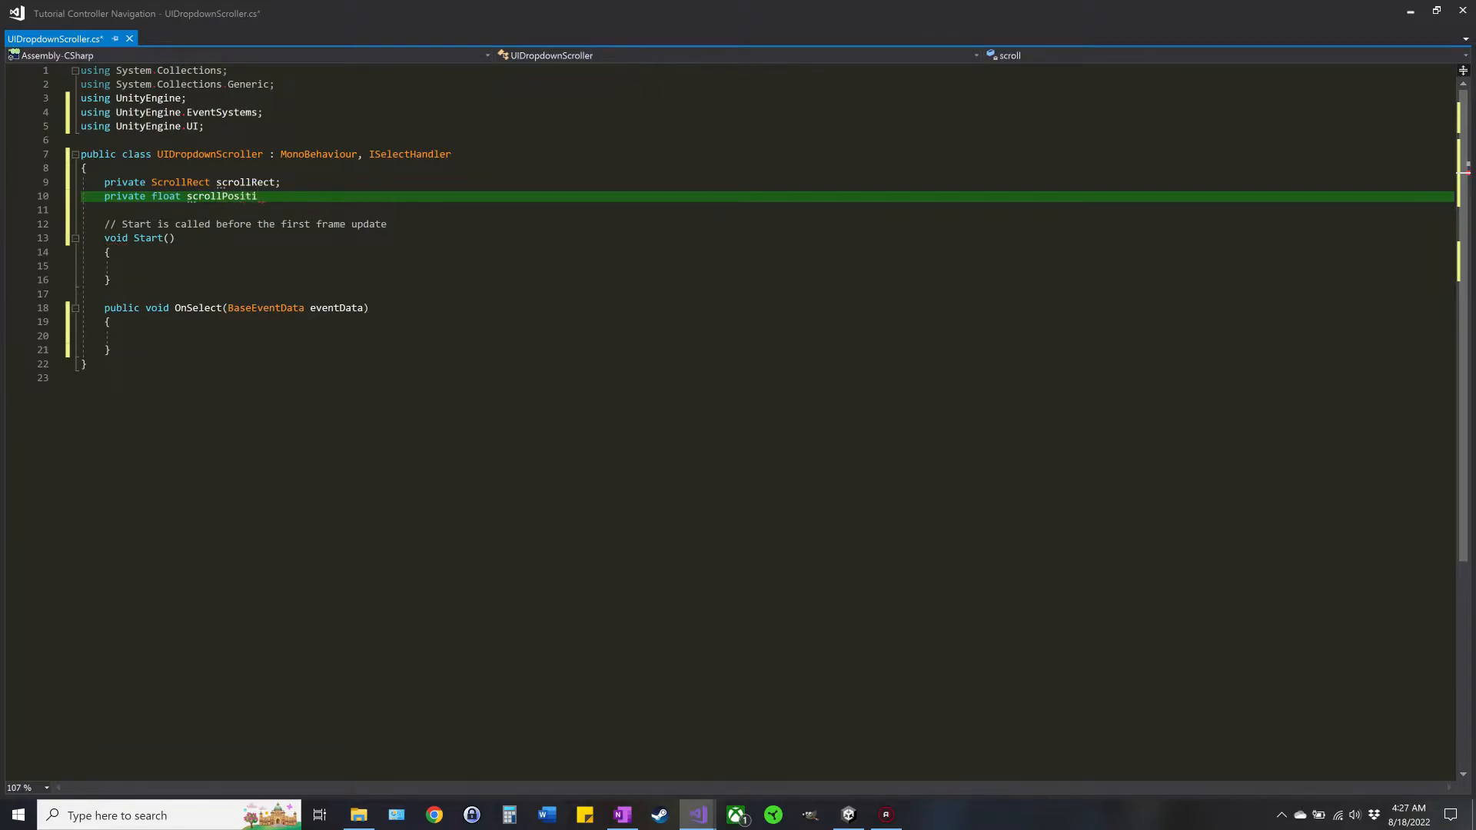
{"action": "type", "text": "on = 1;"}
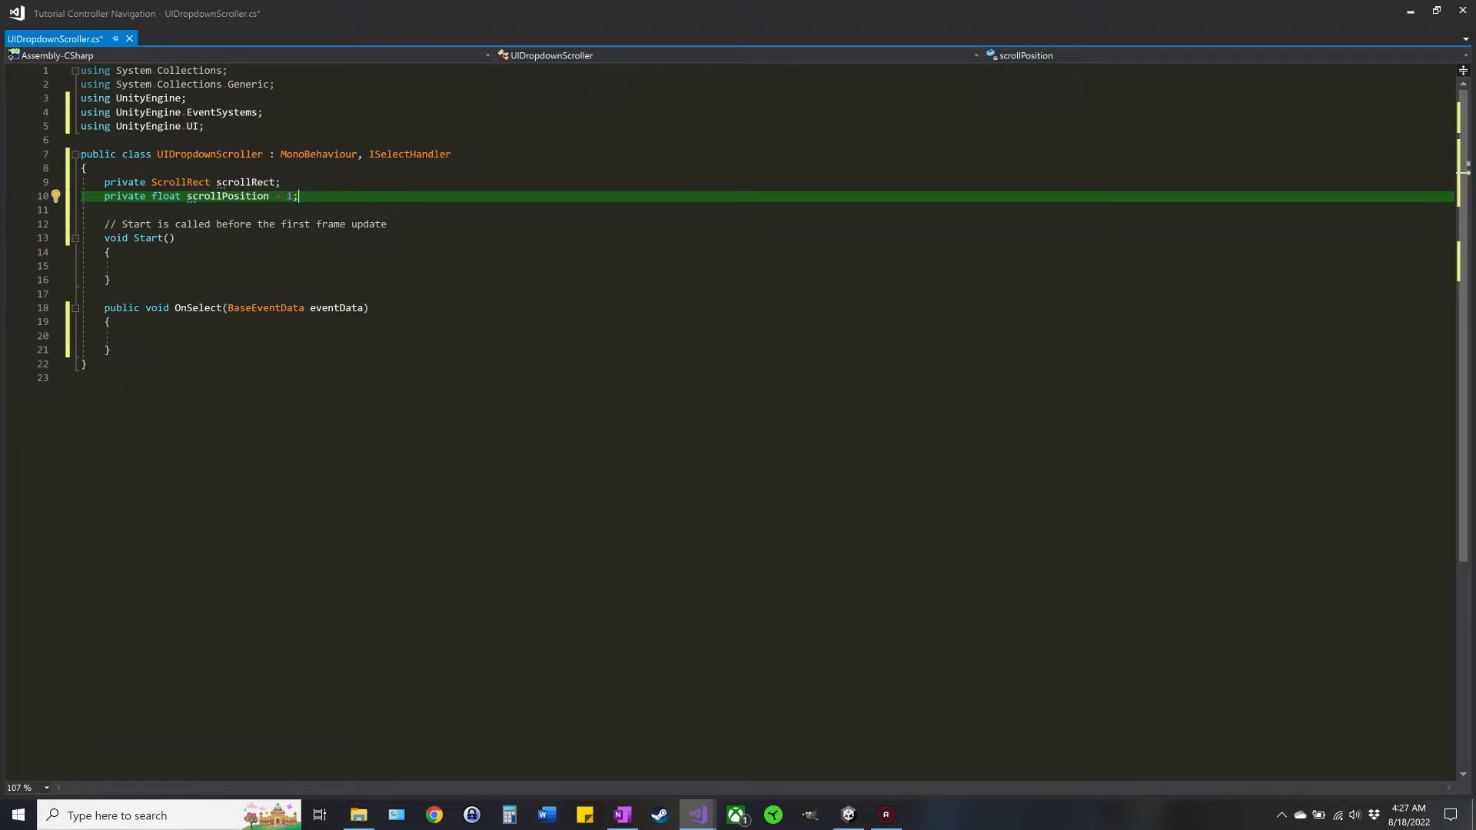
Step: In Start, assign scrollRect = GetComponentInParent<ScrollRect>(true);
{"action": "left_click", "coordinate": [128, 266]}
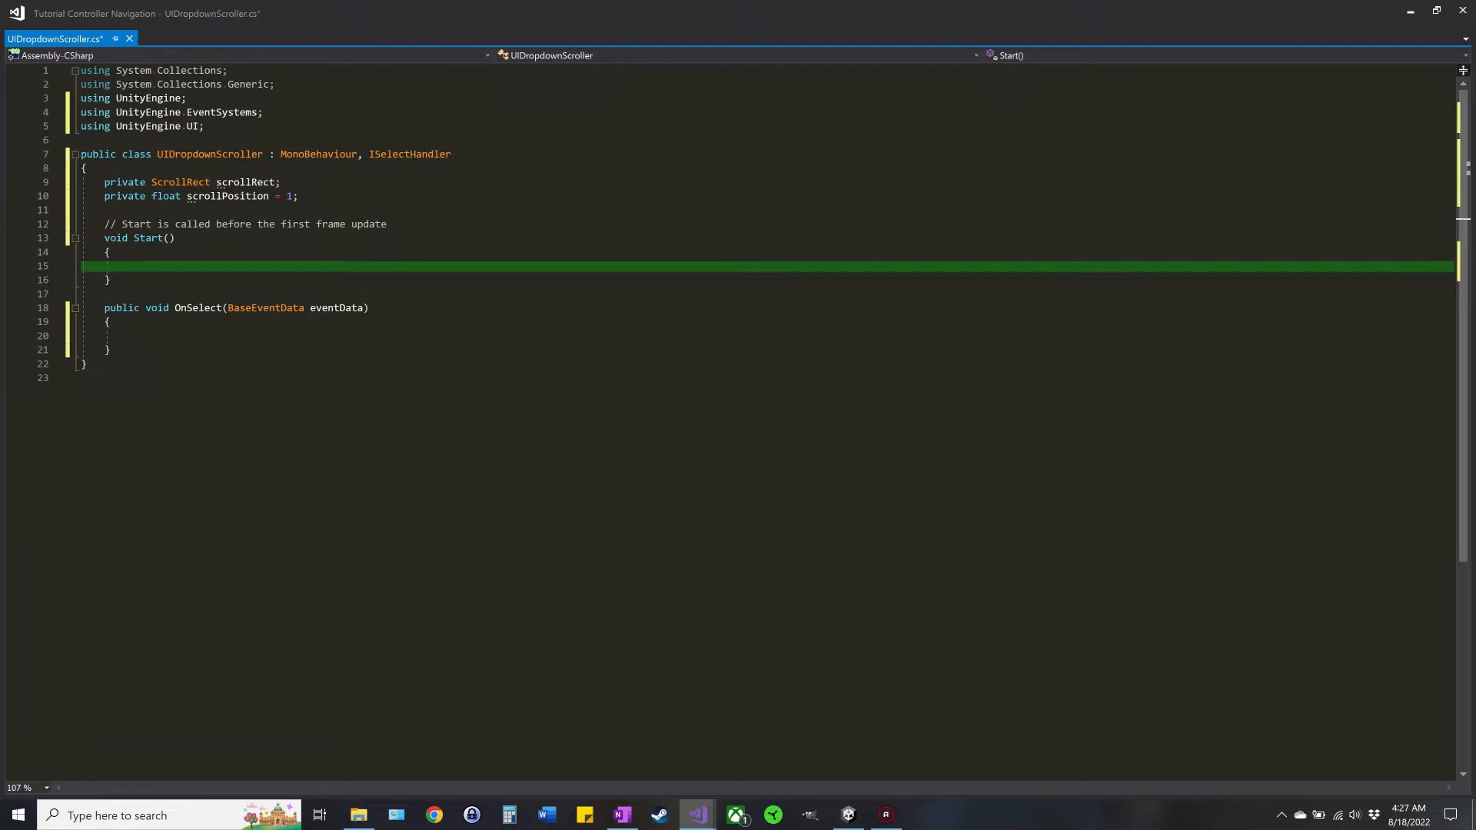
{"action": "type", "text": "scrollre"}
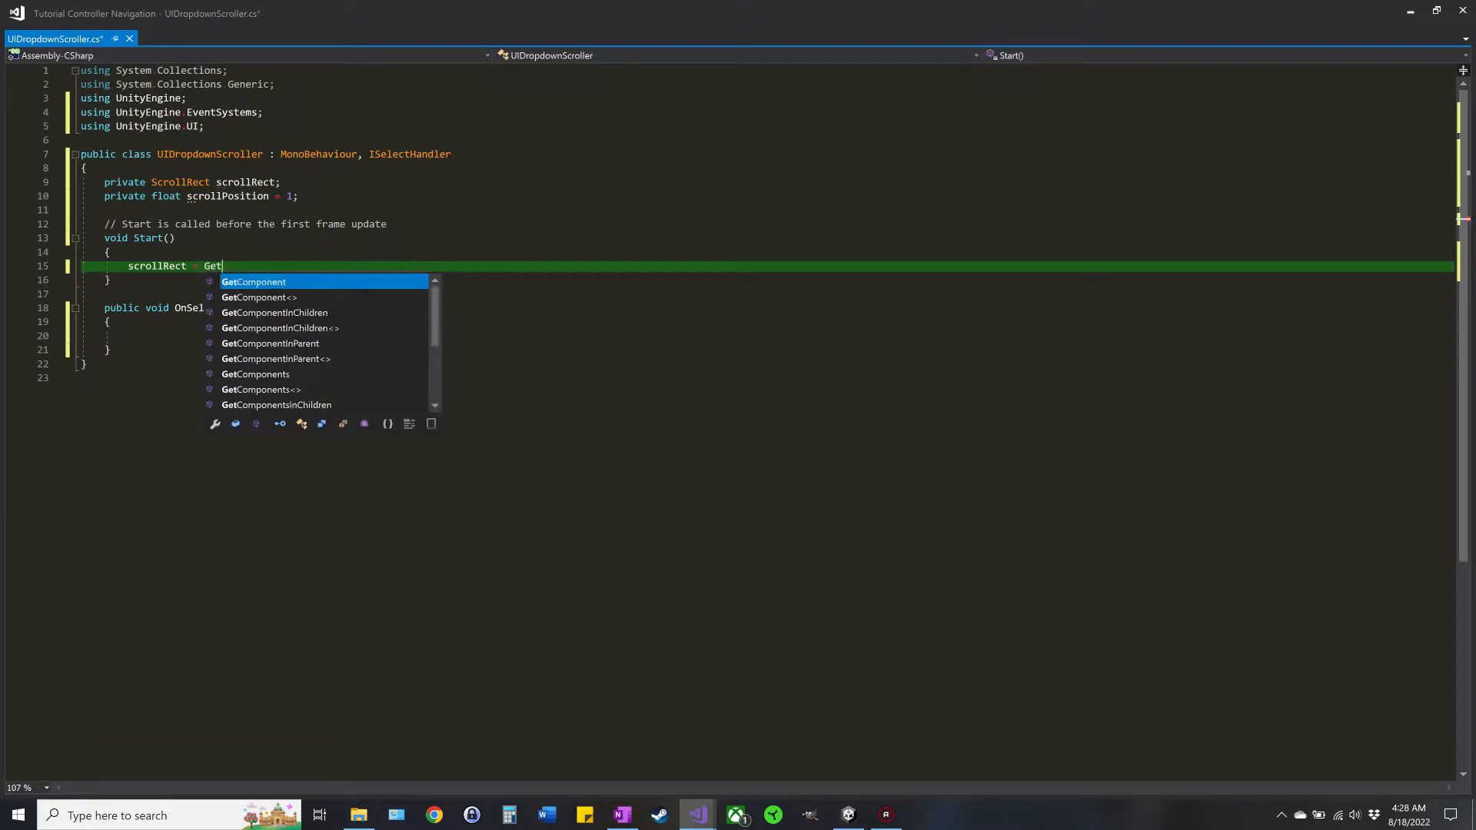
{"action": "type", "text": "componentInParent"}
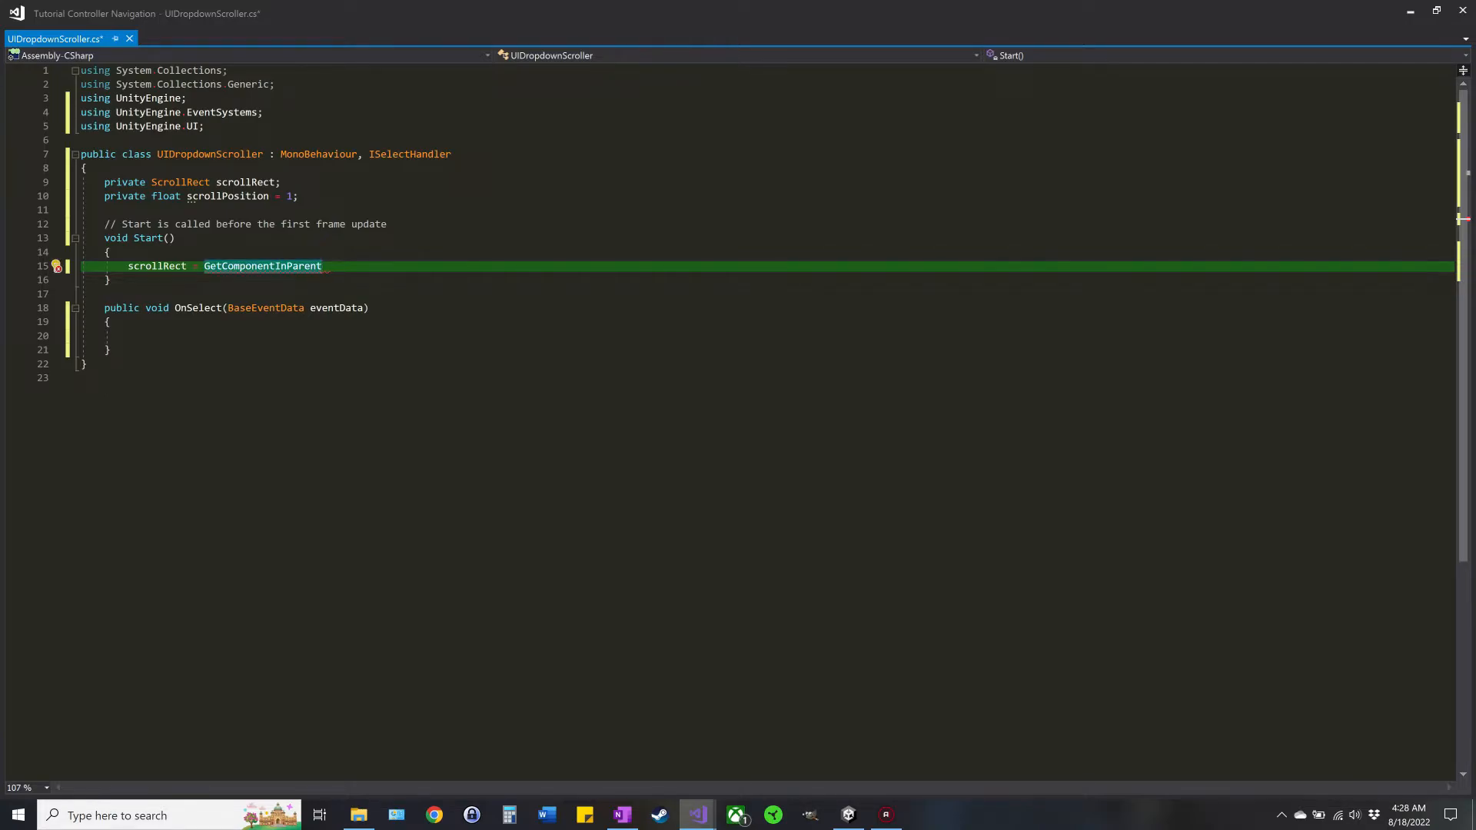
{"action": "type", "text": "<>"}
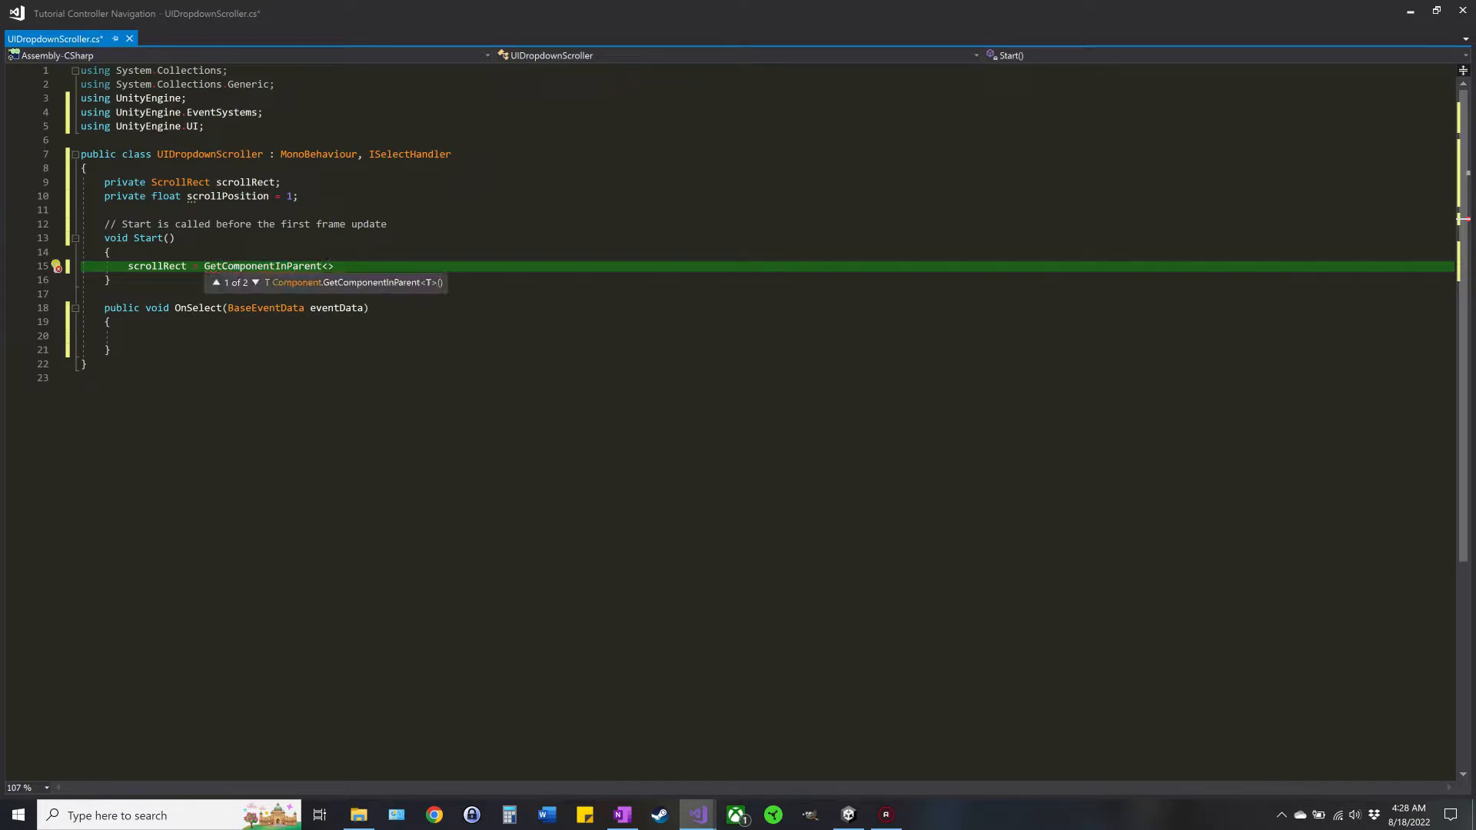
{"action": "type", "text": "ScrollRect"}
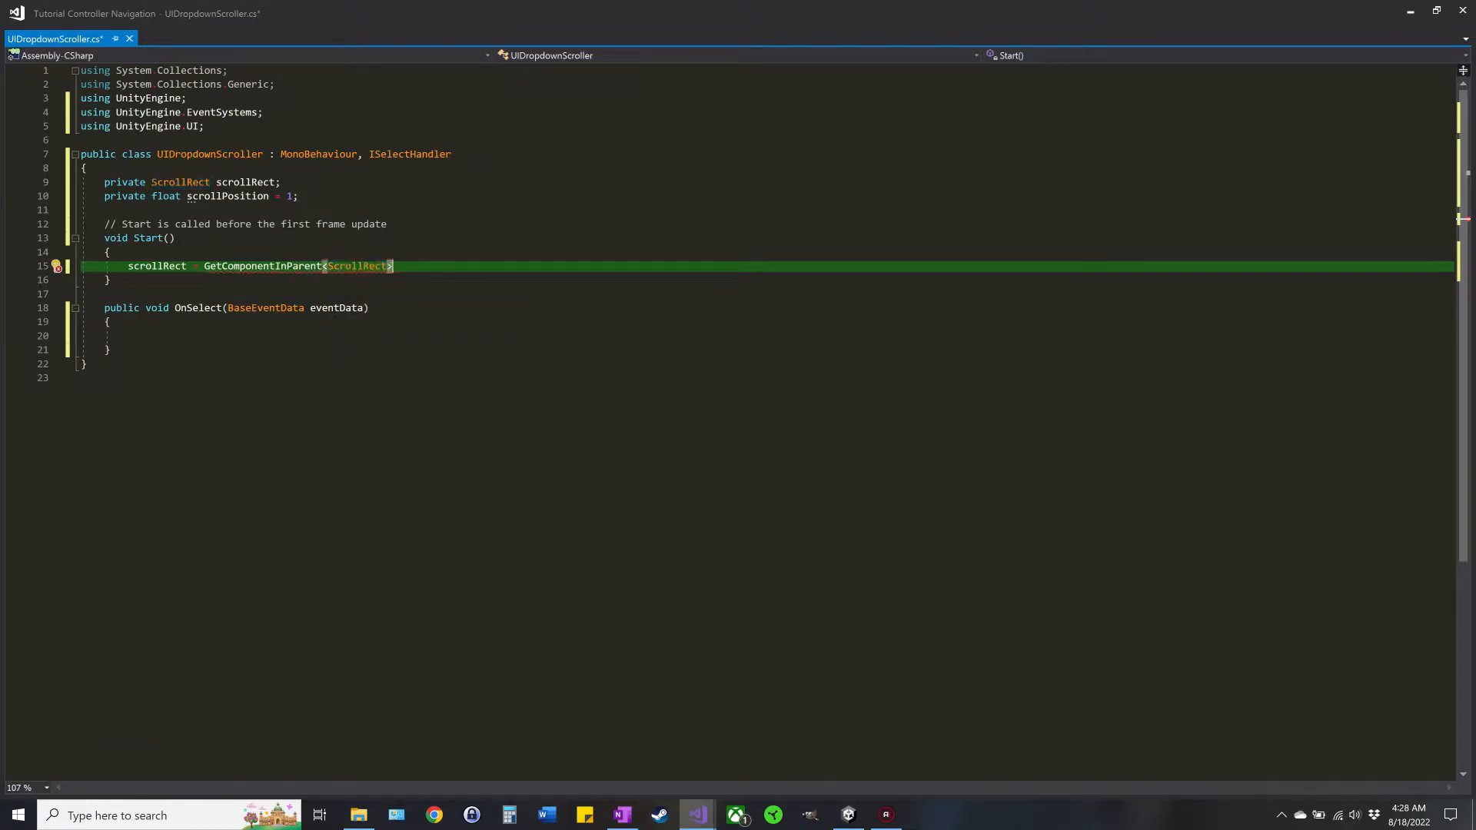
{"action": "type", "text": "()"}
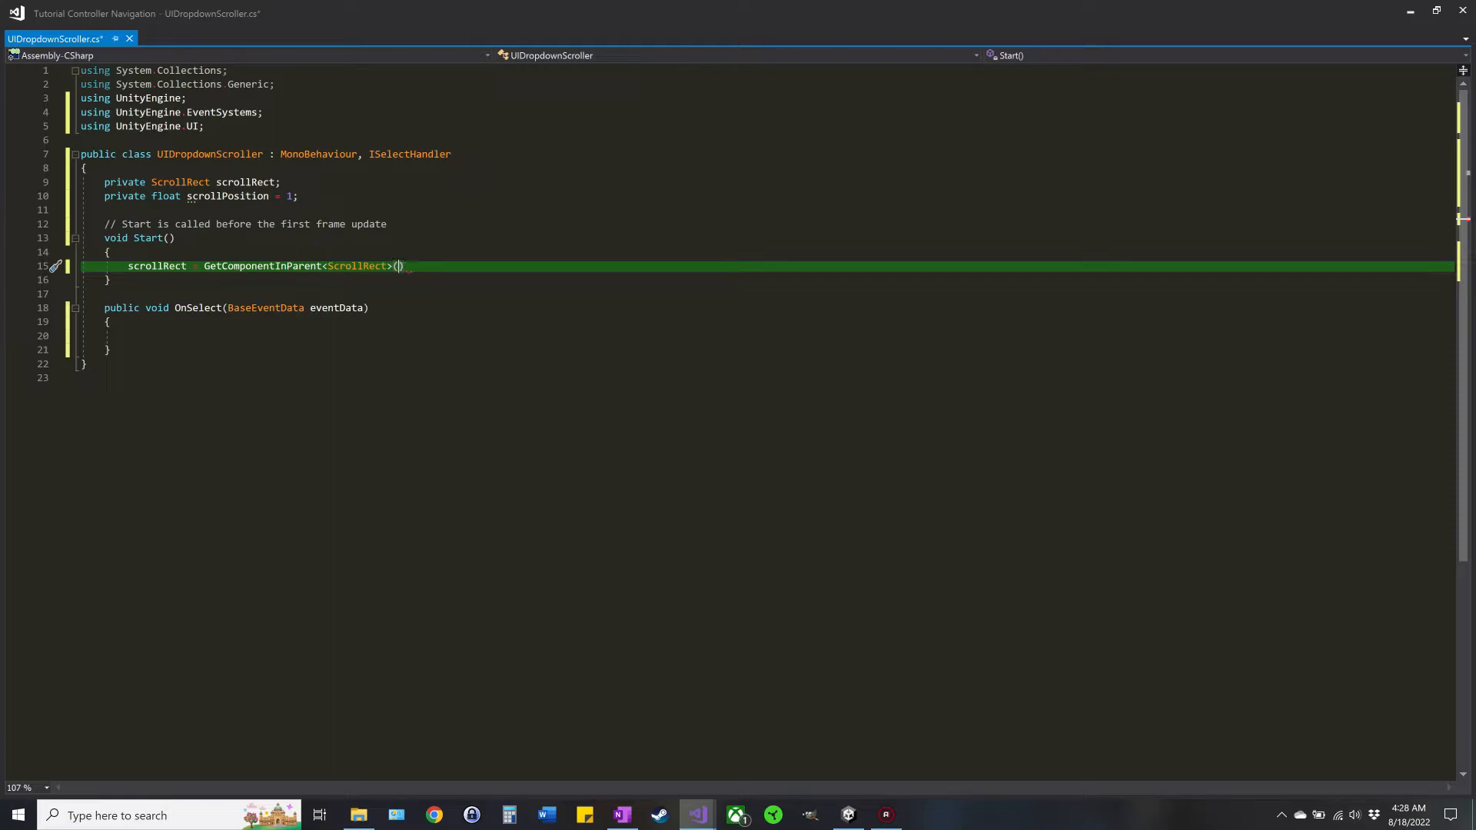
{"action": "type", "text": "true"}
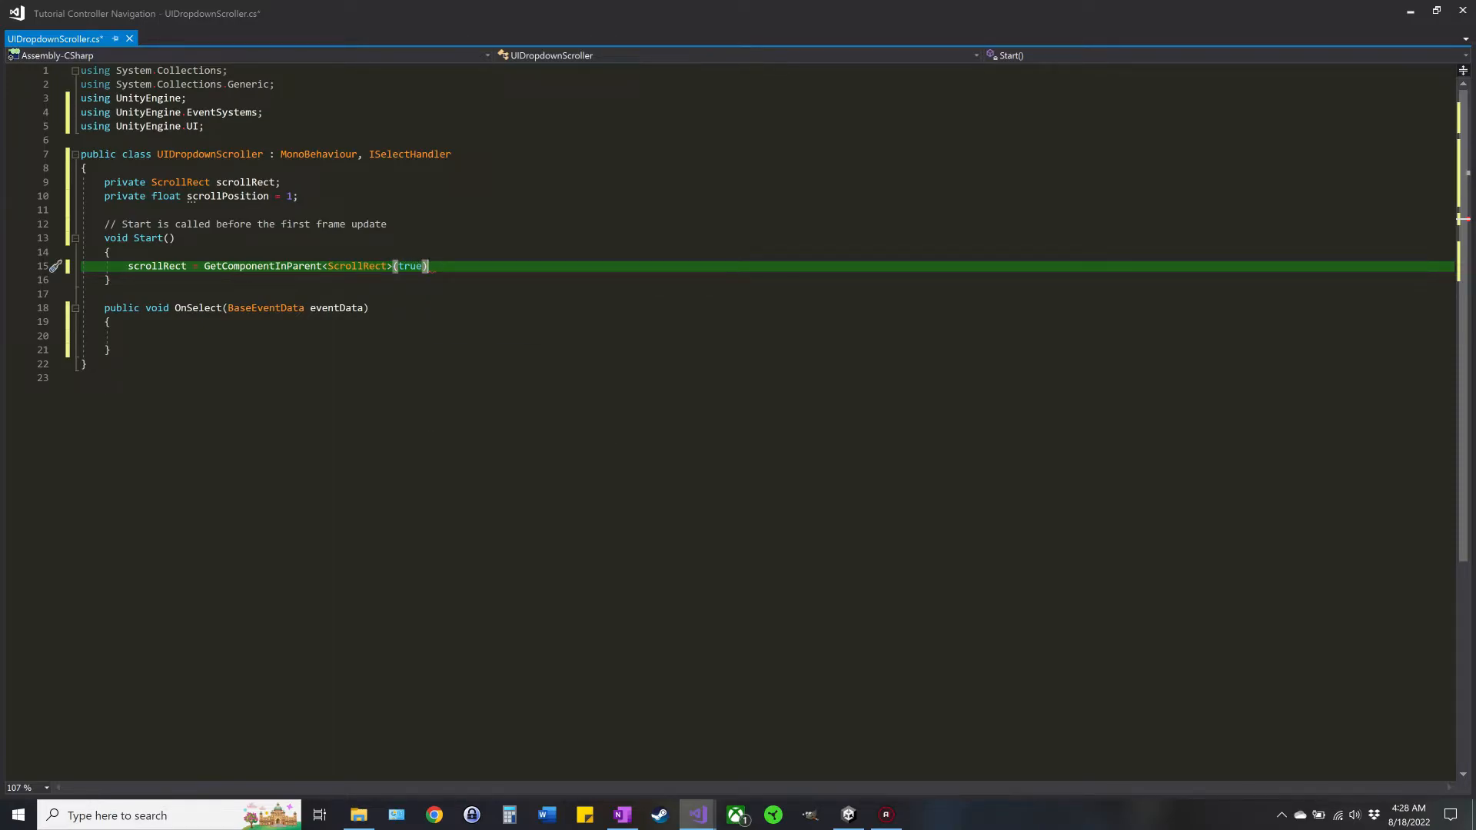
{"action": "type", "text": ";"}
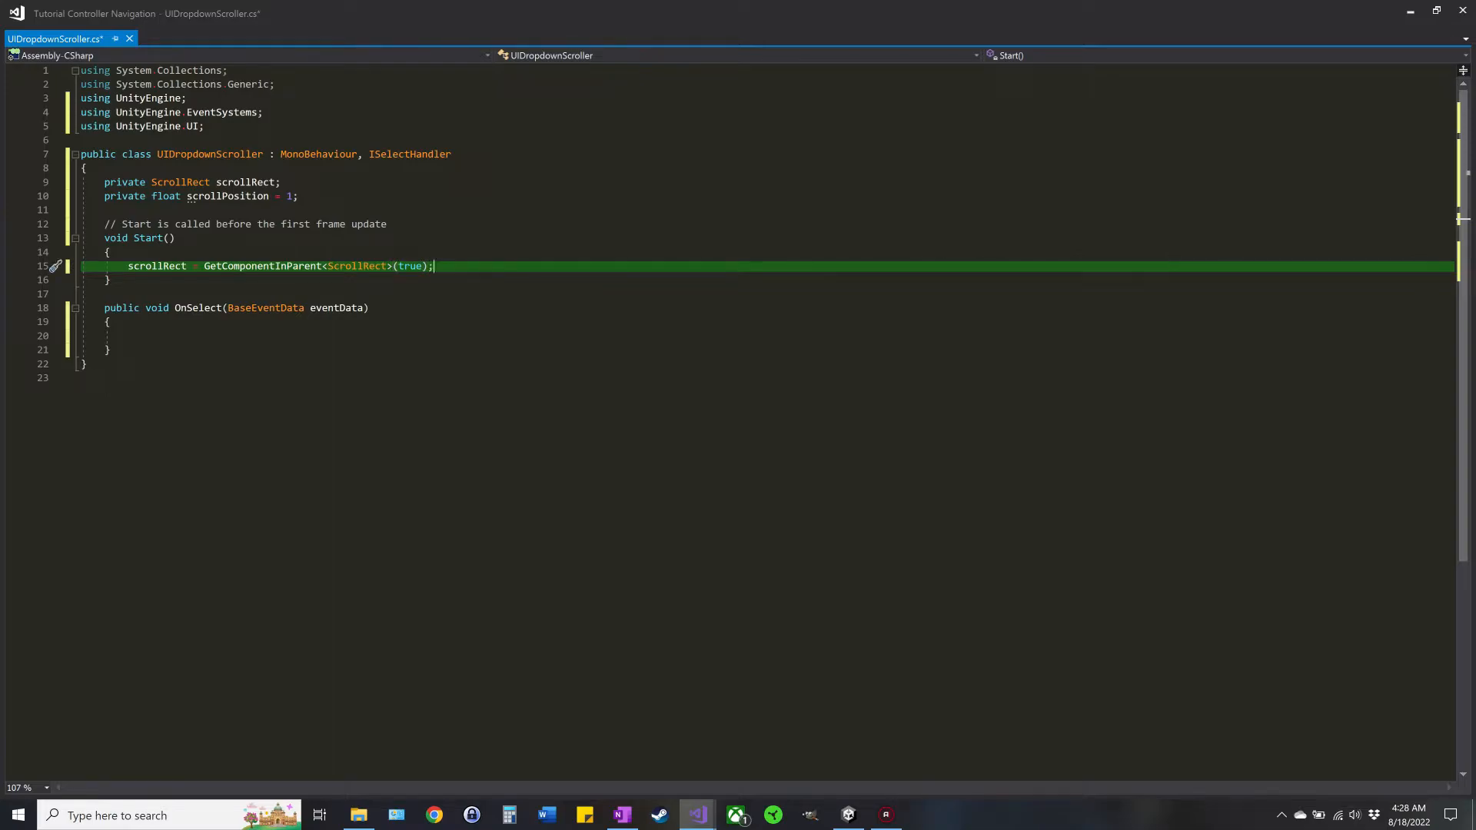
{"action": "key", "text": "enter"}
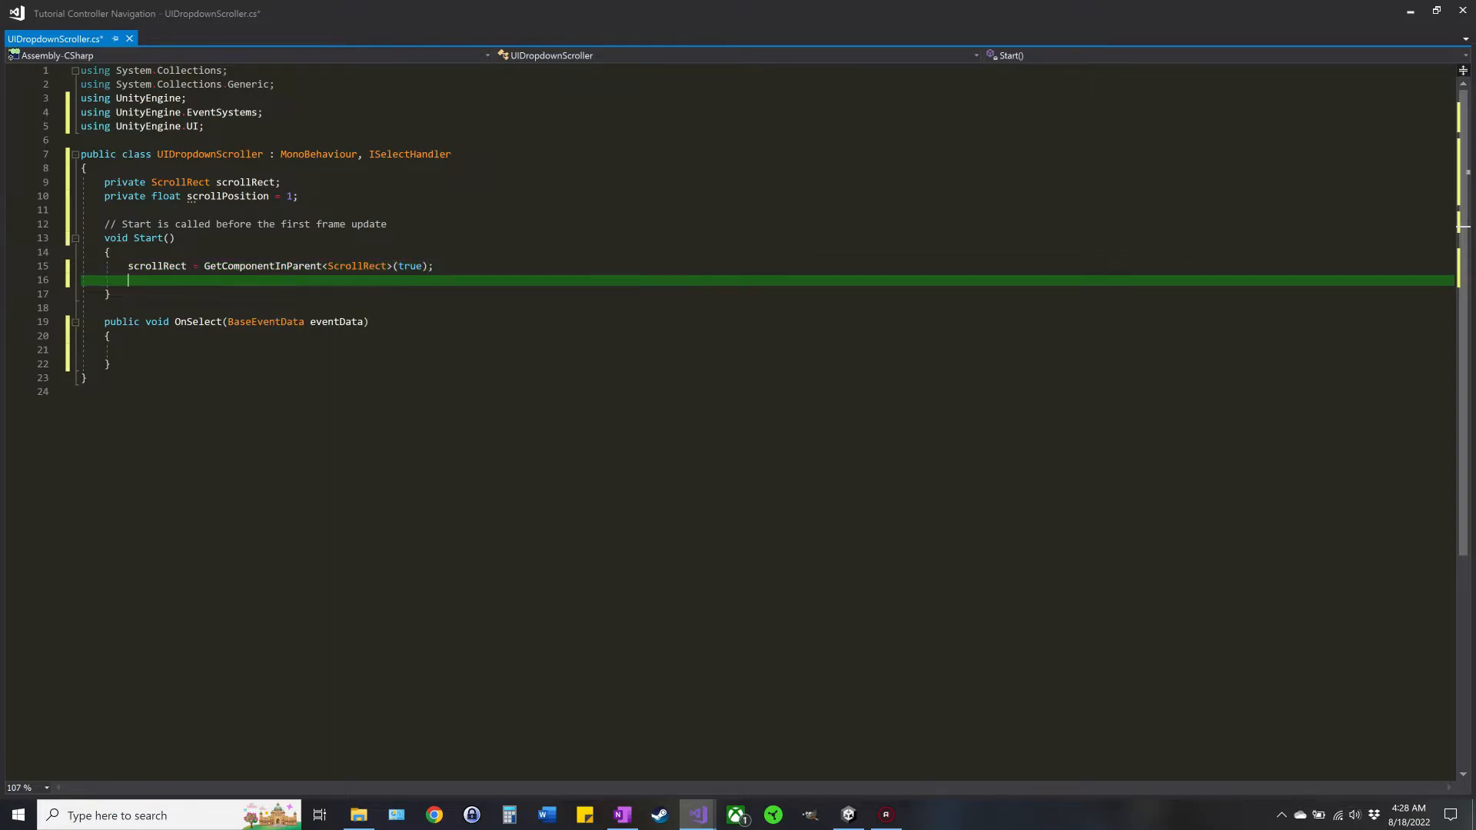
{"action": "key", "text": "enter"}
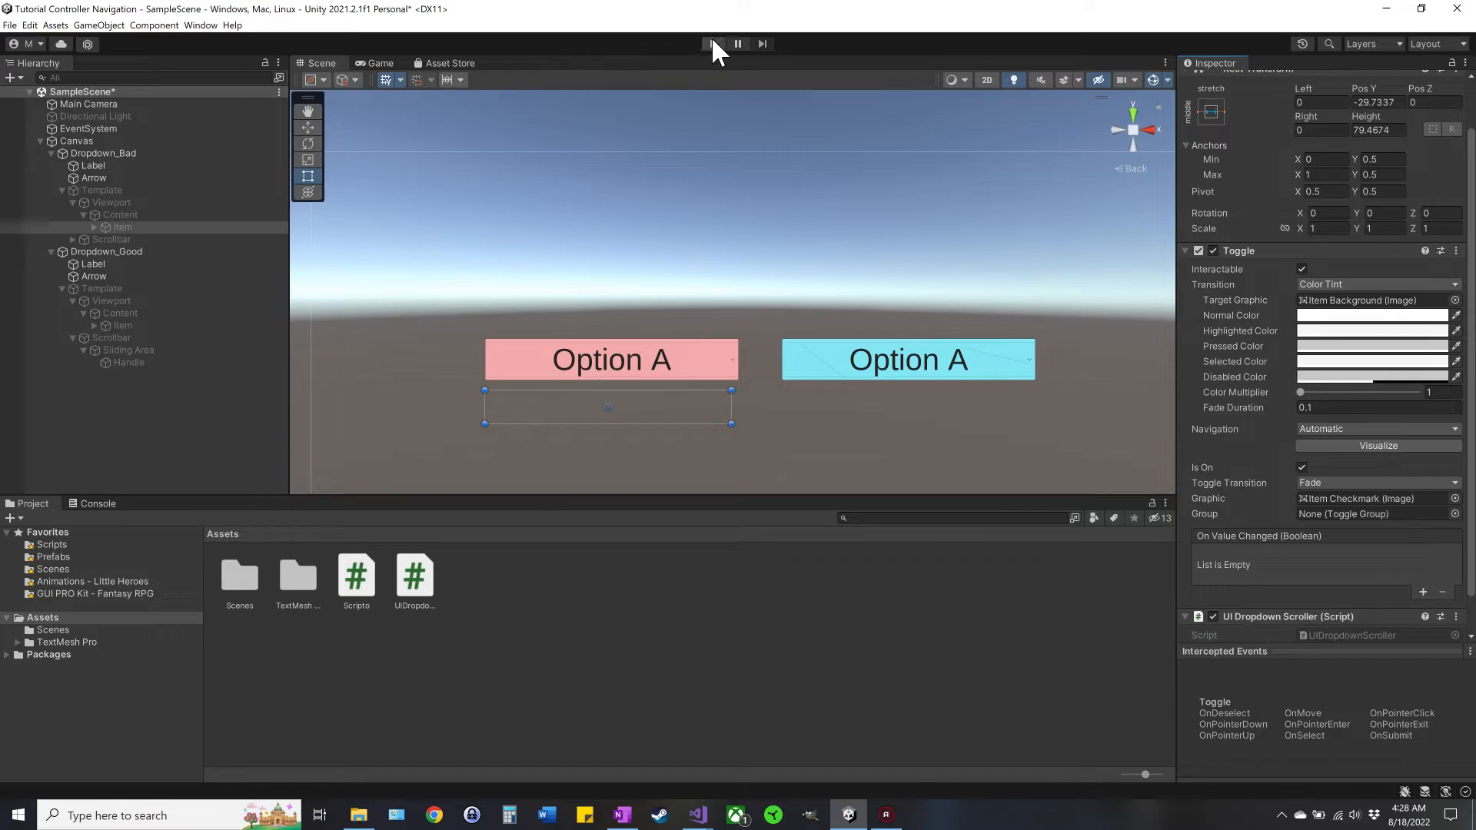
Step: Play the scene, open the red dropdown, and select Content under Dropdown List > Viewport
{"action": "left_click", "coordinate": [712, 43]}
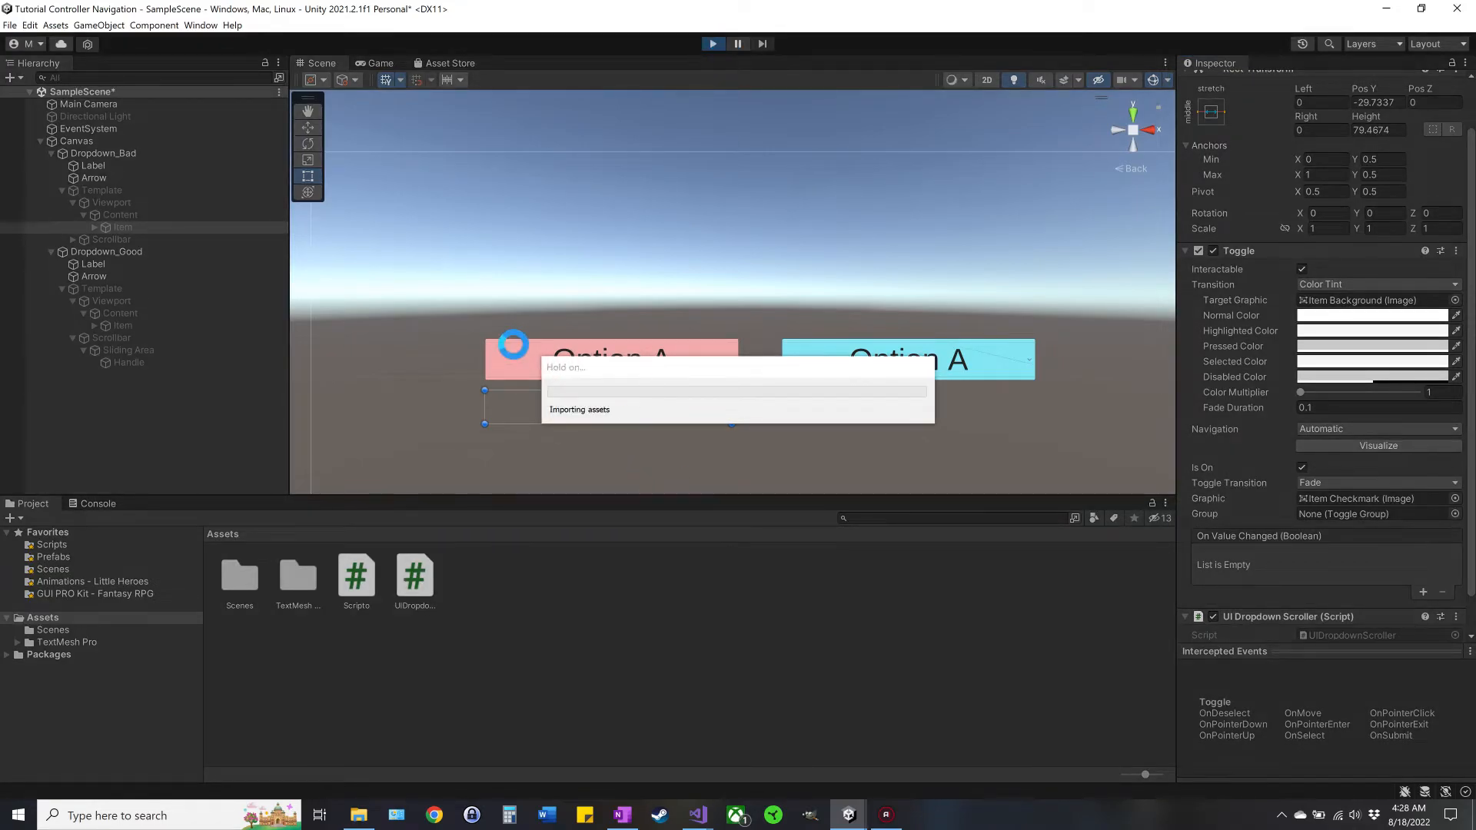
{"action": "left_click", "coordinate": [379, 63]}
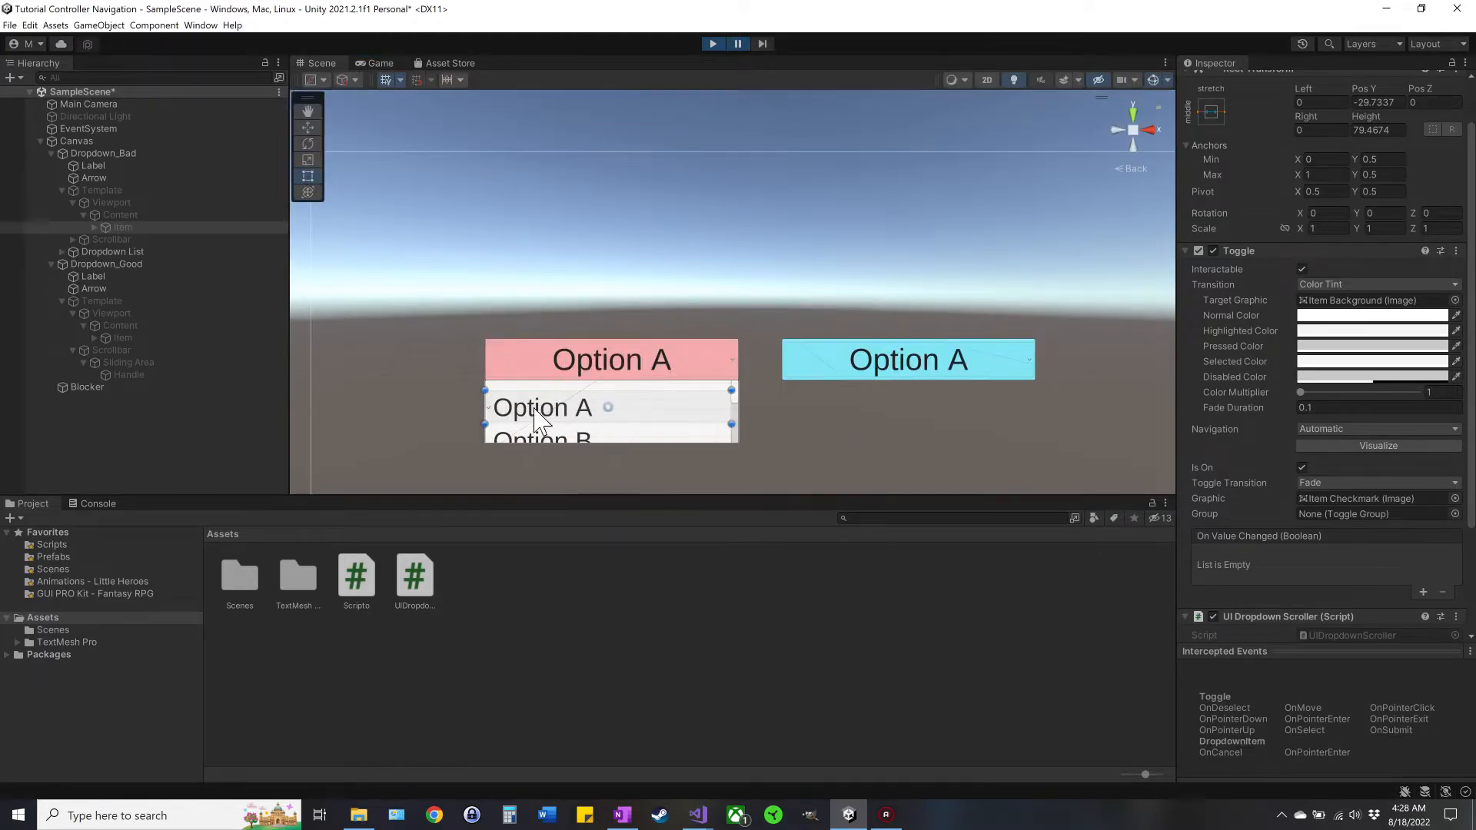
{"action": "left_click", "coordinate": [113, 250]}
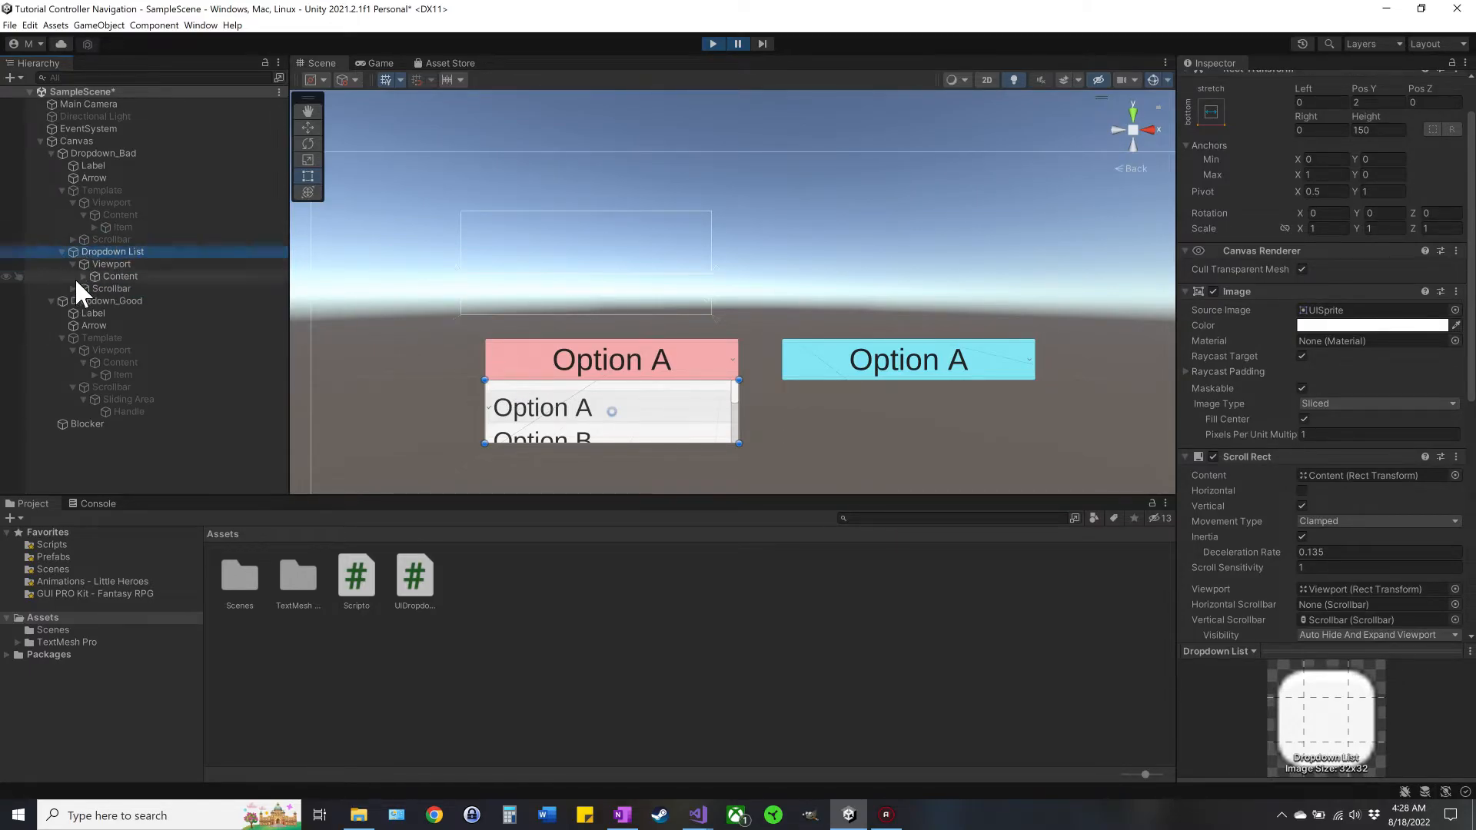
{"action": "left_click", "coordinate": [118, 275]}
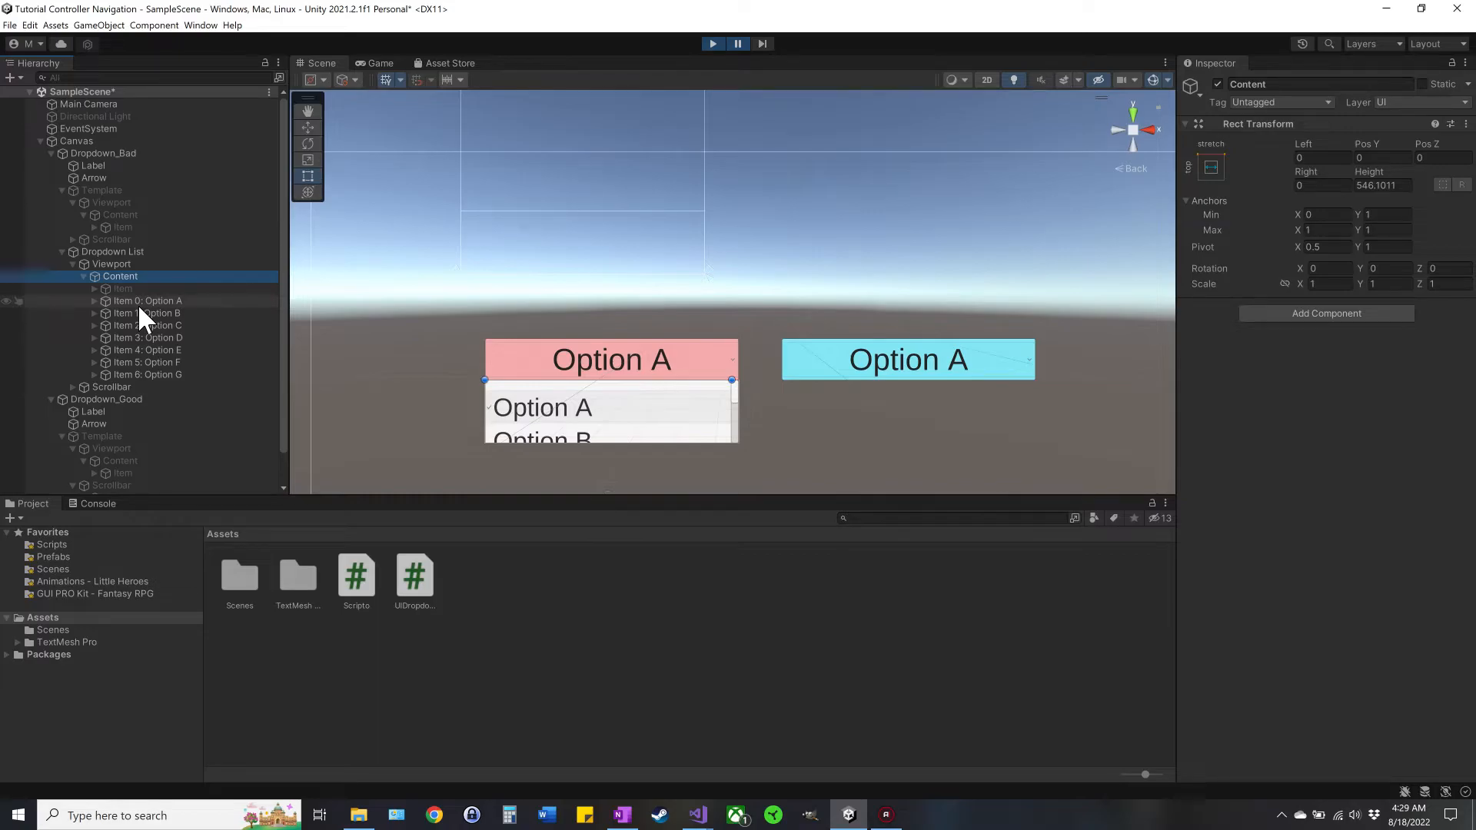
{"action": "left_click", "coordinate": [120, 289]}
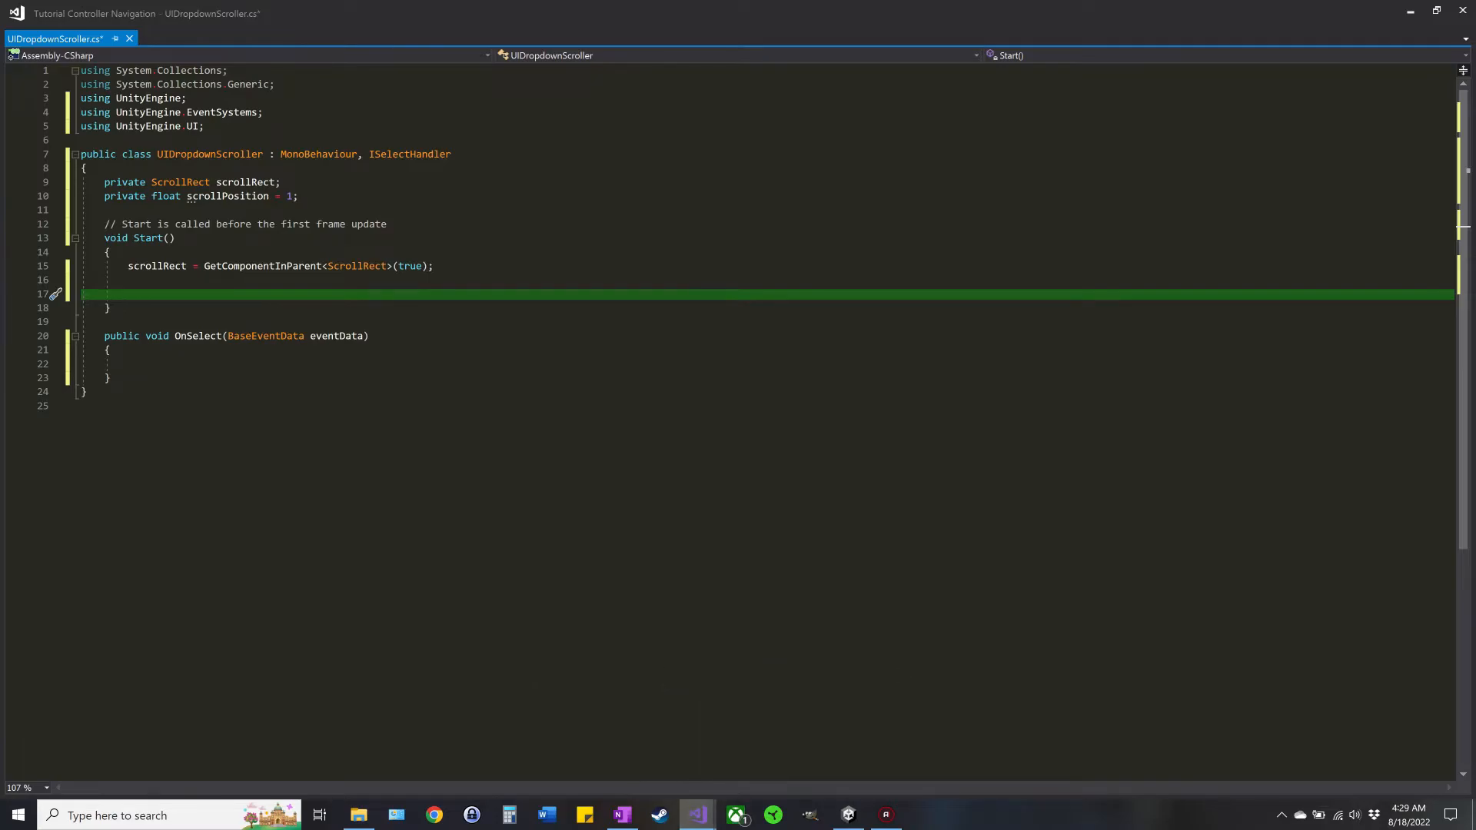
Step: Write 'int childCount = scrollRect.content.transform.childCount - 1;' in Start
{"action": "type", "text": "int"}
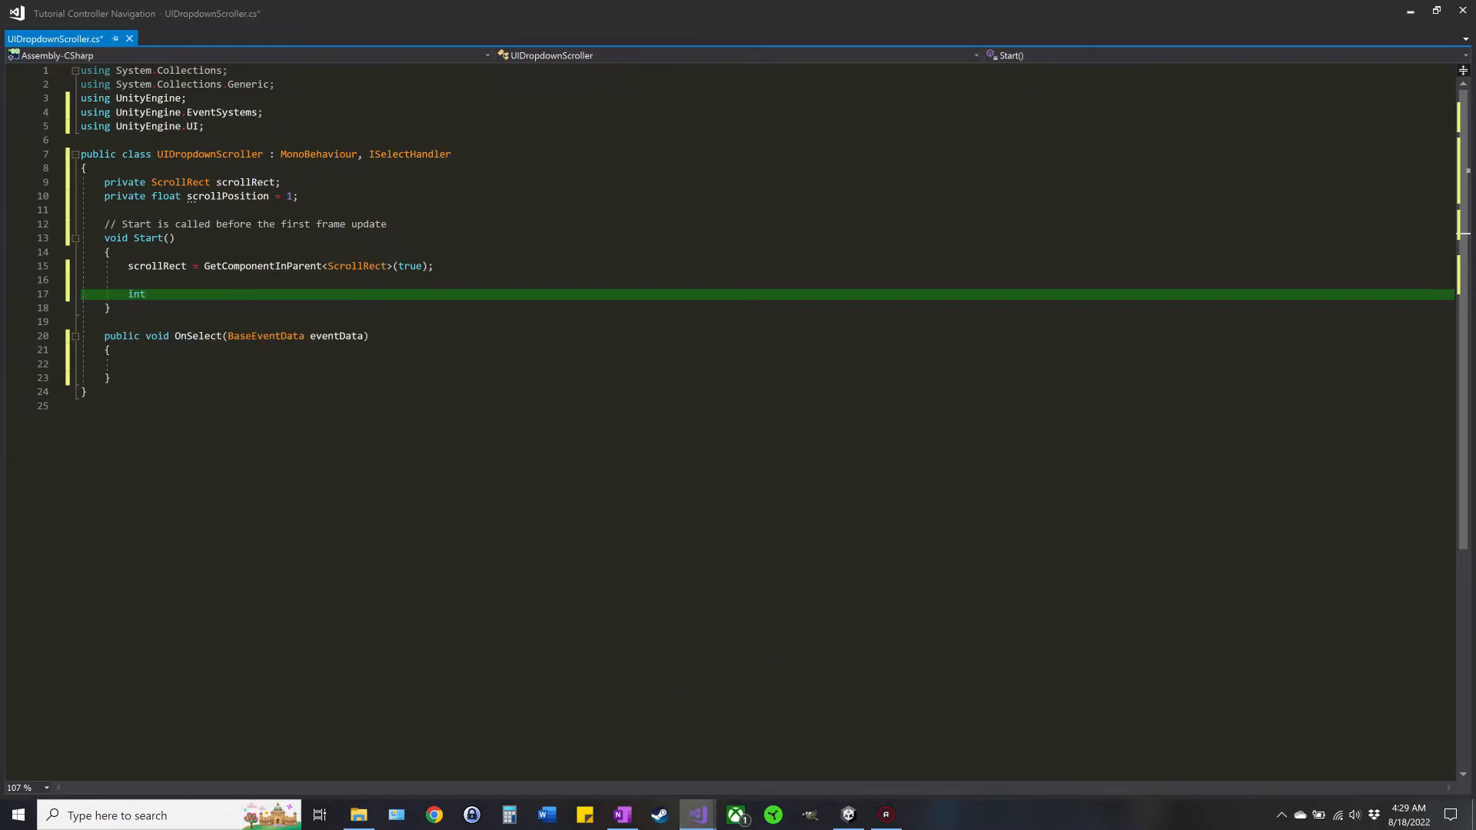
{"action": "type", "text": "childCount = scrollRect"}
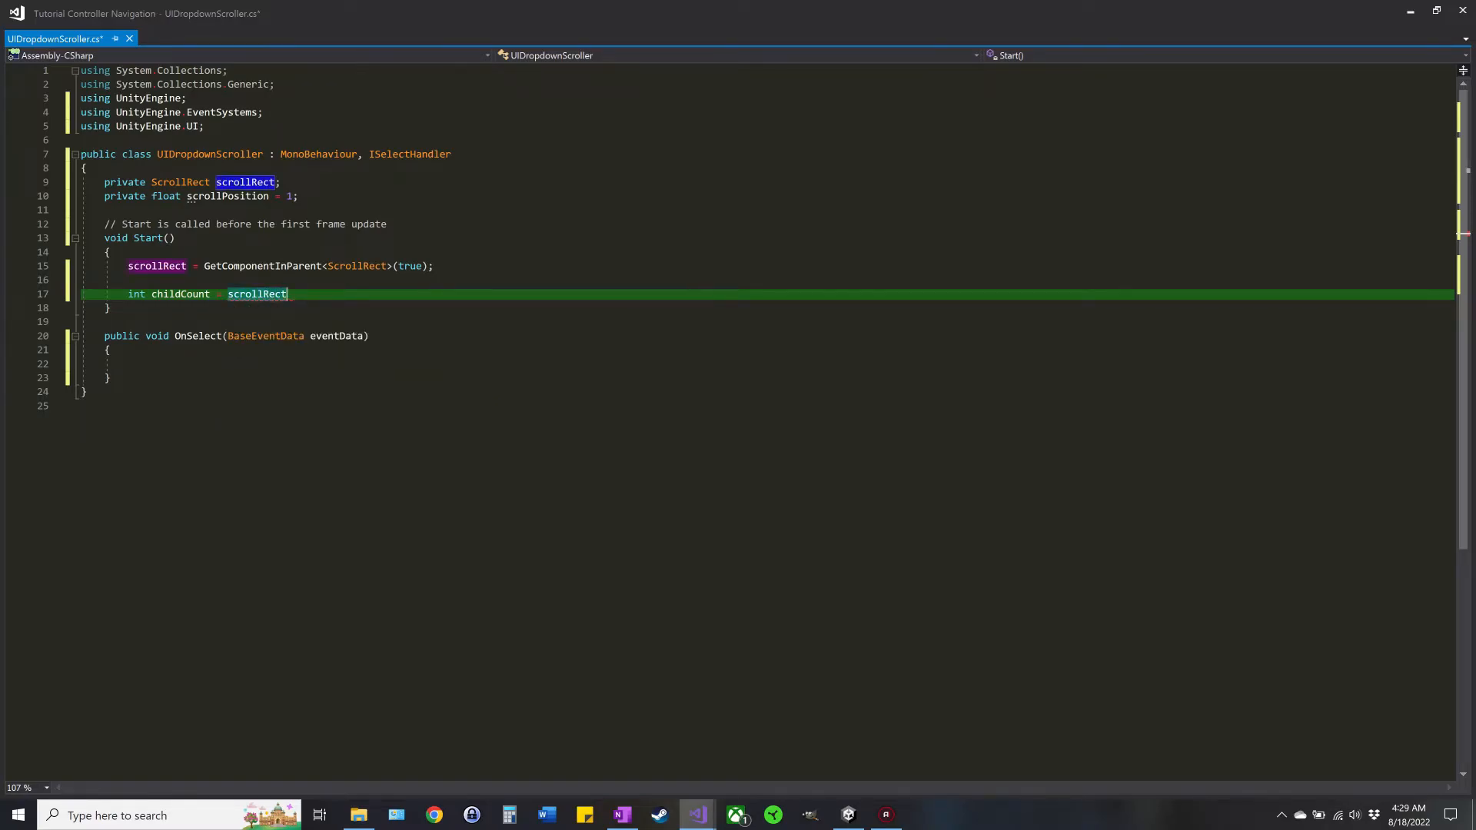
{"action": "type", "text": ".conten"}
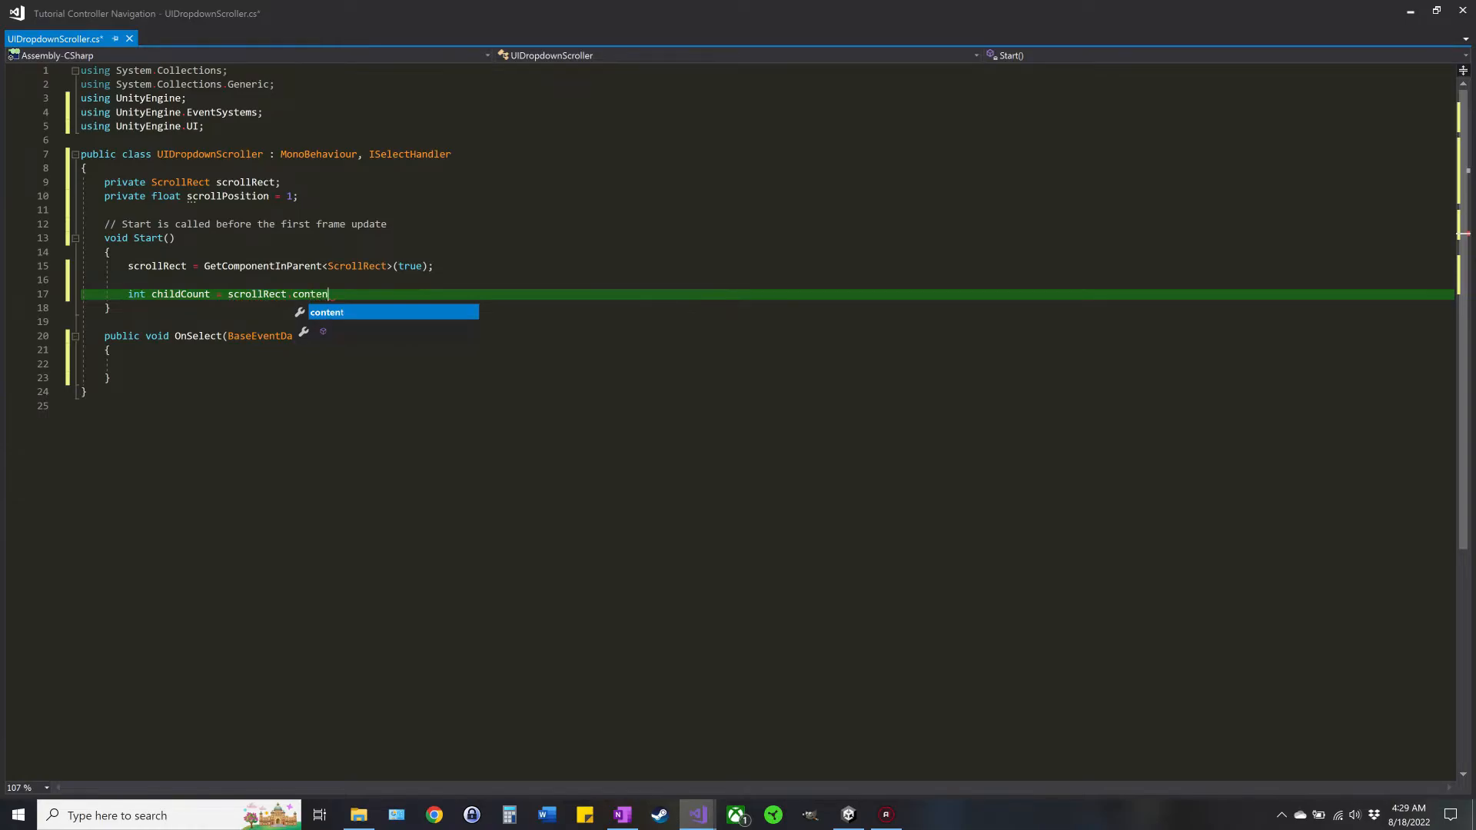
{"action": "key", "text": "Tab"}
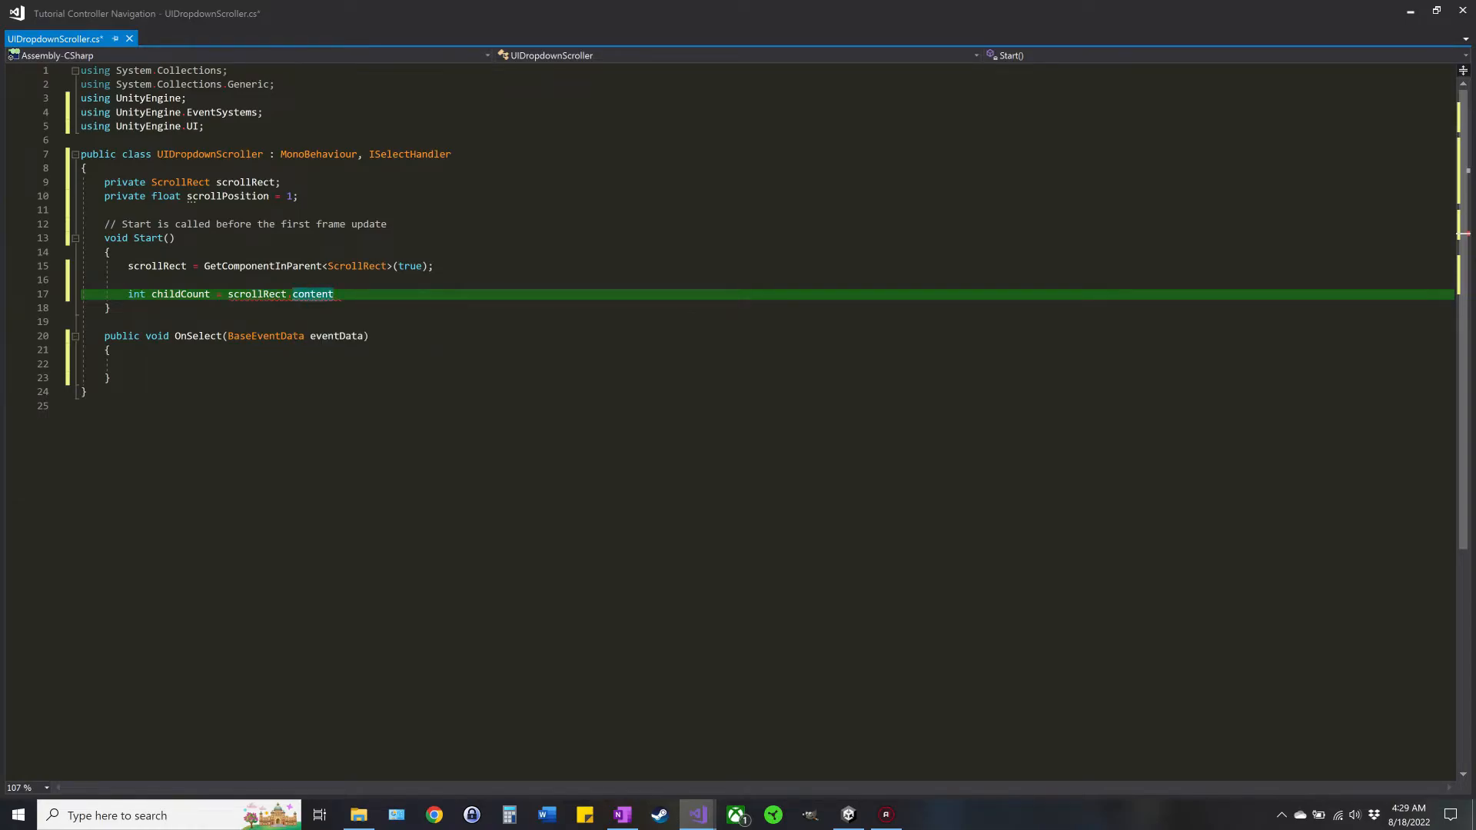
{"action": "type", "text": "."}
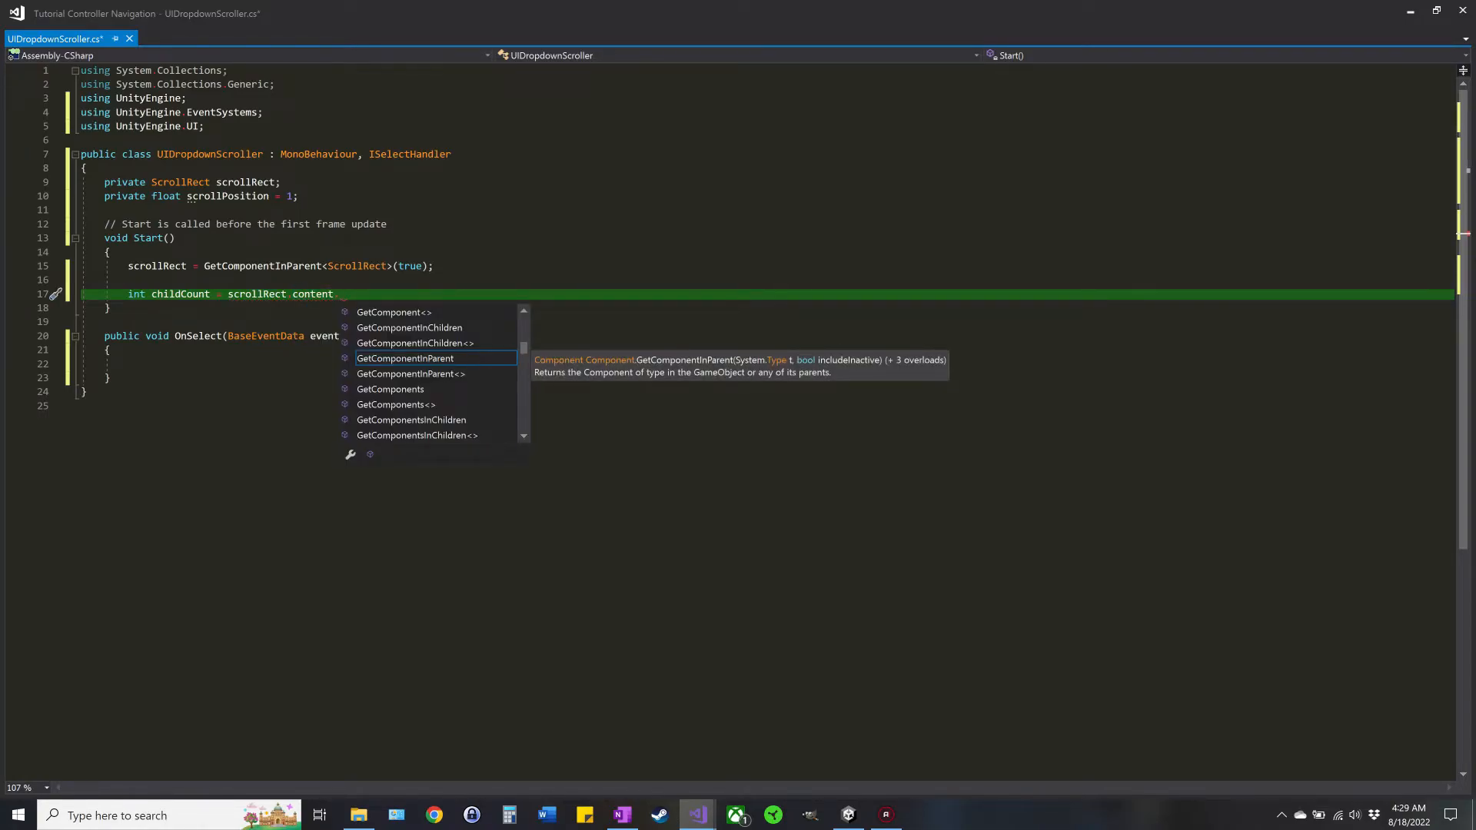
{"action": "type", "text": "transform"}
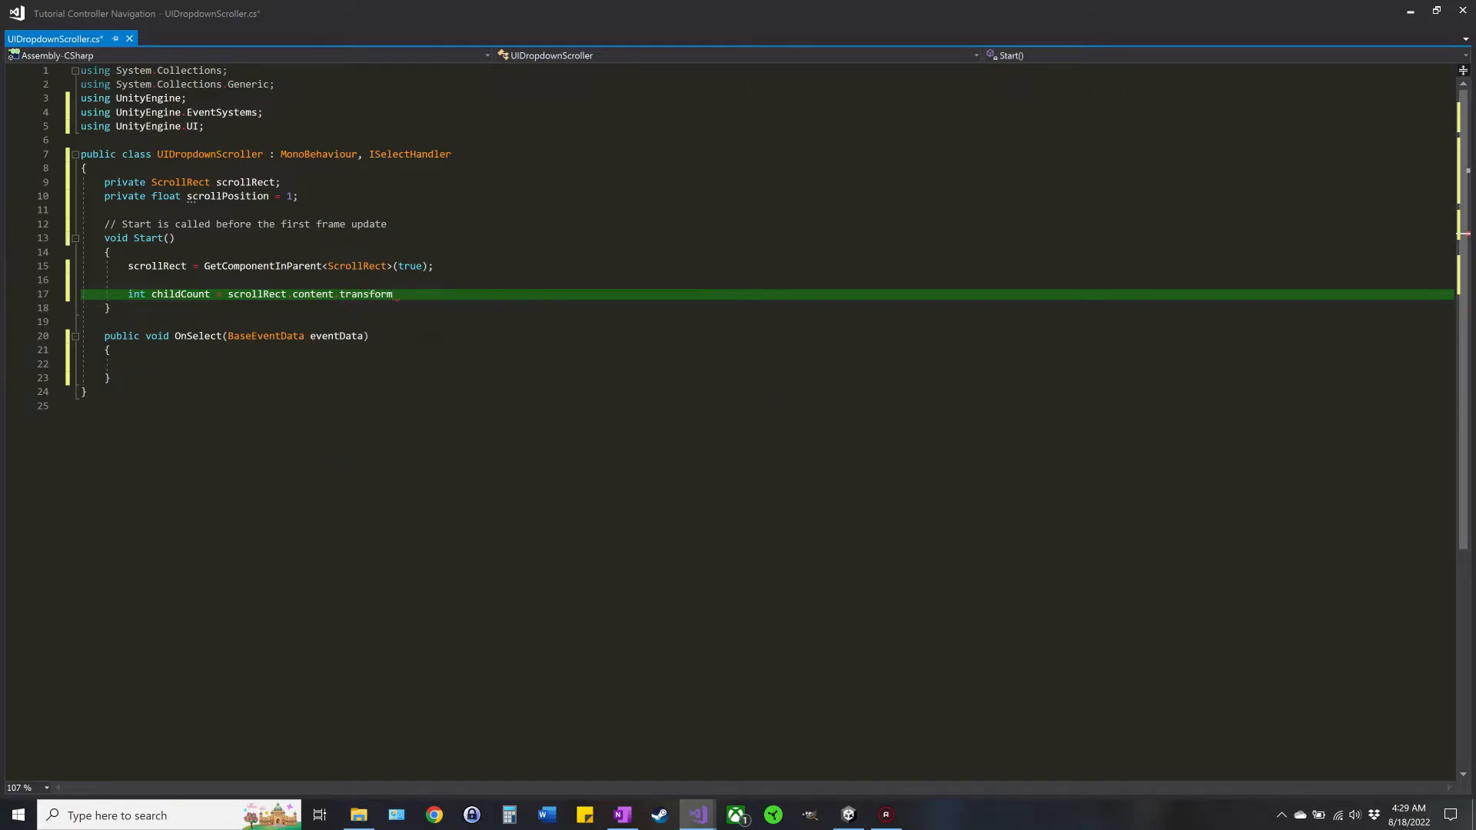
{"action": "double_click", "coordinate": [366, 294]}
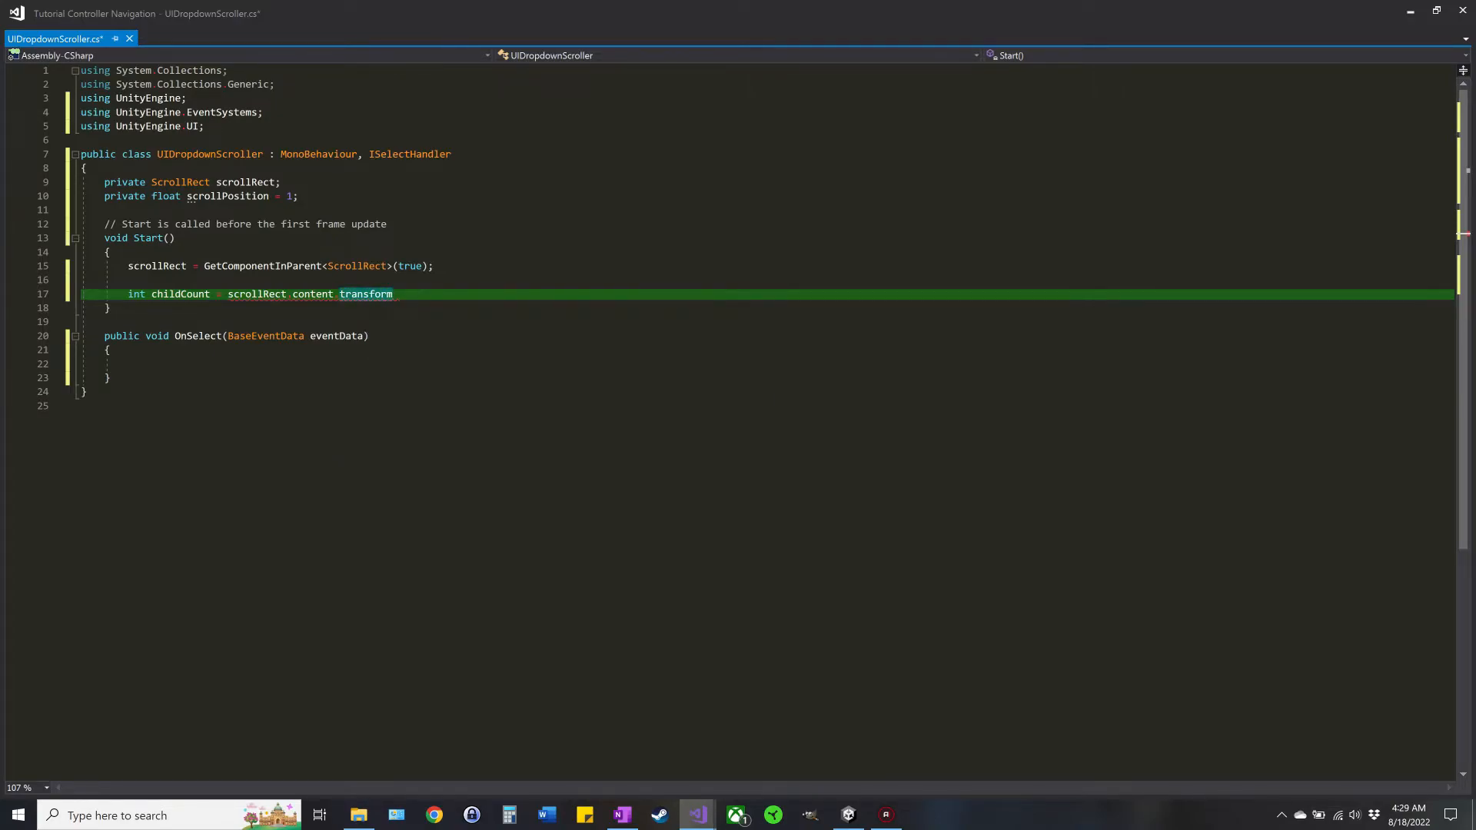
{"action": "type", "text": ".chil"}
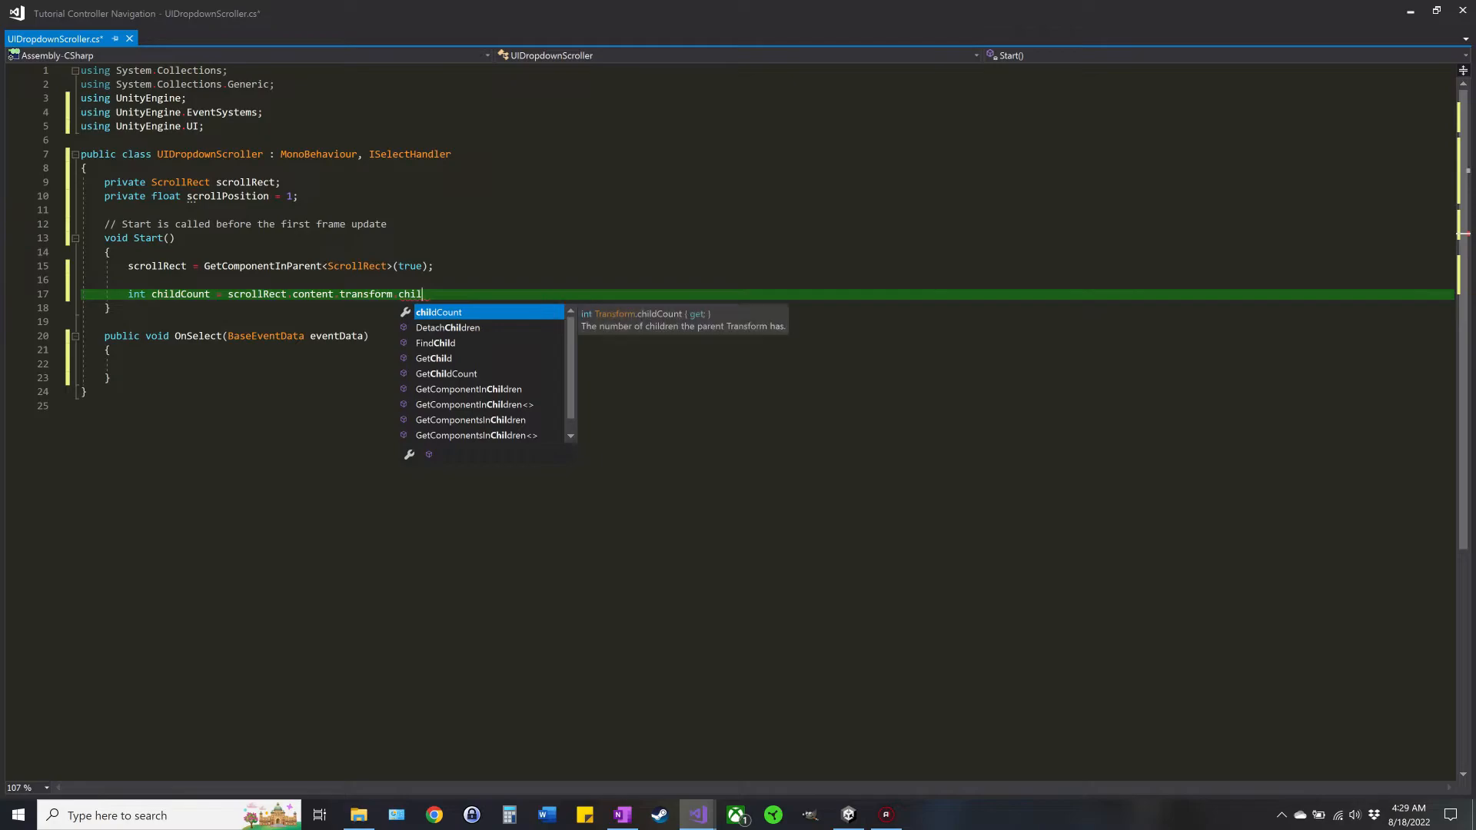
{"action": "key", "text": "Tab"}
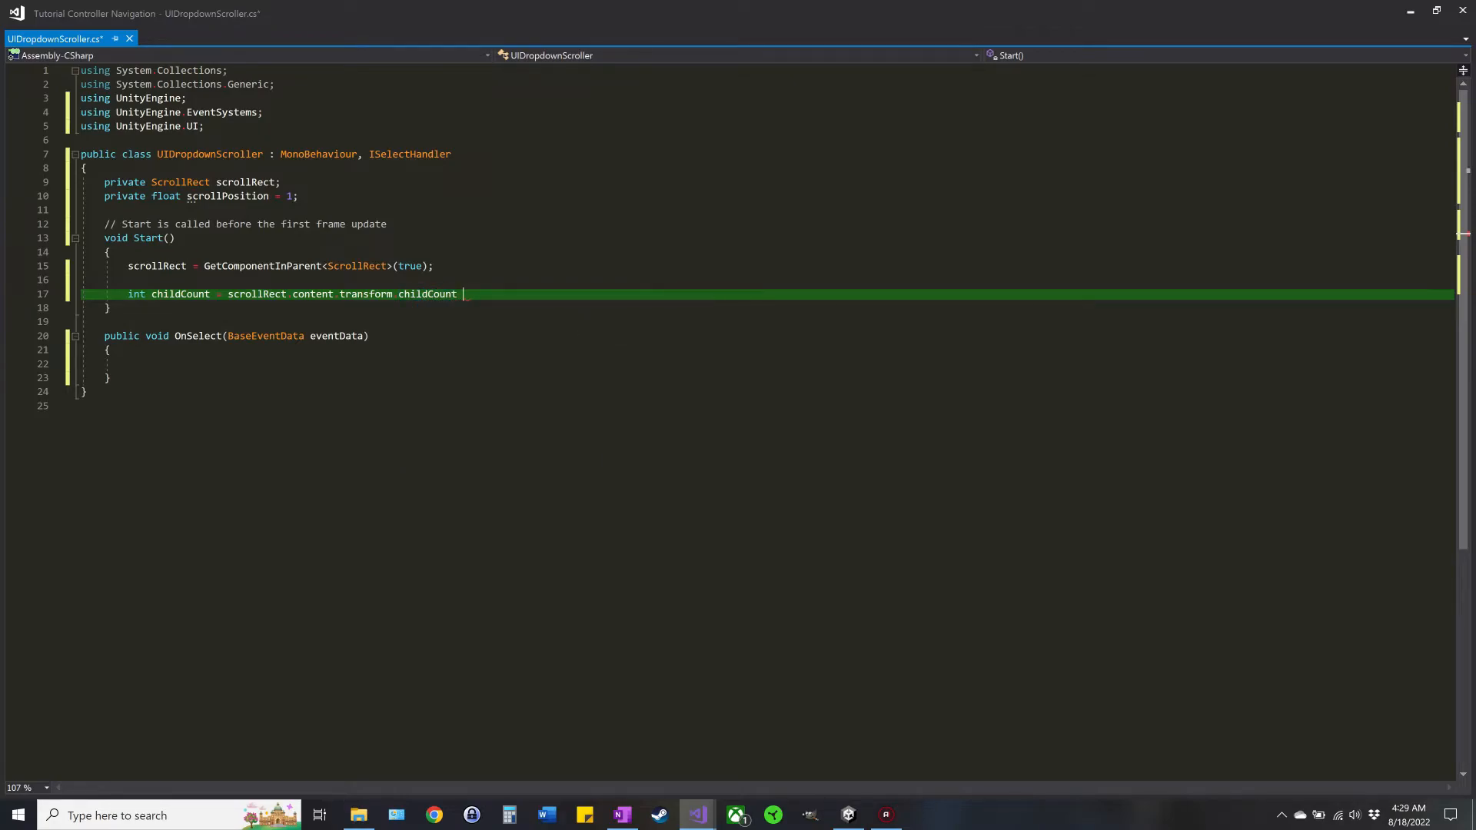
{"action": "type", "text": "1"}
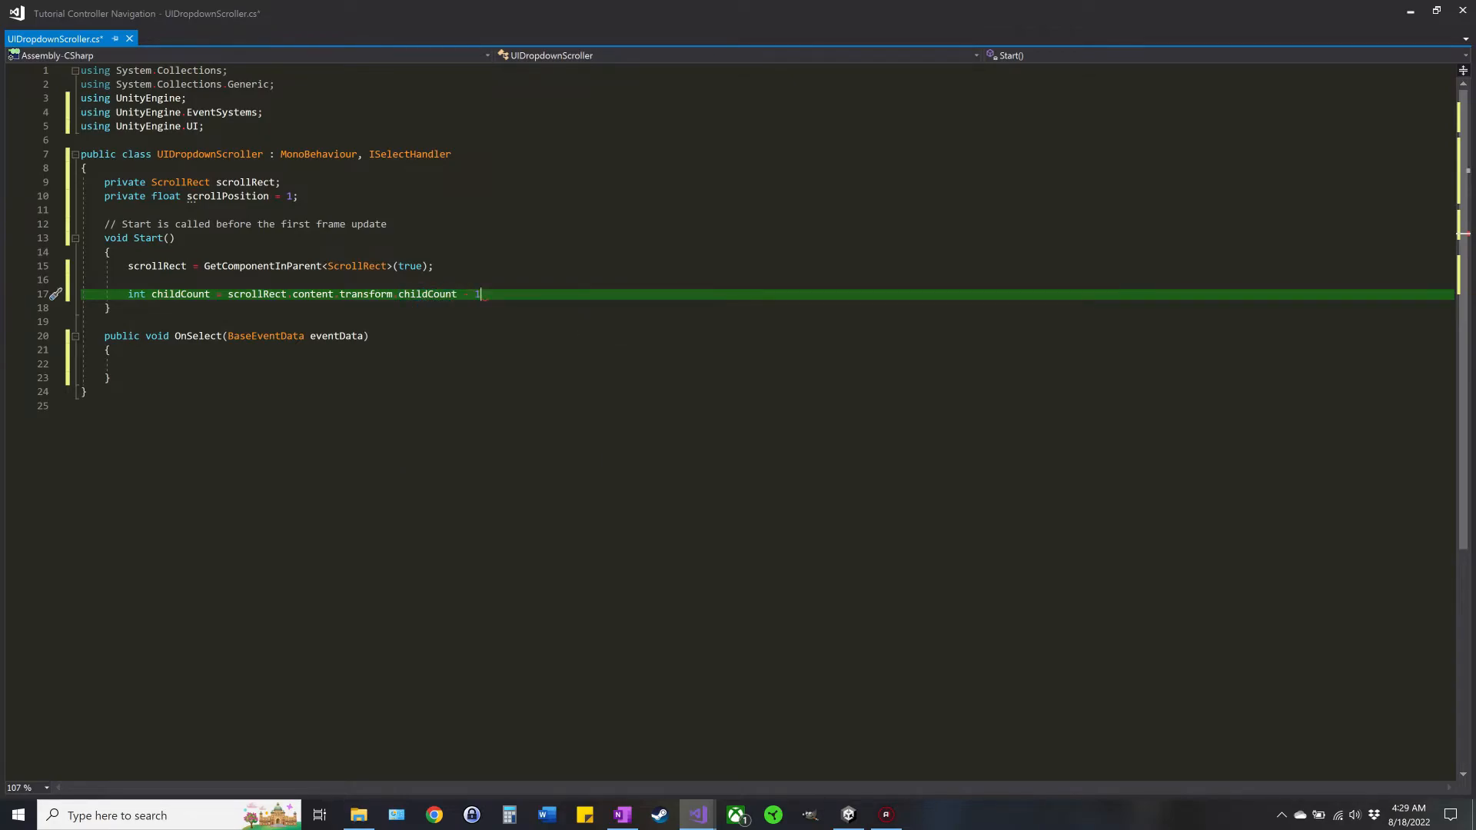
{"action": "type", "text": ";"}
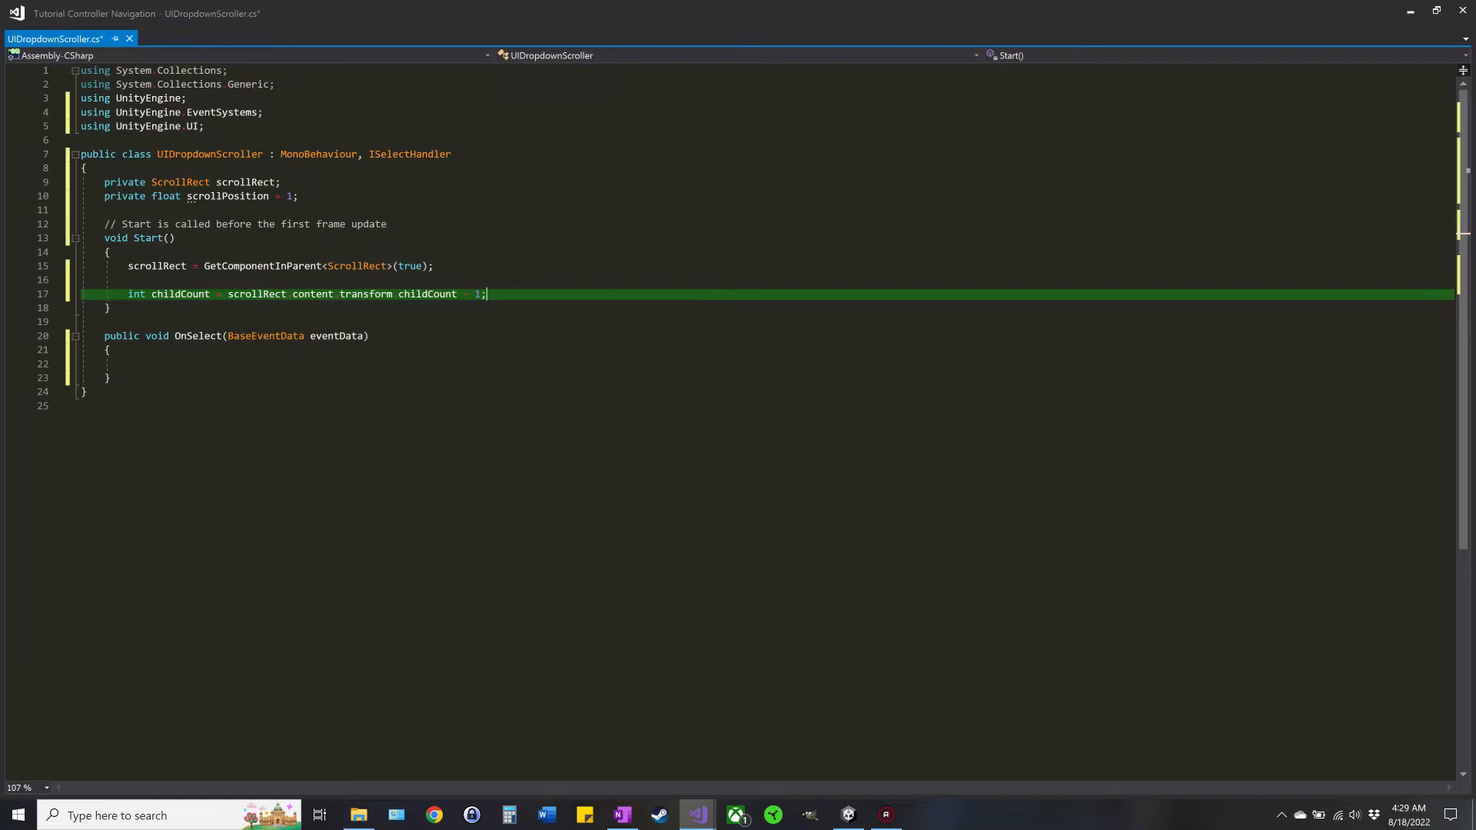
{"action": "key", "text": "Enter"}
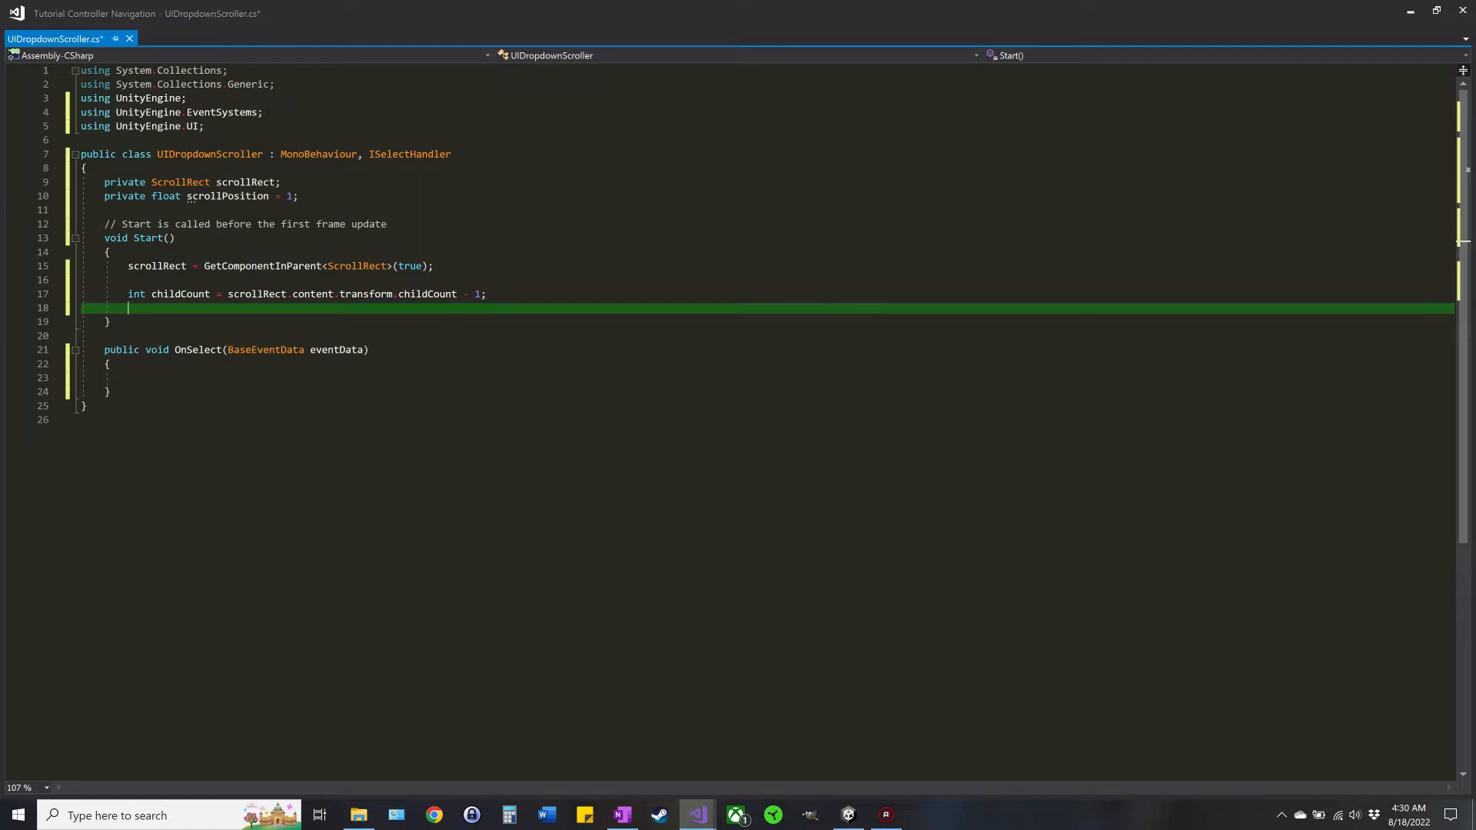
Step: Write 'int childIndex = transform.GetSiblingIndex();' on the next line
{"action": "type", "text": "int child"}
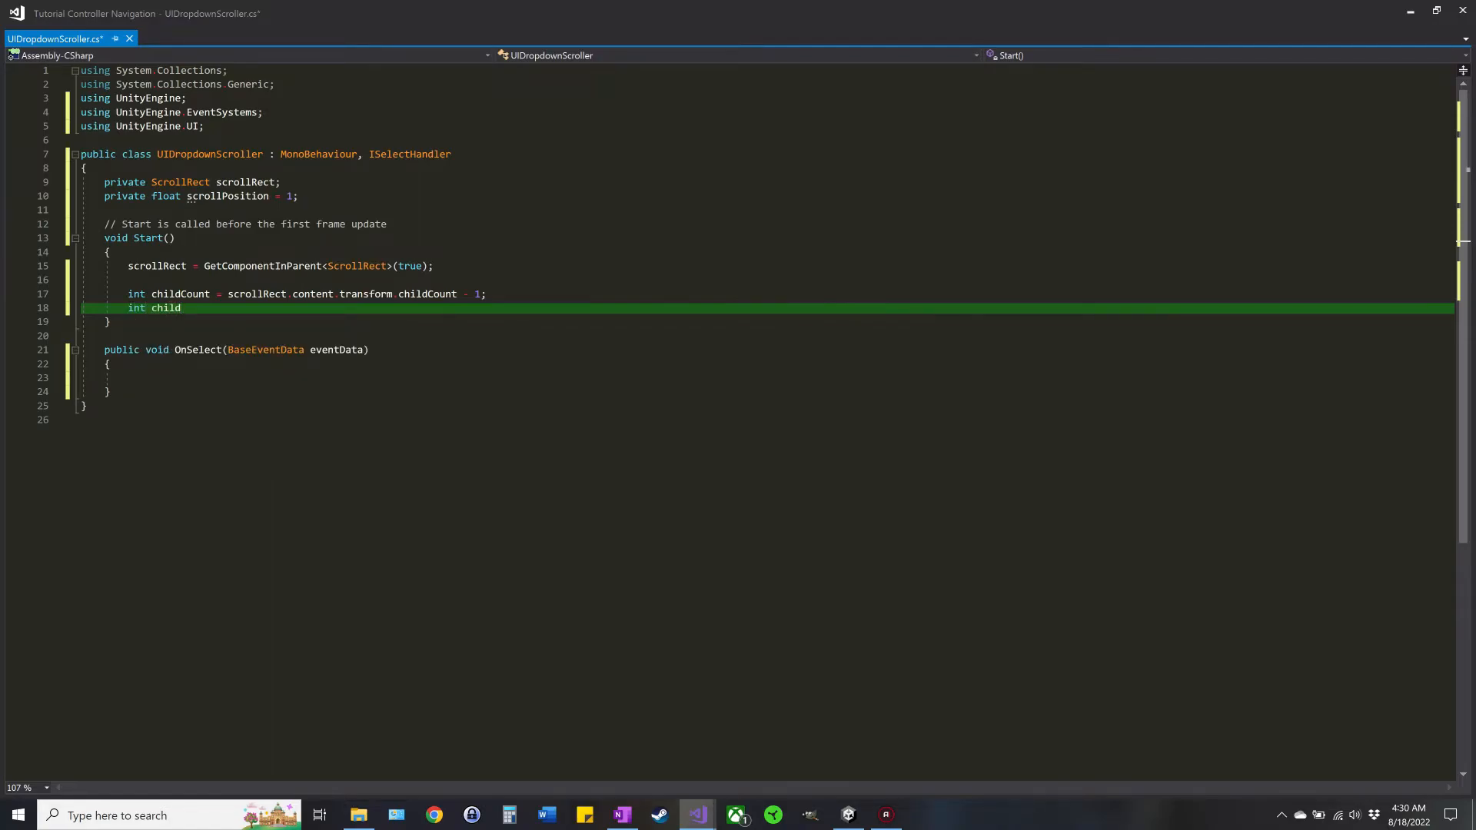
{"action": "type", "text": "Index = t"}
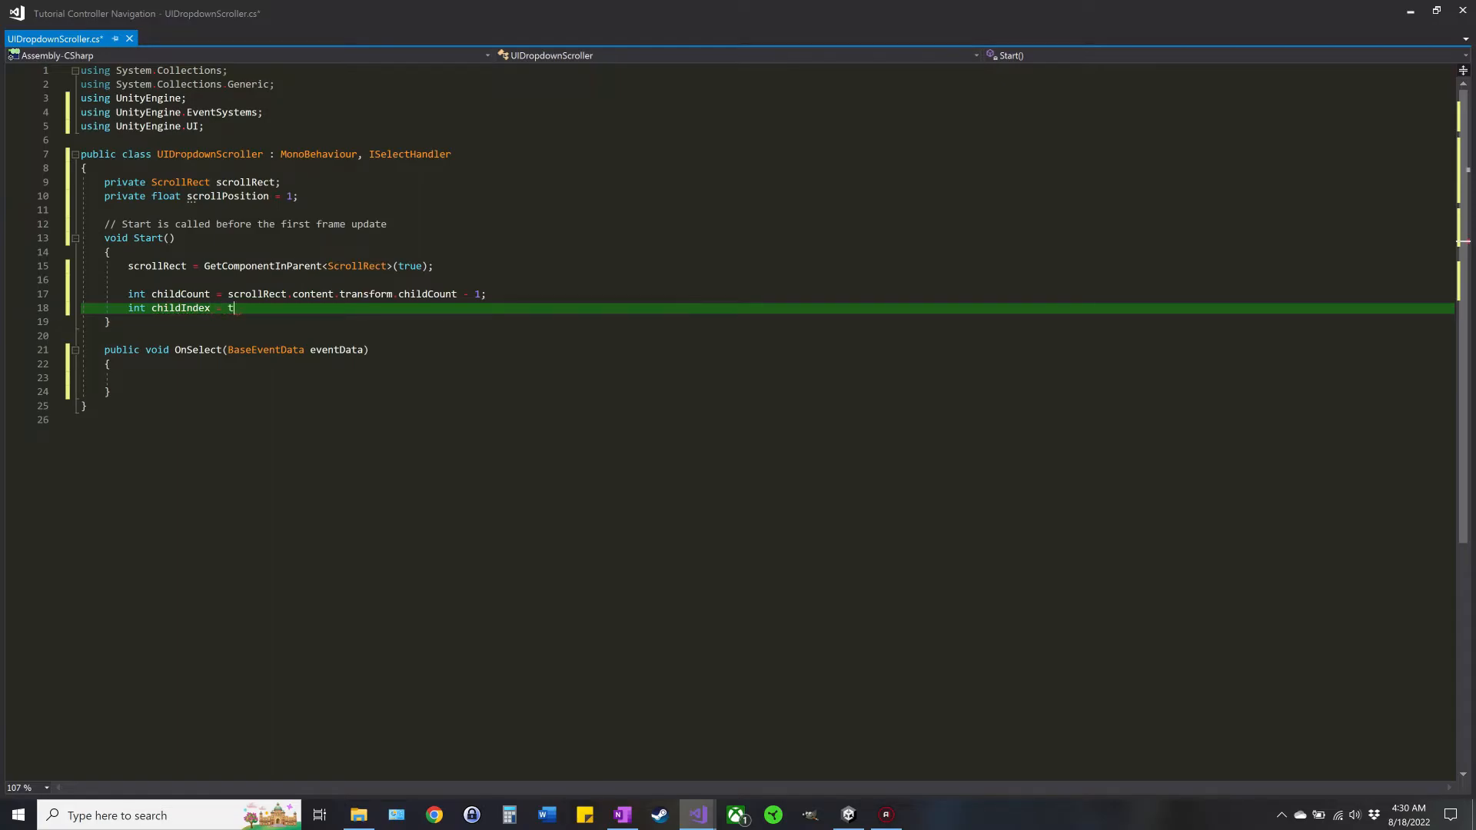
{"action": "type", "text": "ransform."}
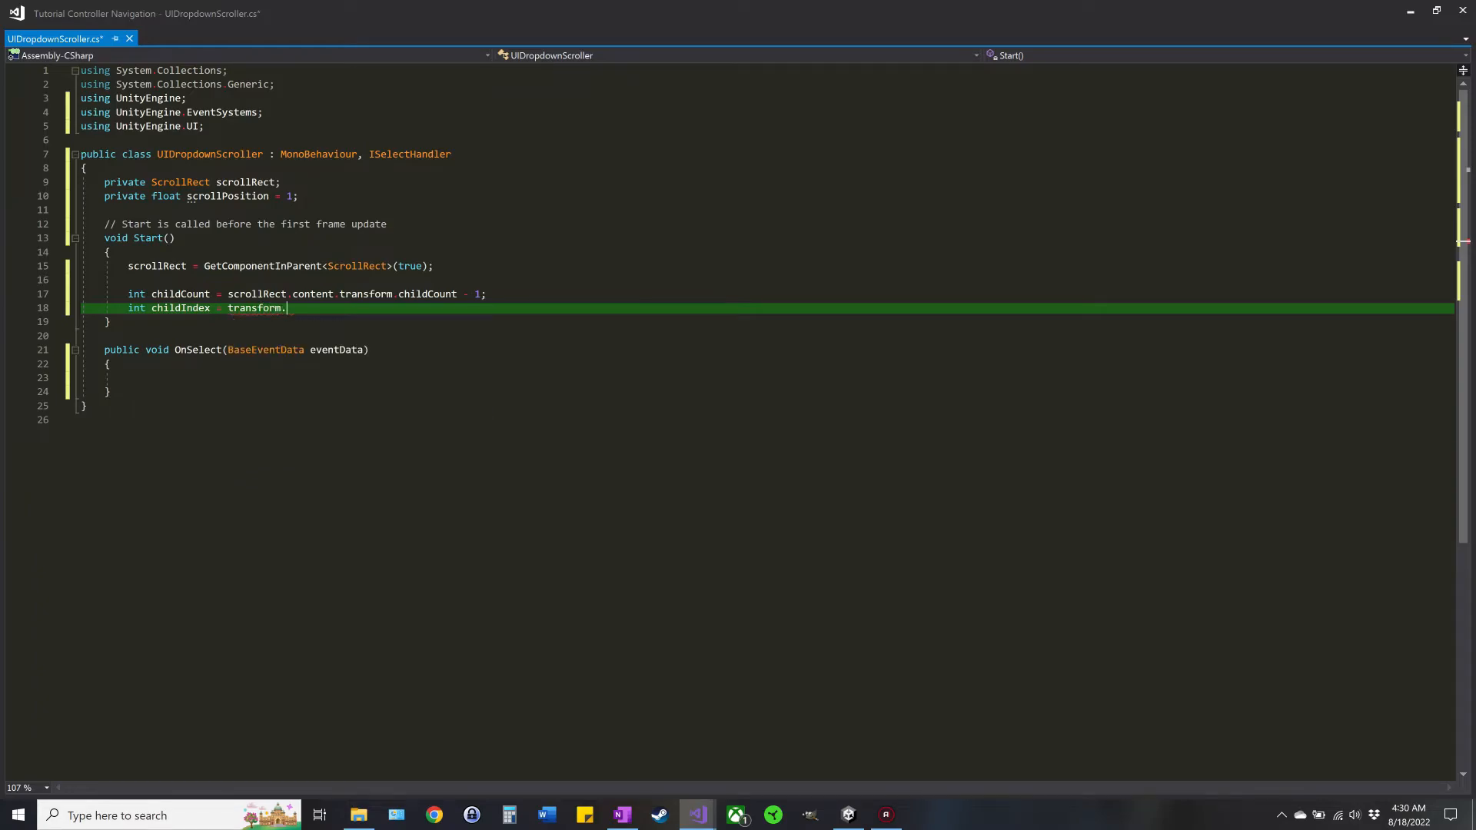
{"action": "type", "text": "get"}
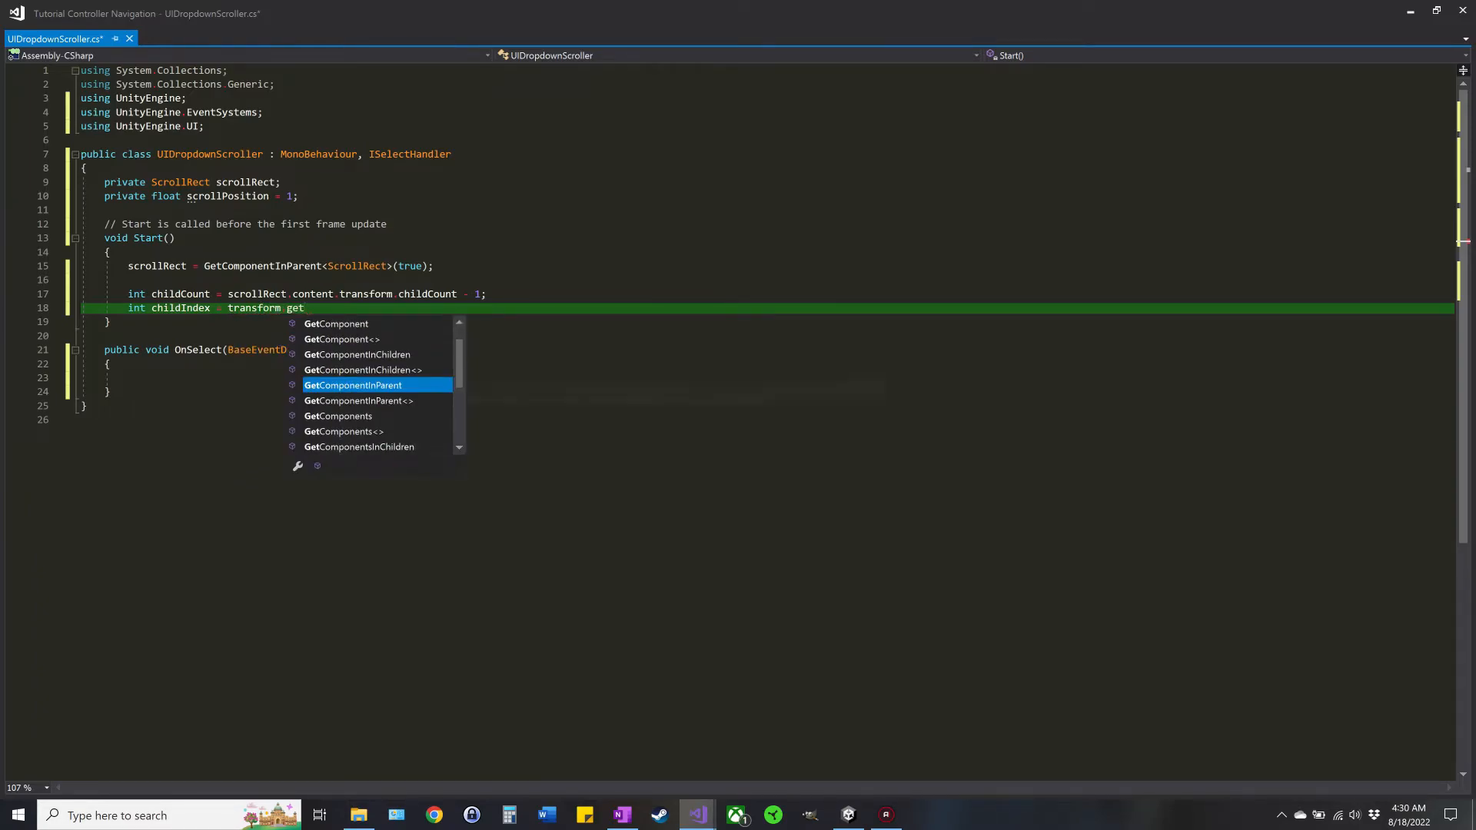
{"action": "type", "text": "siblingIndex("}
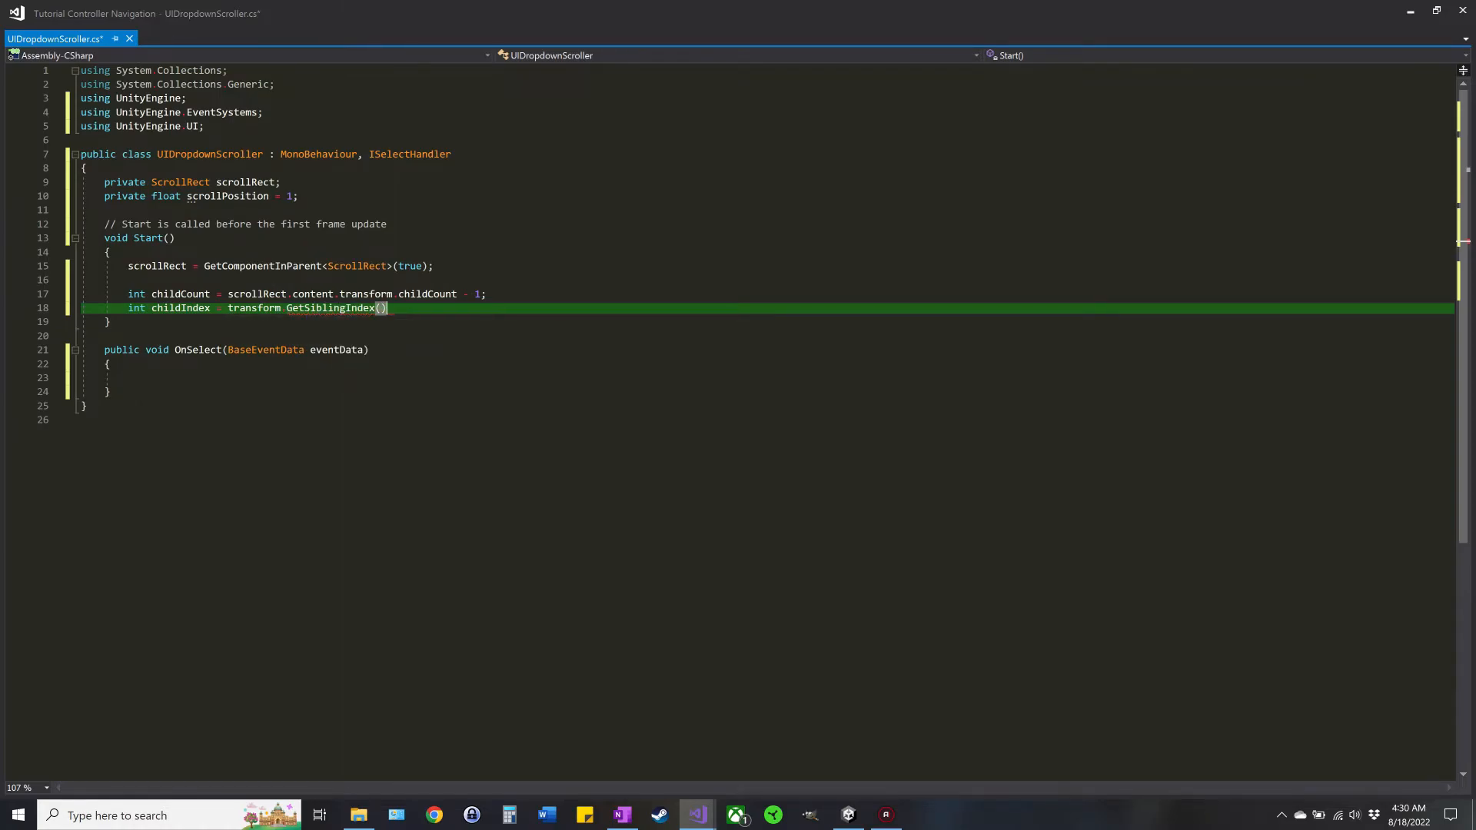
{"action": "type", "text": ";"}
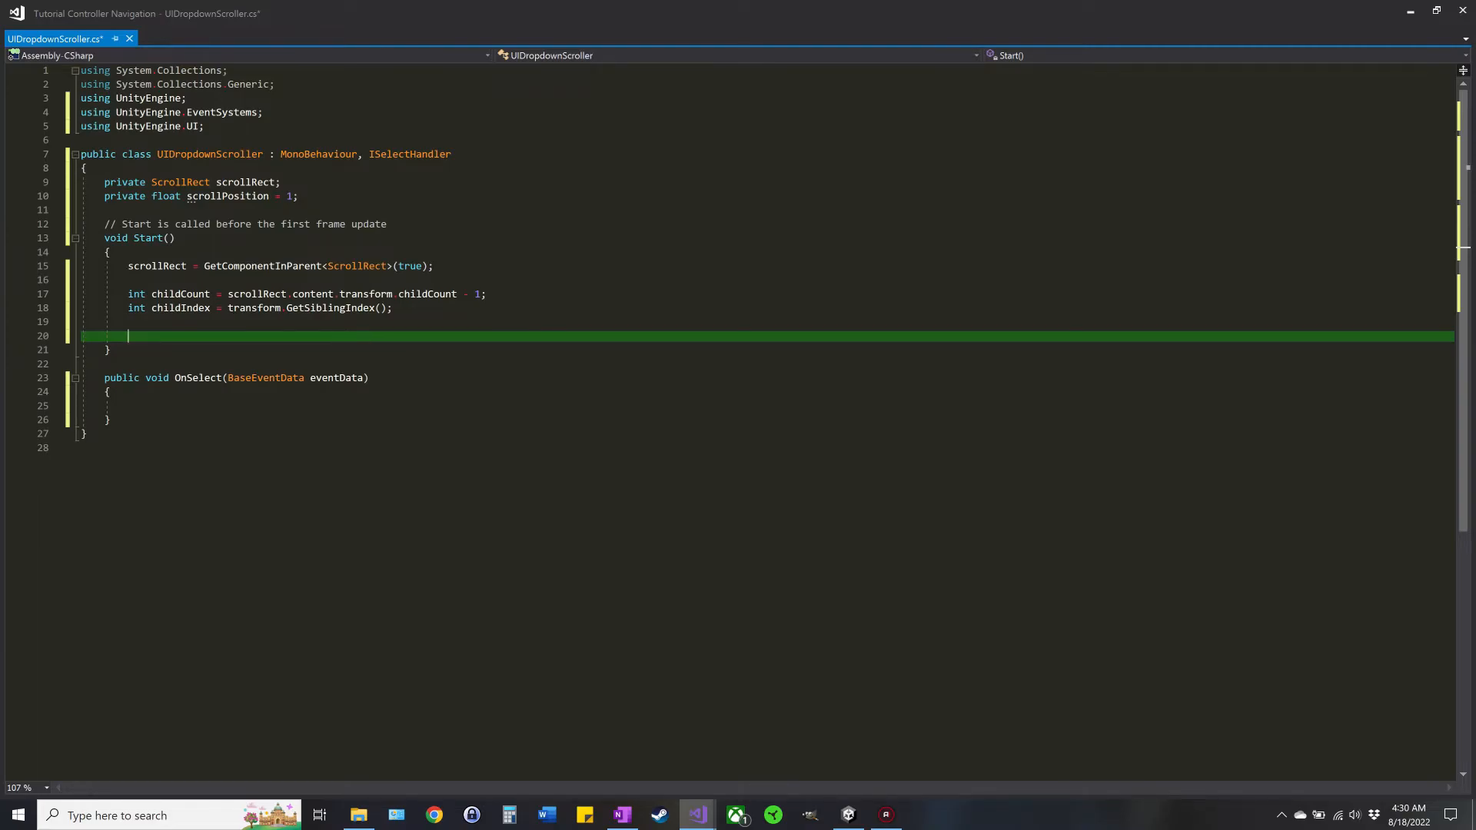
Step: Write childIndex = childIndex < ((float)childCount / 2) ? childIndex - 1 : childIndex;
{"action": "type", "text": "childIndex ="}
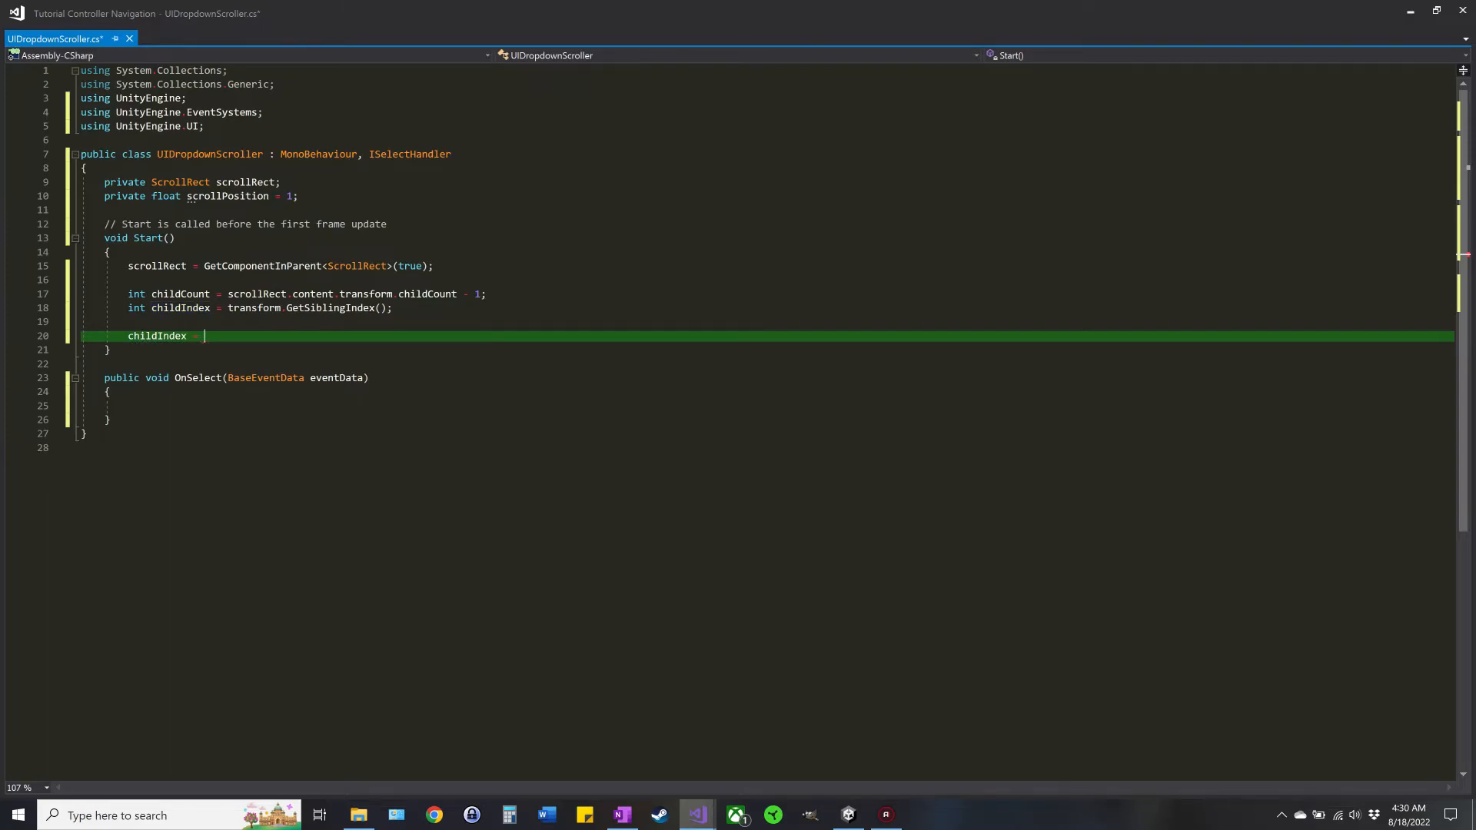
{"action": "type", "text": "childIndex - ("}
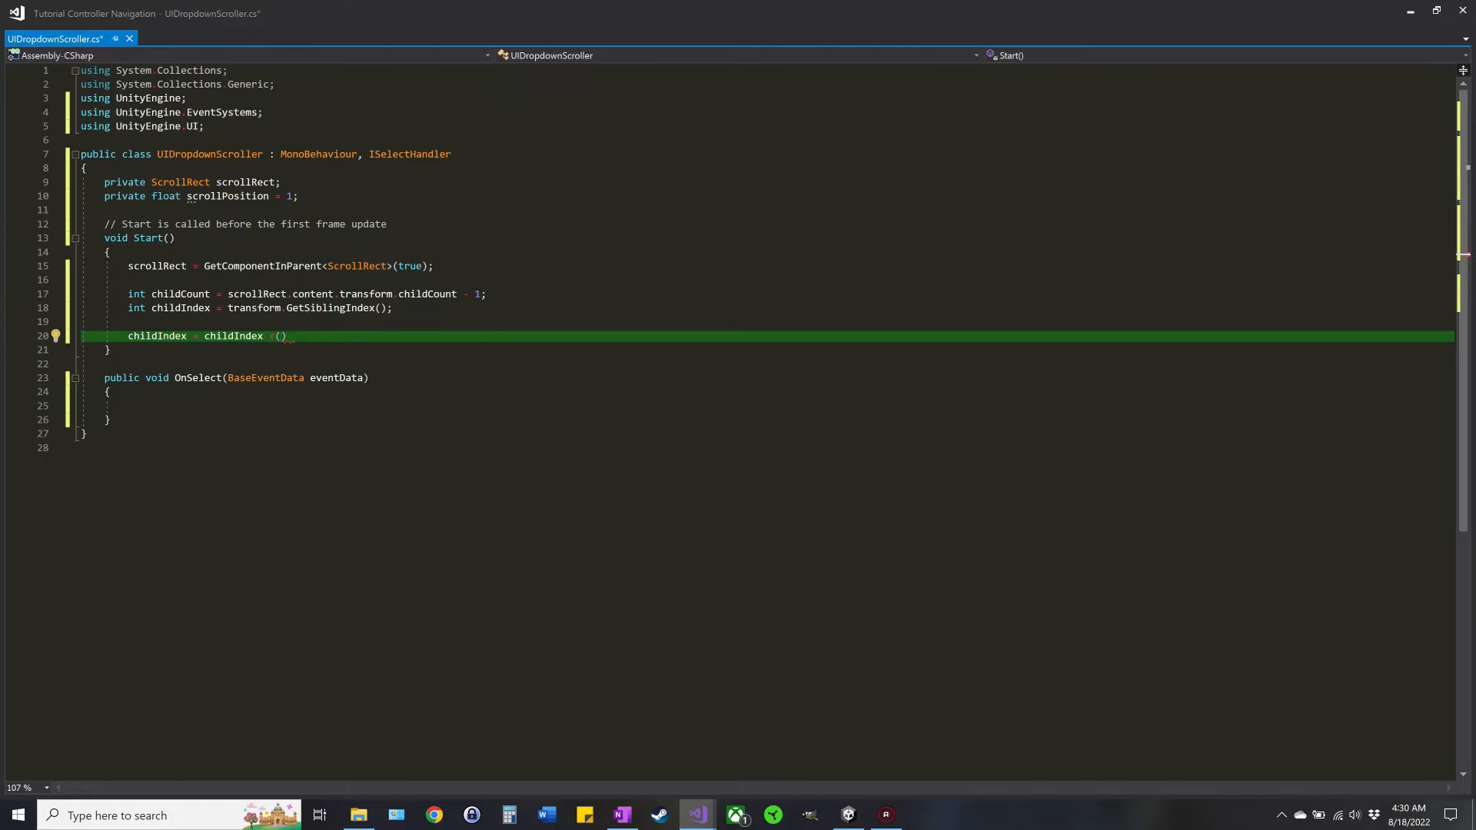
{"action": "type", "text": "(float"}
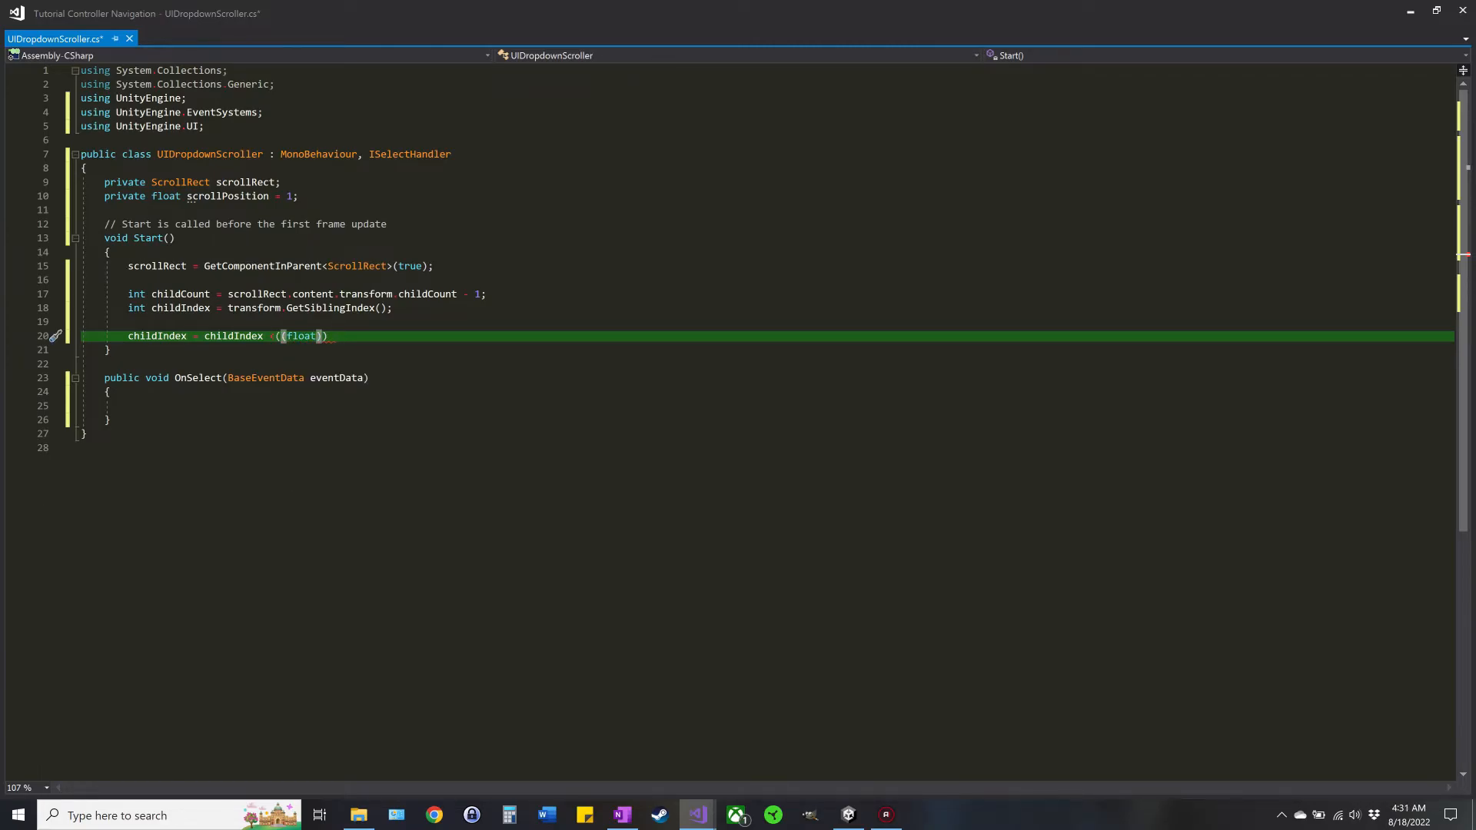
{"action": "type", "text": "child"}
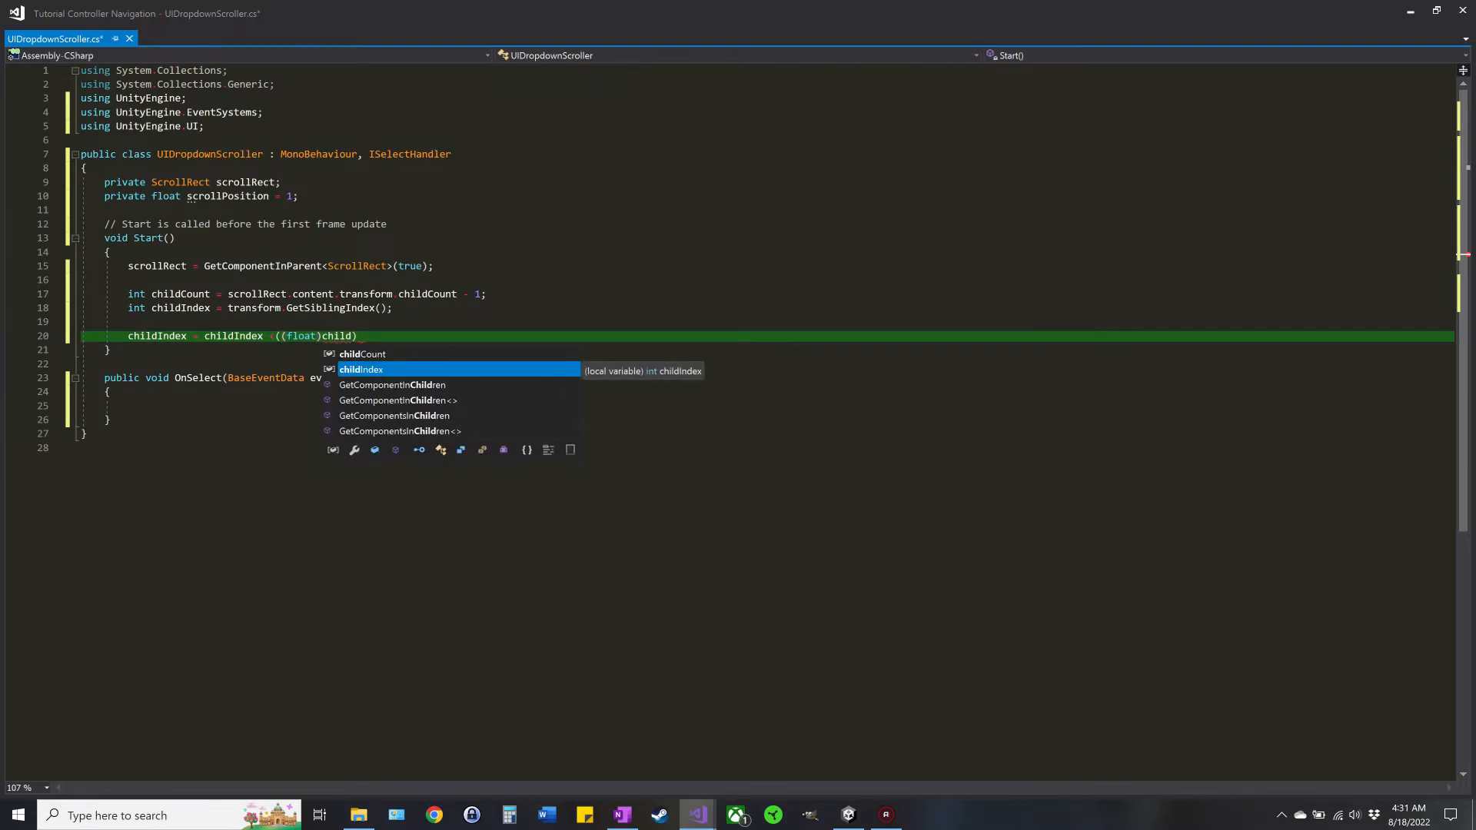
{"action": "type", "text": "childCount -"}
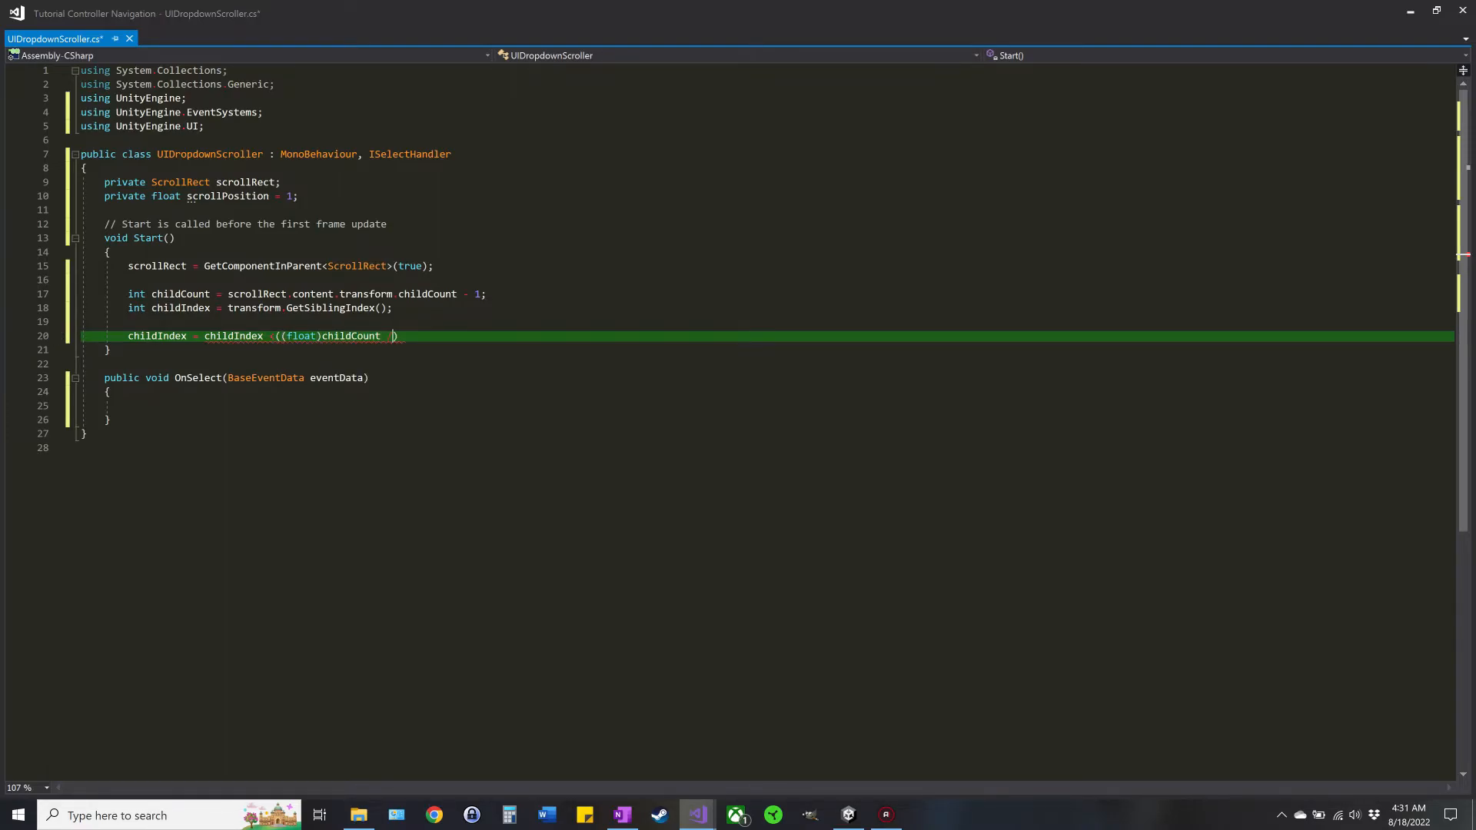
{"action": "type", "text": "2"}
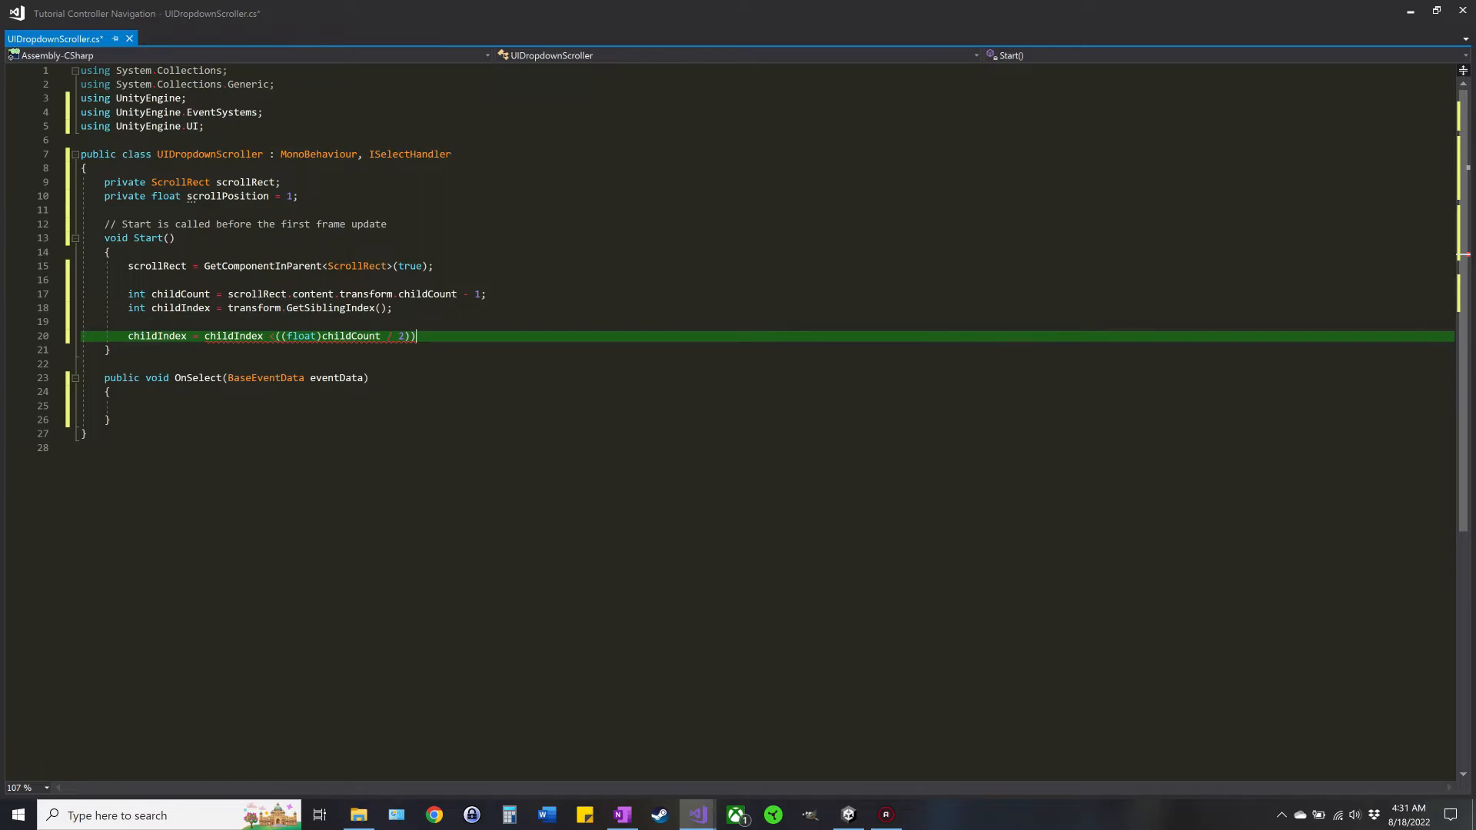
{"action": "type", "text": ";"}
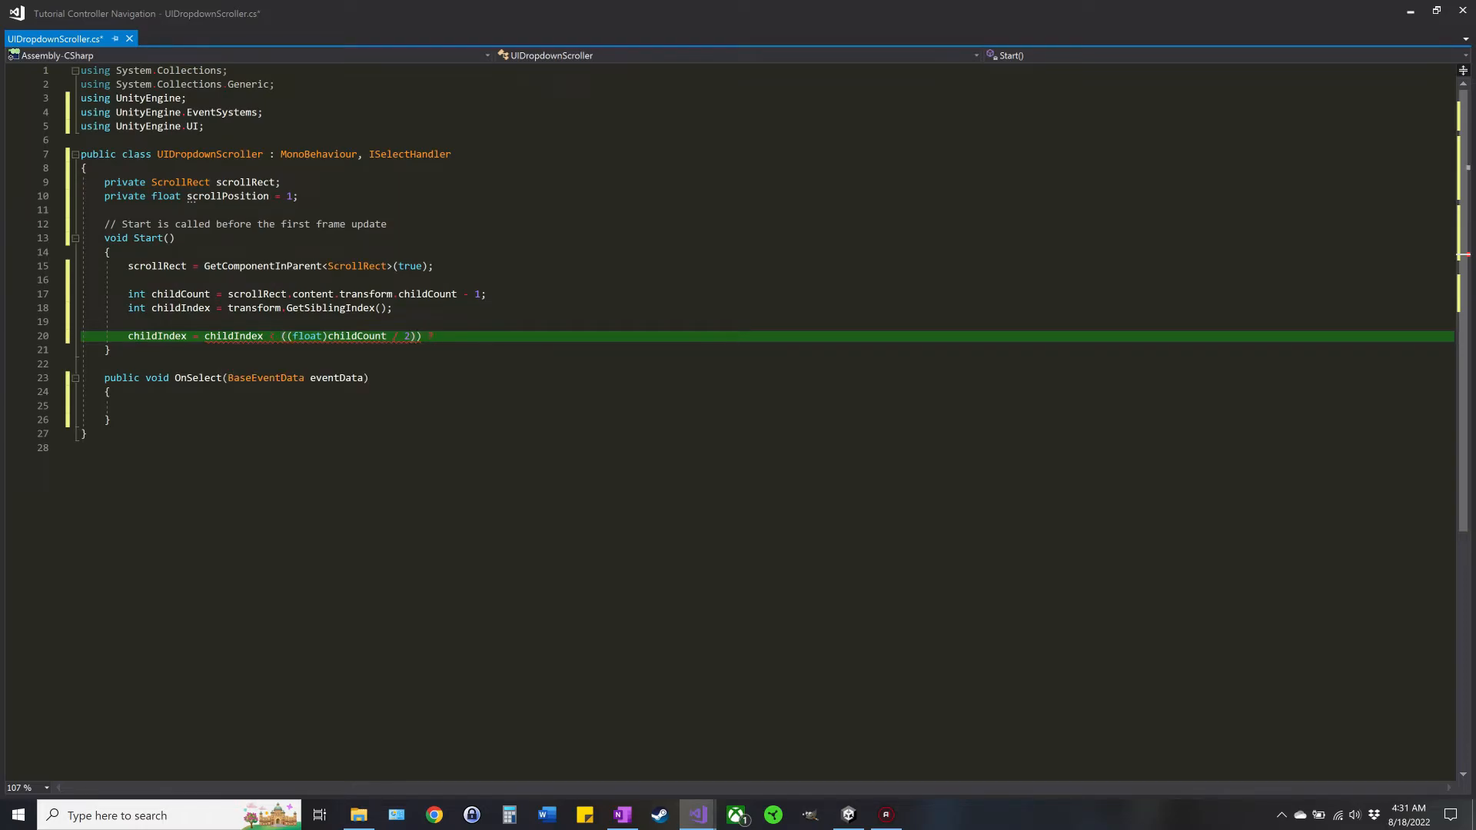
{"action": "type", "text": "chil"}
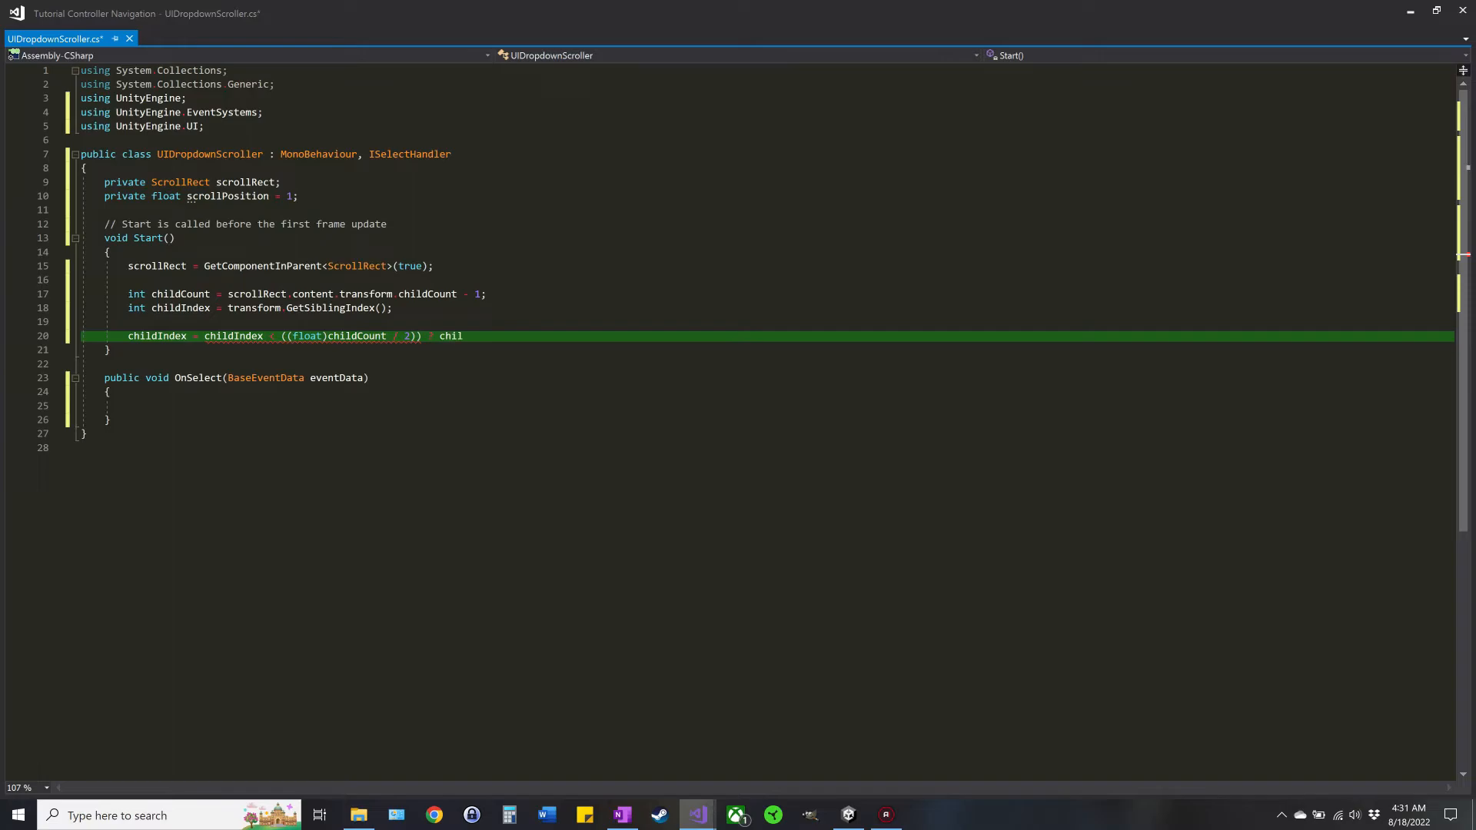
{"action": "type", "text": "d"}
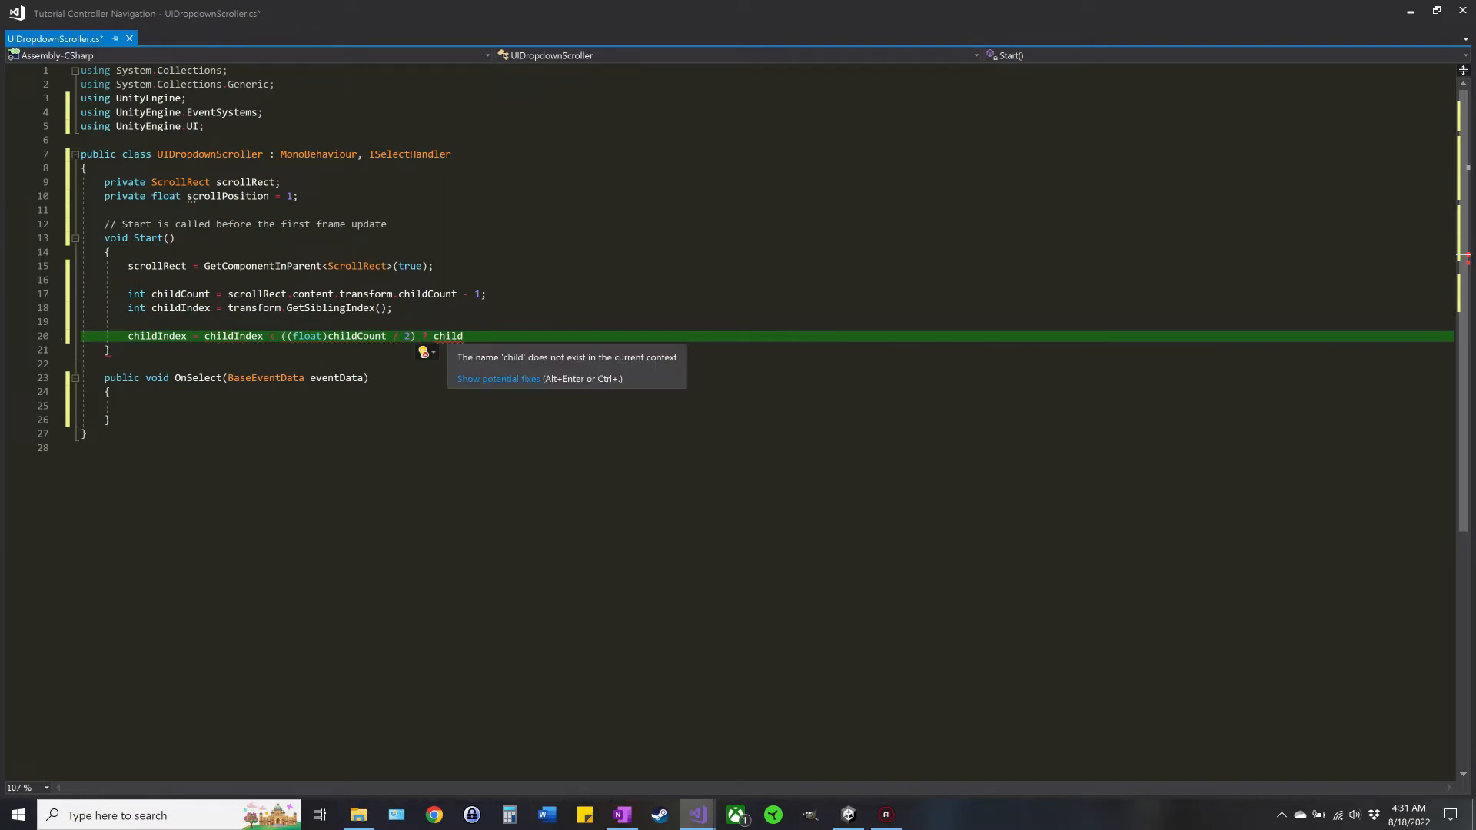
{"action": "type", "text": "in"}
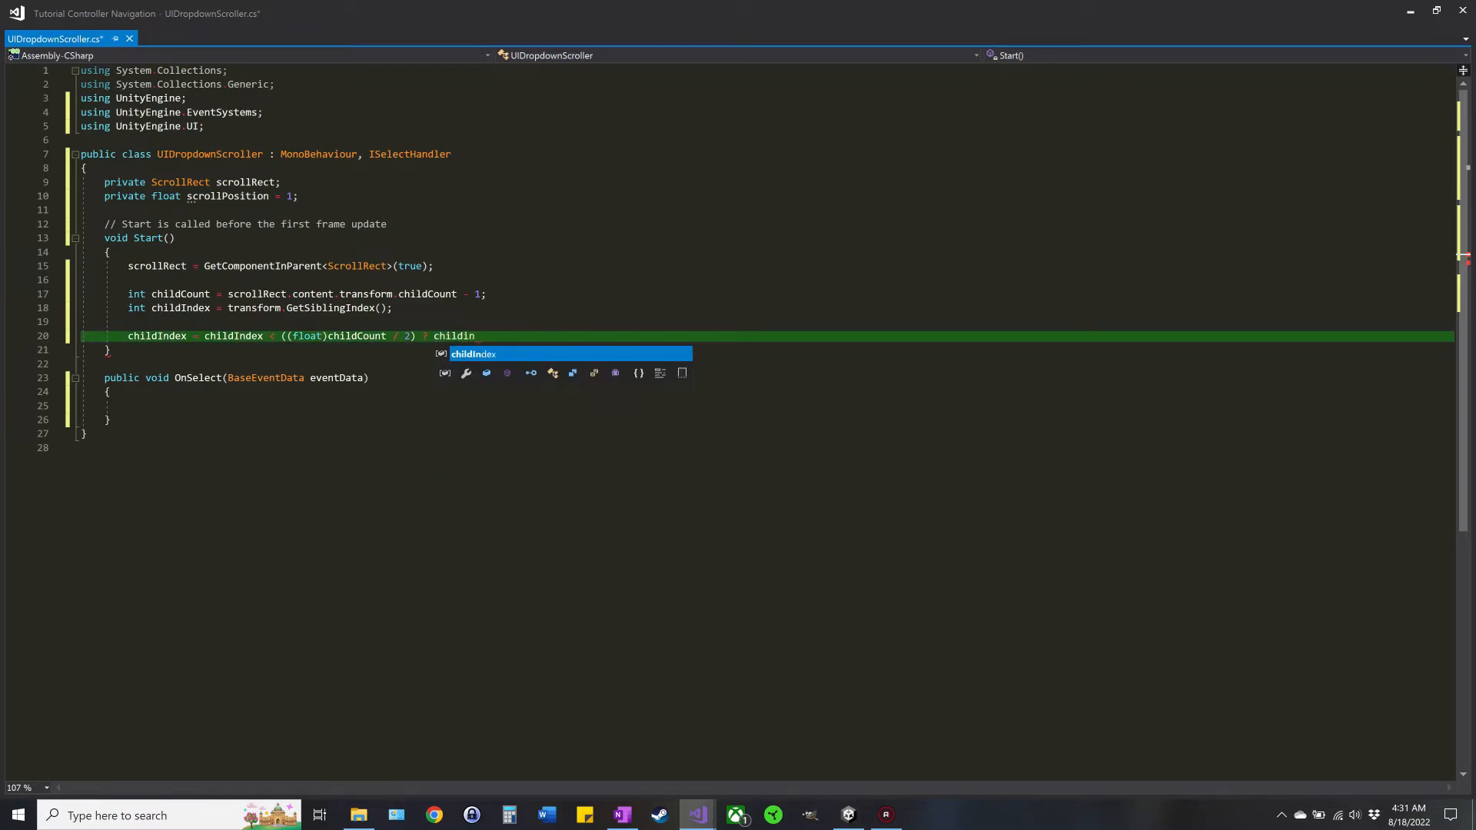
{"action": "key", "text": "Tab"}
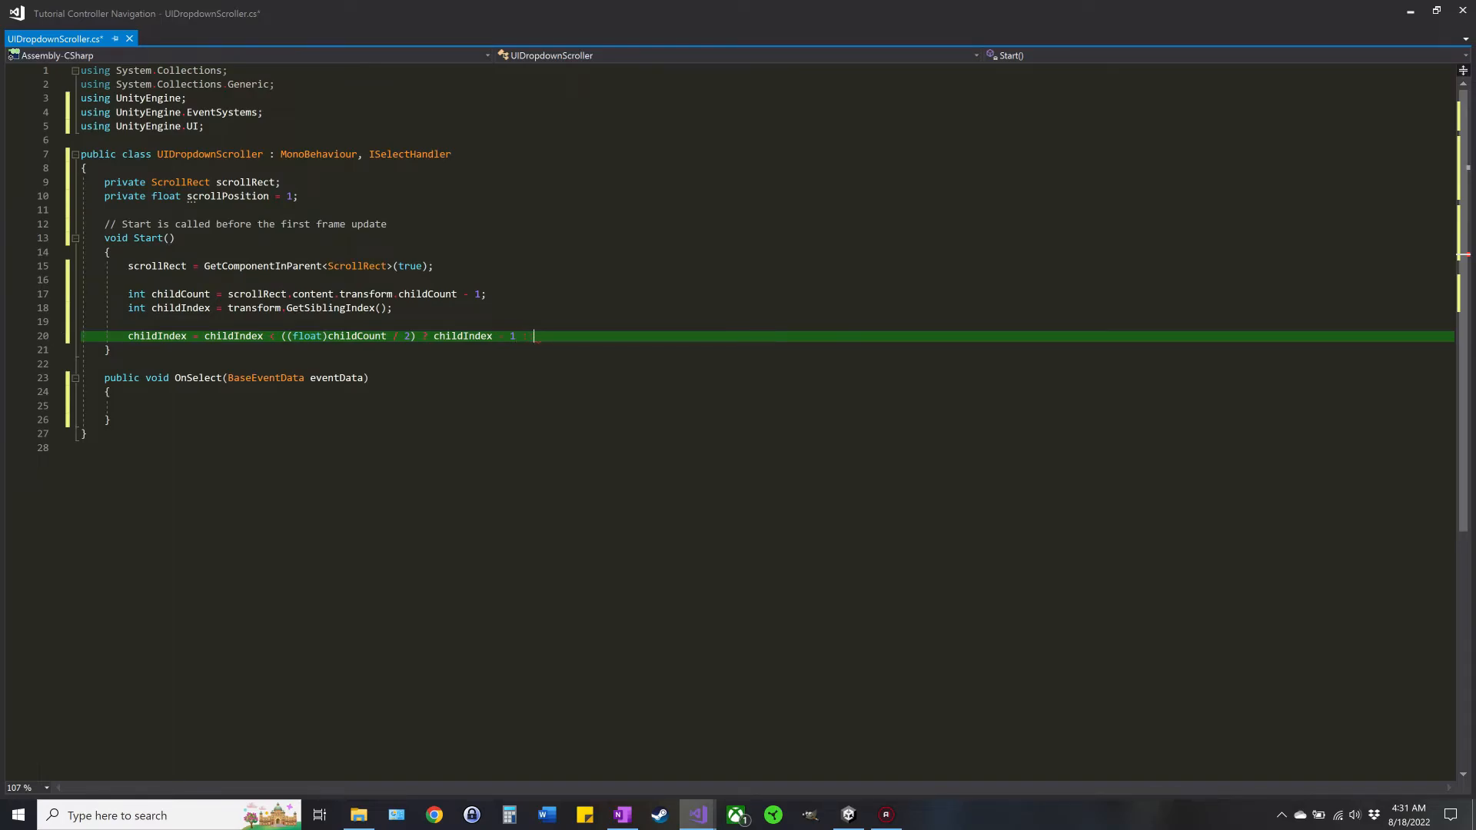
{"action": "type", "text": "childIndex"}
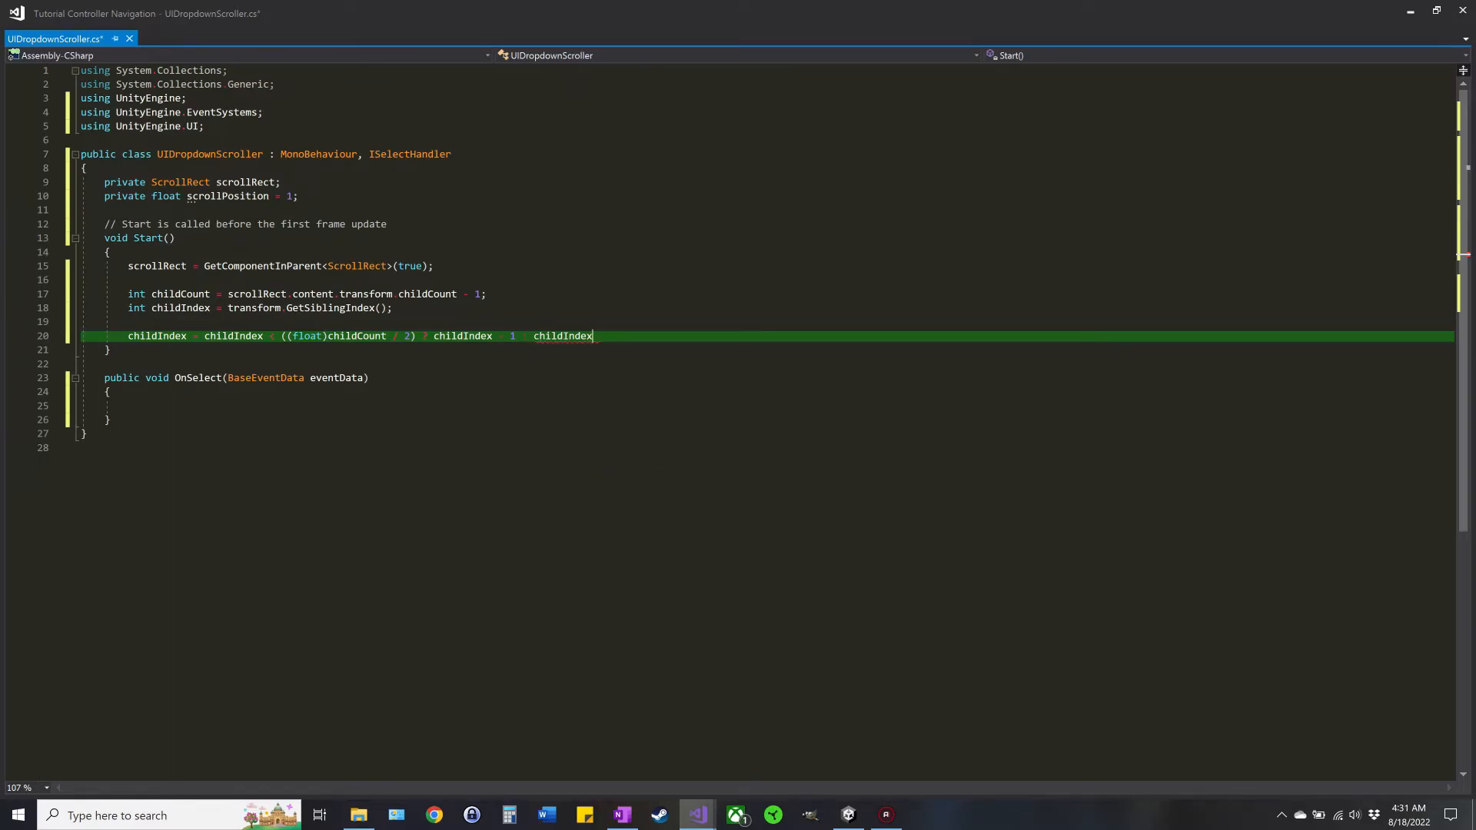
{"action": "key", "text": "enter"}
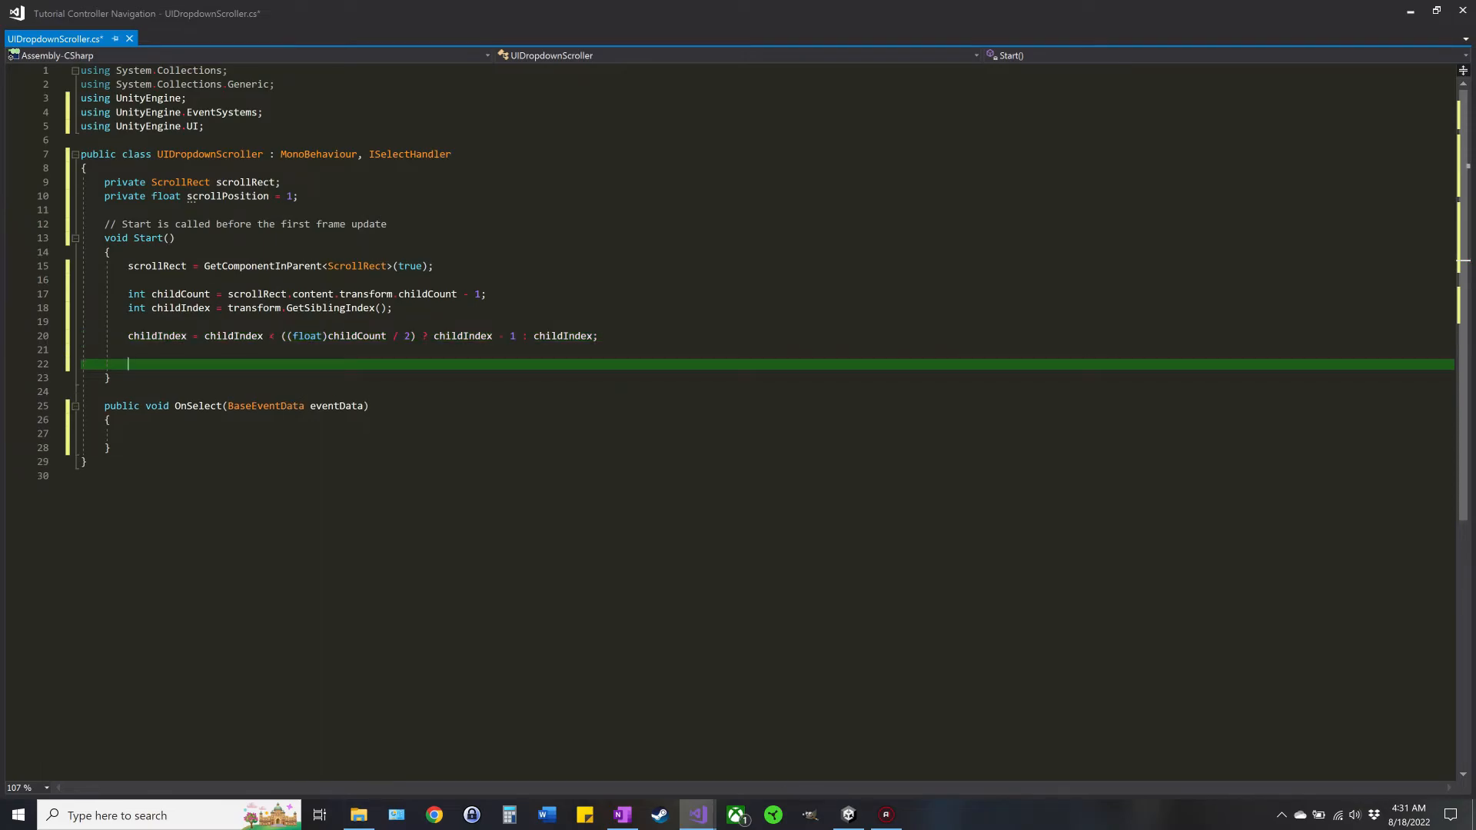
Step: Set scrollPosition to 1 minus (float)childIndex divided by childCount in Start
{"action": "type", "text": "scroll"}
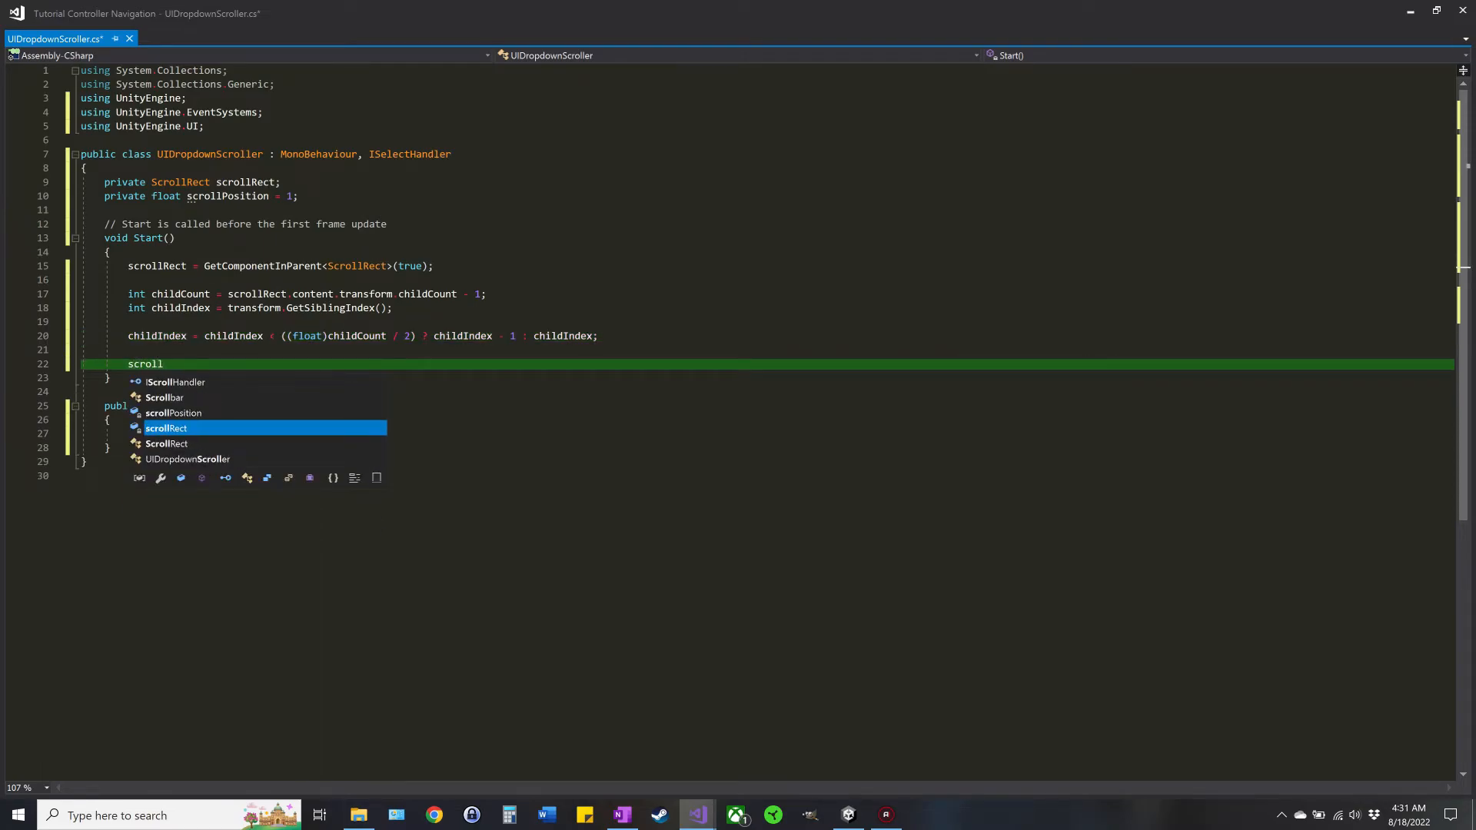
{"action": "type", "text": "po"}
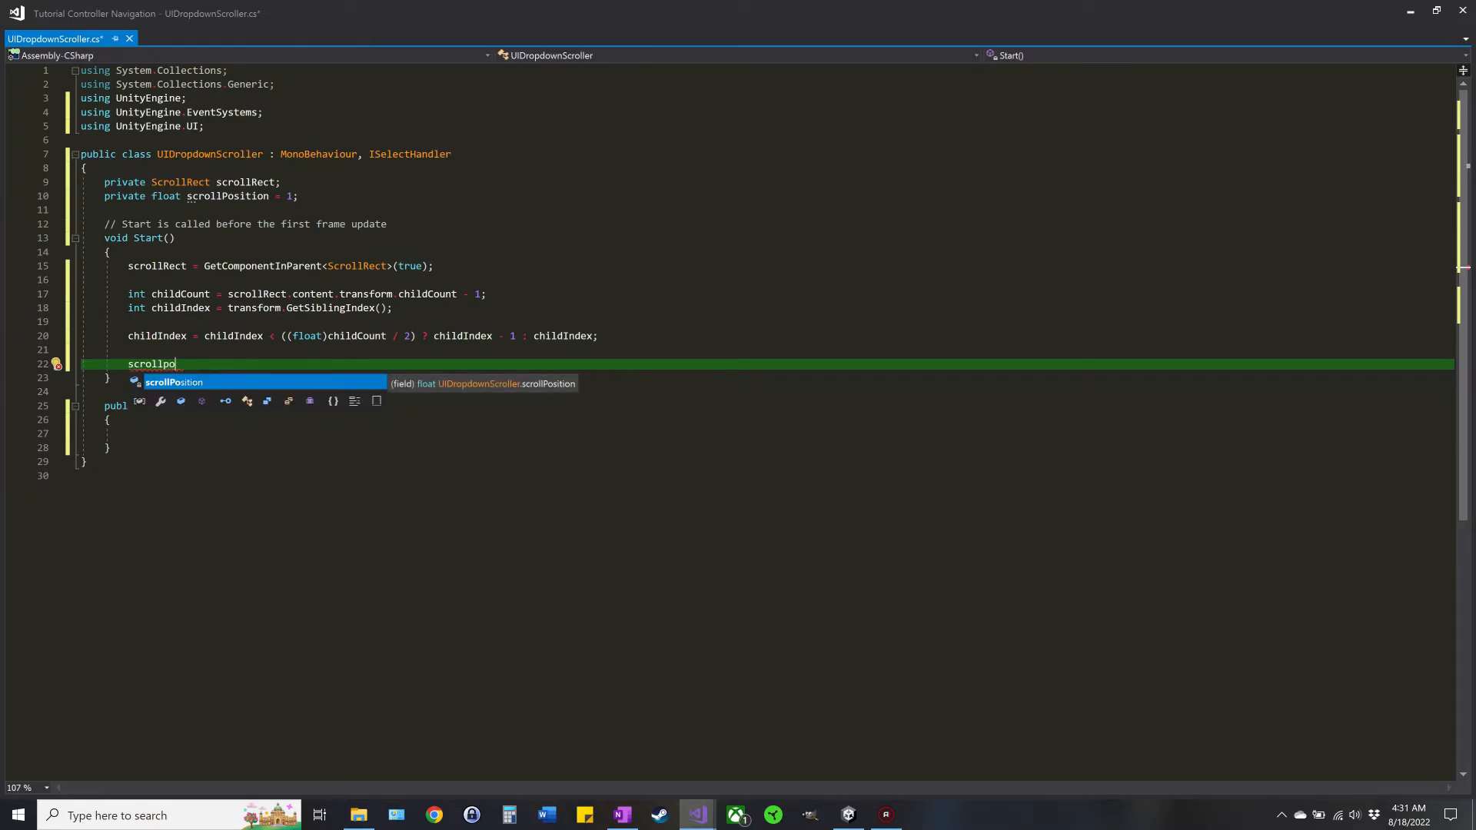
{"action": "key", "text": "Tab"}
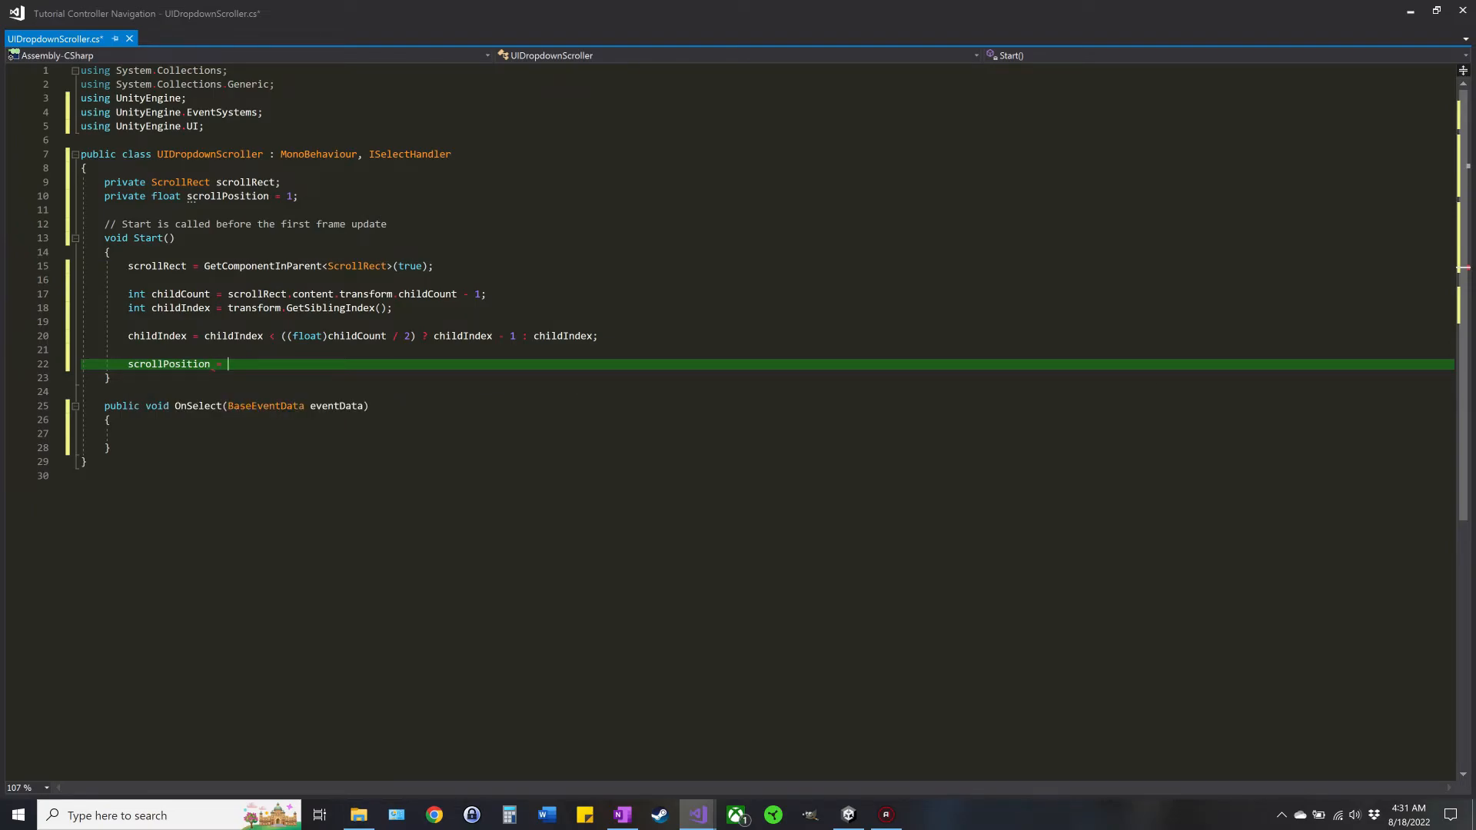
{"action": "type", "text": "1"}
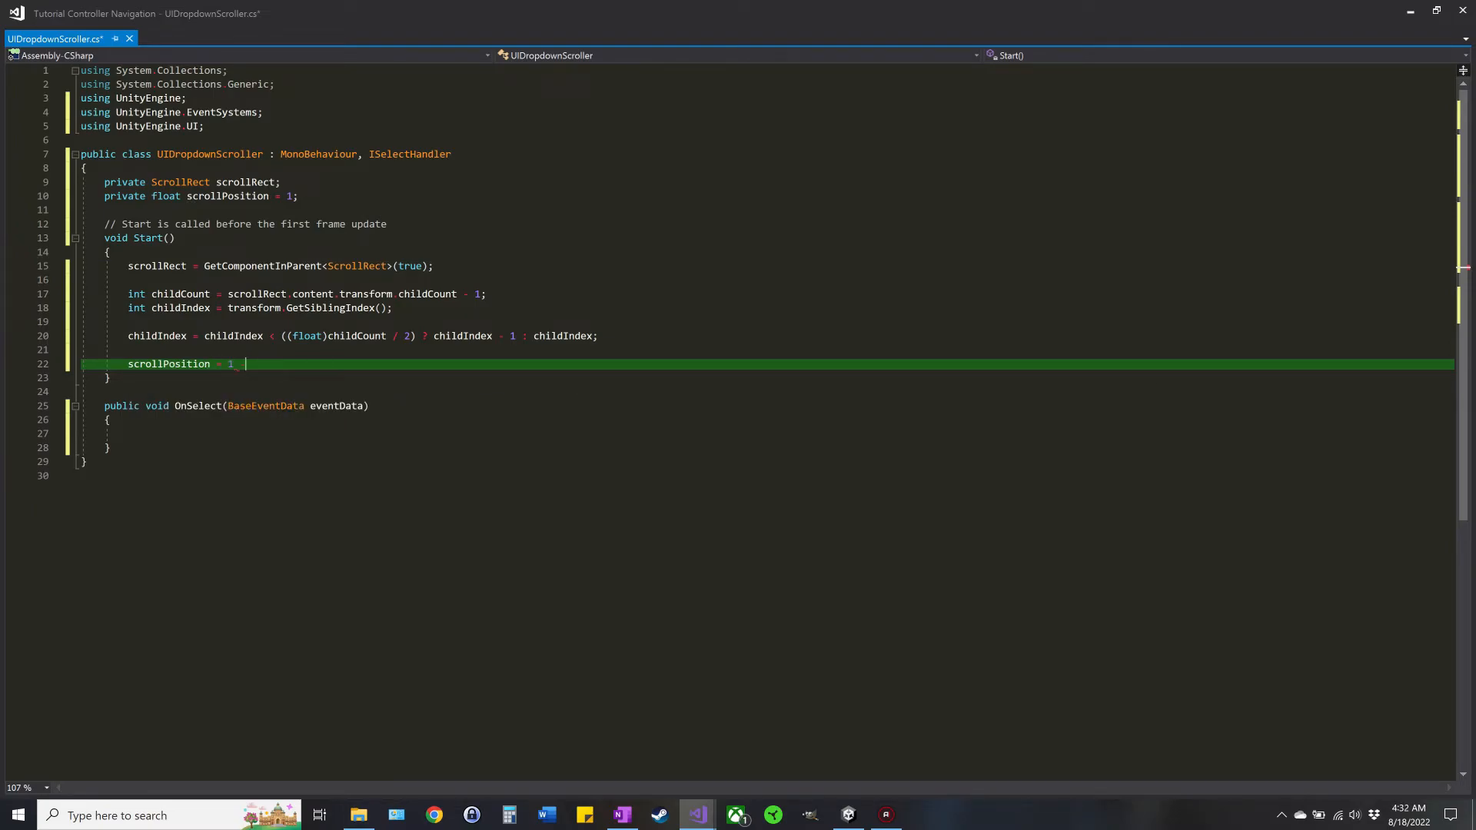
{"action": "type", "text": "(()"}
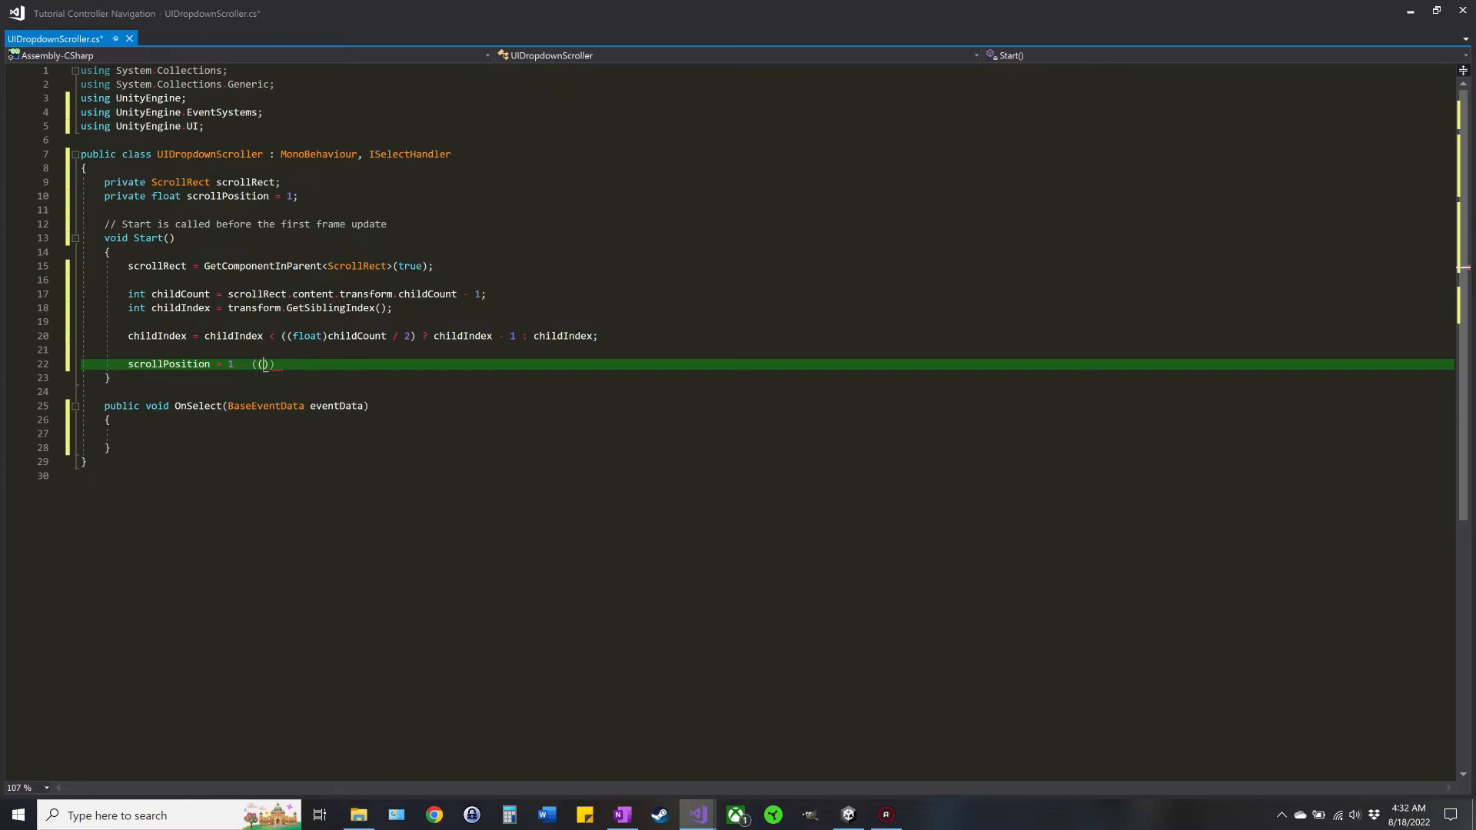
{"action": "type", "text": "float"}
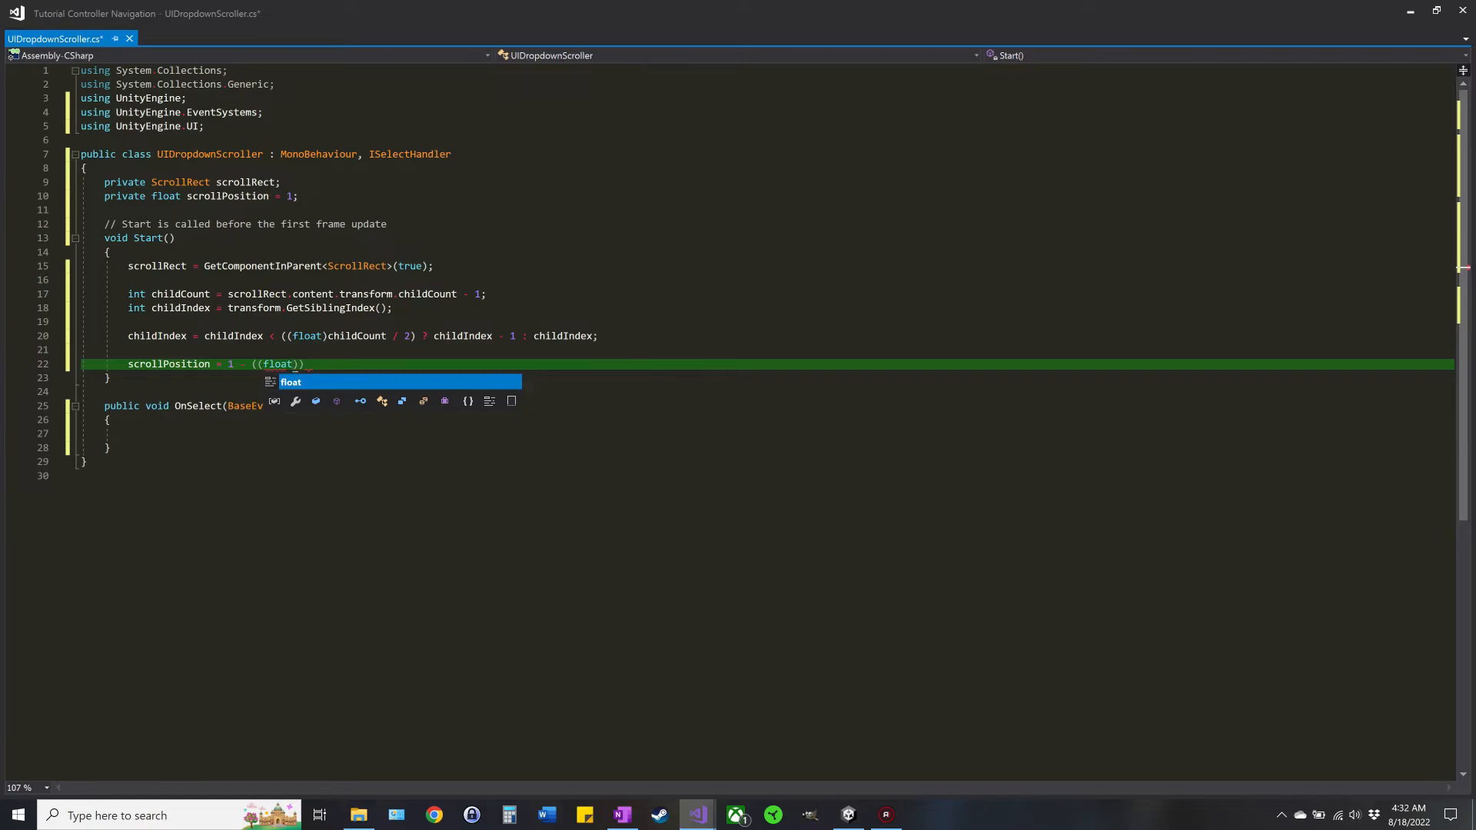
{"action": "type", "text": "childIndex"}
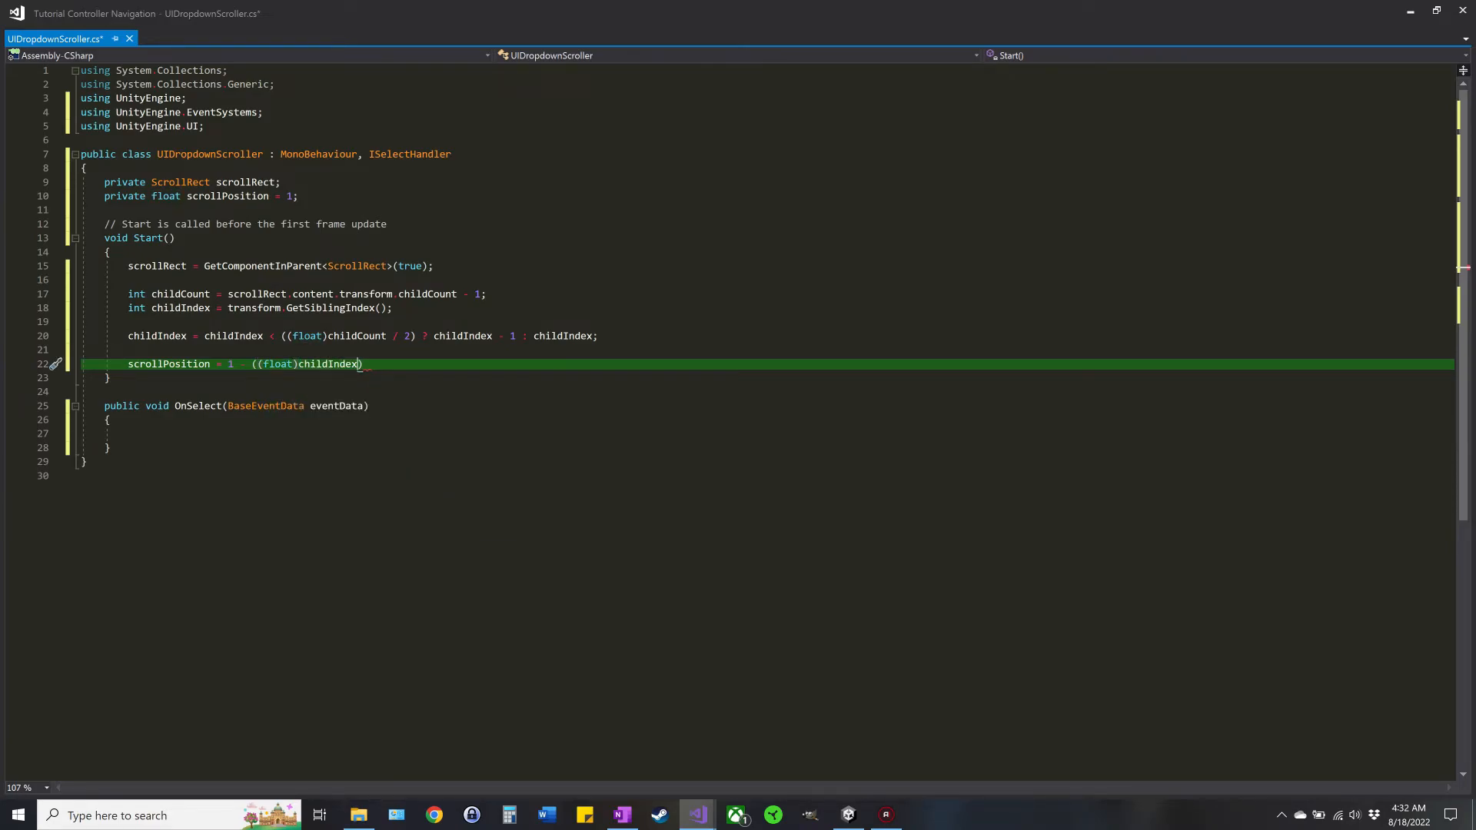
{"action": "type", "text": "childCount"}
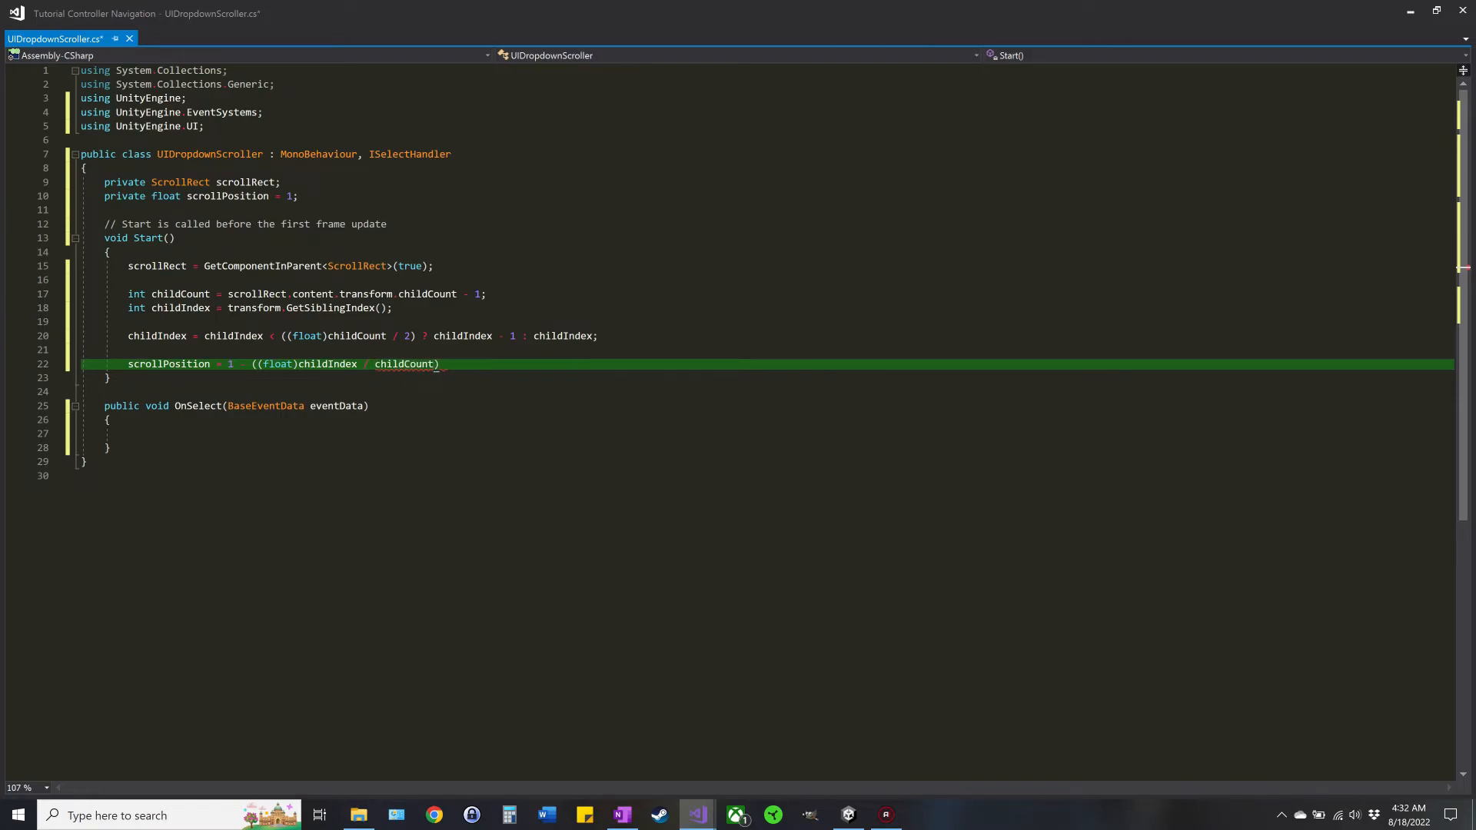
{"action": "type", "text": ";"}
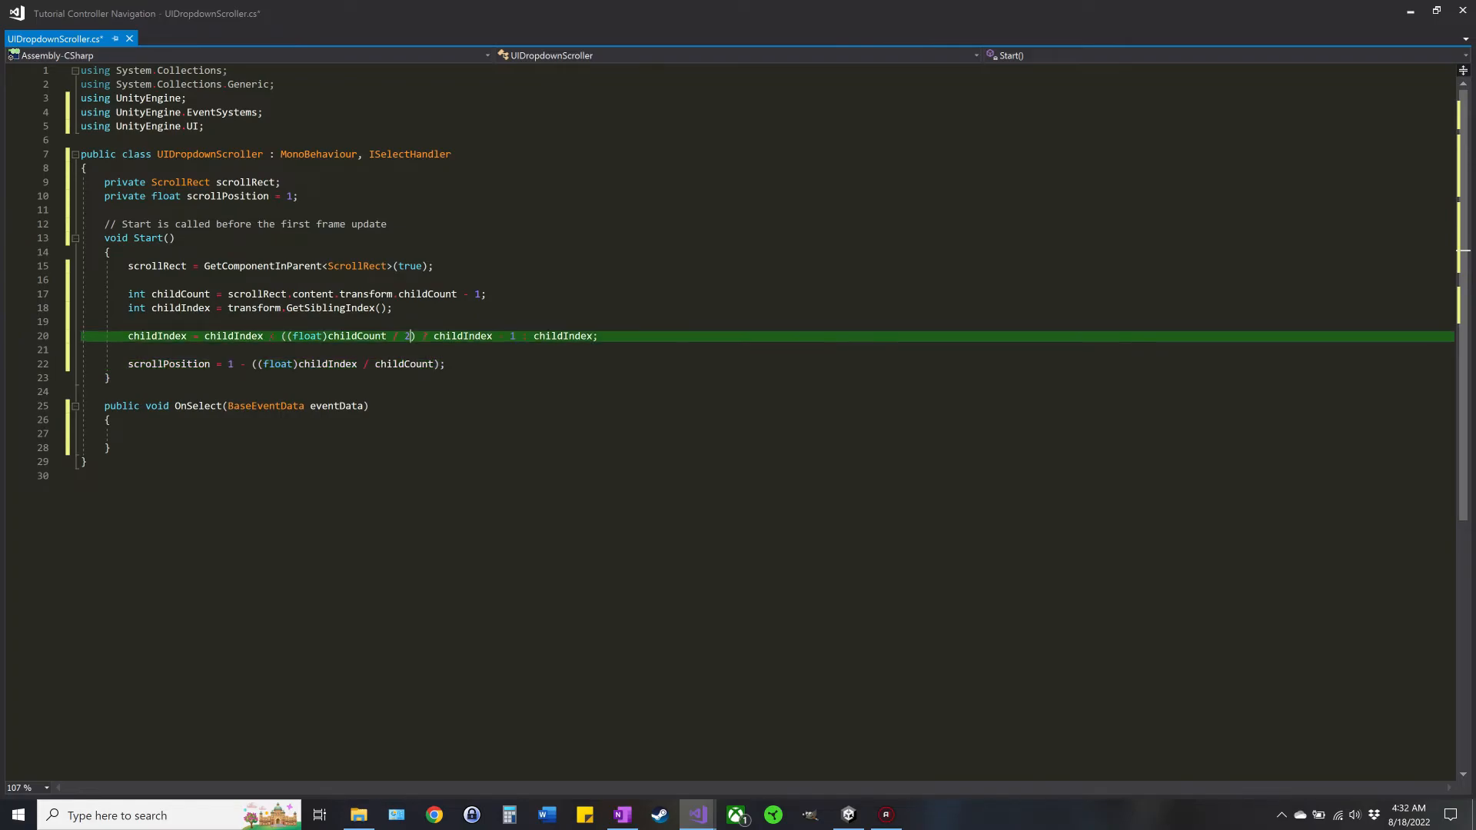
Step: Make the childIndex midpoint division use the float 2f
{"action": "type", "text": "f"}
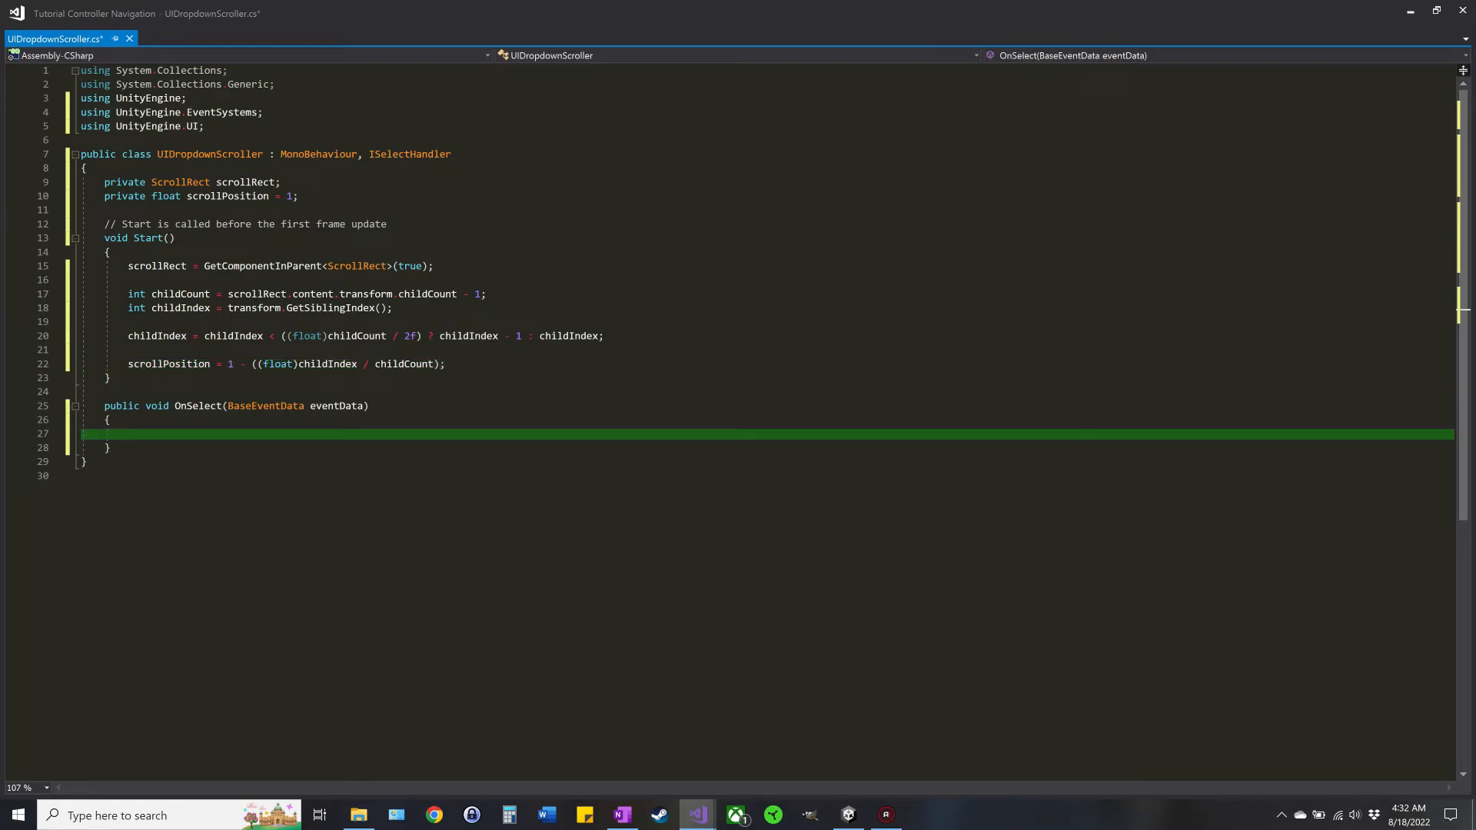
Step: In OnSelect assign scrollRect.verticalScrollbar.value = scrollPosition and save the script
{"action": "type", "text": "sc"}
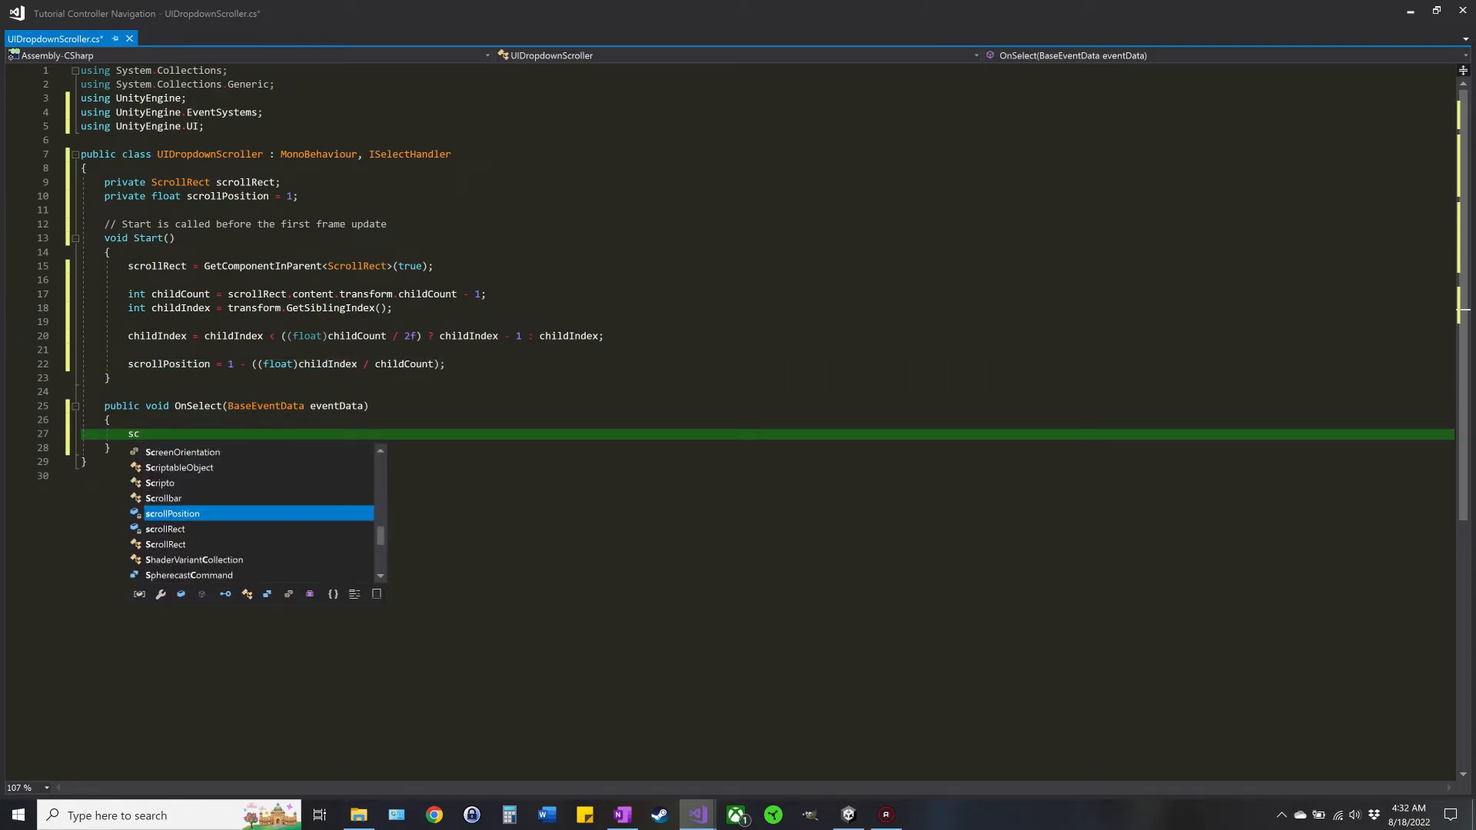
{"action": "type", "text": "rollRect"}
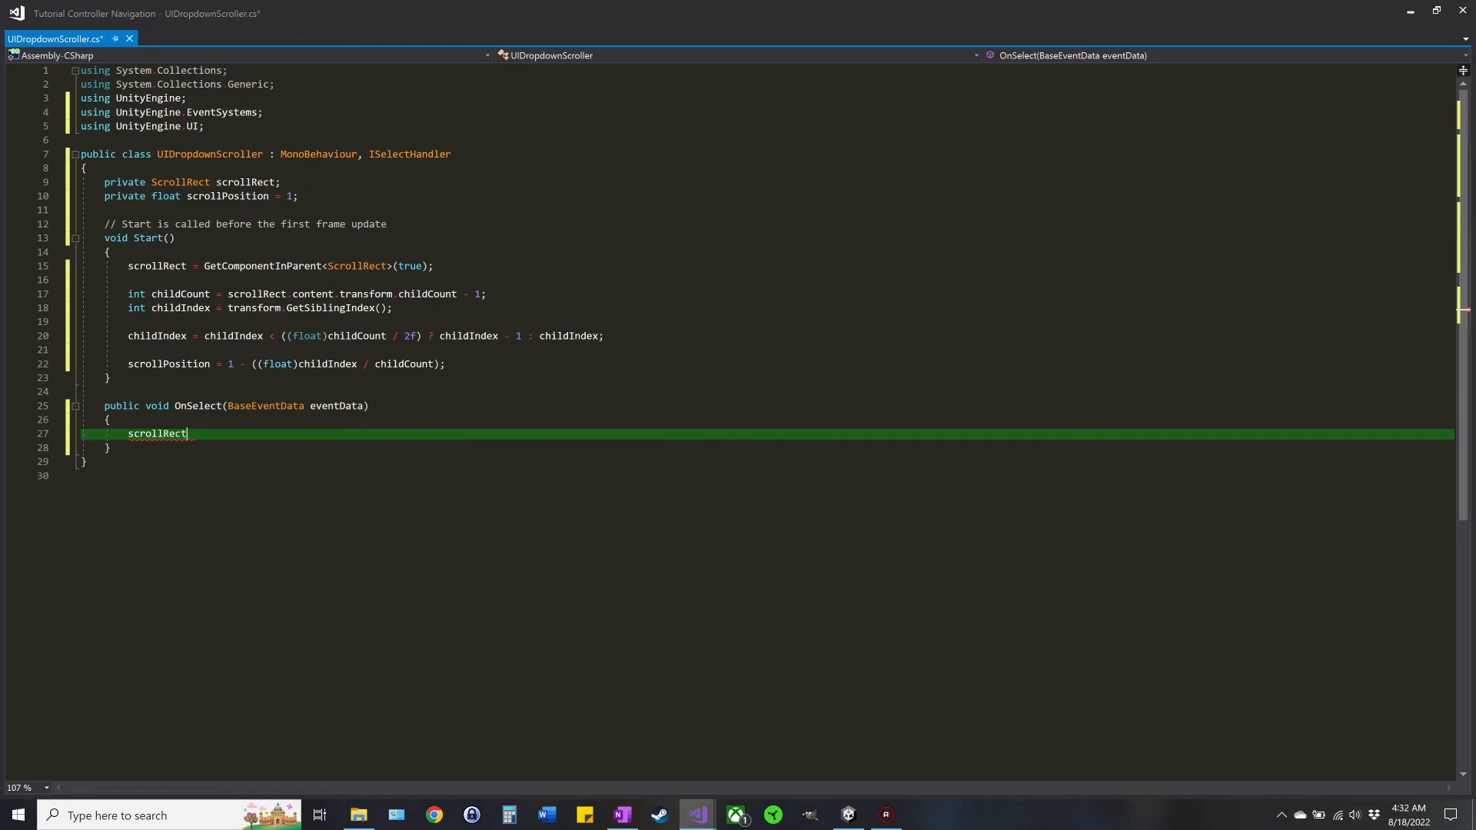
{"action": "type", "text": "verticalScrollbar"}
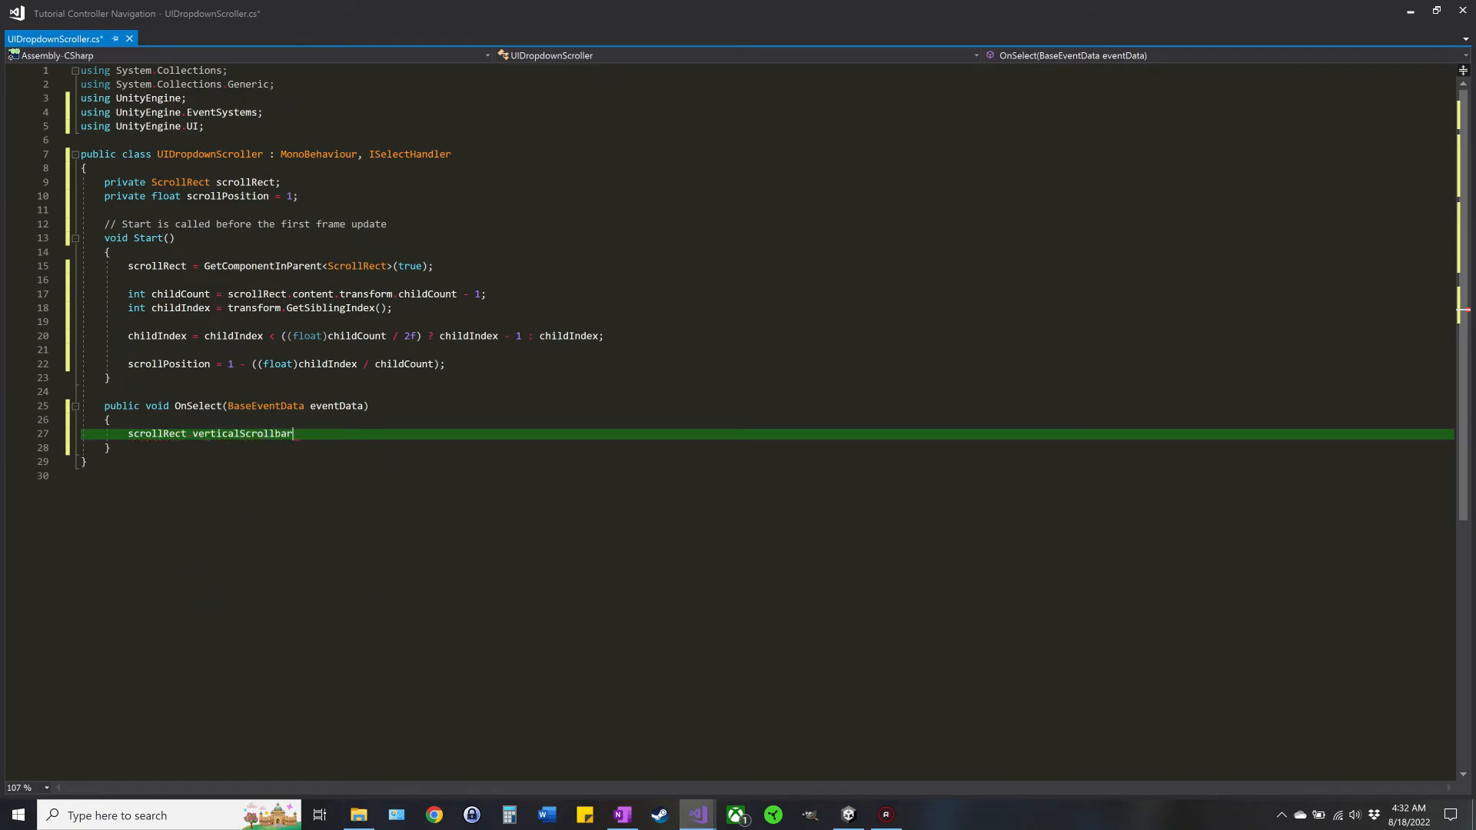
{"action": "type", "text": "."}
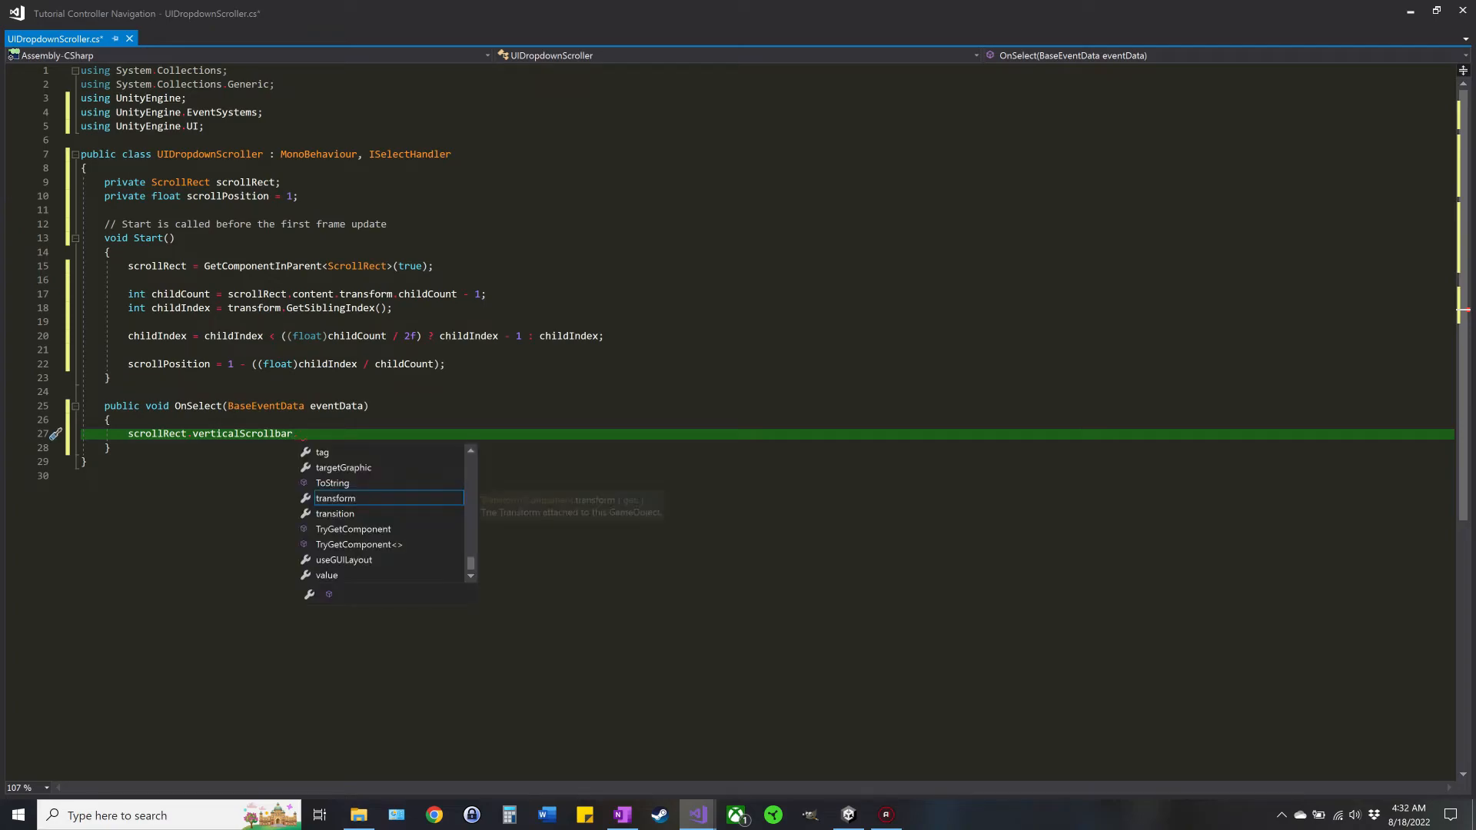
{"action": "type", "text": "value = scrollPosition"}
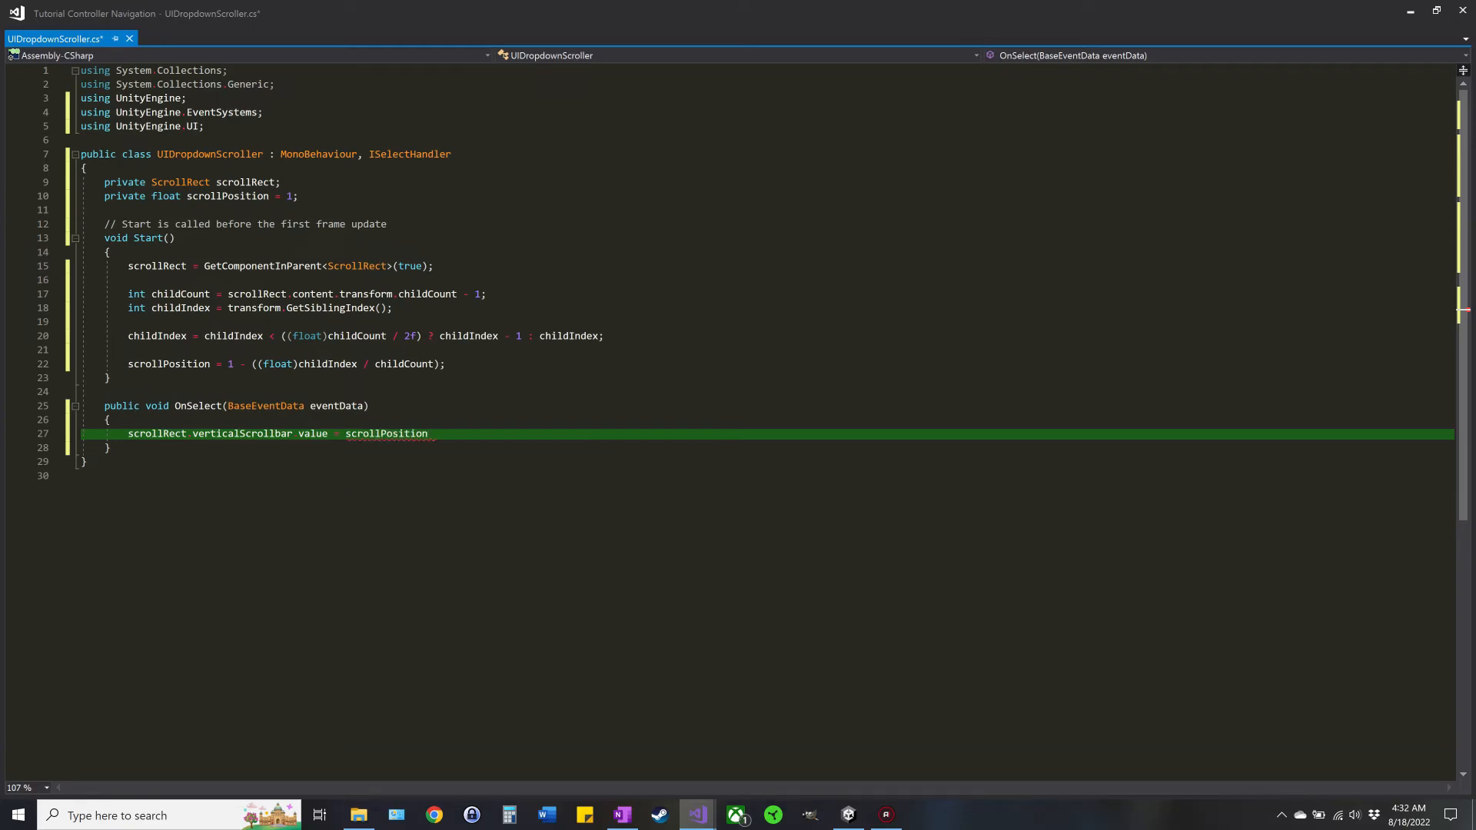
{"action": "mouse_move", "coordinate": [386, 434]}
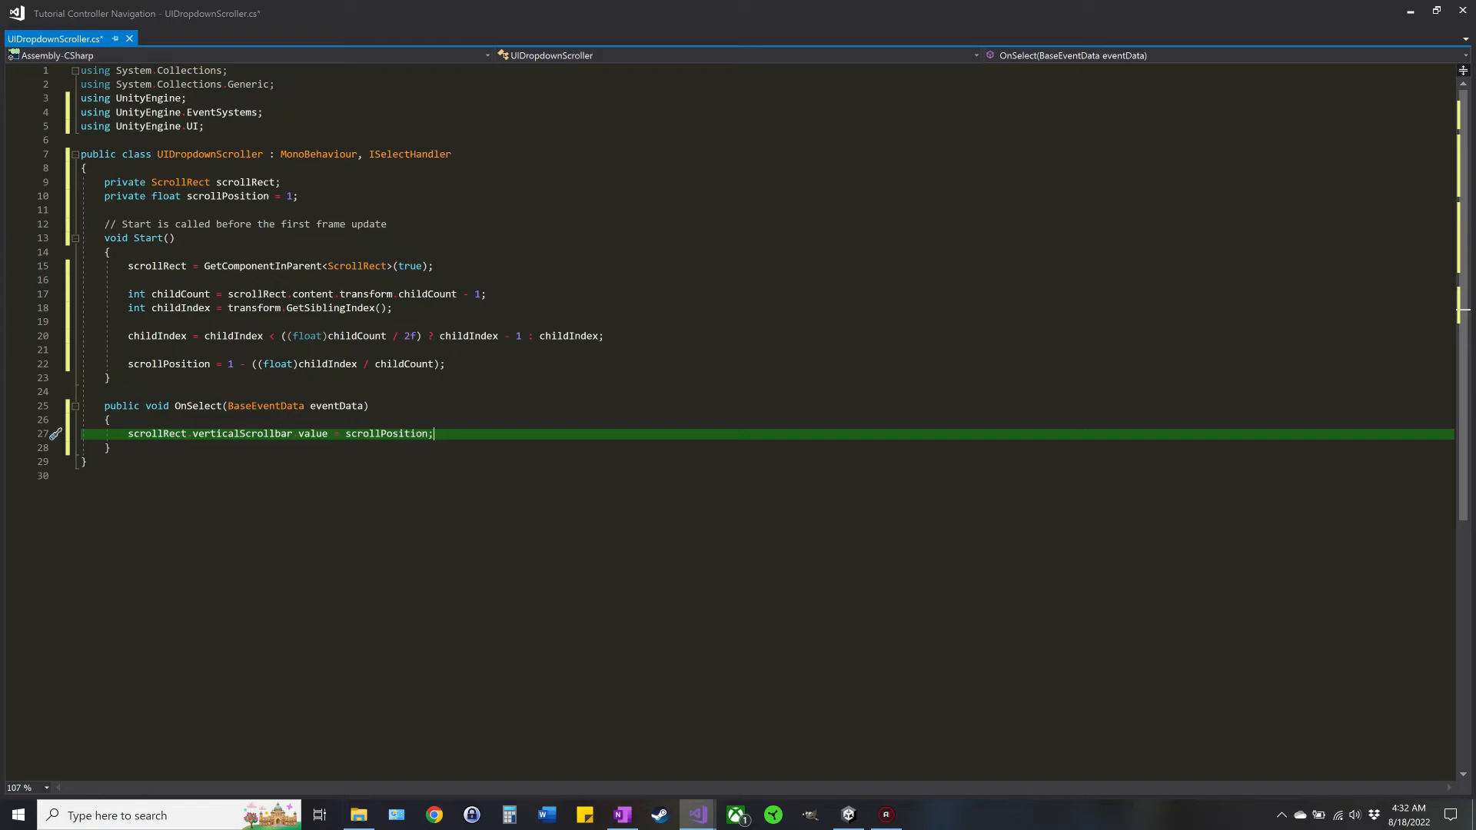
{"action": "key", "text": "ctrl+s"}
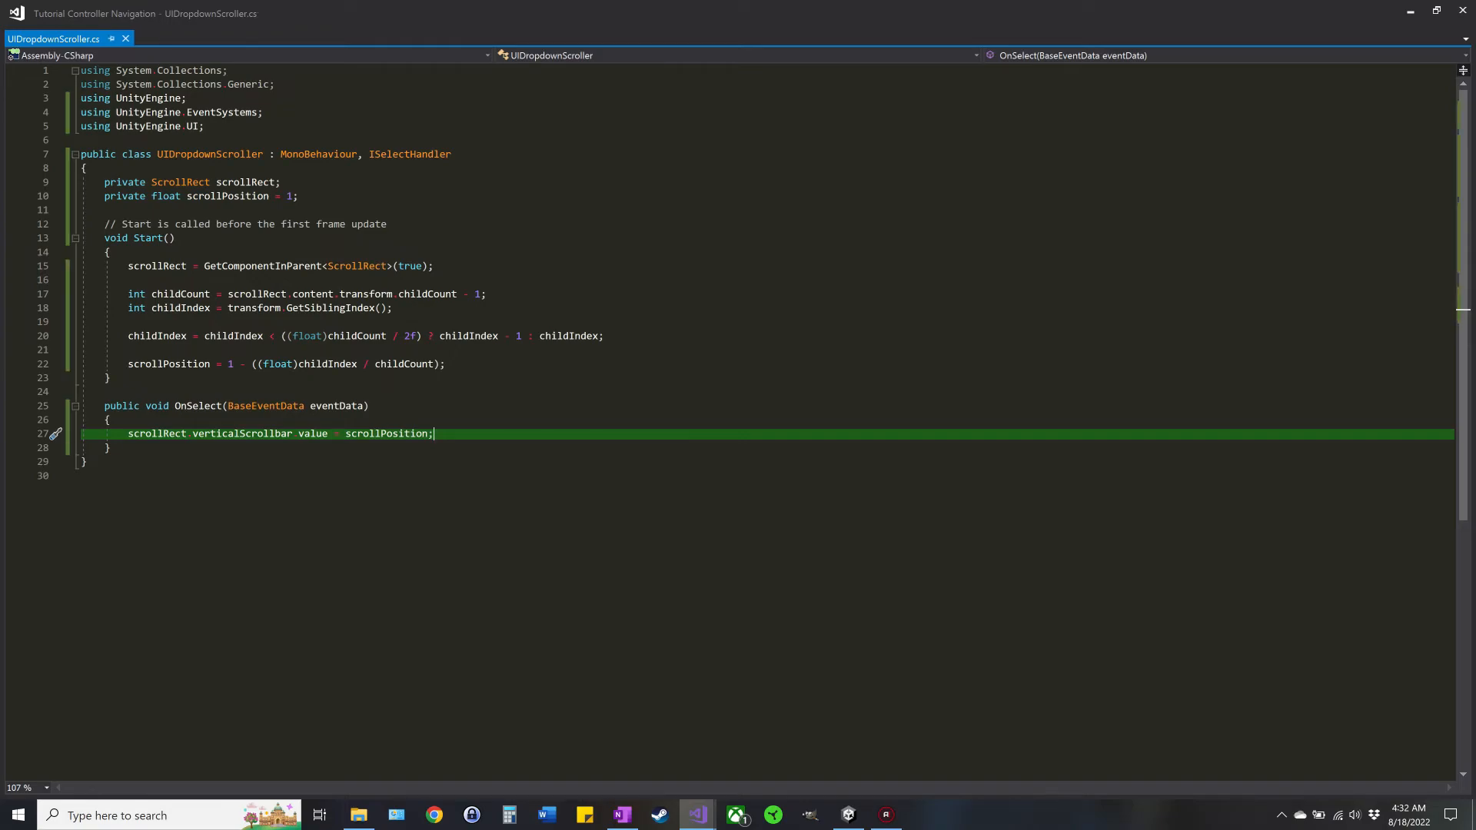
Step: Insert an empty line above the scrollbar assignment in OnSelect
{"action": "key", "text": "Up"}
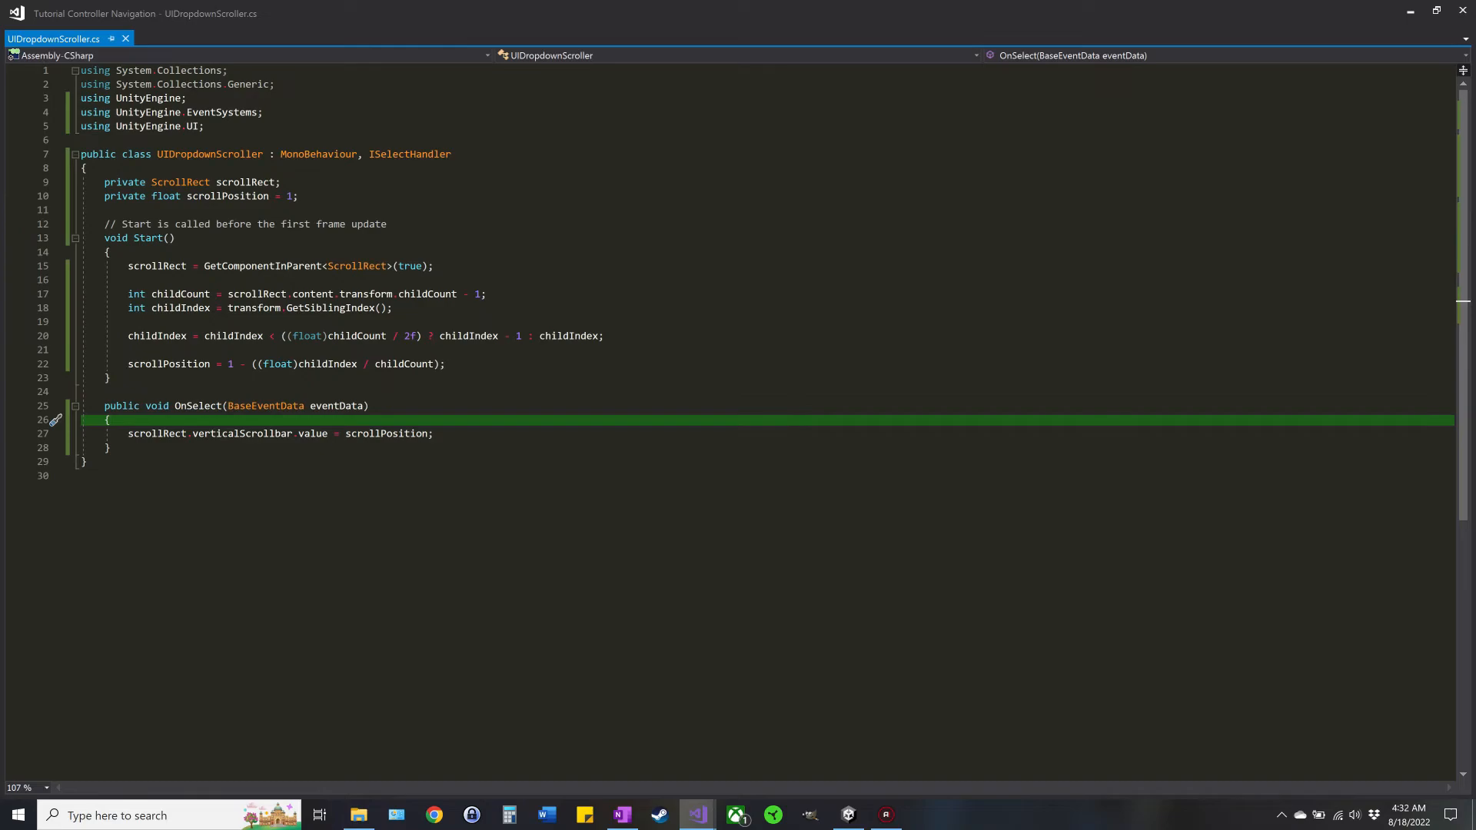
{"action": "key", "text": "enter"}
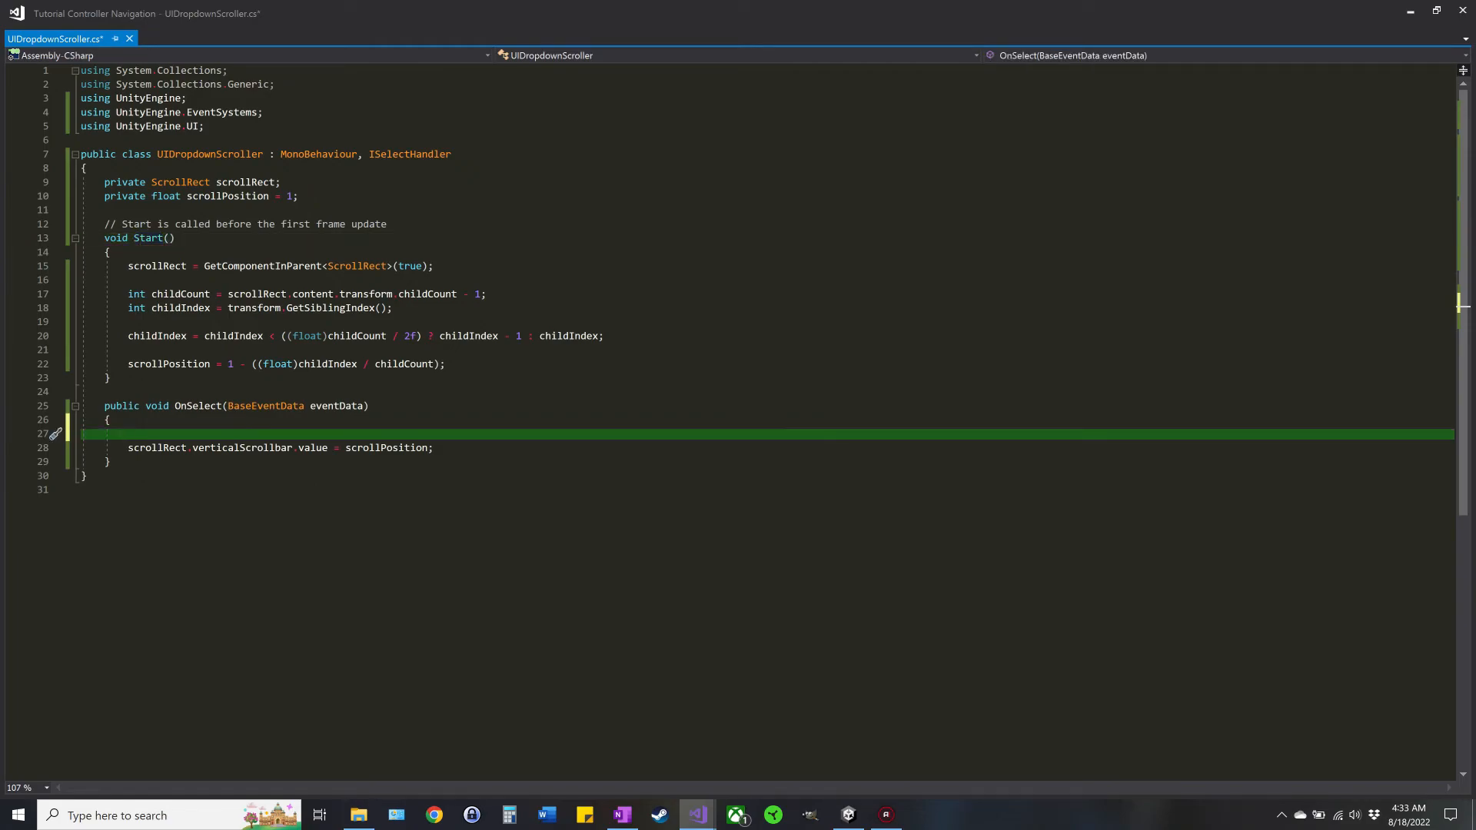
Step: Guard the scrollbar assignment with if(scrollRect), save, and return to the Unity editor
{"action": "type", "text": "if("}
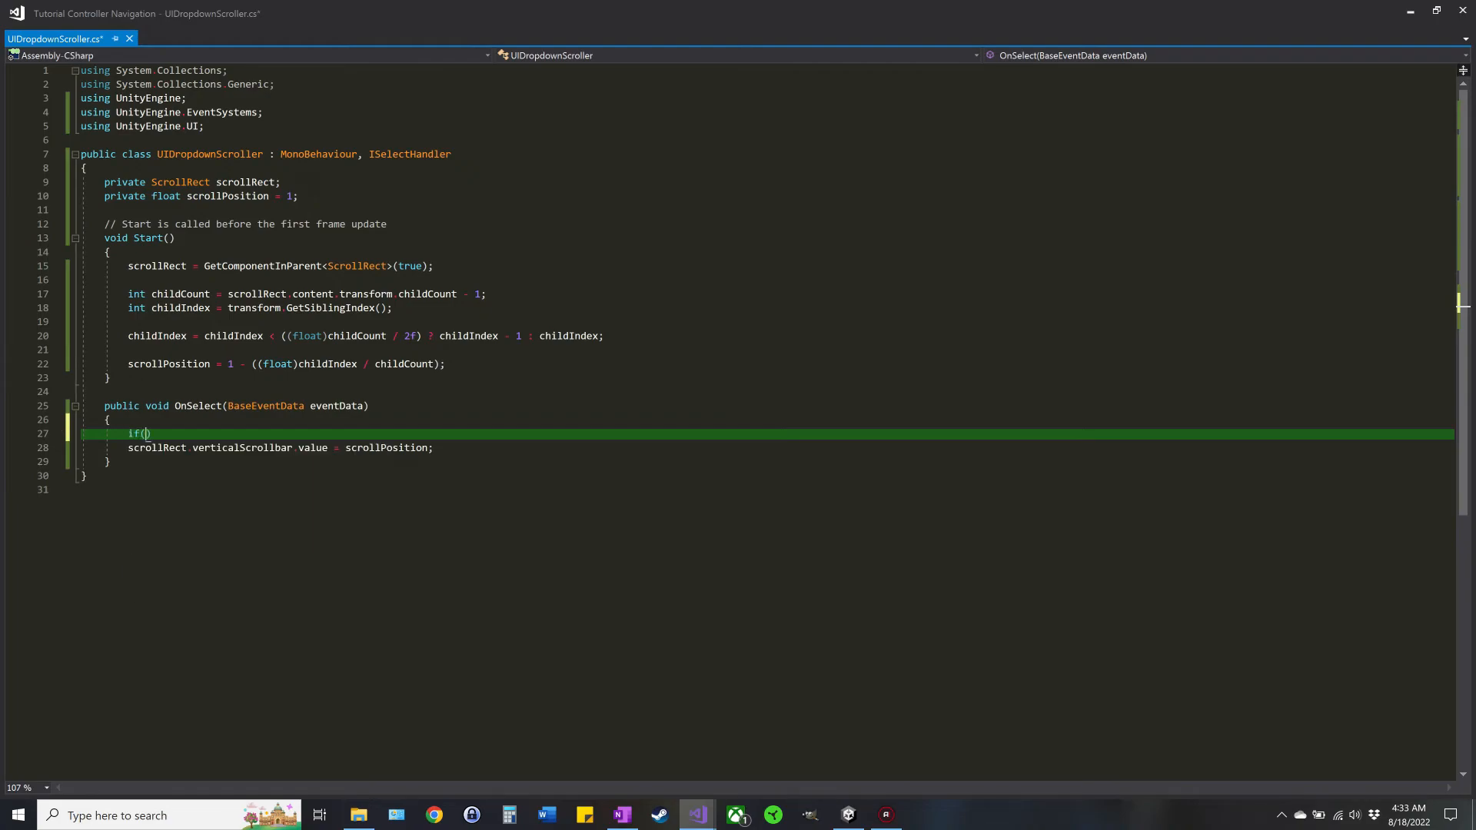
{"action": "type", "text": "scrollre"}
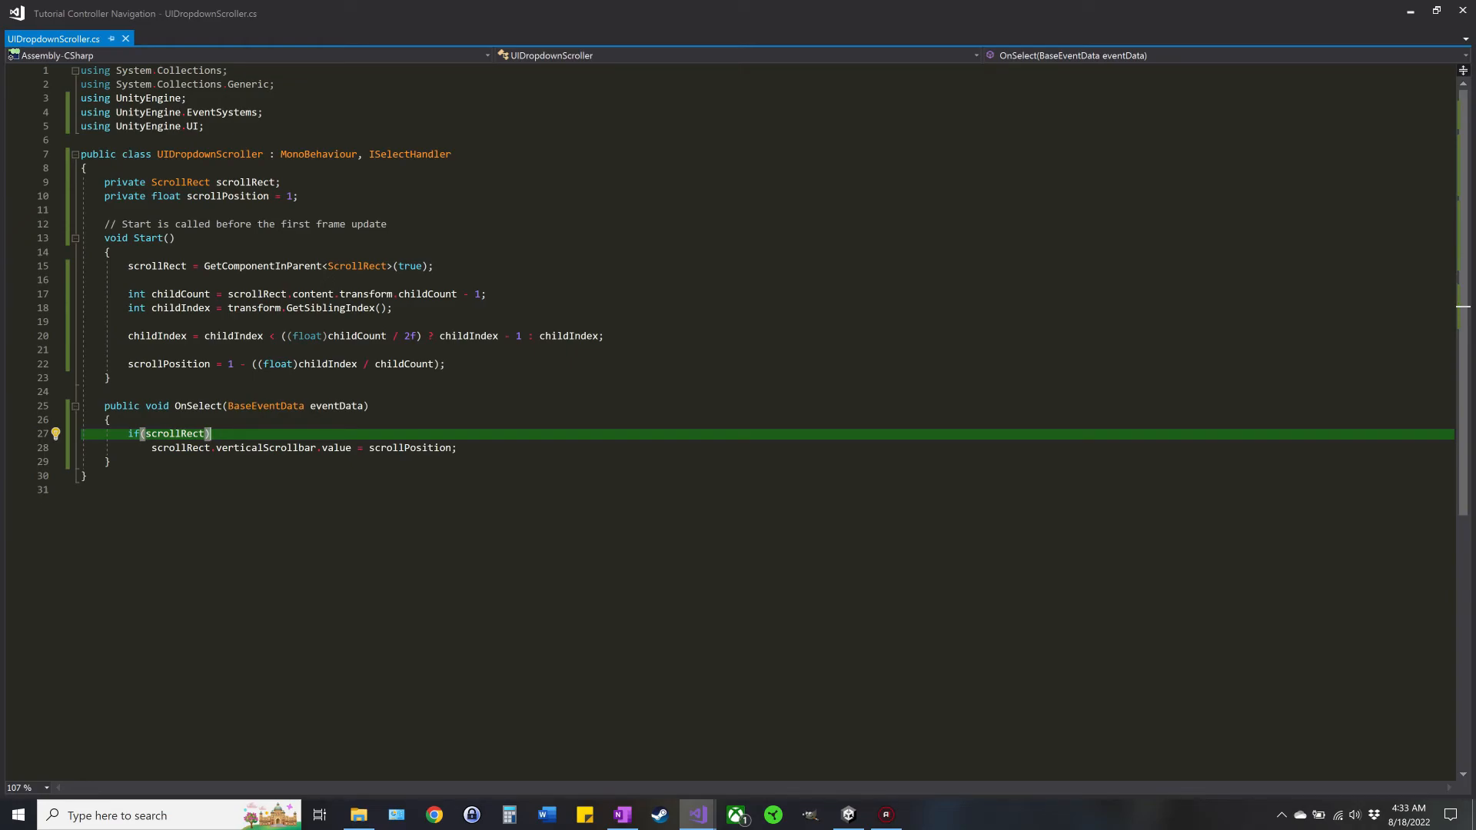
{"action": "left_click", "coordinate": [738, 815]}
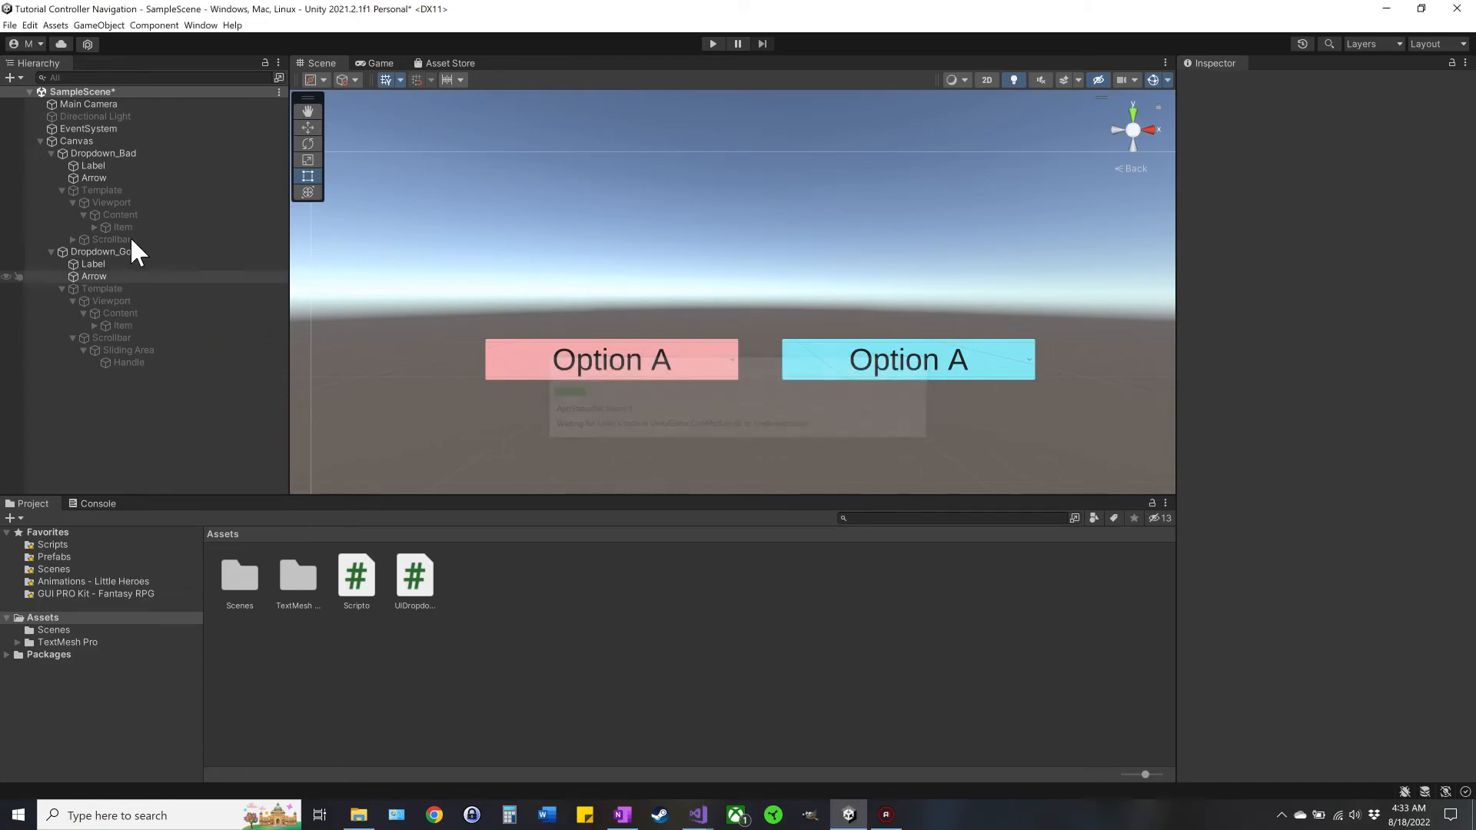
Step: With Dropdown_Bad's template Item selected, run a Play-mode test of the pink dropdown and stop it
{"action": "left_click", "coordinate": [123, 228]}
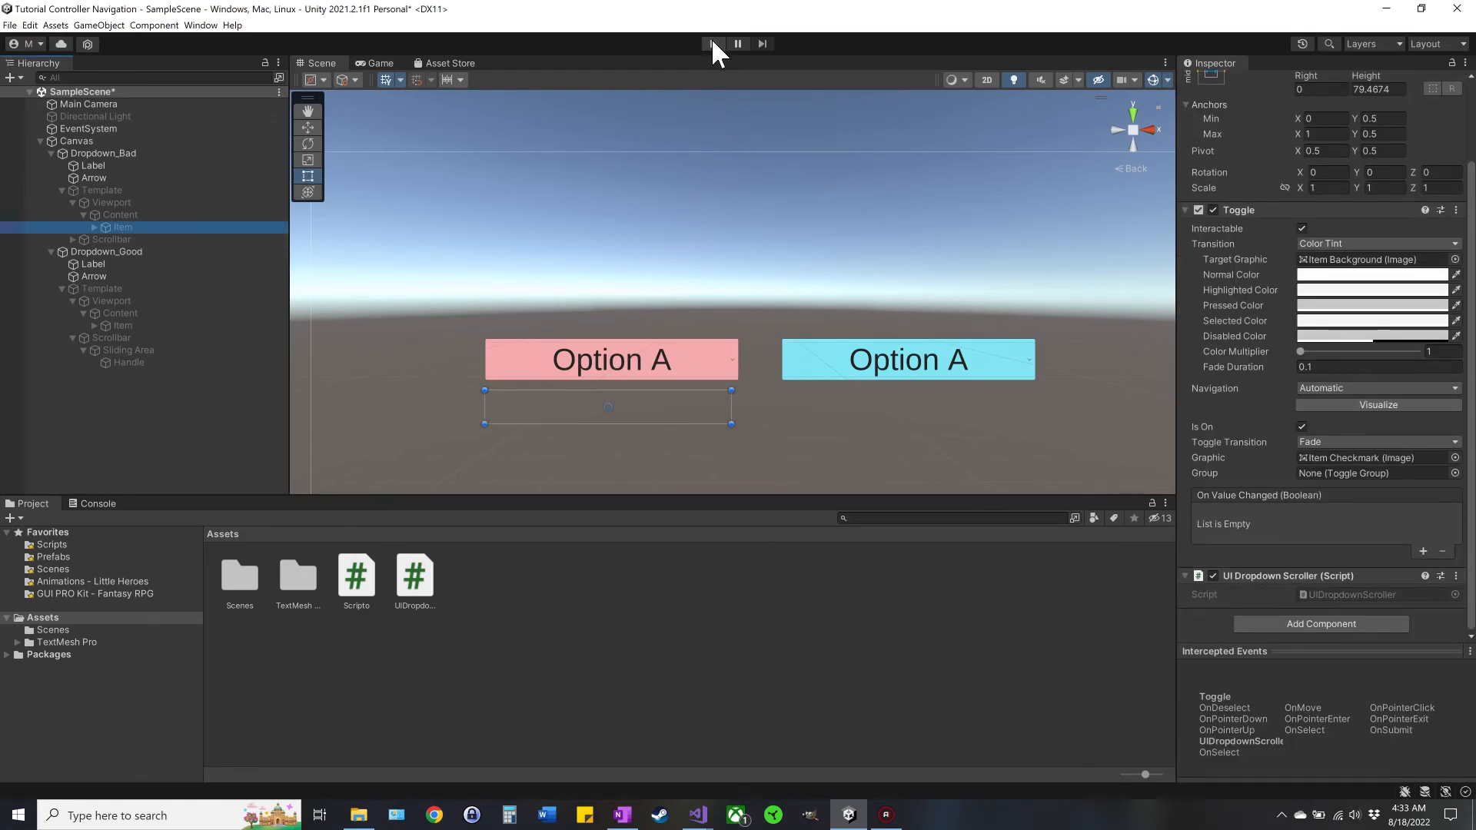
{"action": "left_click", "coordinate": [712, 43]}
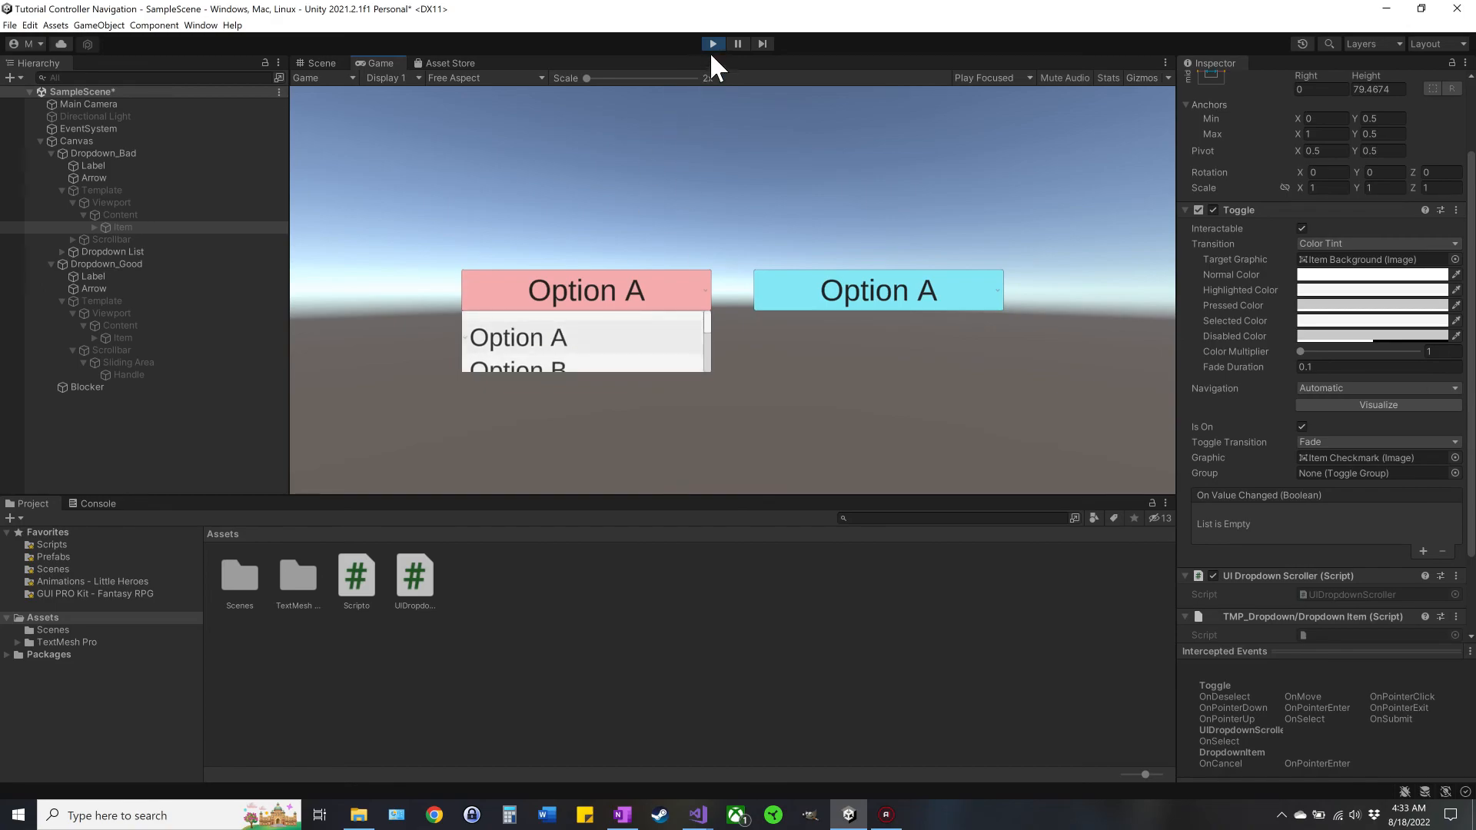
{"action": "left_click", "coordinate": [712, 43]}
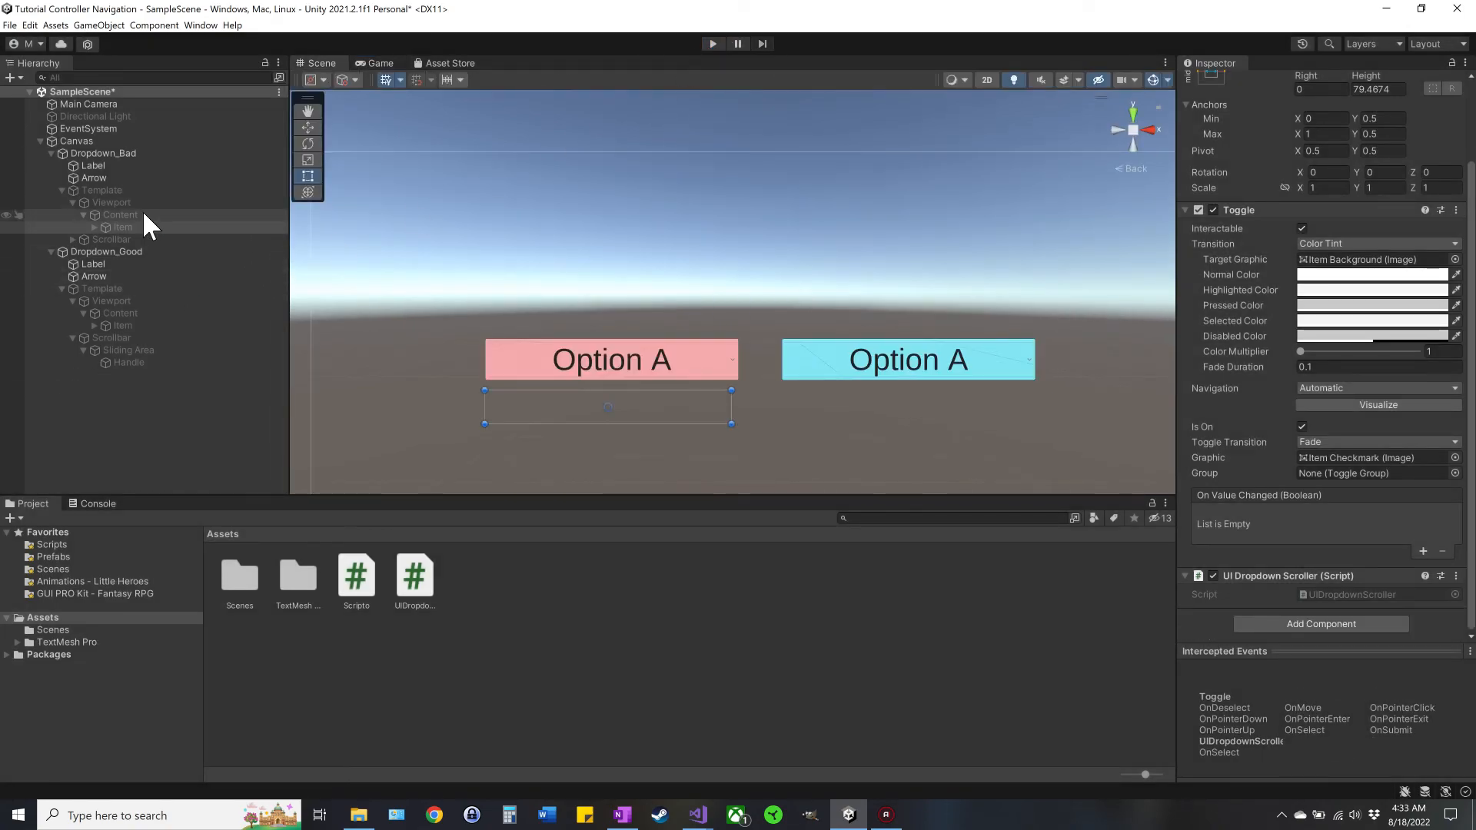
Step: Set the Rect Transform Height of Dropdown_Bad's Content to 100
{"action": "left_click", "coordinate": [120, 216]}
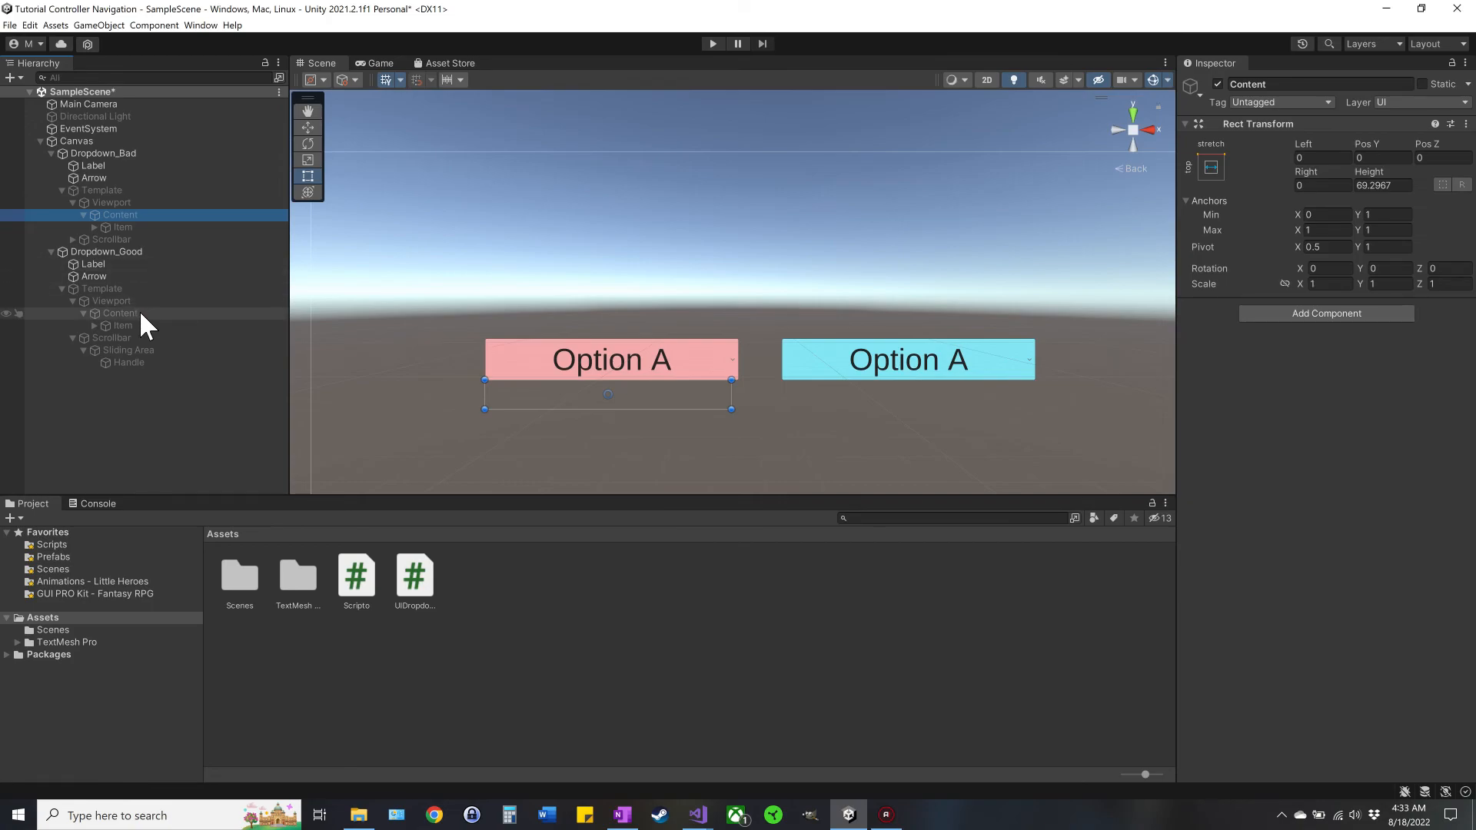
{"action": "left_click", "coordinate": [120, 313]}
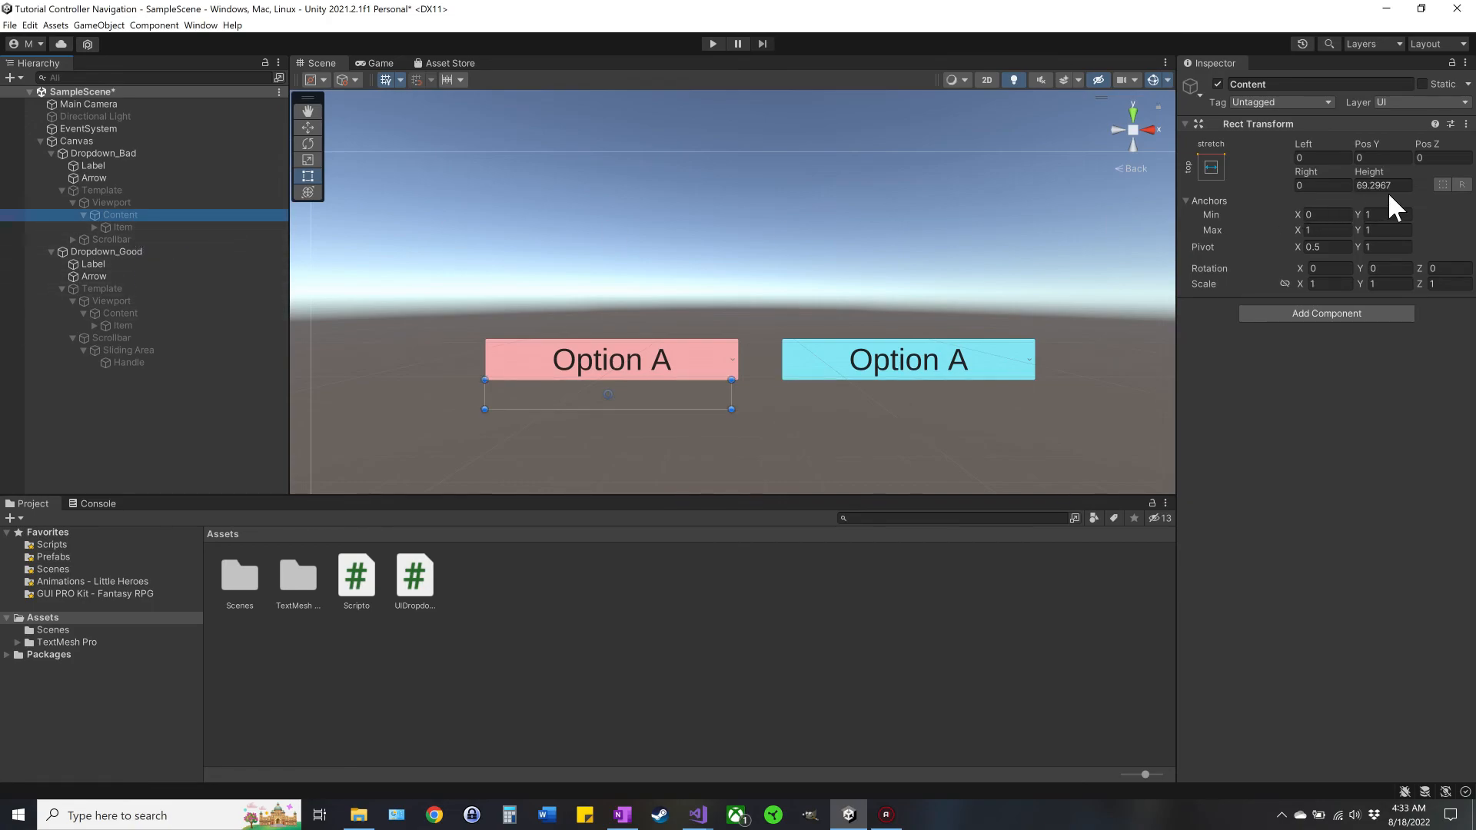
{"action": "type", "text": "100"}
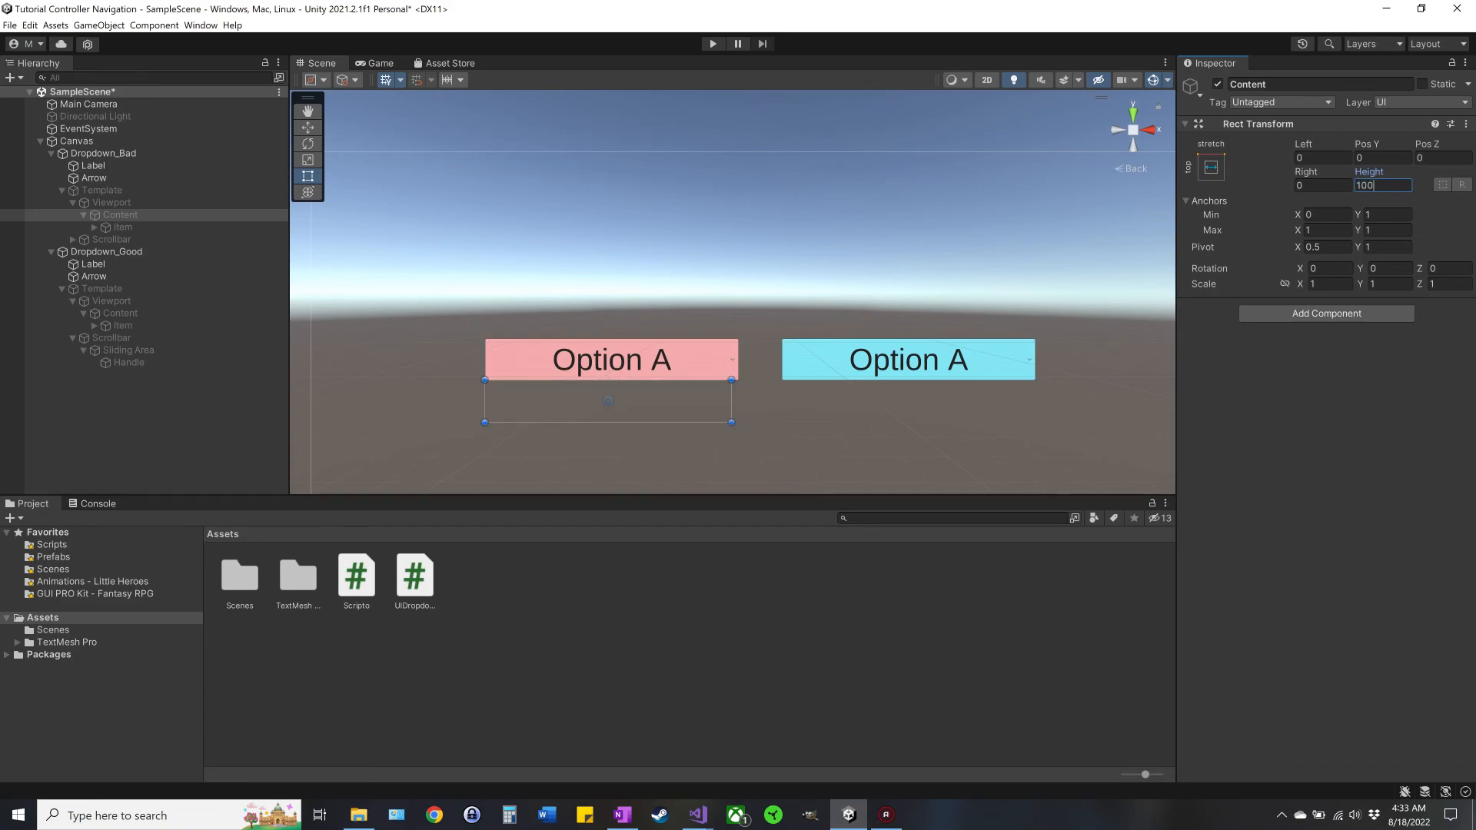
{"action": "key", "text": "enter"}
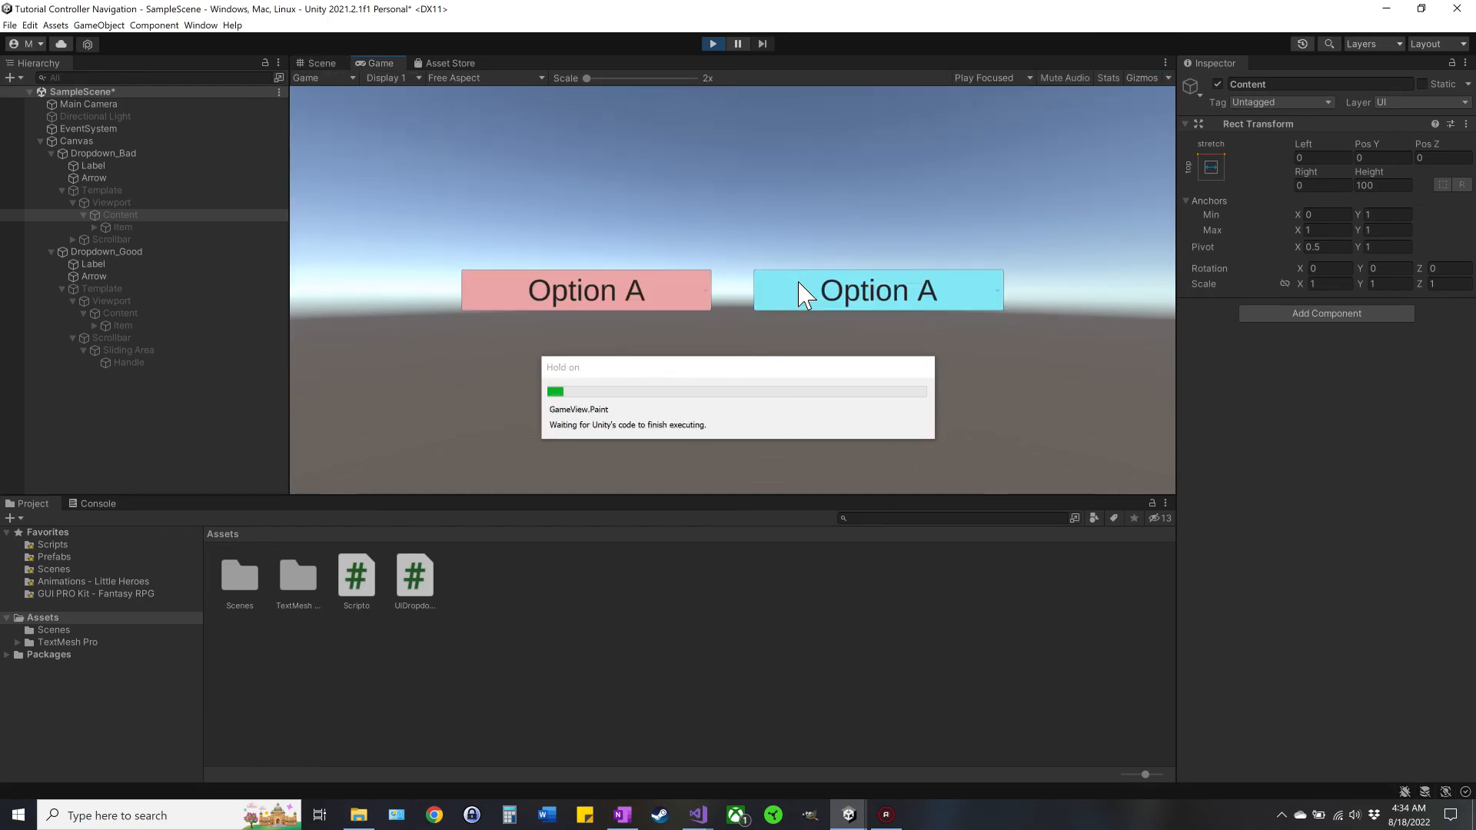
Step: Choose Option G from the pink dropdown in the running game, then stop Play mode
{"action": "left_click", "coordinate": [585, 291]}
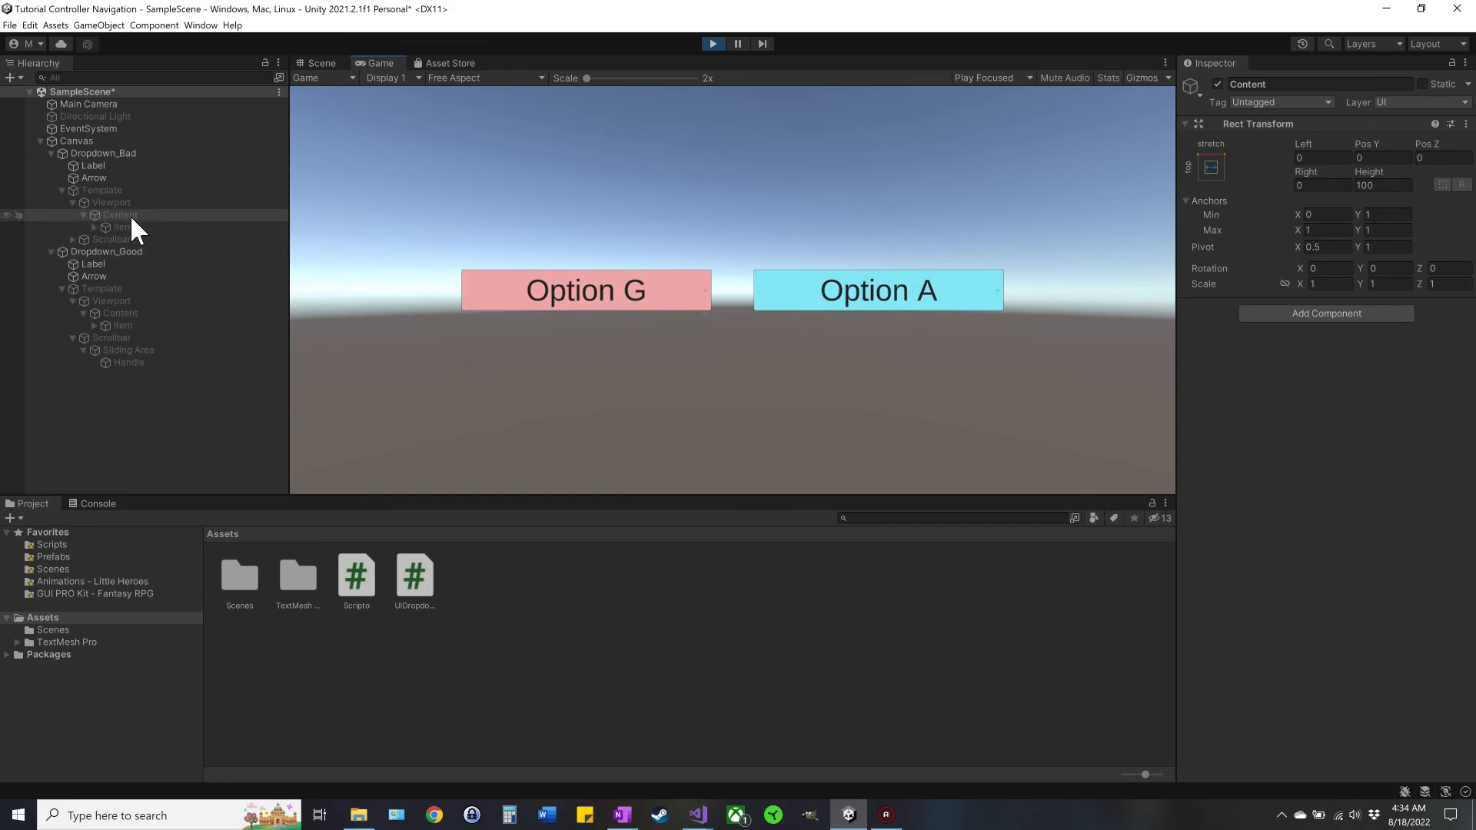
{"action": "left_click", "coordinate": [120, 215]}
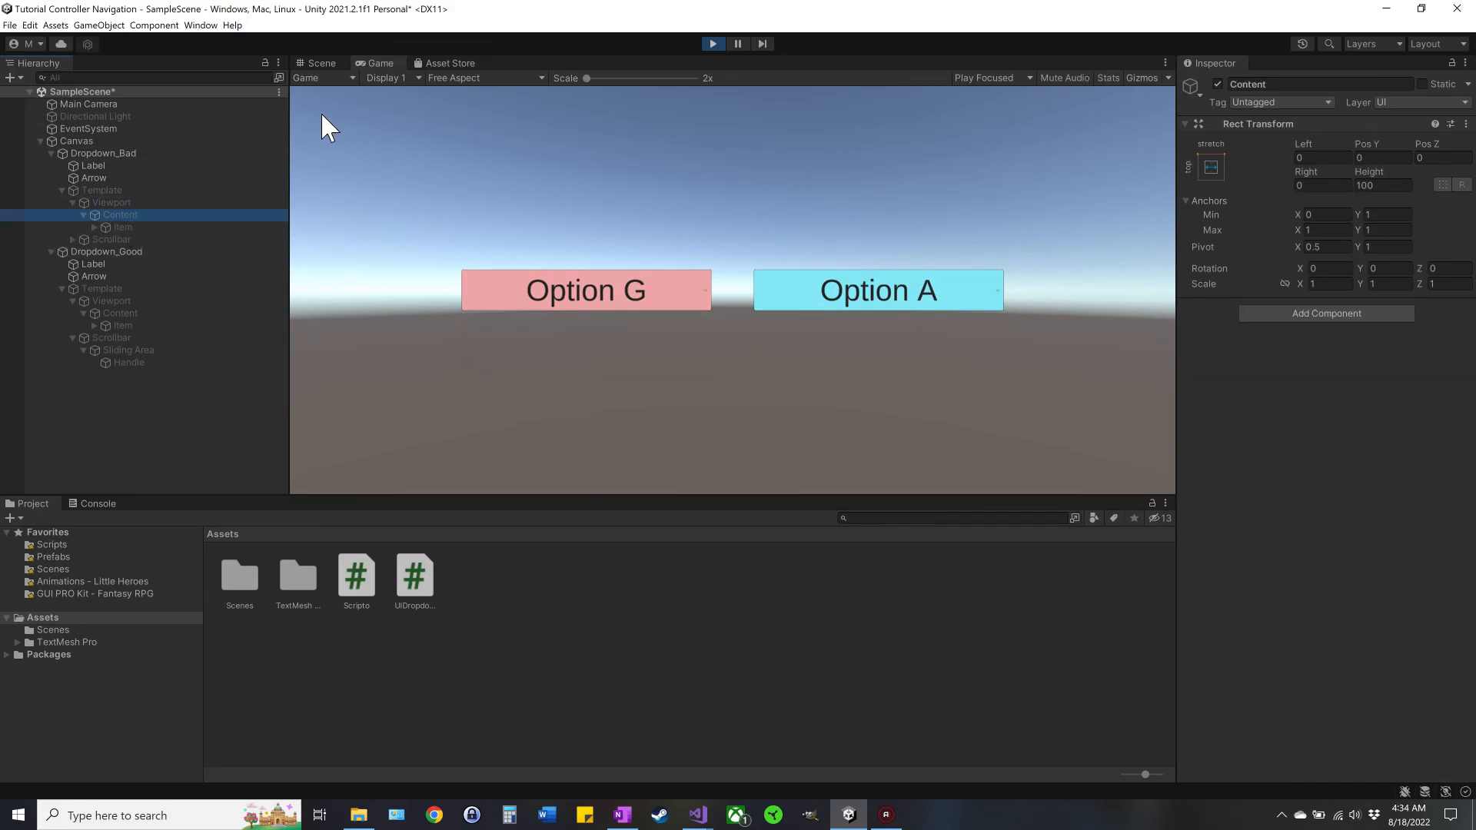
{"action": "mouse_move", "coordinate": [718, 27]}
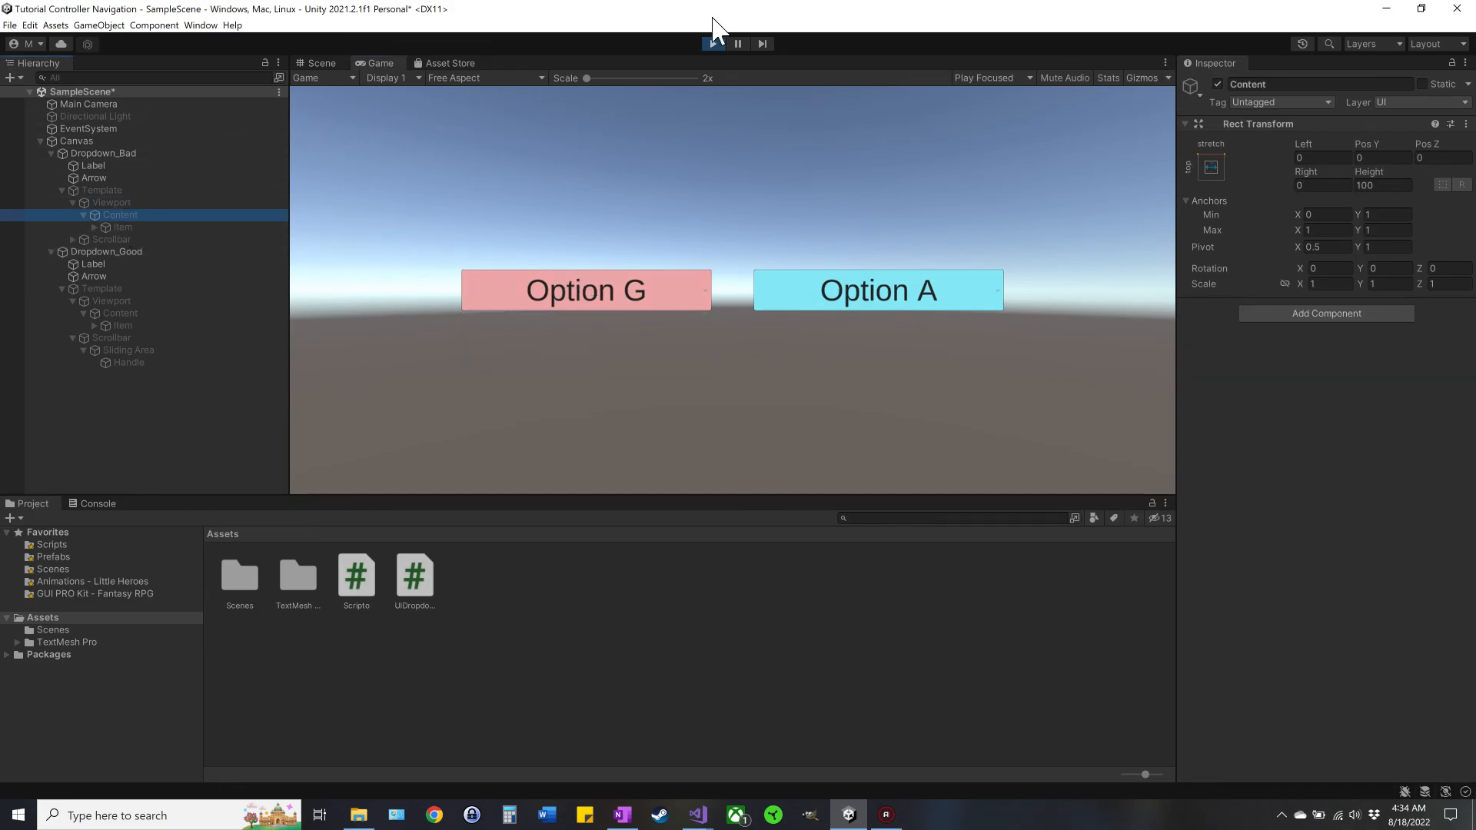
{"action": "left_click", "coordinate": [712, 43]}
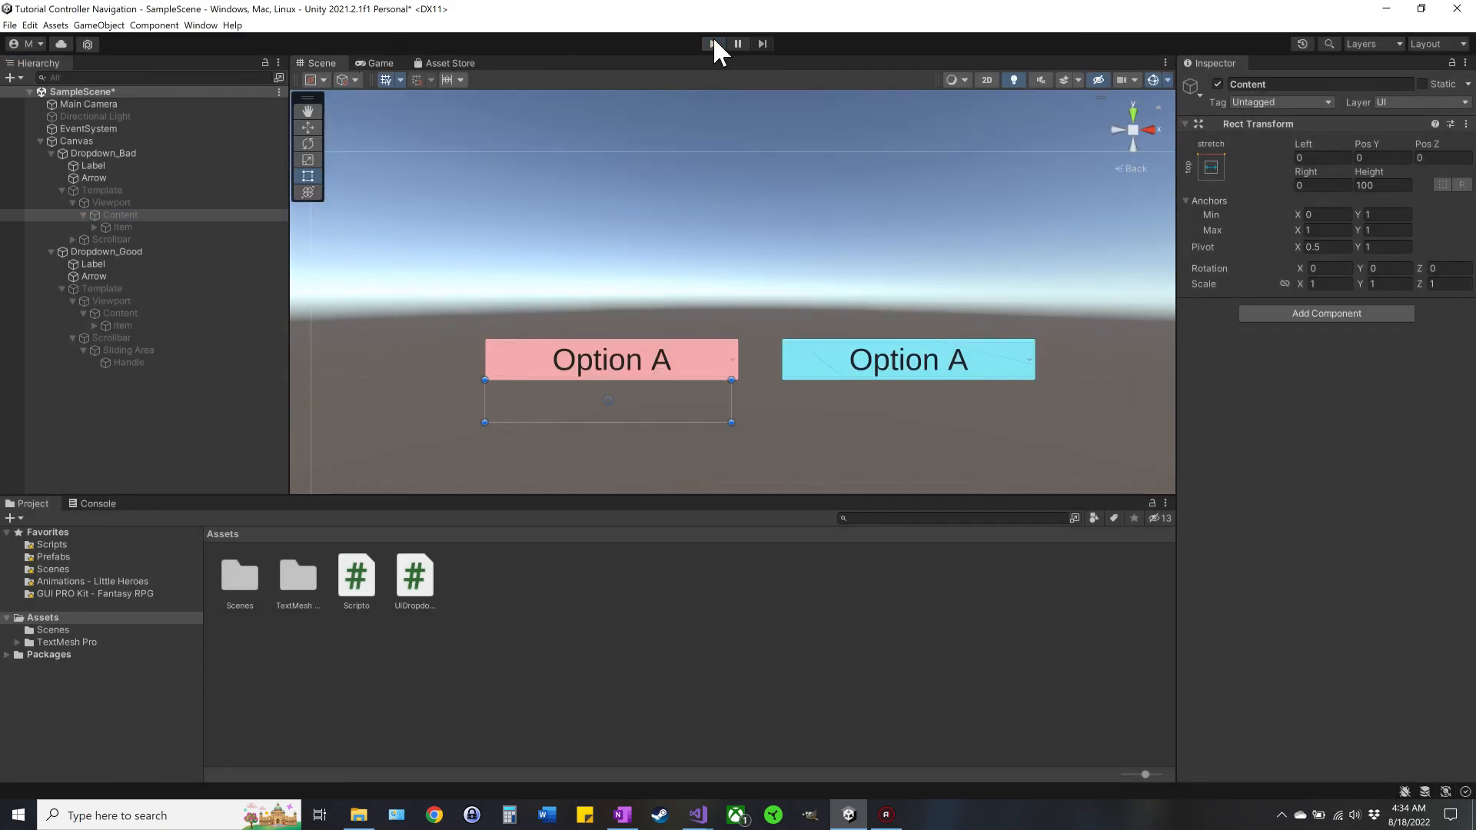